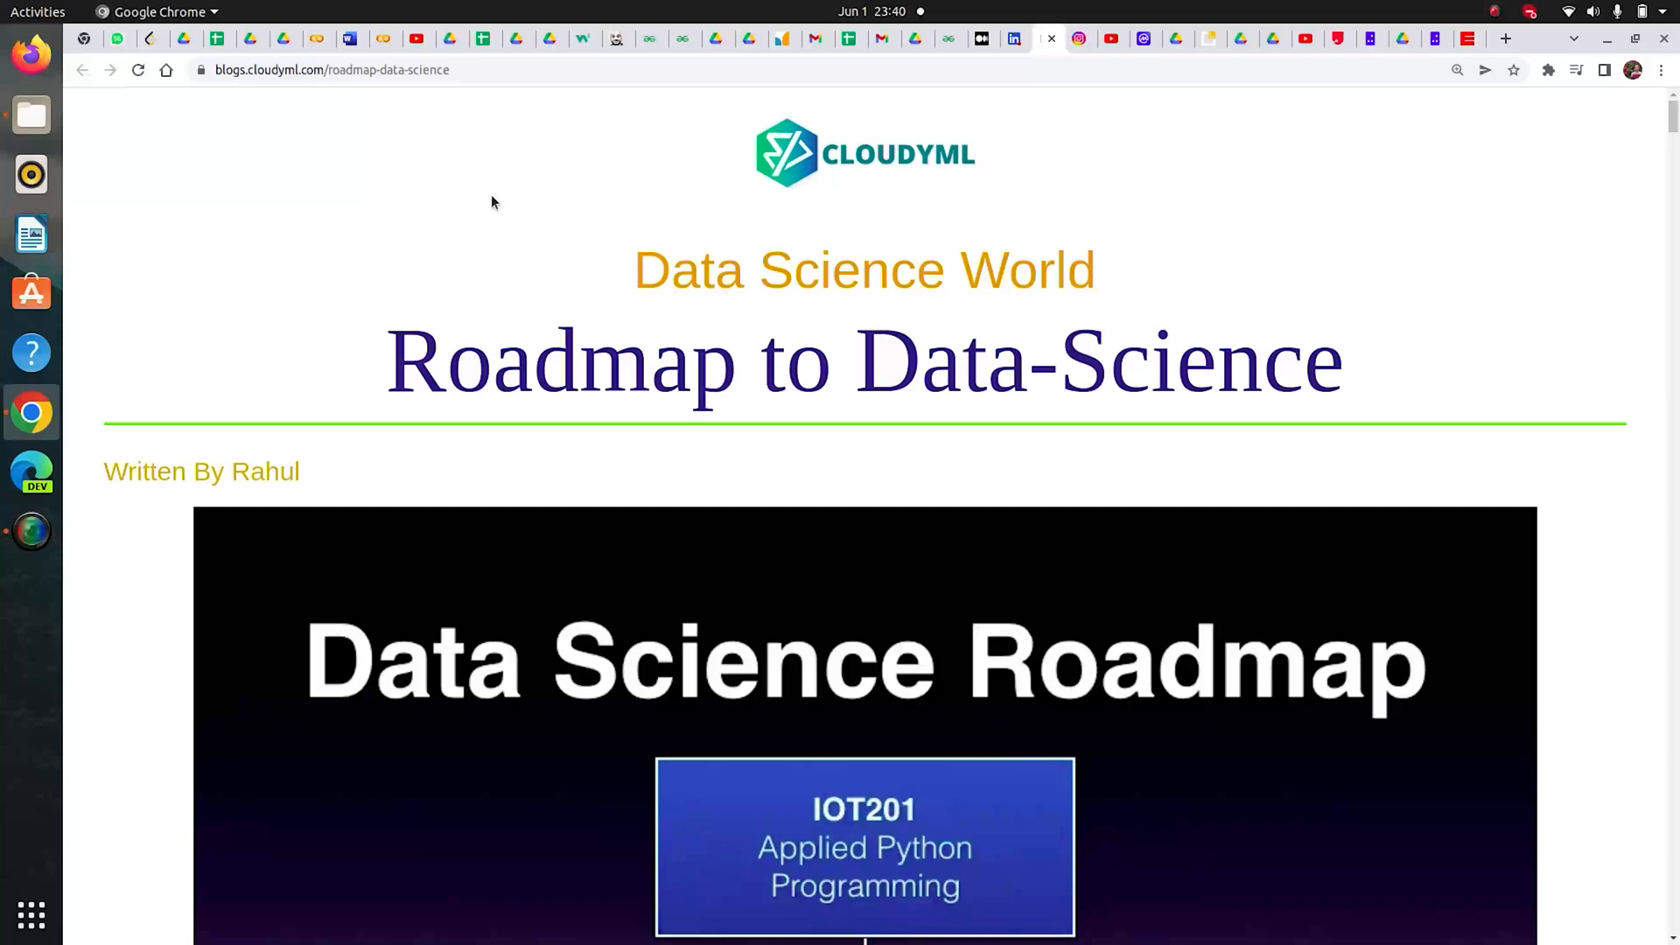
{"action": "mouse_move", "coordinate": [884, 221]}
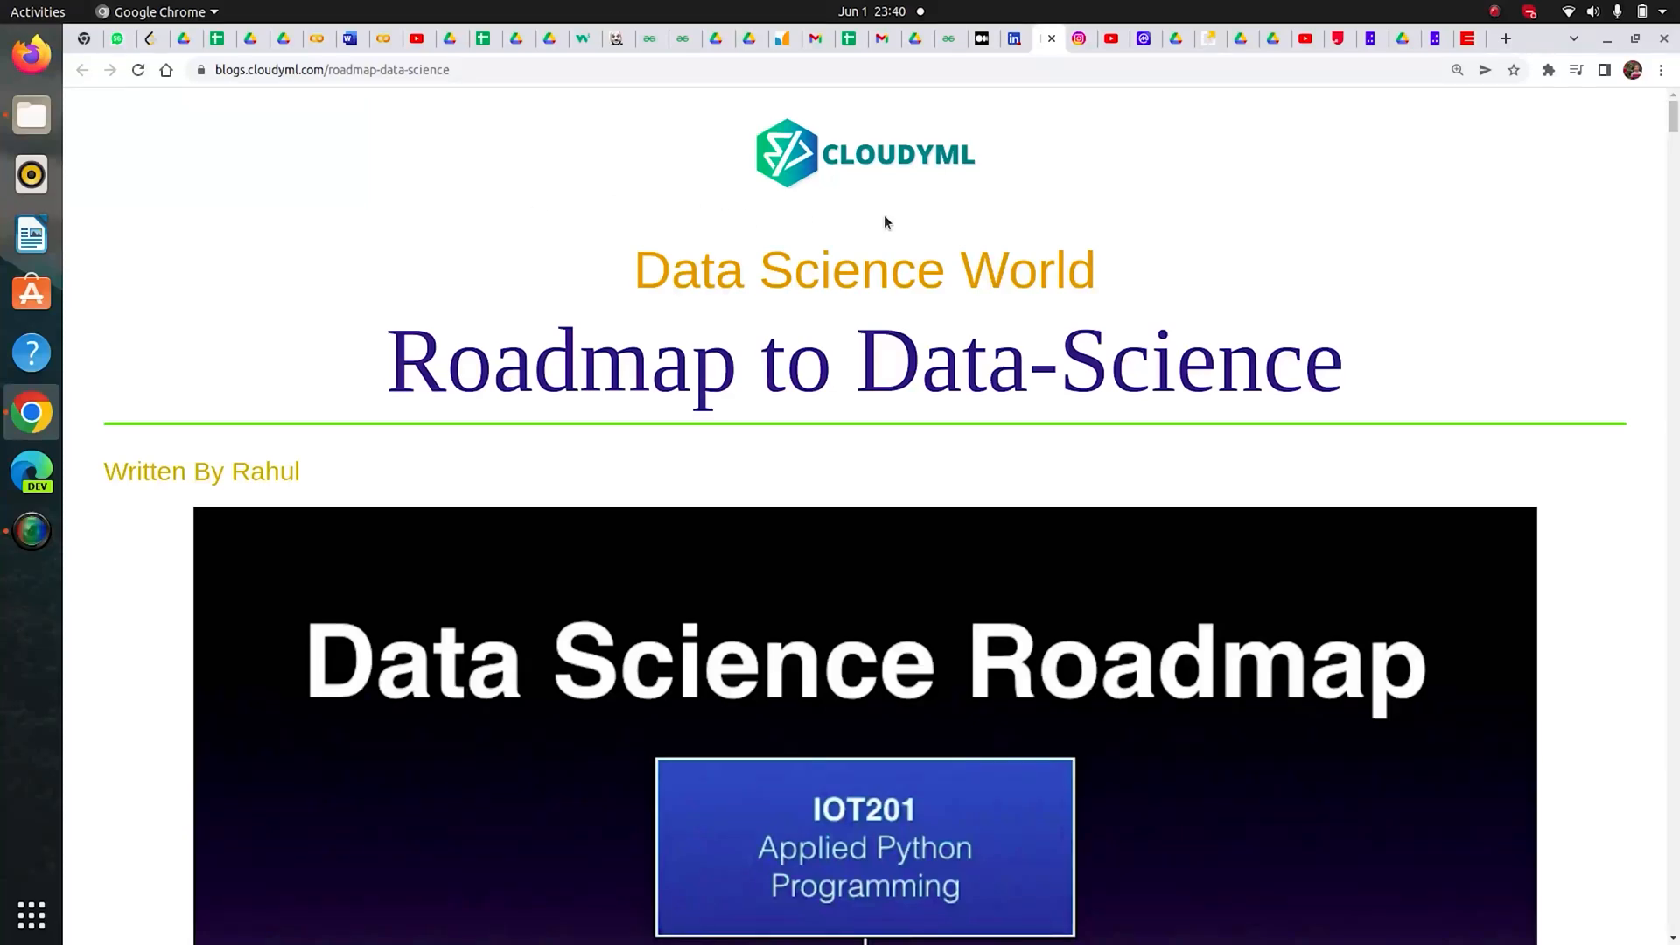
{"action": "mouse_move", "coordinate": [1666, 123]}
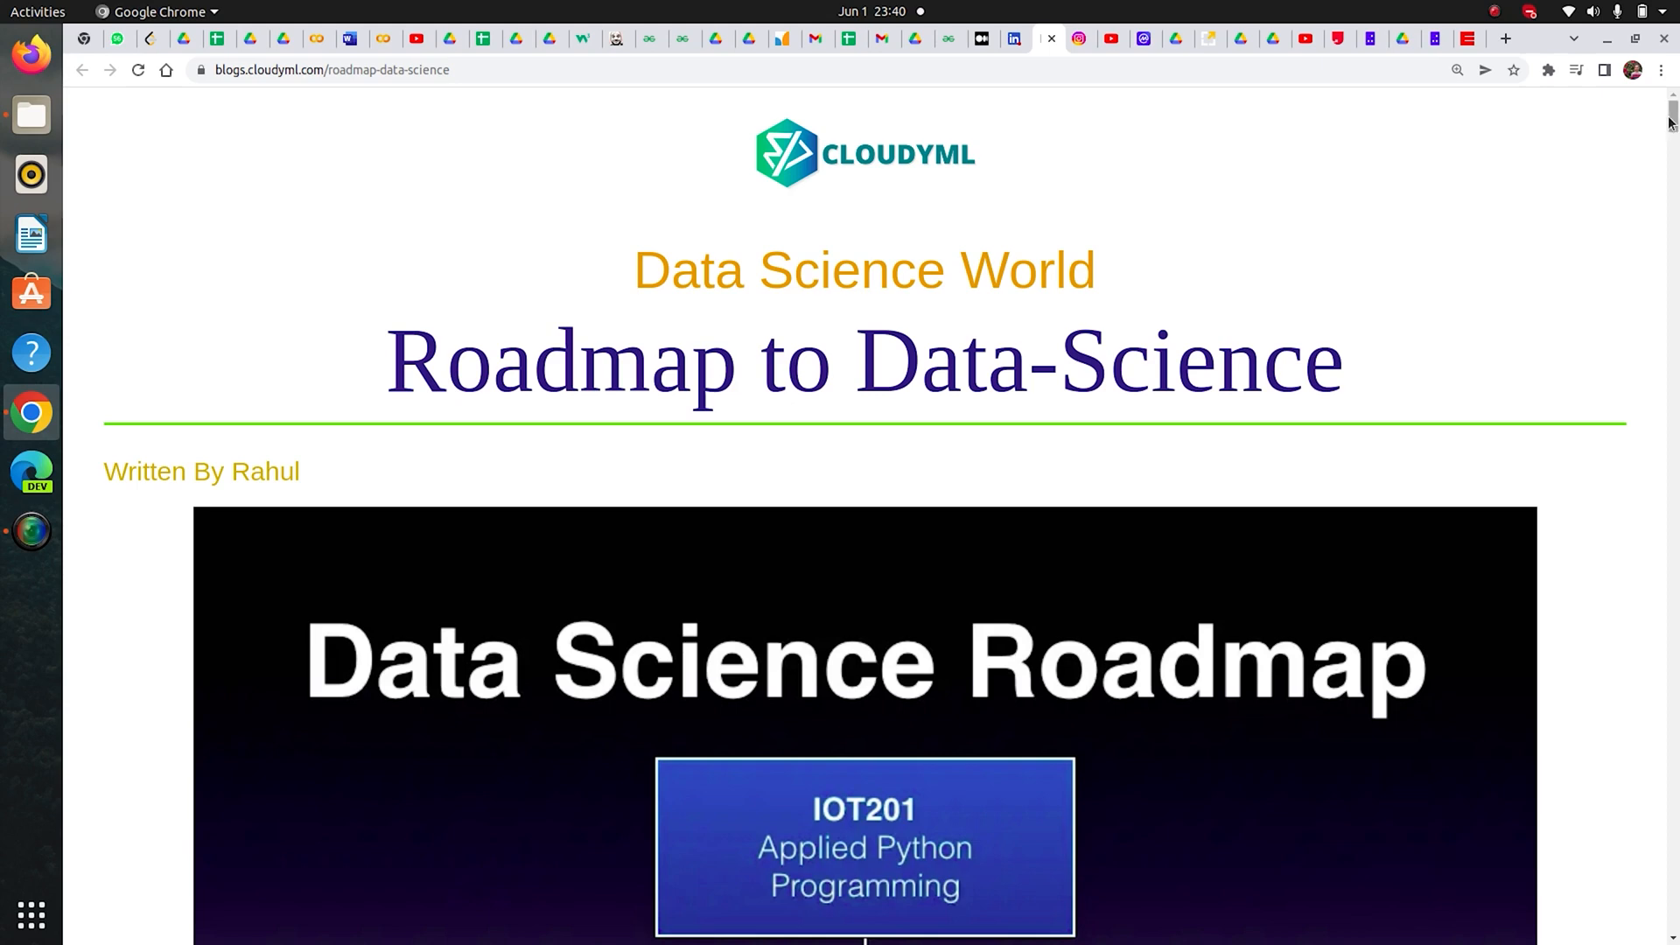
Step: Skim the Roadmap to Data-Science blog introduction, scrolling down and back up
{"action": "scroll", "scroll_direction": "down", "scroll_amount": 3}
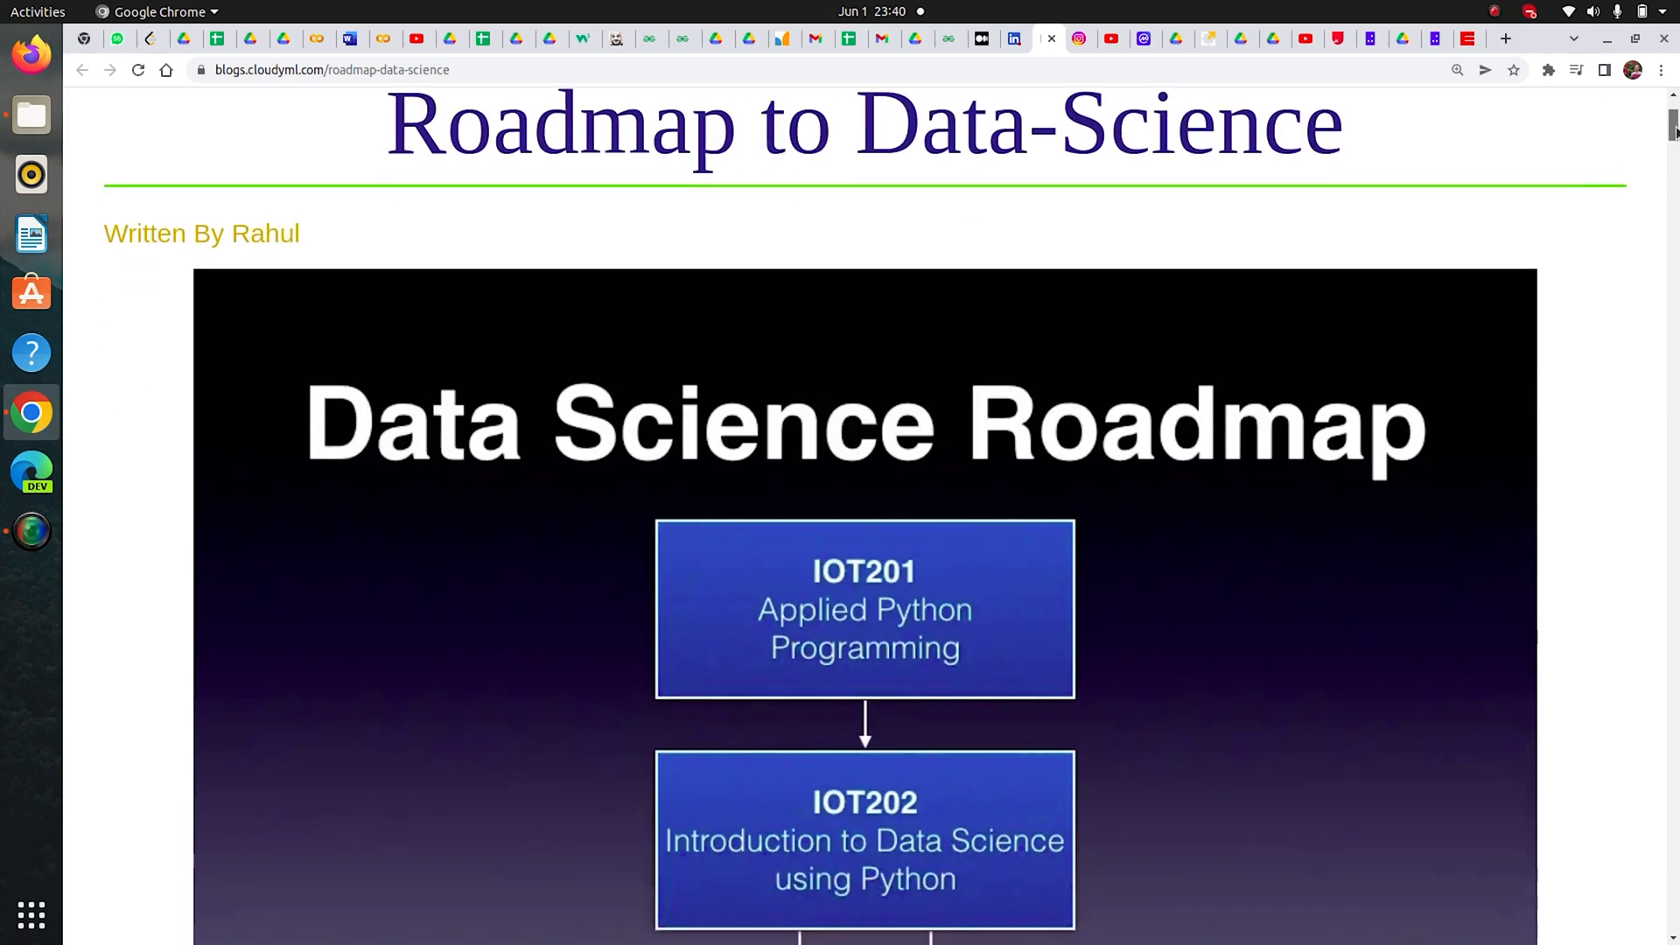
{"action": "scroll", "scroll_direction": "down", "scroll_amount": 3}
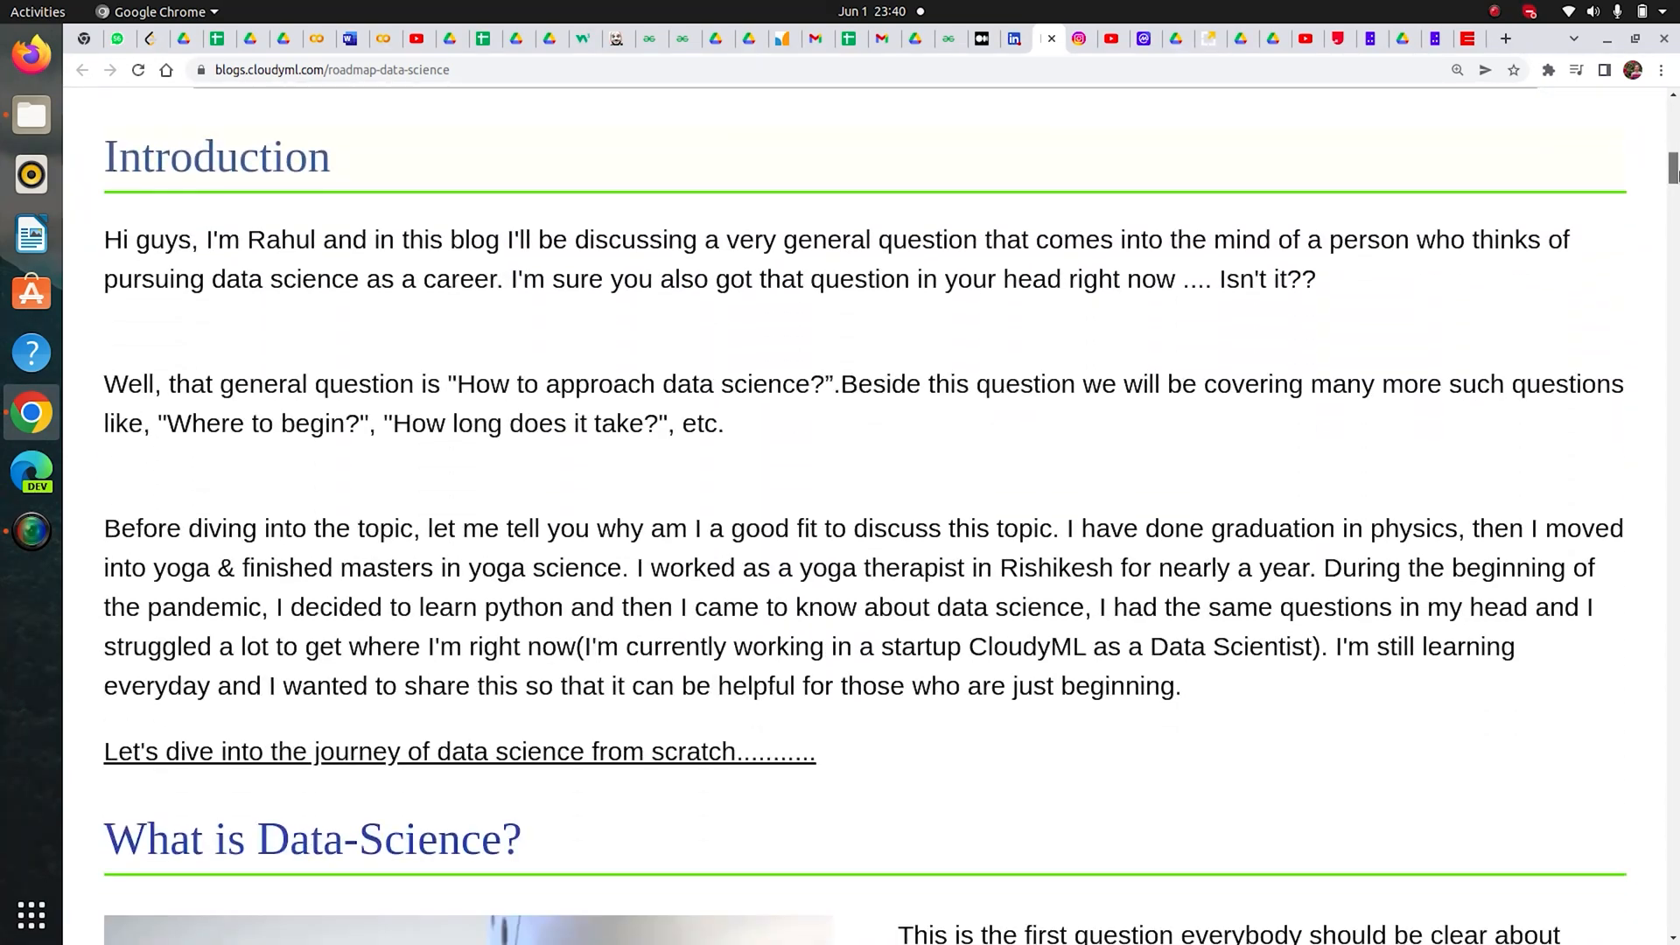
{"action": "scroll", "scroll_direction": "down", "scroll_amount": 3}
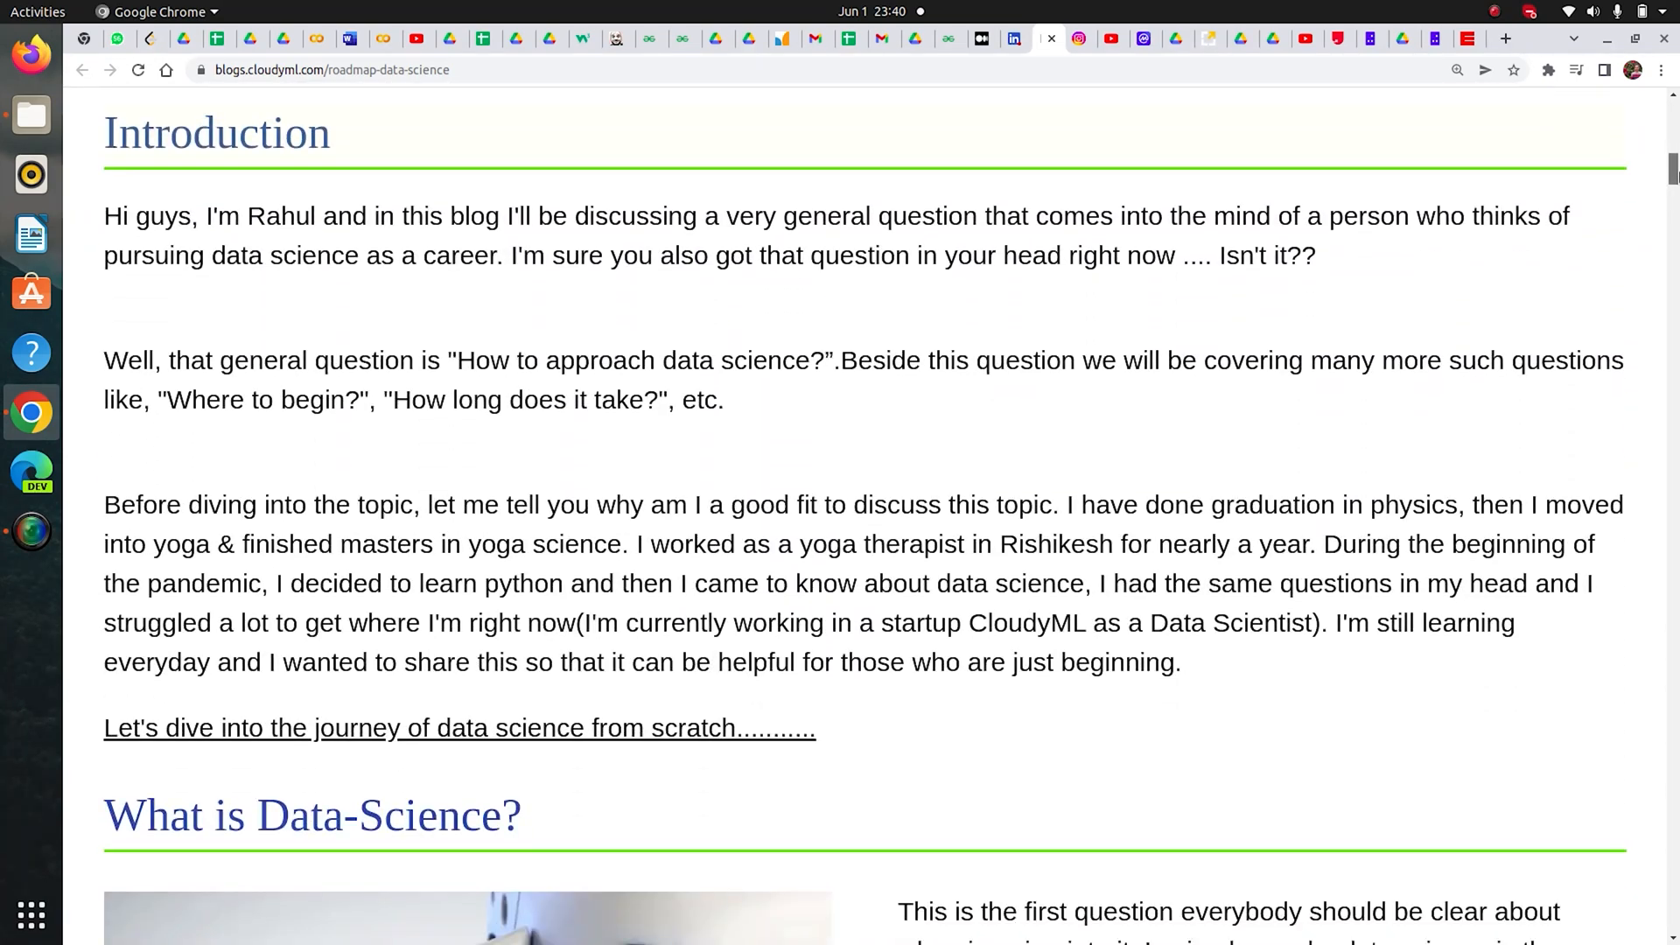
{"action": "scroll", "scroll_direction": "down", "scroll_amount": 3}
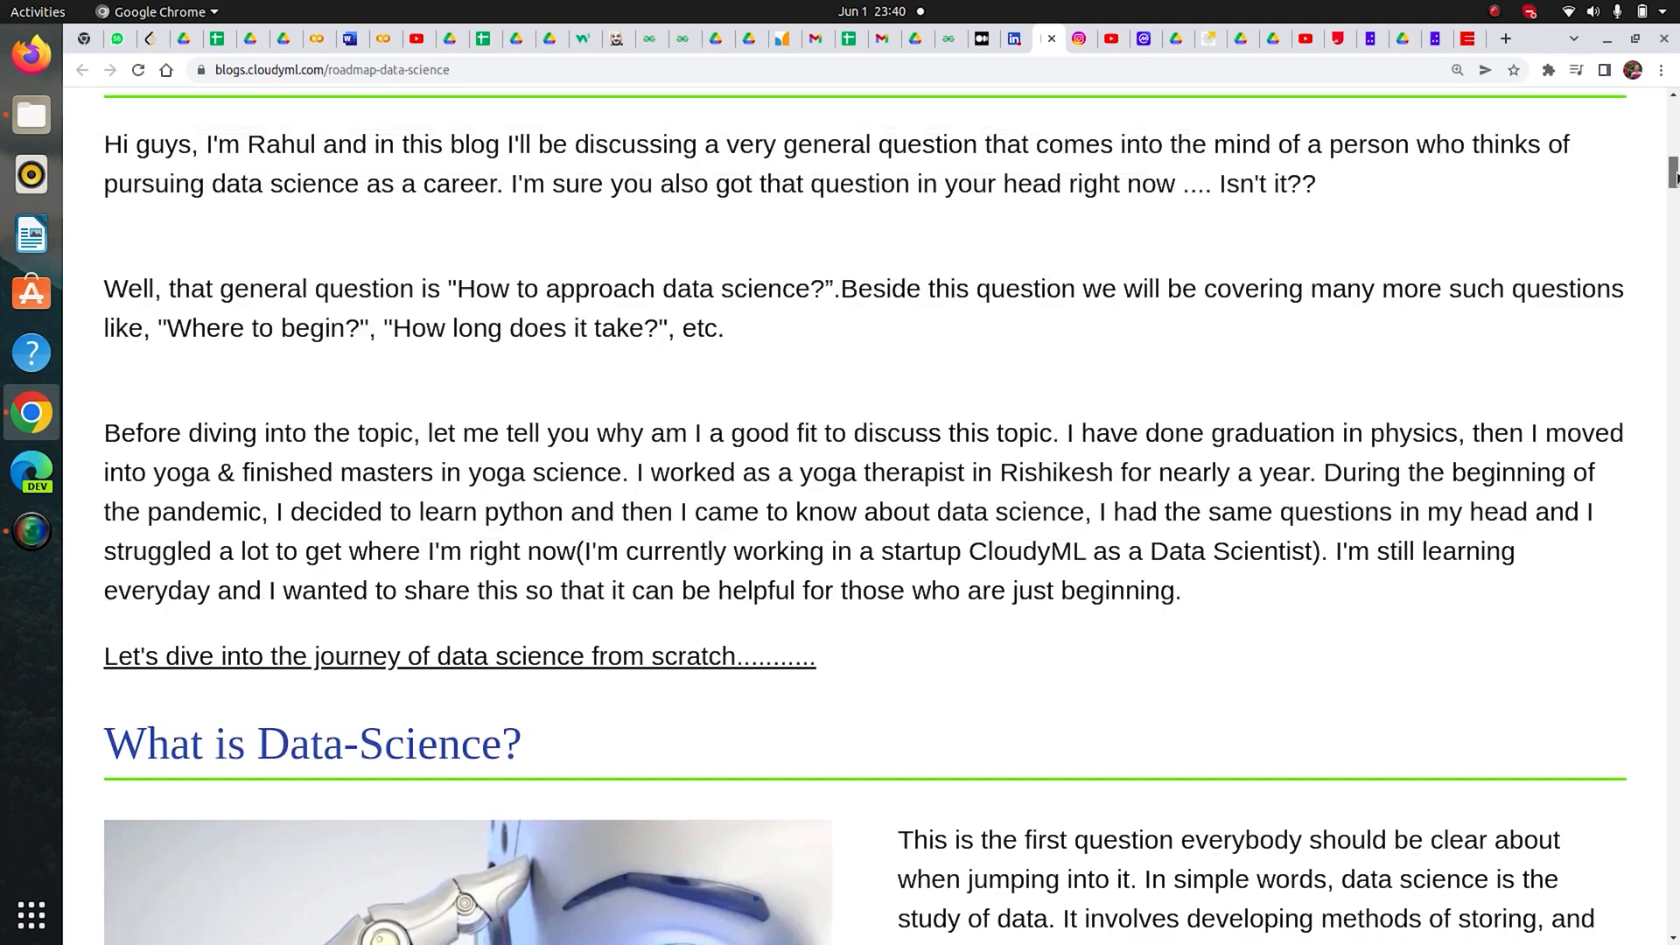
{"action": "scroll", "scroll_direction": "up", "scroll_amount": 3}
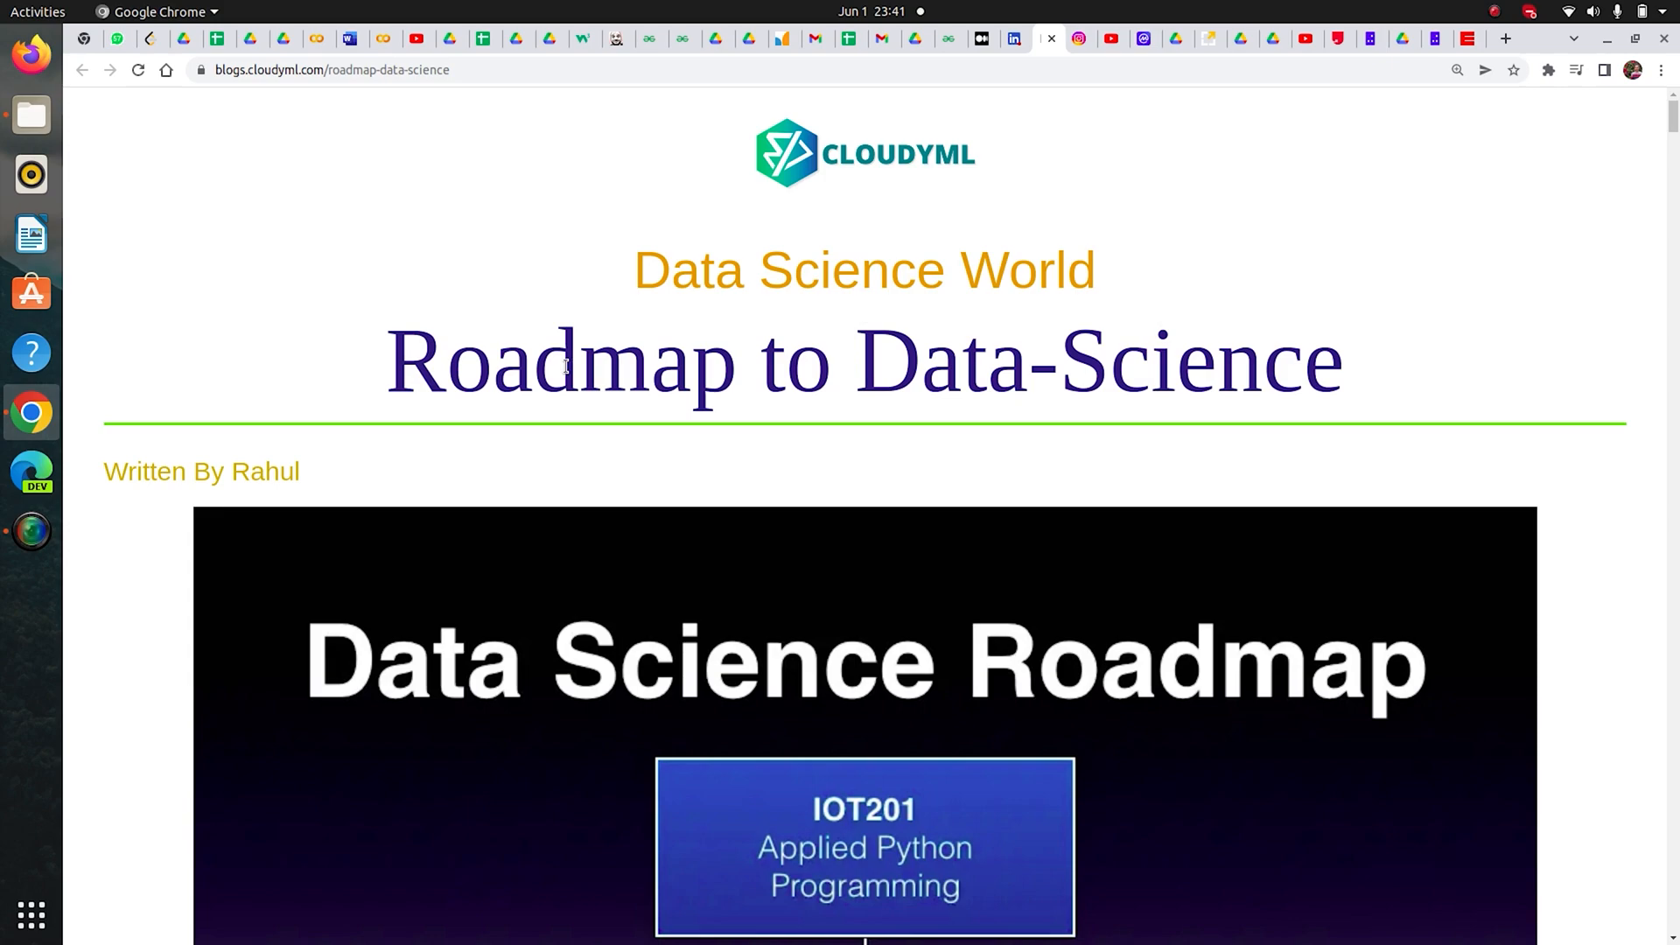
{"action": "scroll", "scroll_direction": "down", "scroll_amount": 3}
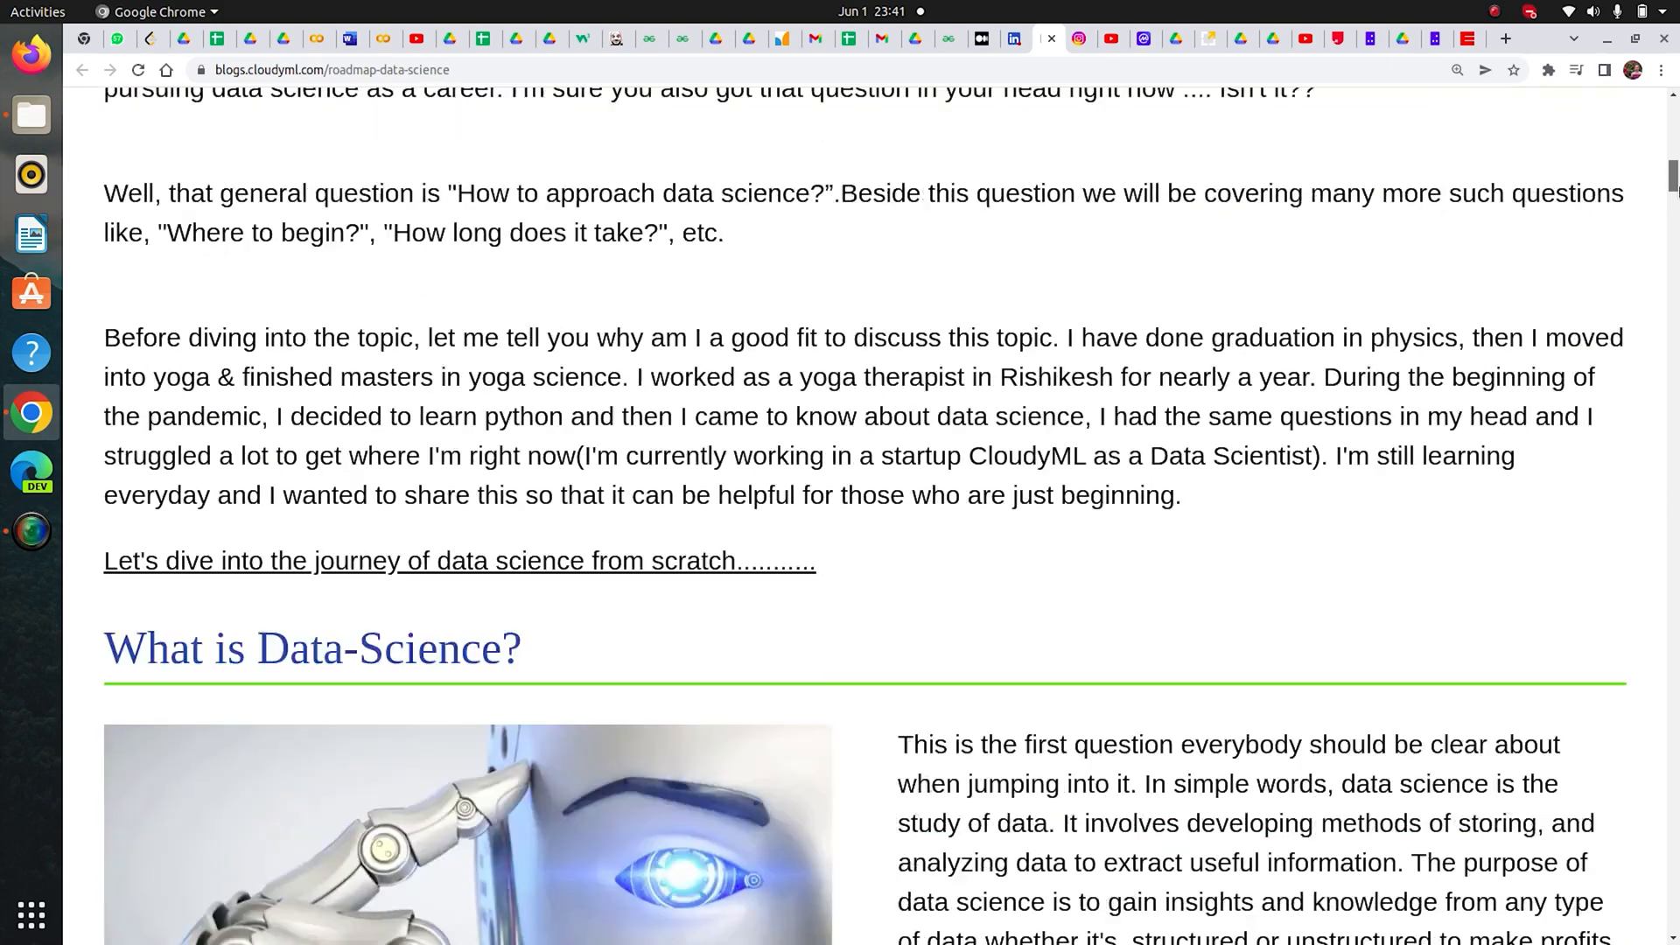
{"action": "scroll", "scroll_direction": "up", "scroll_amount": 3}
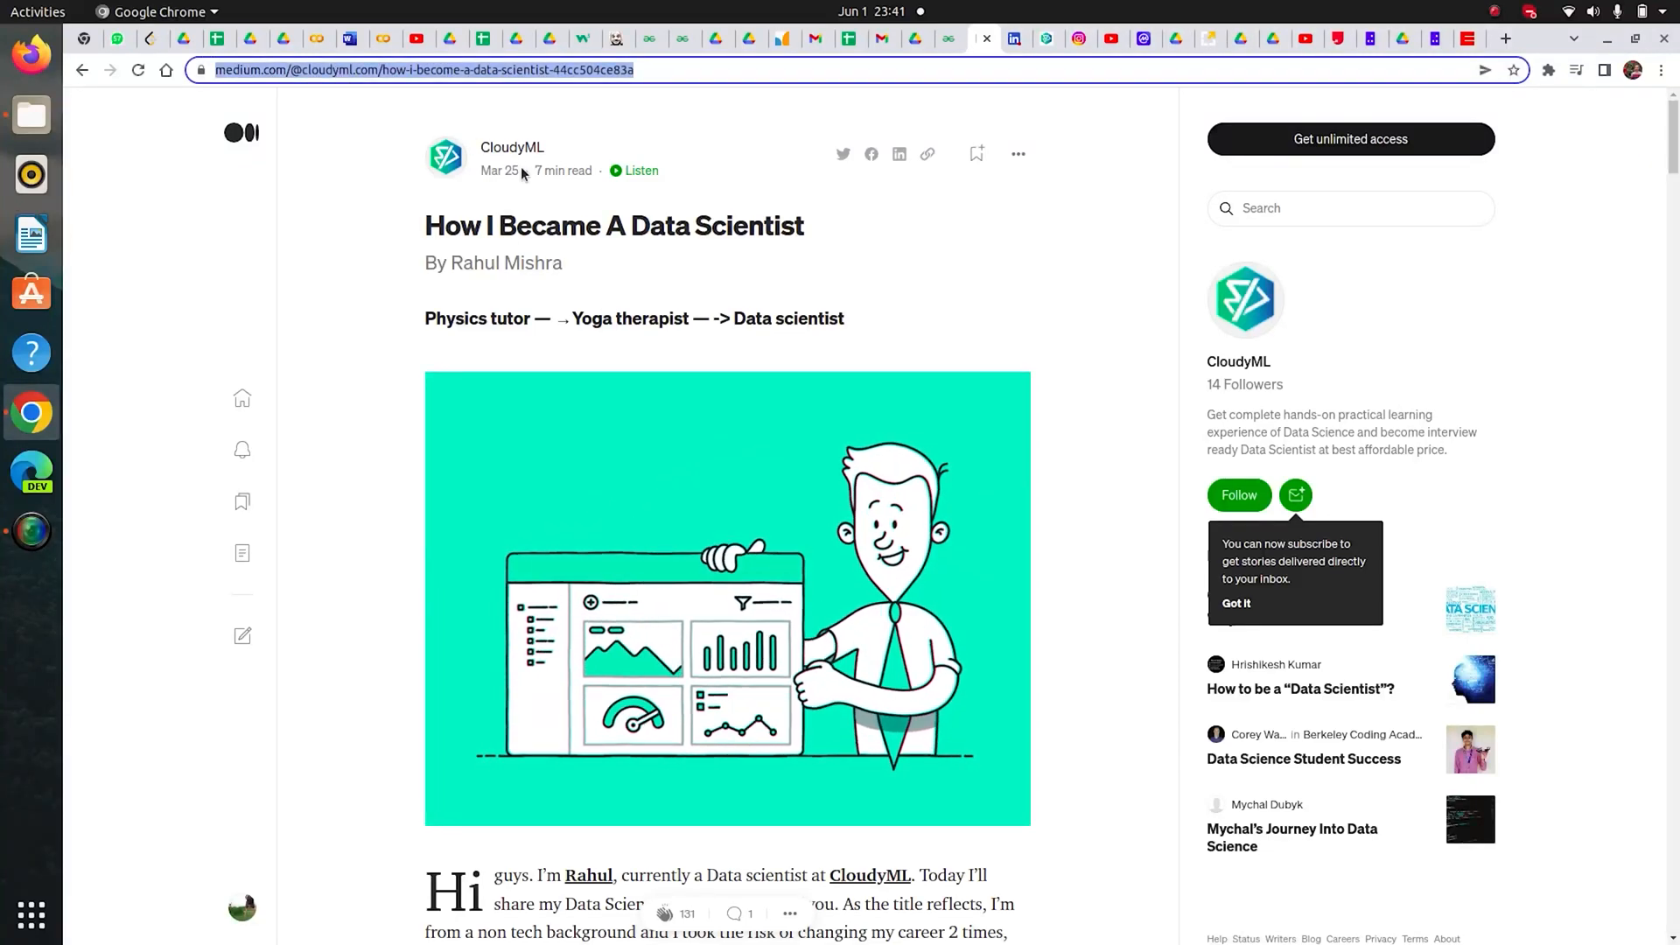
{"action": "scroll", "scroll_direction": "down", "scroll_amount": 3}
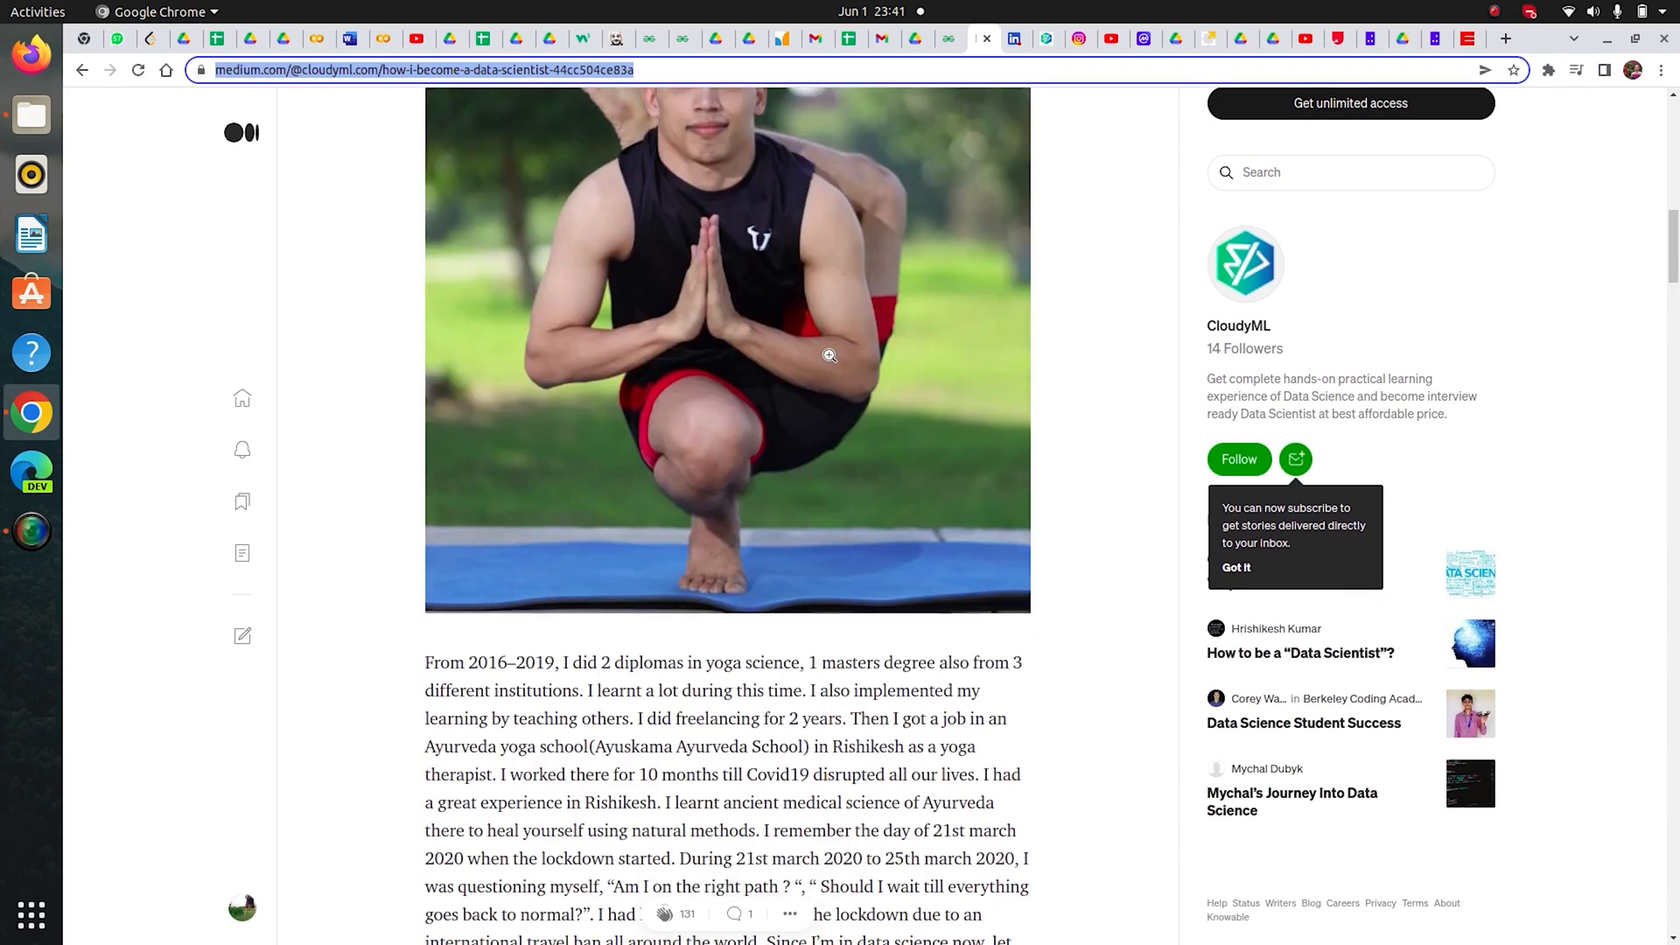
{"action": "scroll", "scroll_direction": "down", "scroll_amount": 3}
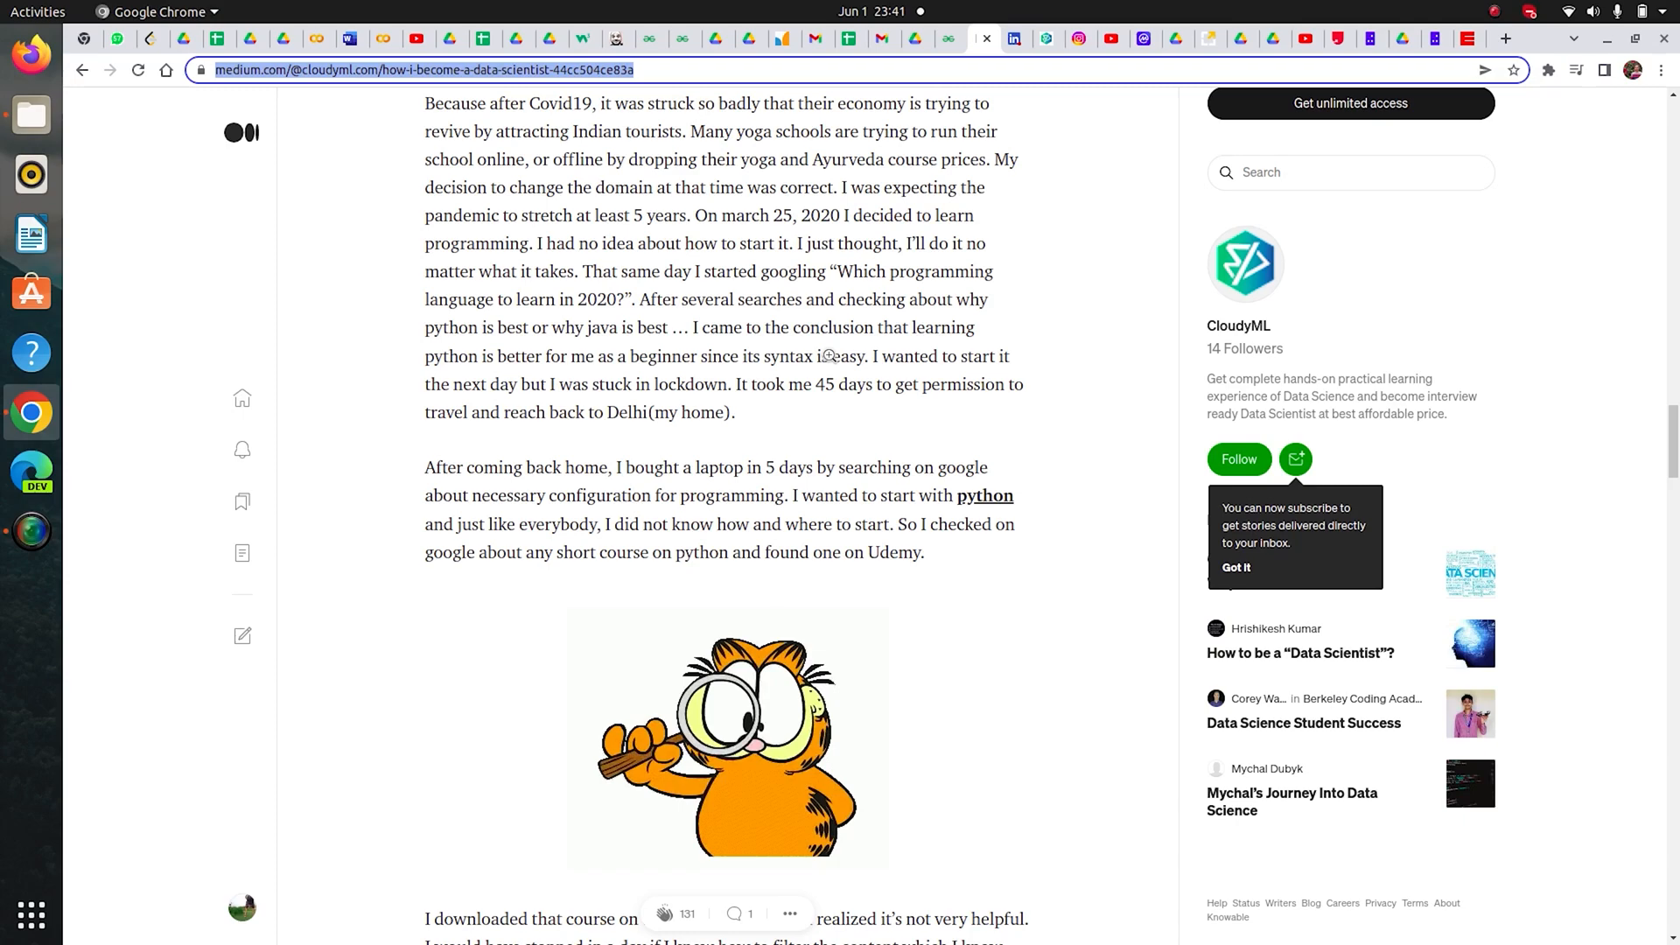
{"action": "scroll", "scroll_direction": "down", "scroll_amount": 3}
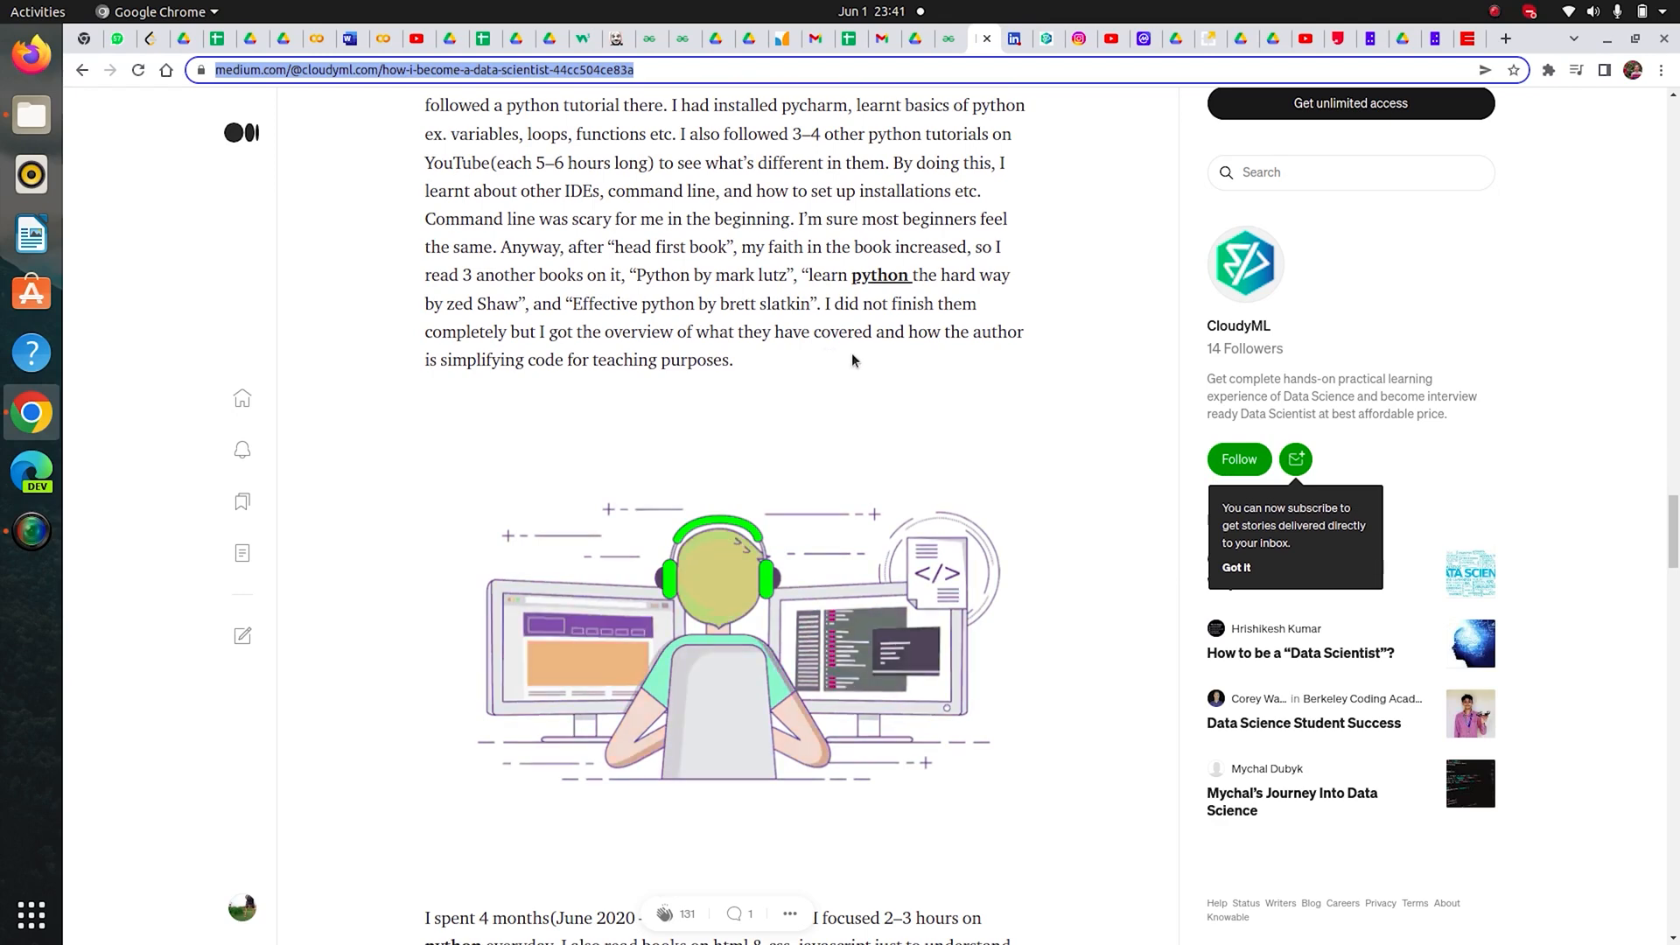
{"action": "scroll", "scroll_direction": "down", "scroll_amount": 3}
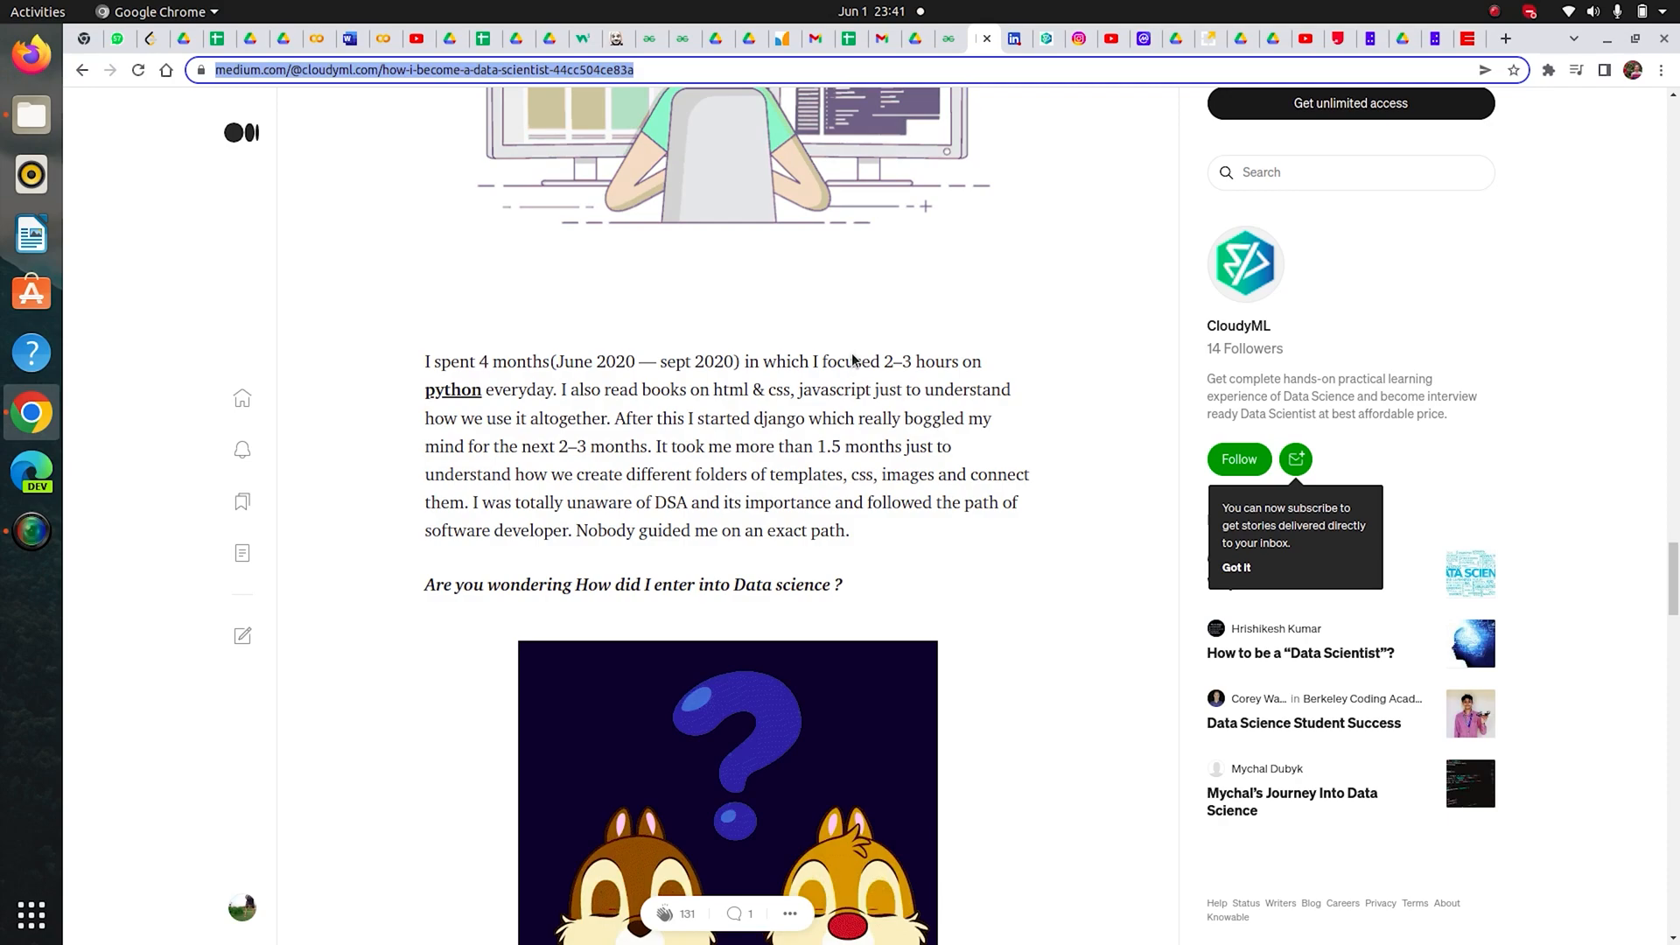
{"action": "scroll", "scroll_direction": "down", "scroll_amount": 3}
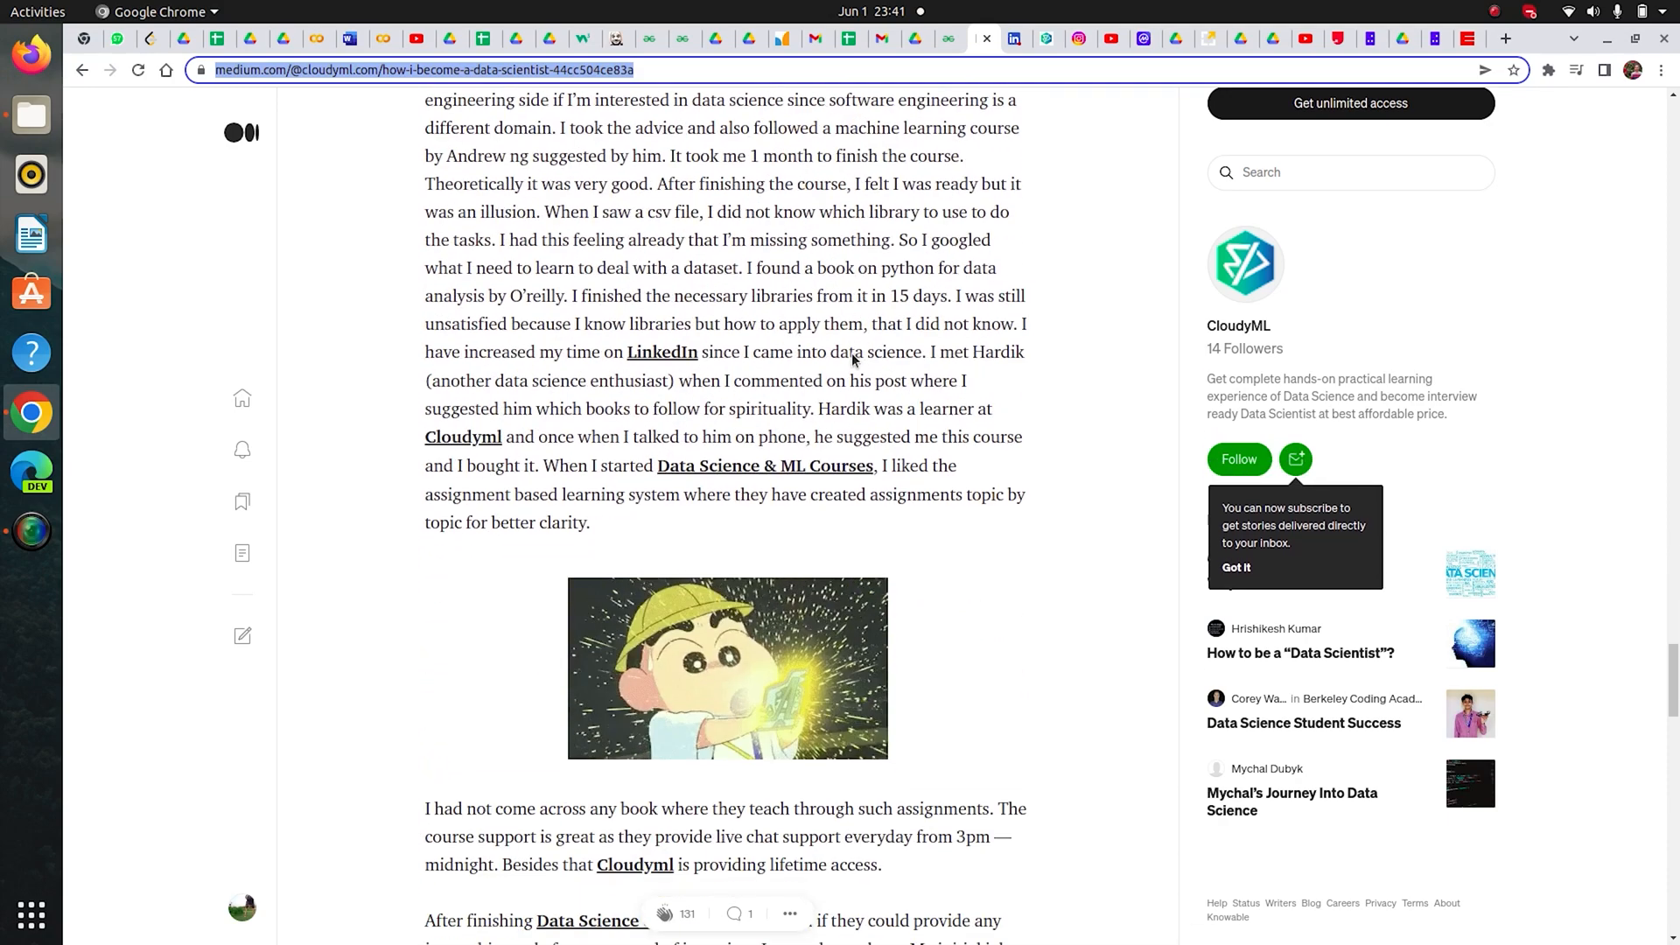
{"action": "scroll", "scroll_direction": "down", "scroll_amount": 3}
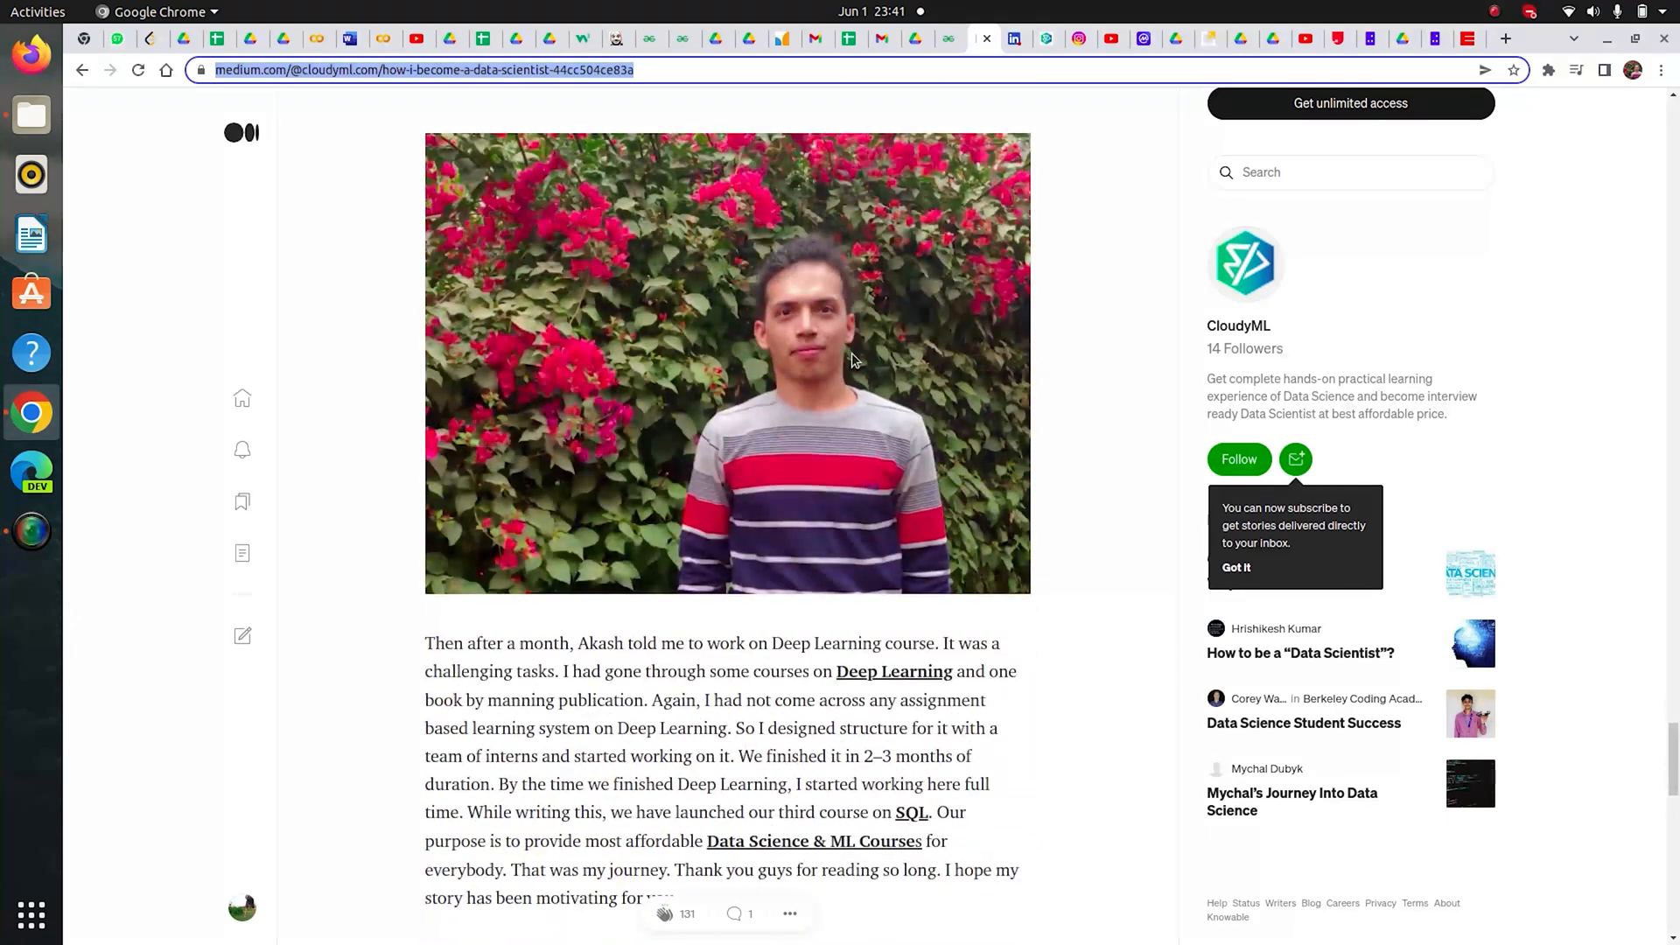
{"action": "scroll", "scroll_direction": "down", "scroll_amount": 3}
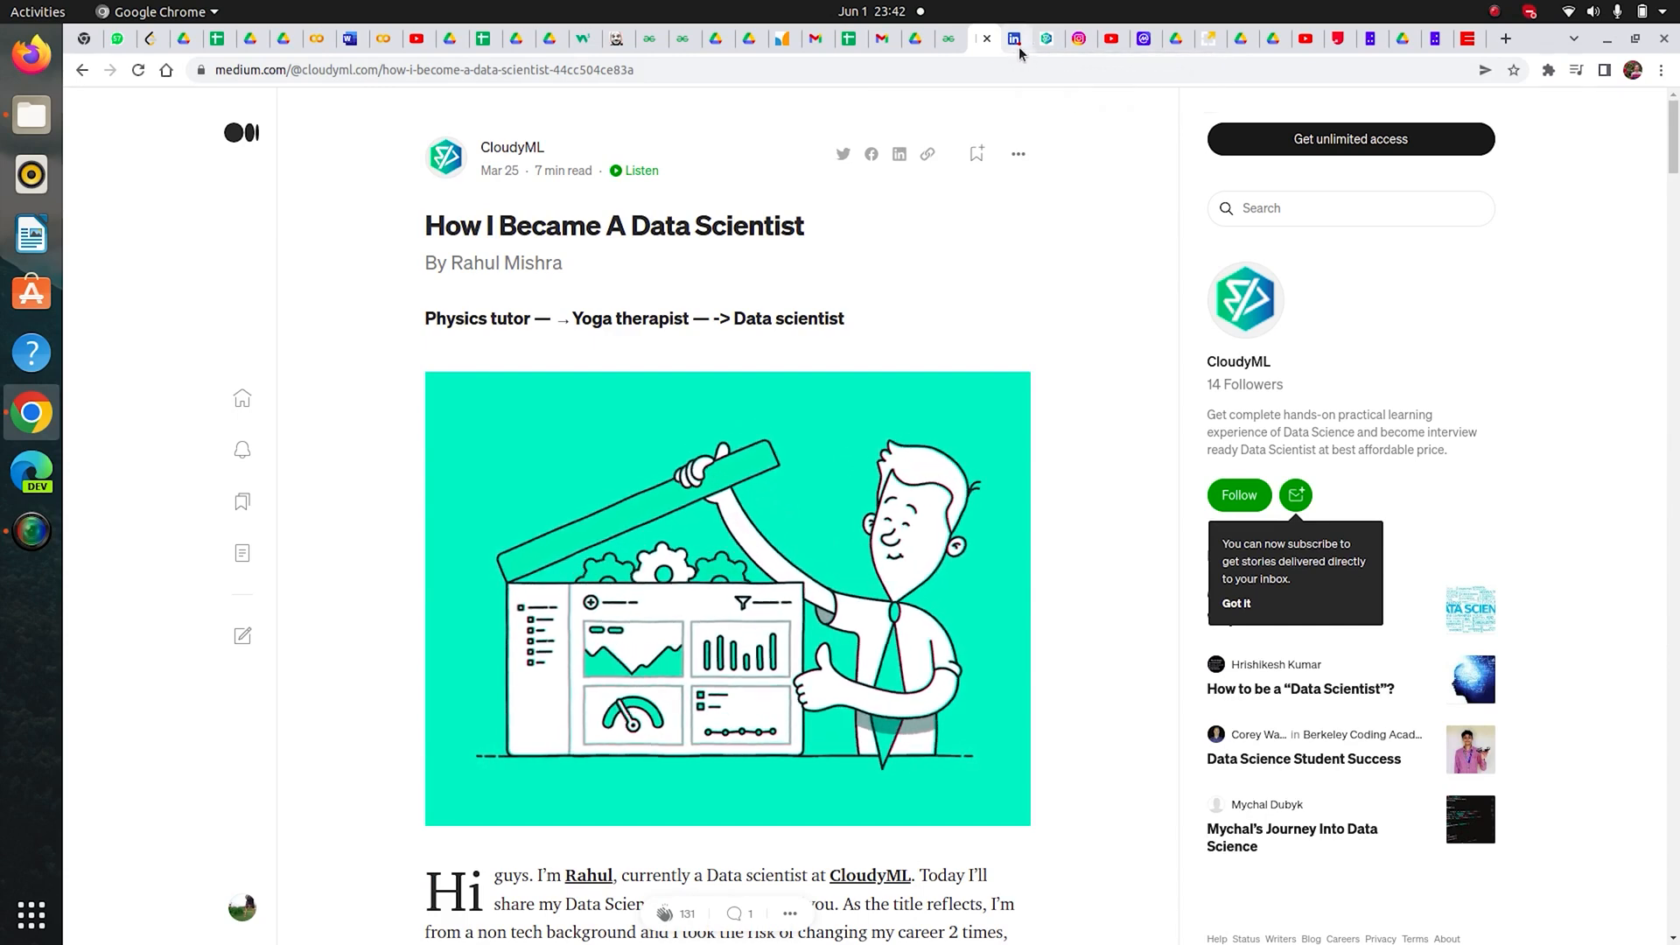
{"action": "left_click", "coordinate": [1013, 40]}
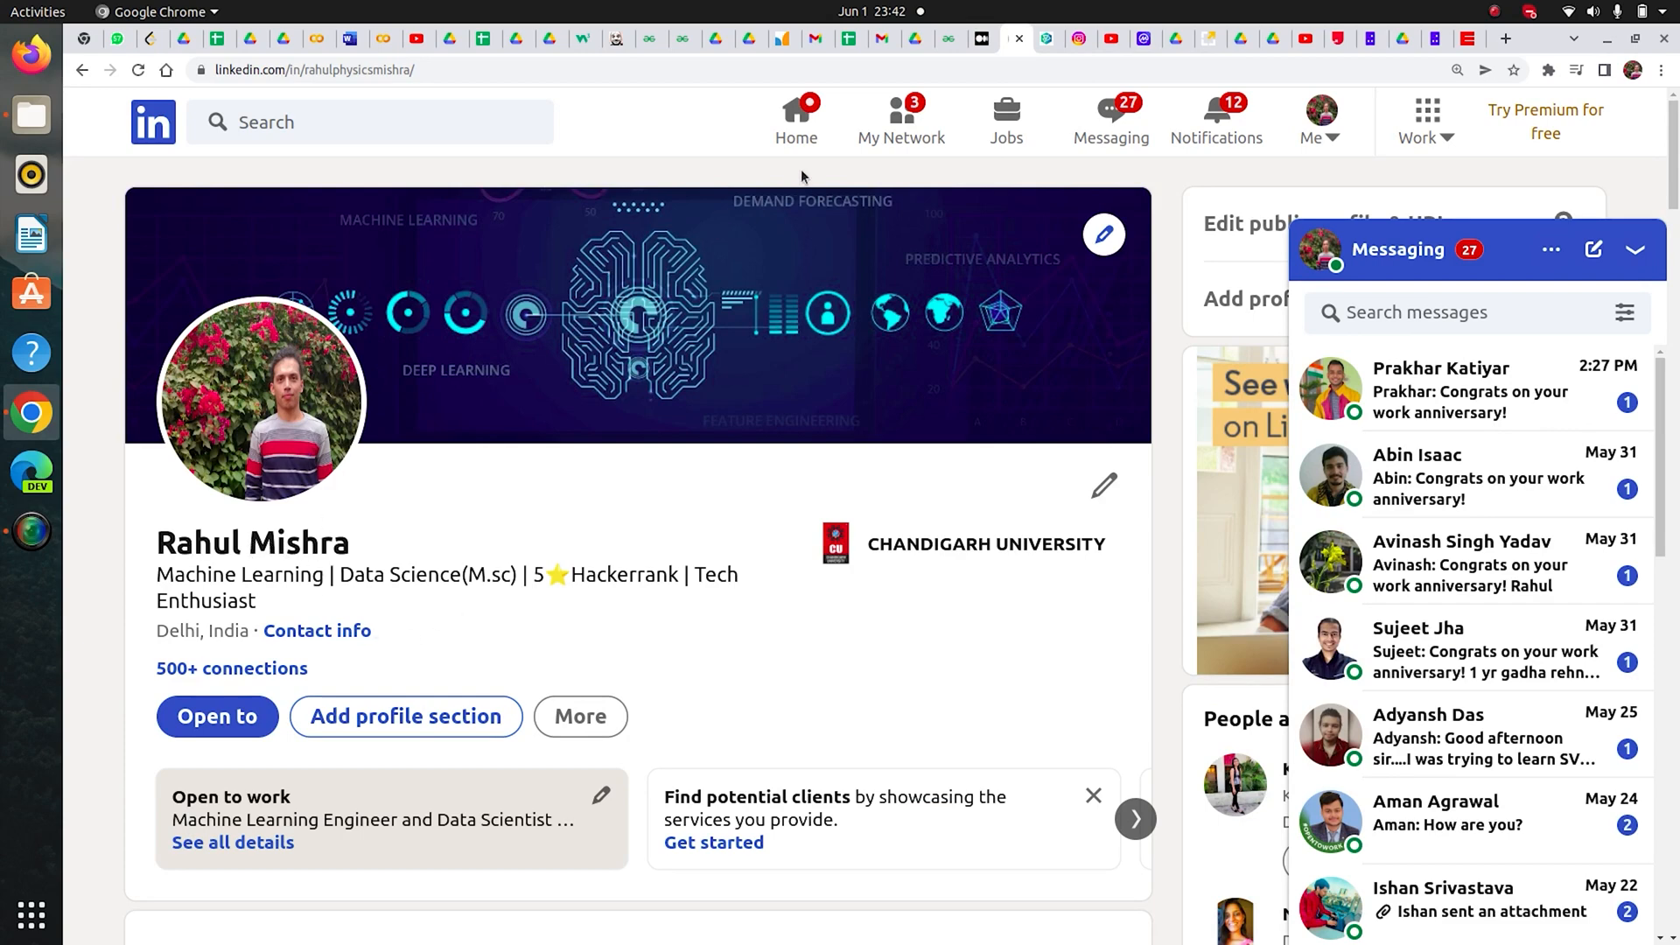
{"action": "mouse_move", "coordinate": [901, 118]}
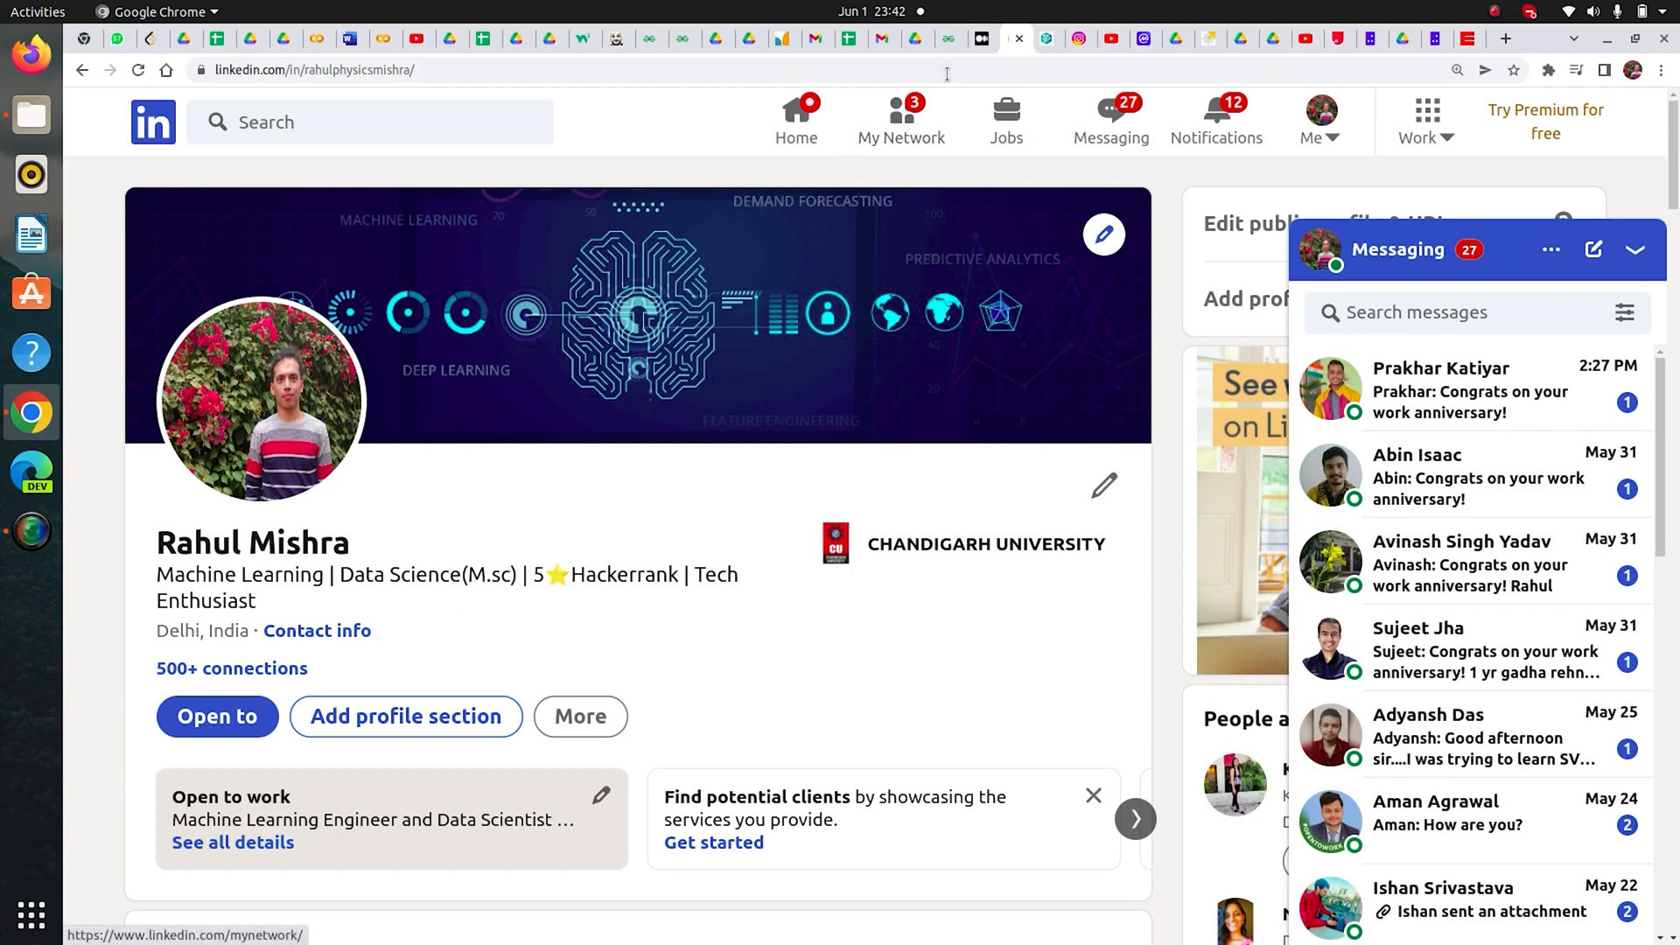
{"action": "mouse_move", "coordinate": [1037, 39]}
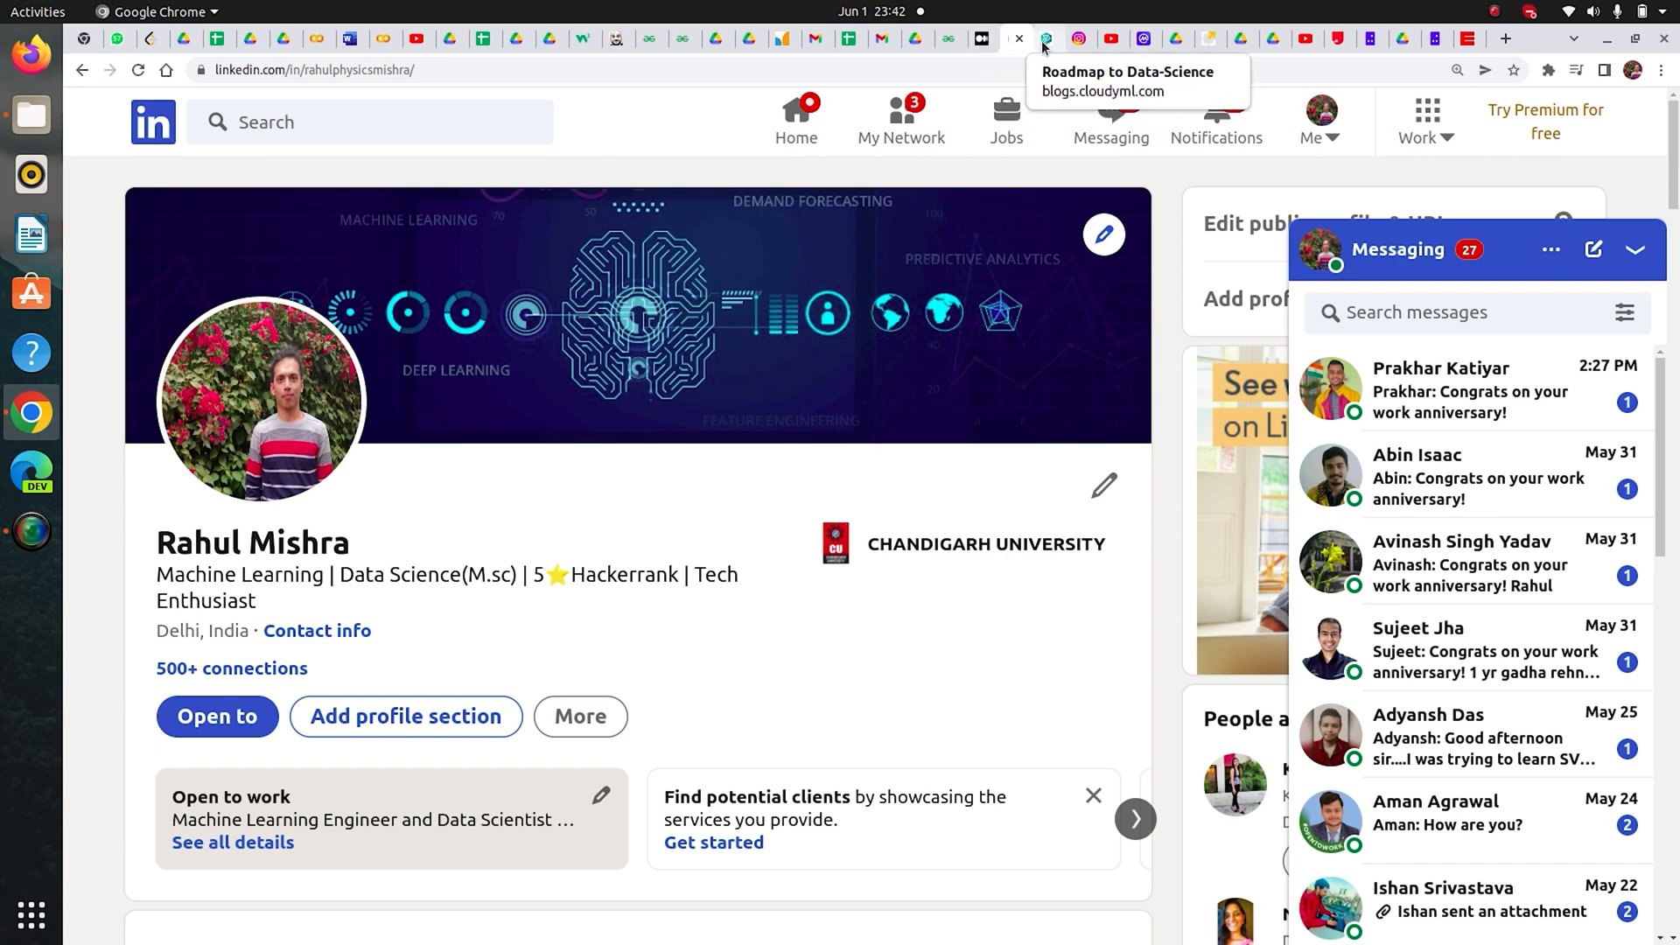
Step: Return to the Roadmap to Data-Science post and read down to 'Why should I choose data science?'
{"action": "left_click", "coordinate": [1045, 39]}
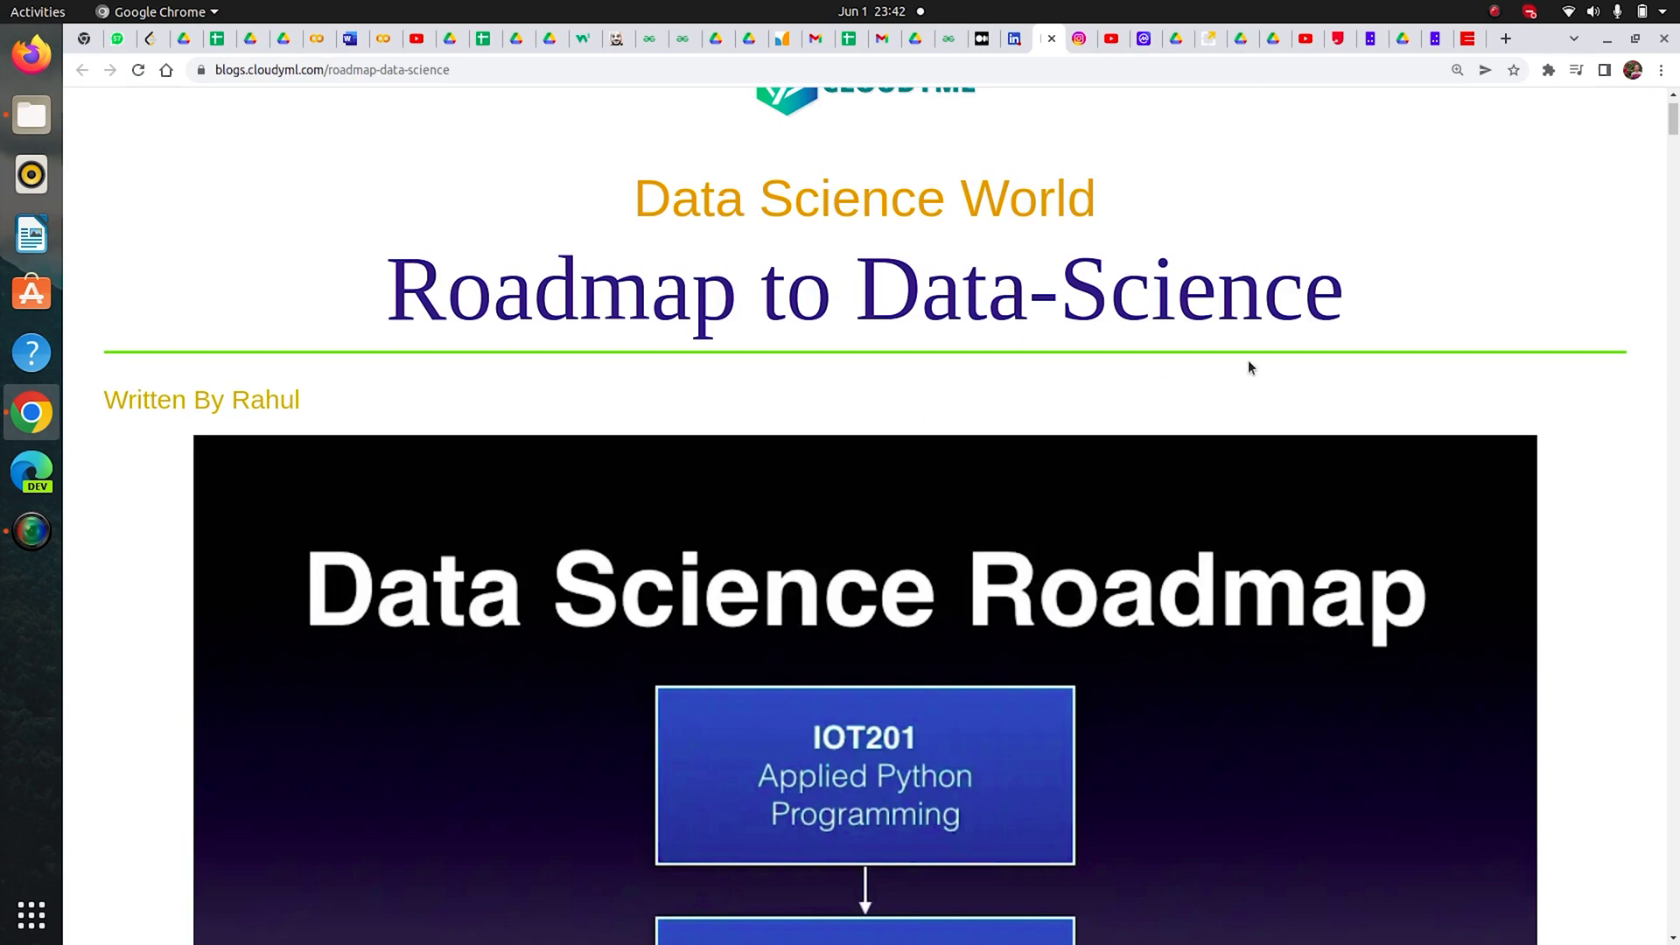
{"action": "scroll", "scroll_direction": "down", "scroll_amount": 3}
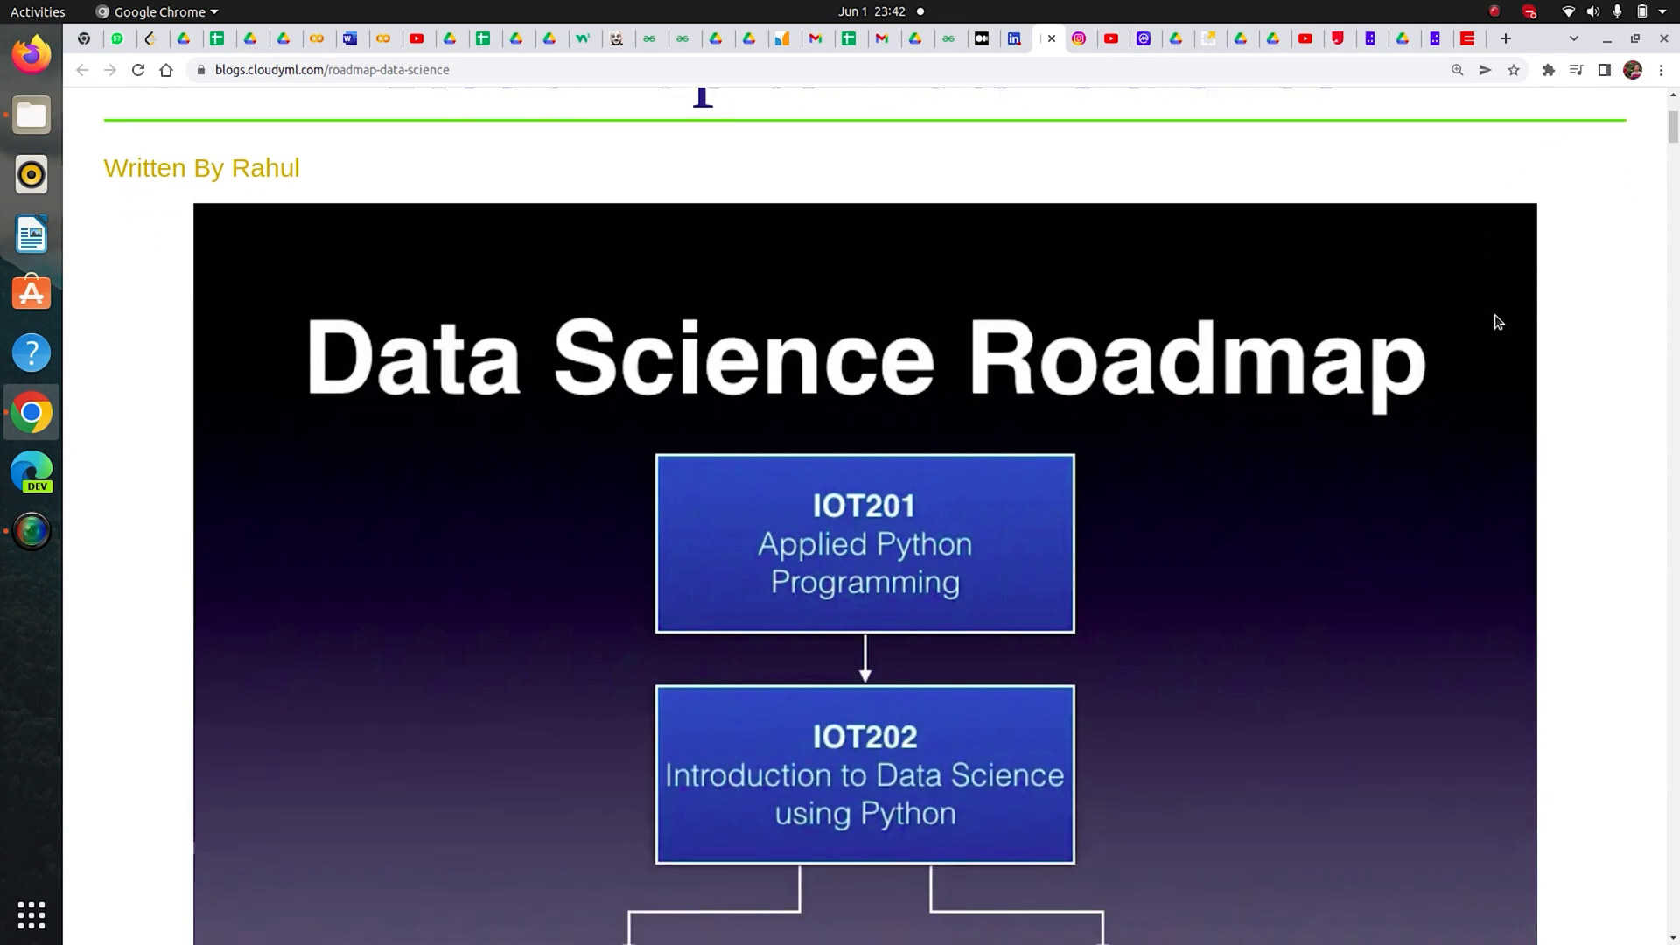
{"action": "scroll", "scroll_direction": "up", "scroll_amount": 3}
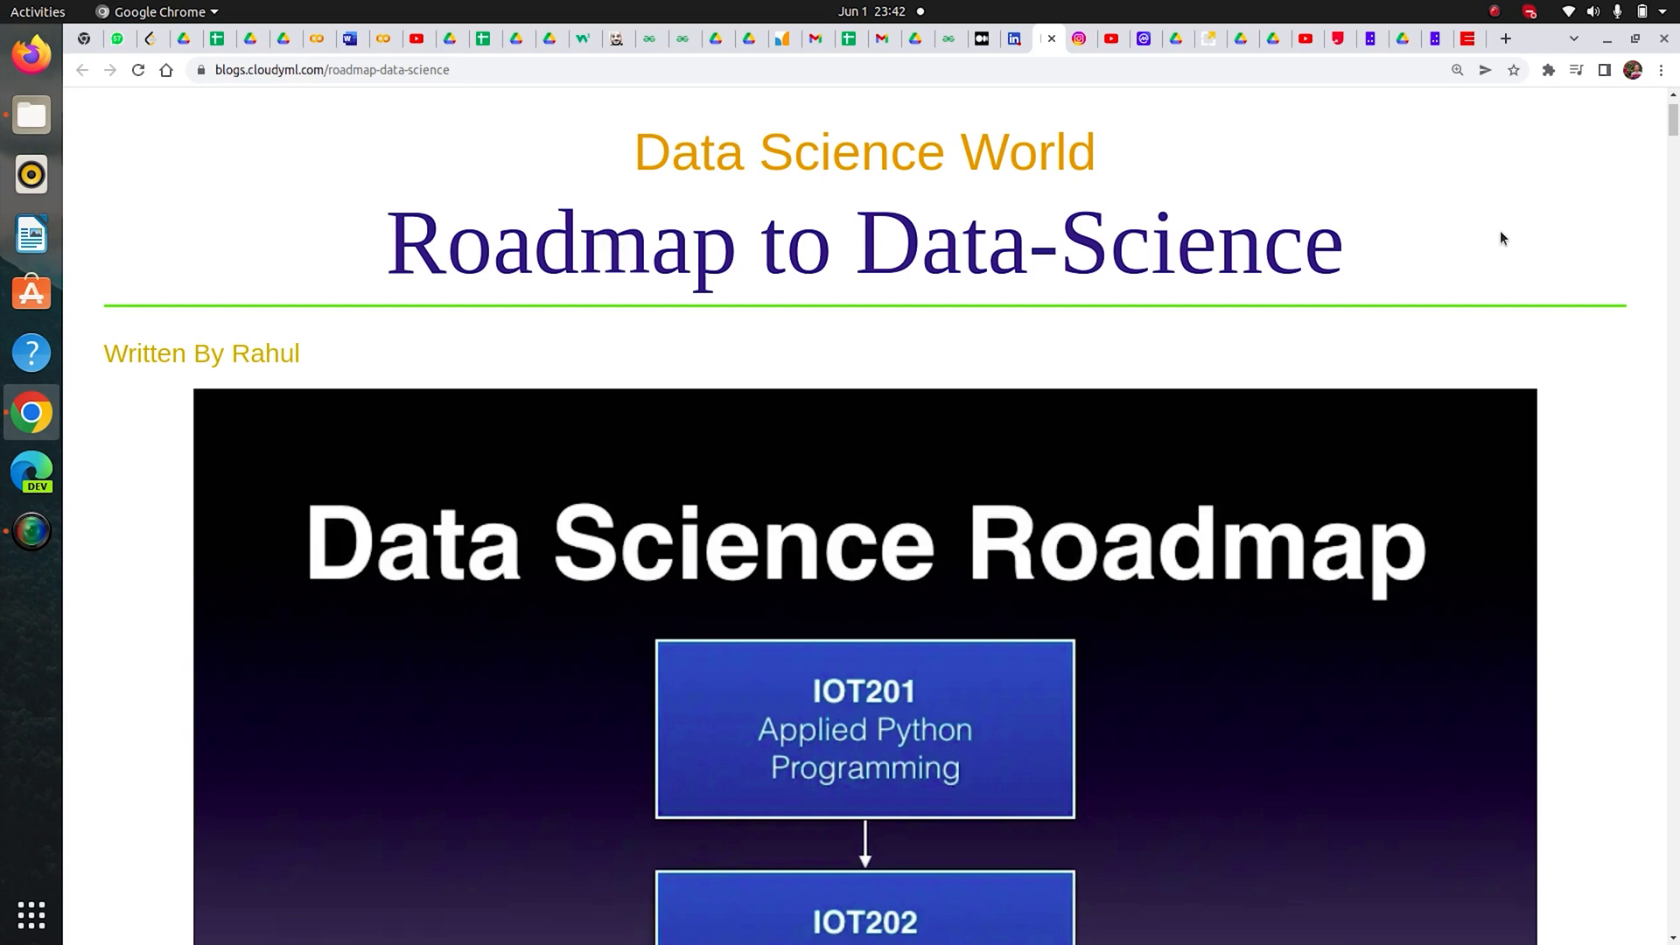
{"action": "mouse_move", "coordinate": [1087, 566]}
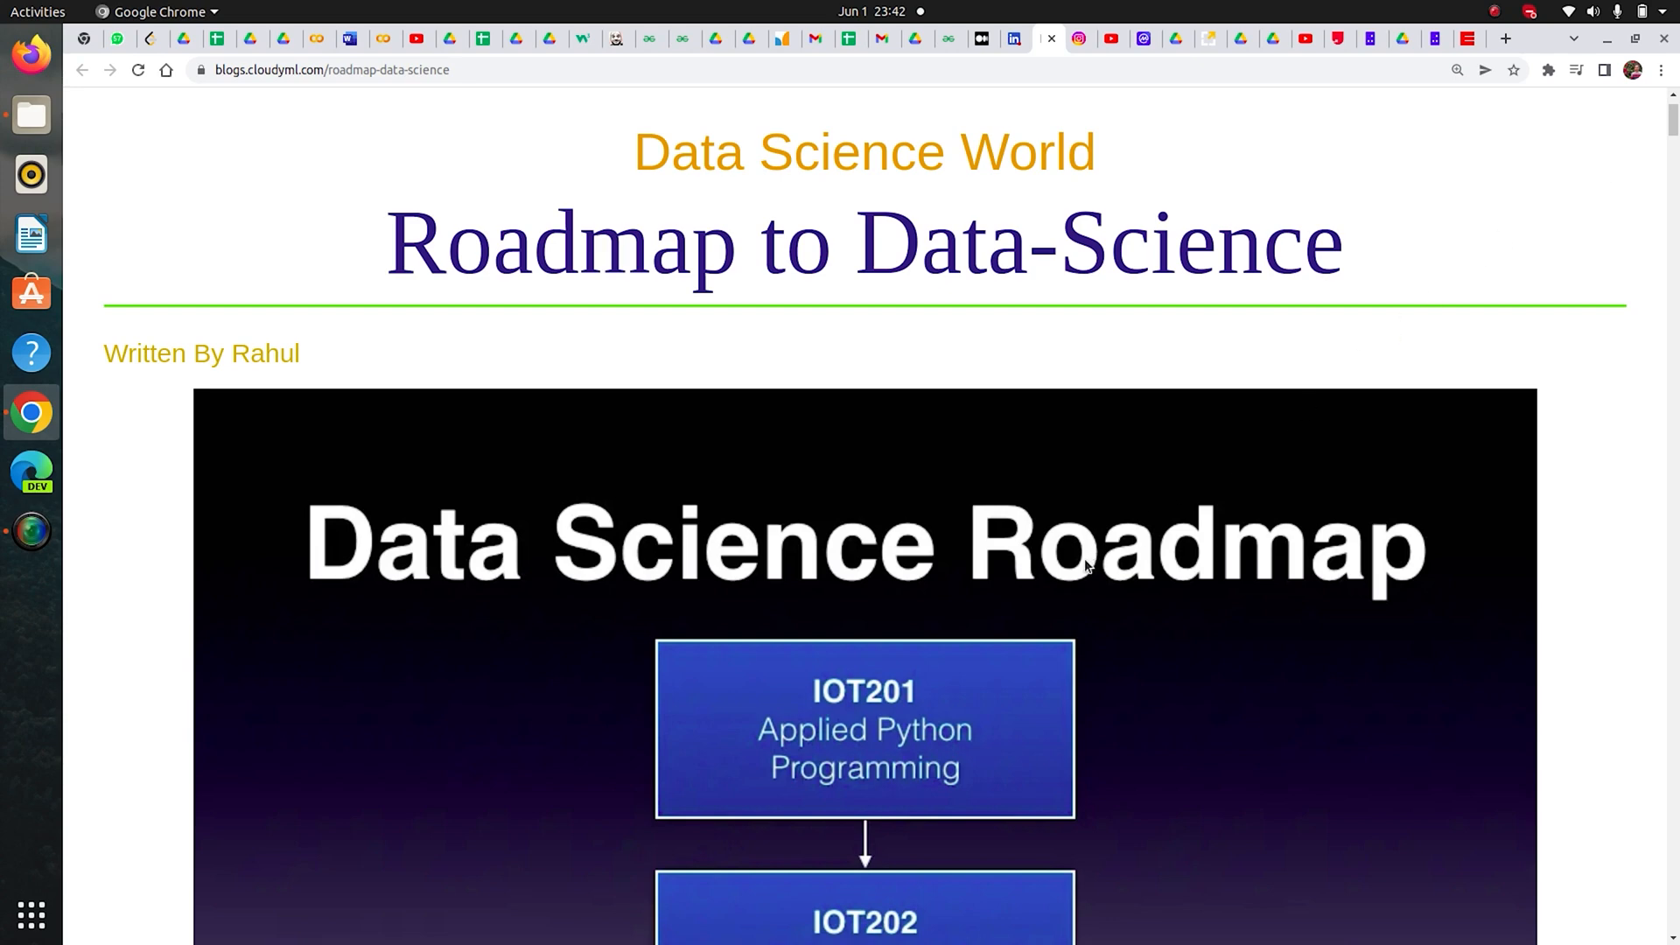
{"action": "mouse_move", "coordinate": [750, 539]}
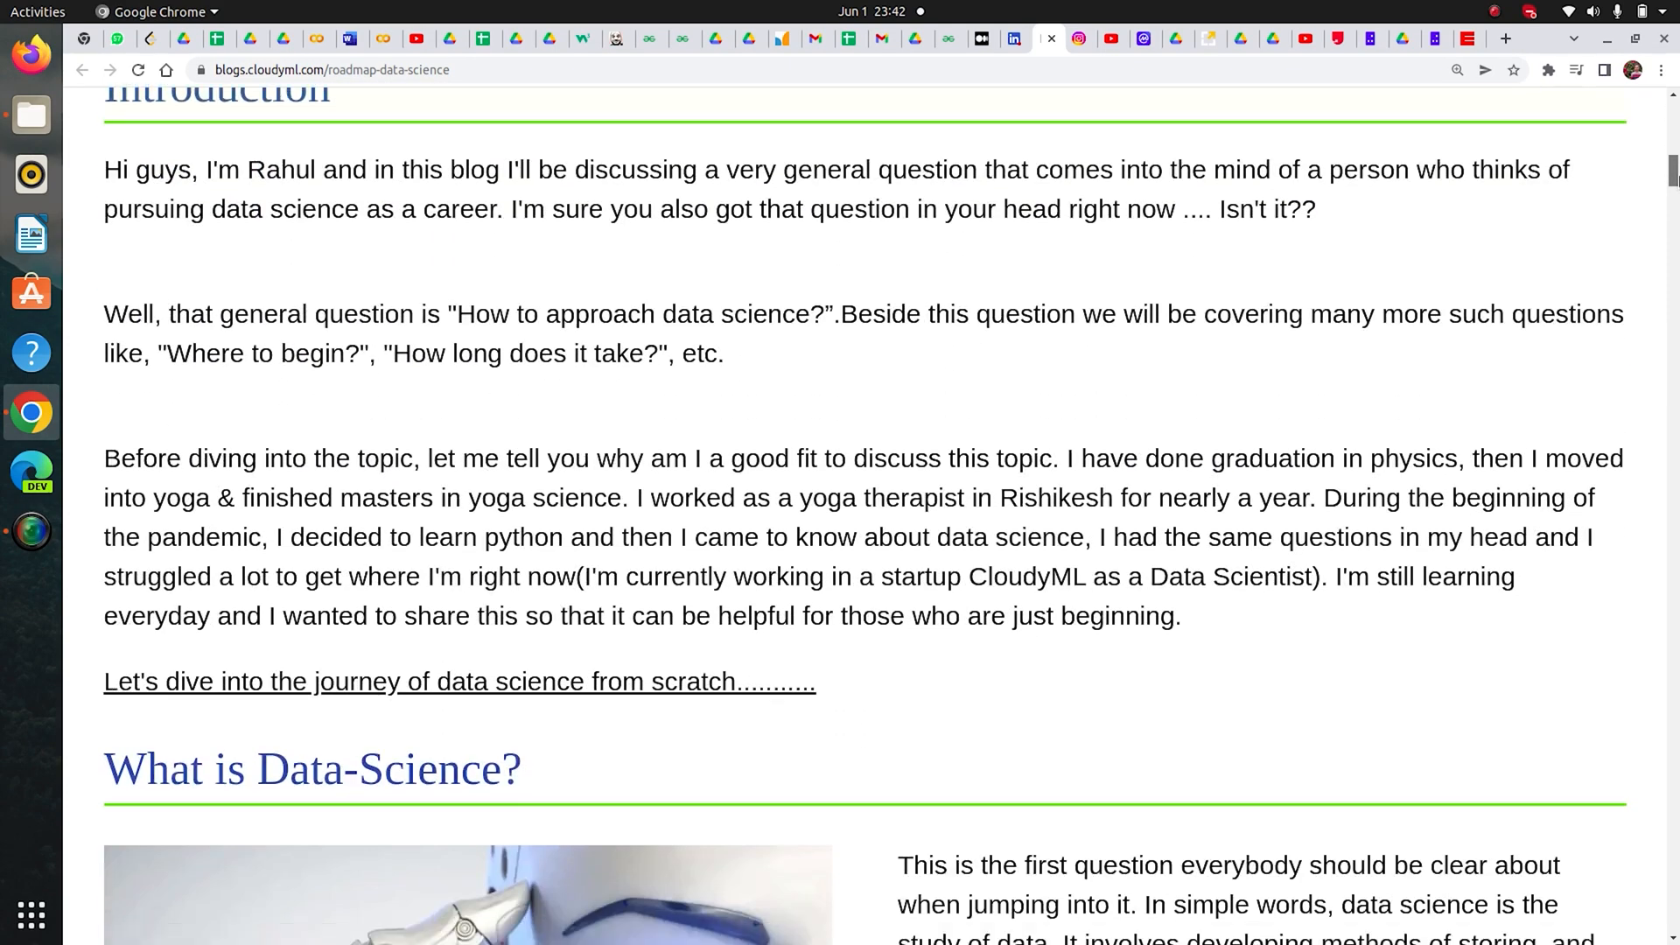
{"action": "scroll", "scroll_direction": "down", "scroll_amount": 3}
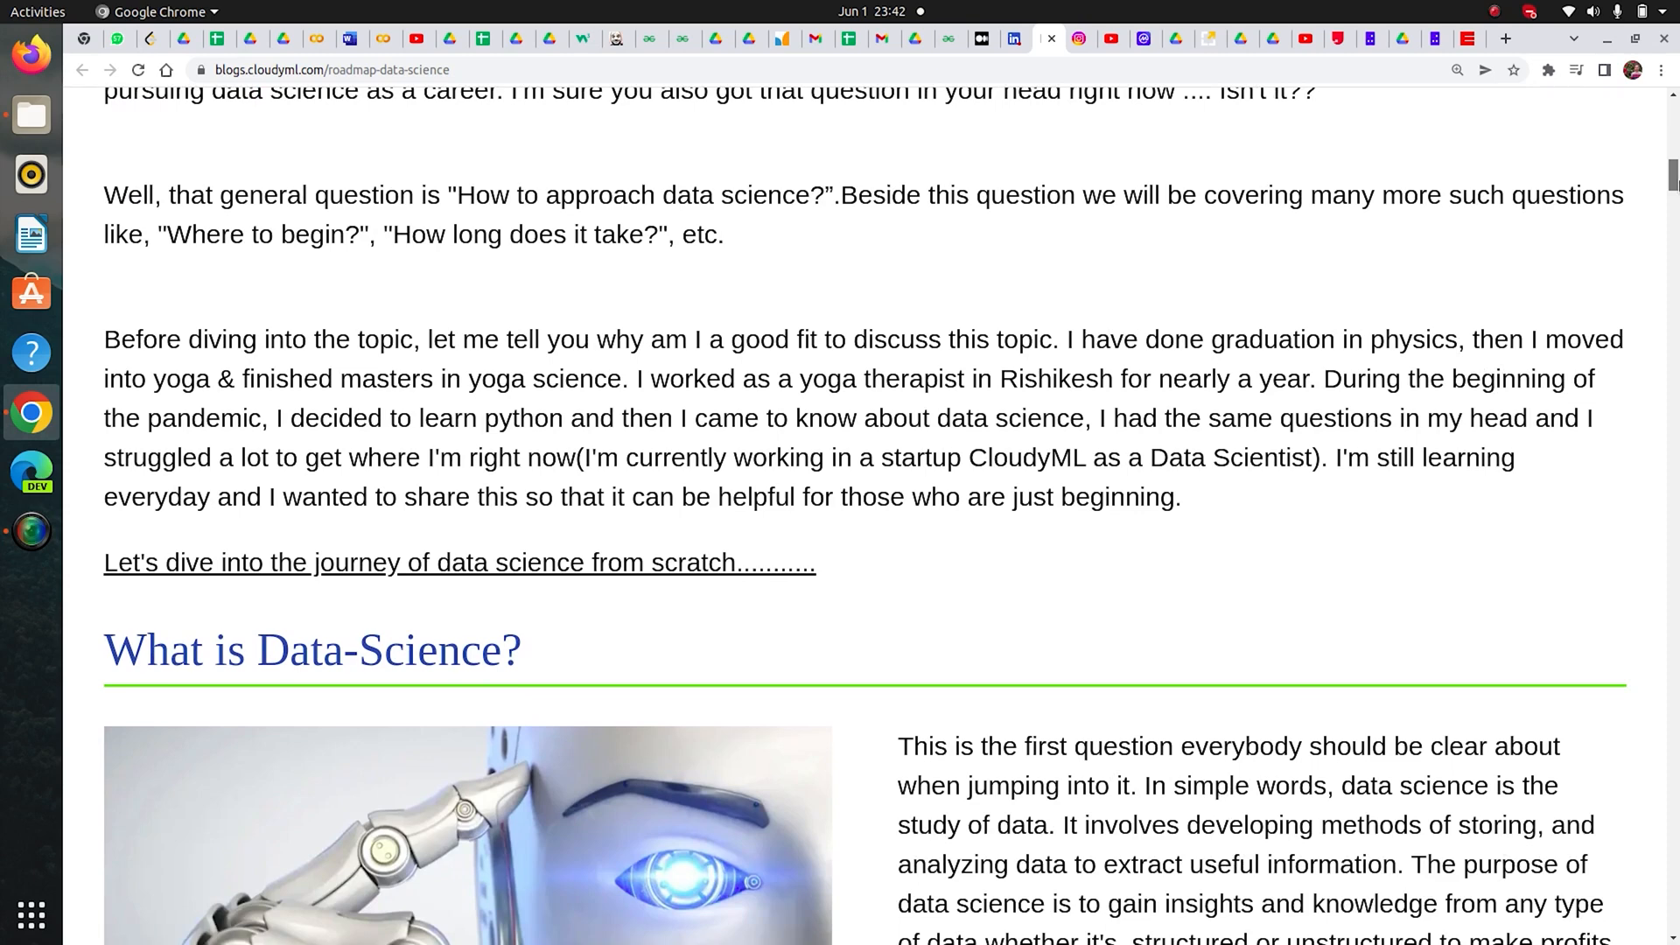
{"action": "scroll", "scroll_direction": "up", "scroll_amount": 3}
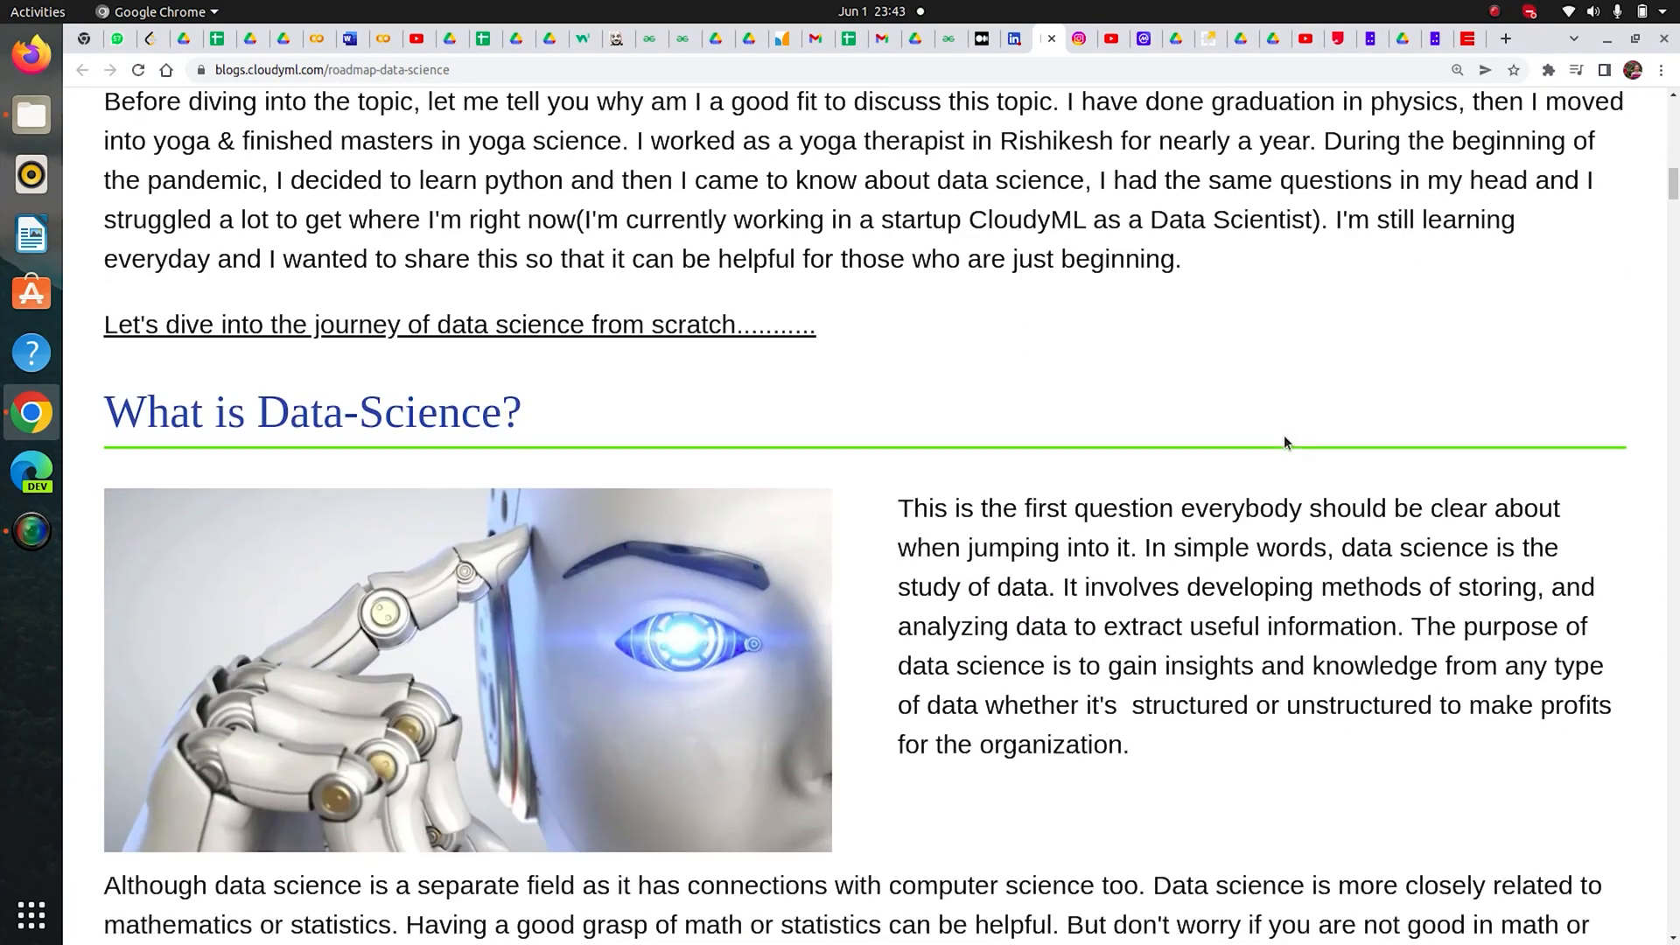
{"action": "scroll", "scroll_direction": "down", "scroll_amount": 3}
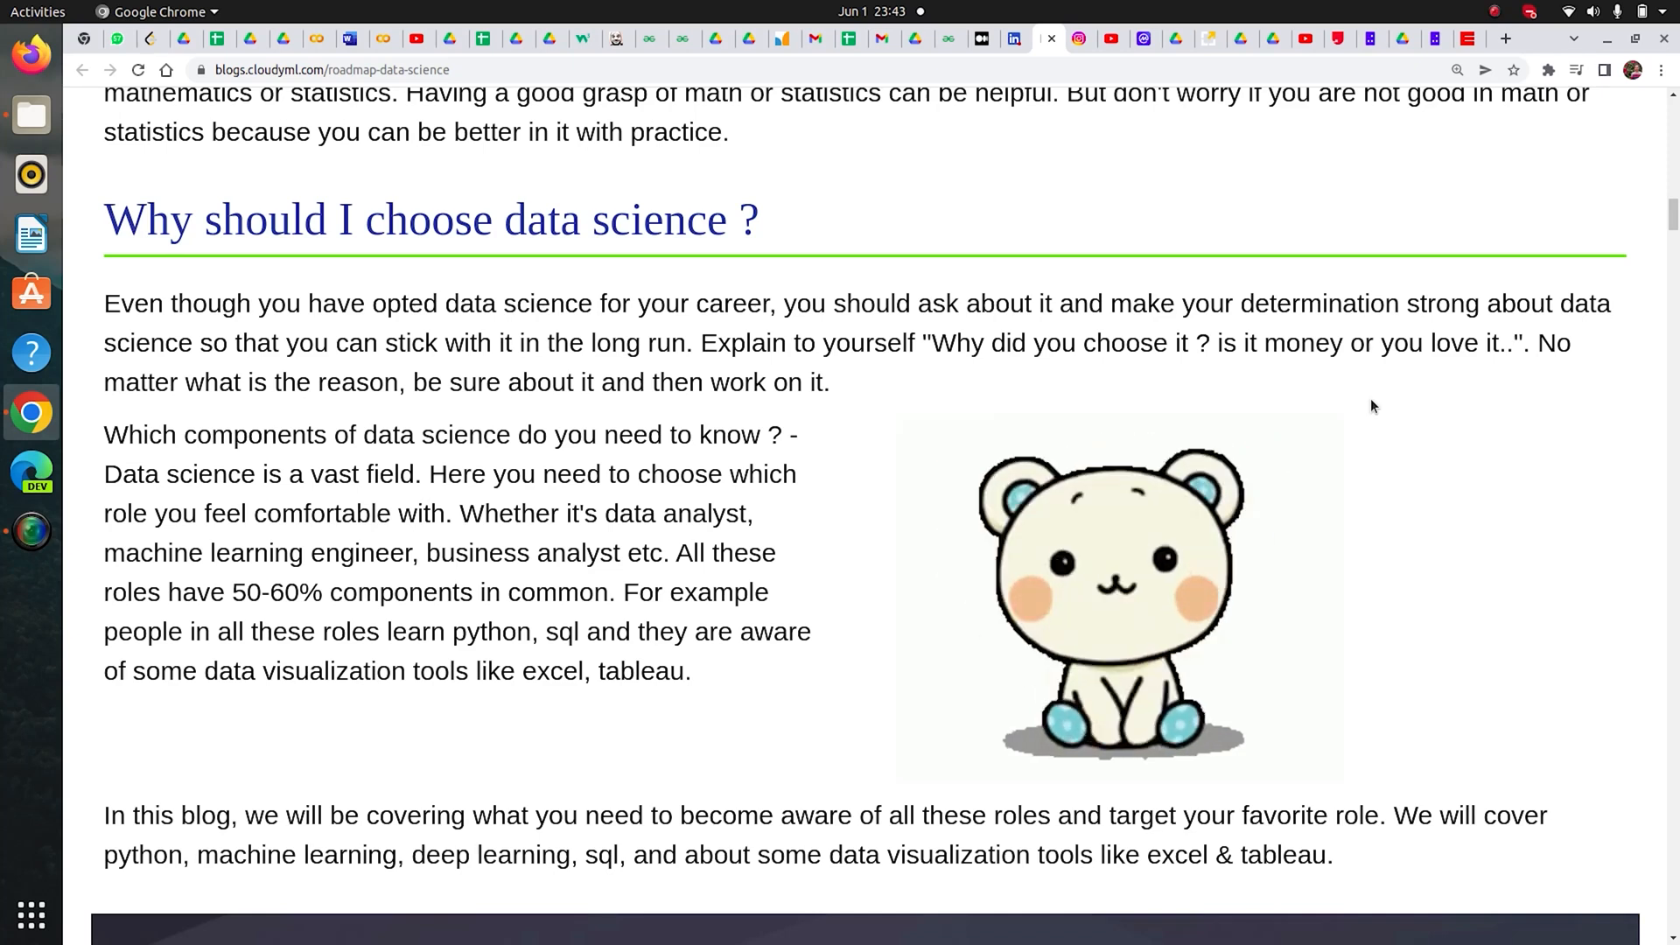
Step: Read past the course promotion to the '1st Block of Data Science: PYTHON' heading
{"action": "scroll", "scroll_direction": "down", "scroll_amount": 3}
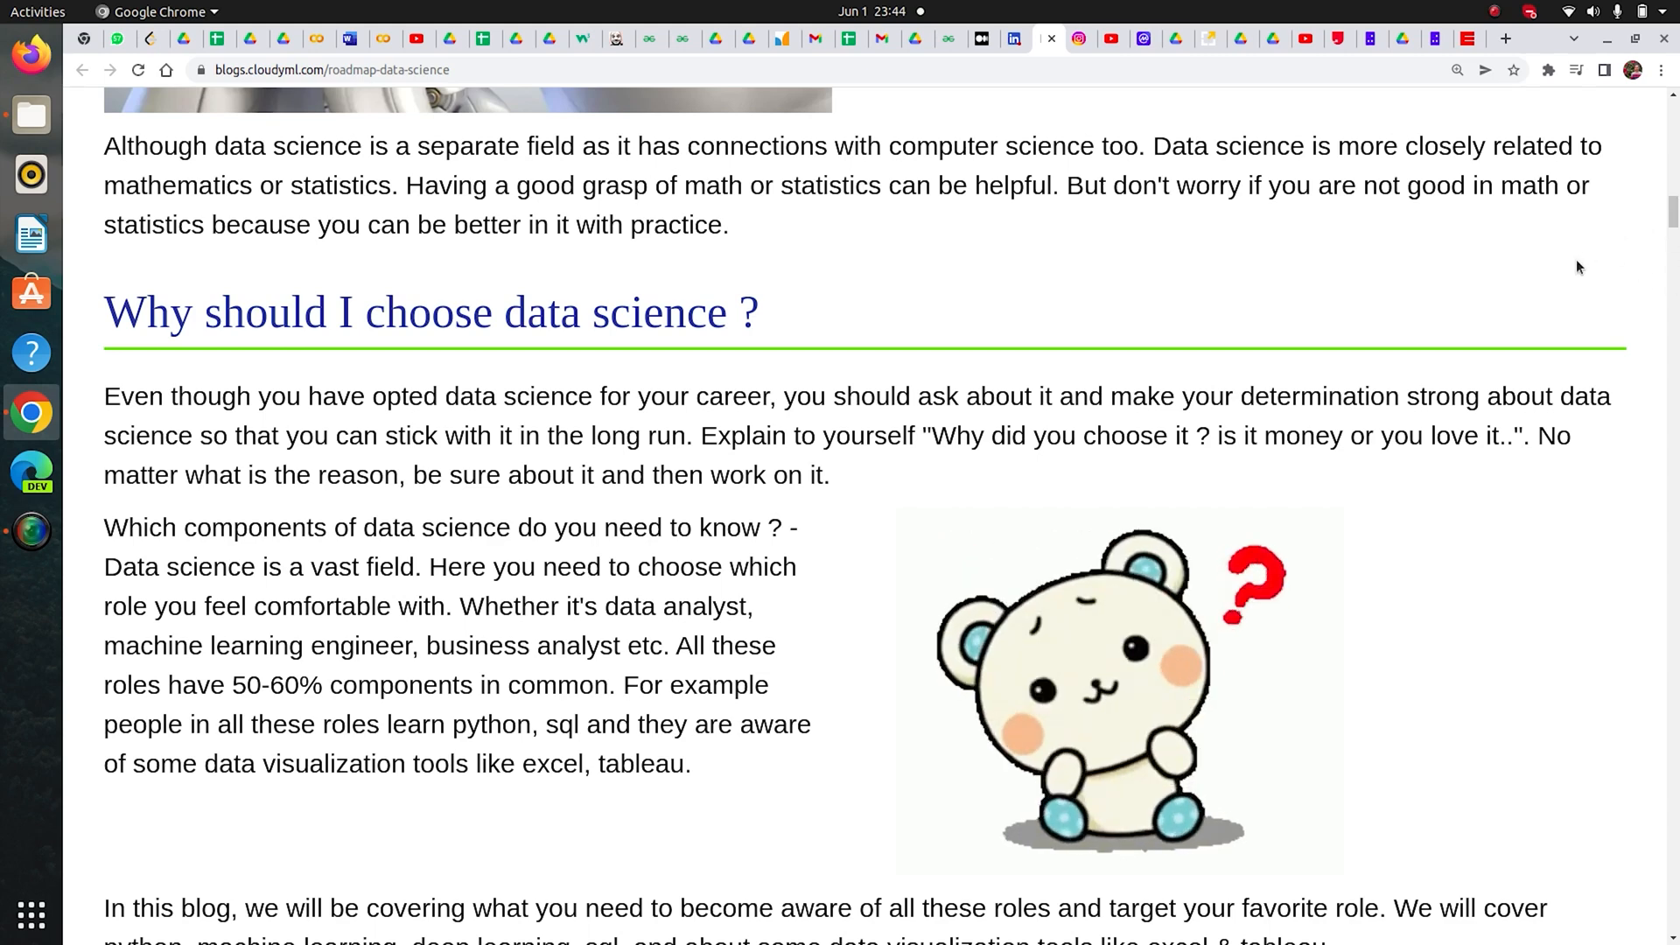
{"action": "scroll", "scroll_direction": "down", "scroll_amount": 3}
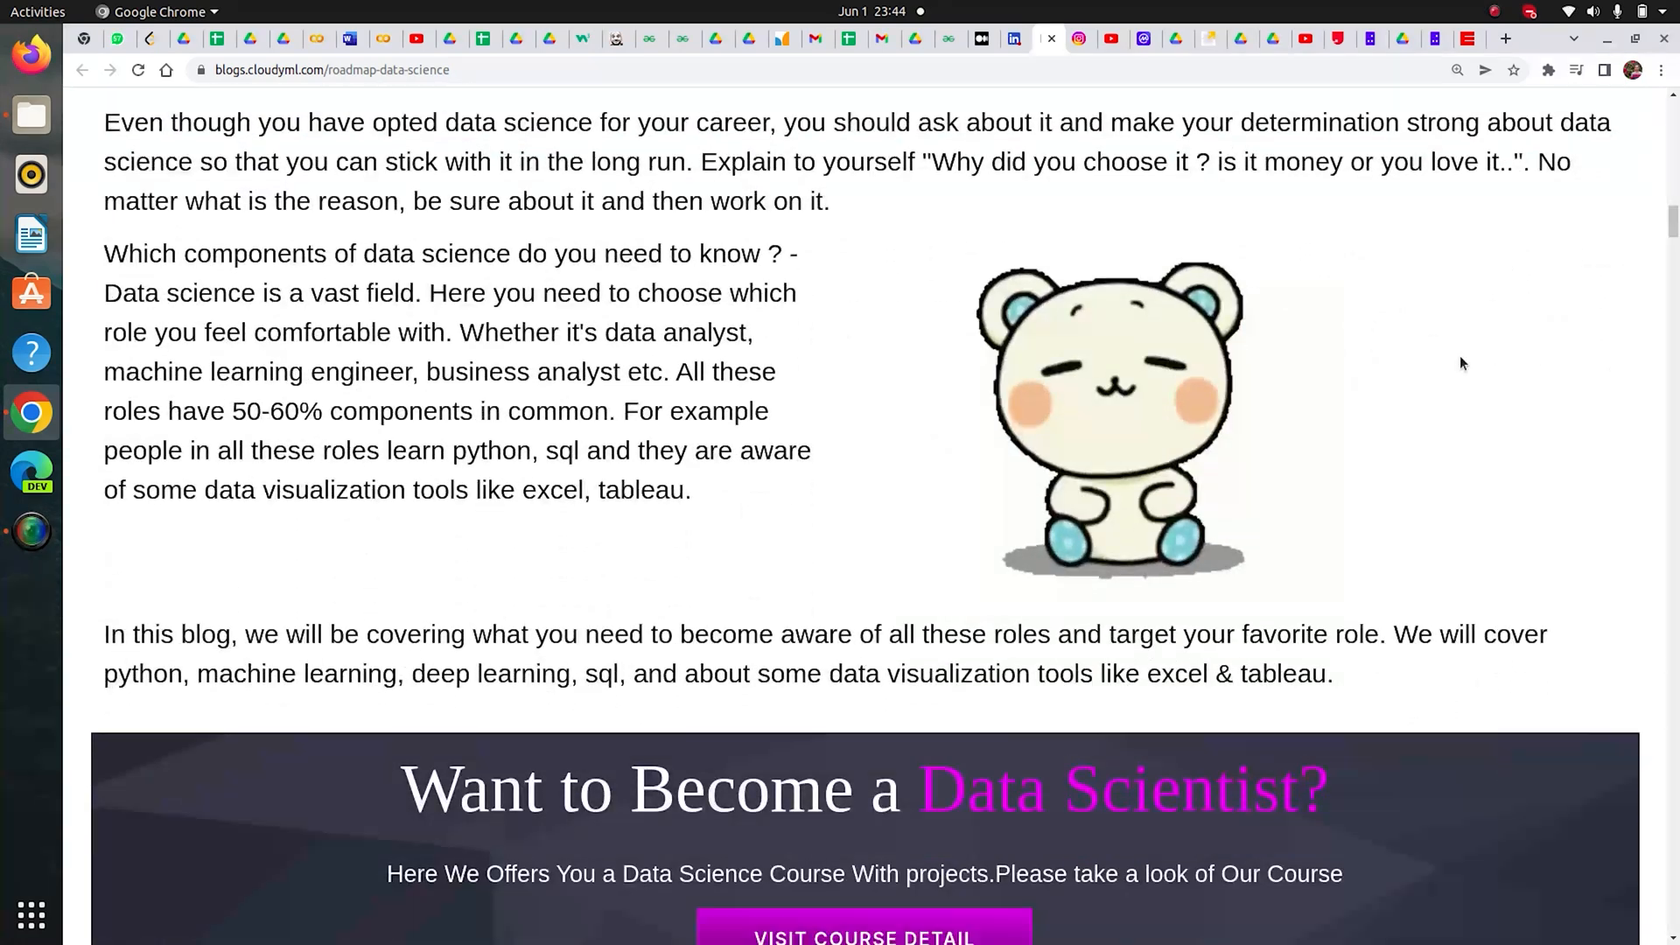
{"action": "scroll", "scroll_direction": "down", "scroll_amount": 3}
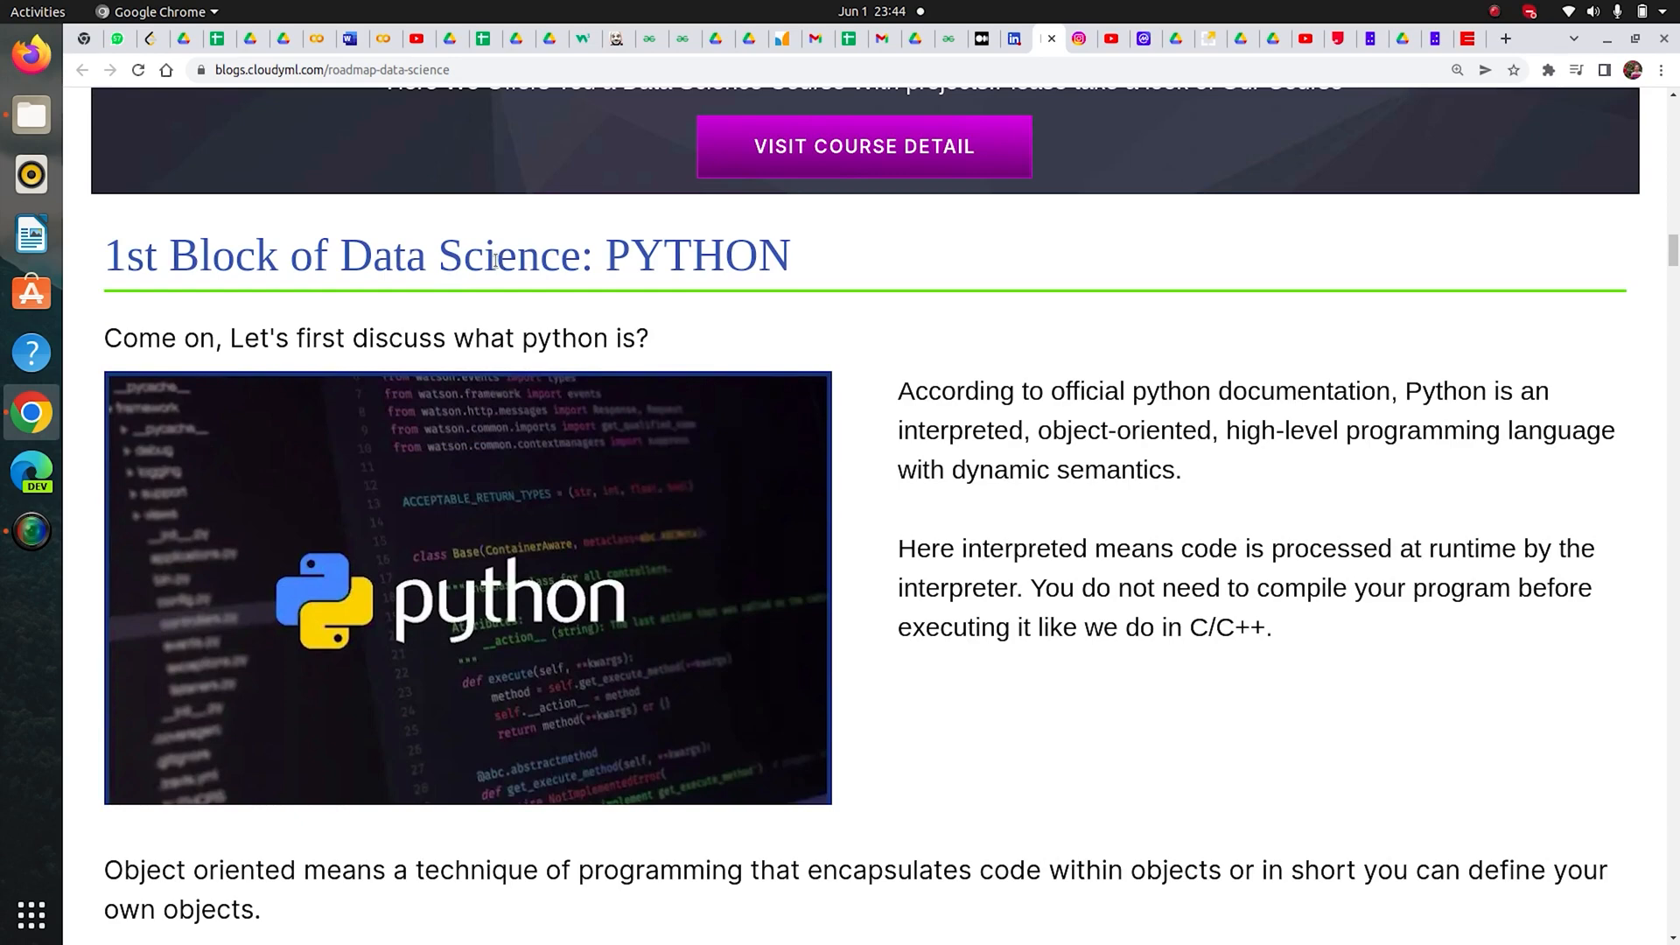
{"action": "mouse_move", "coordinate": [750, 266]}
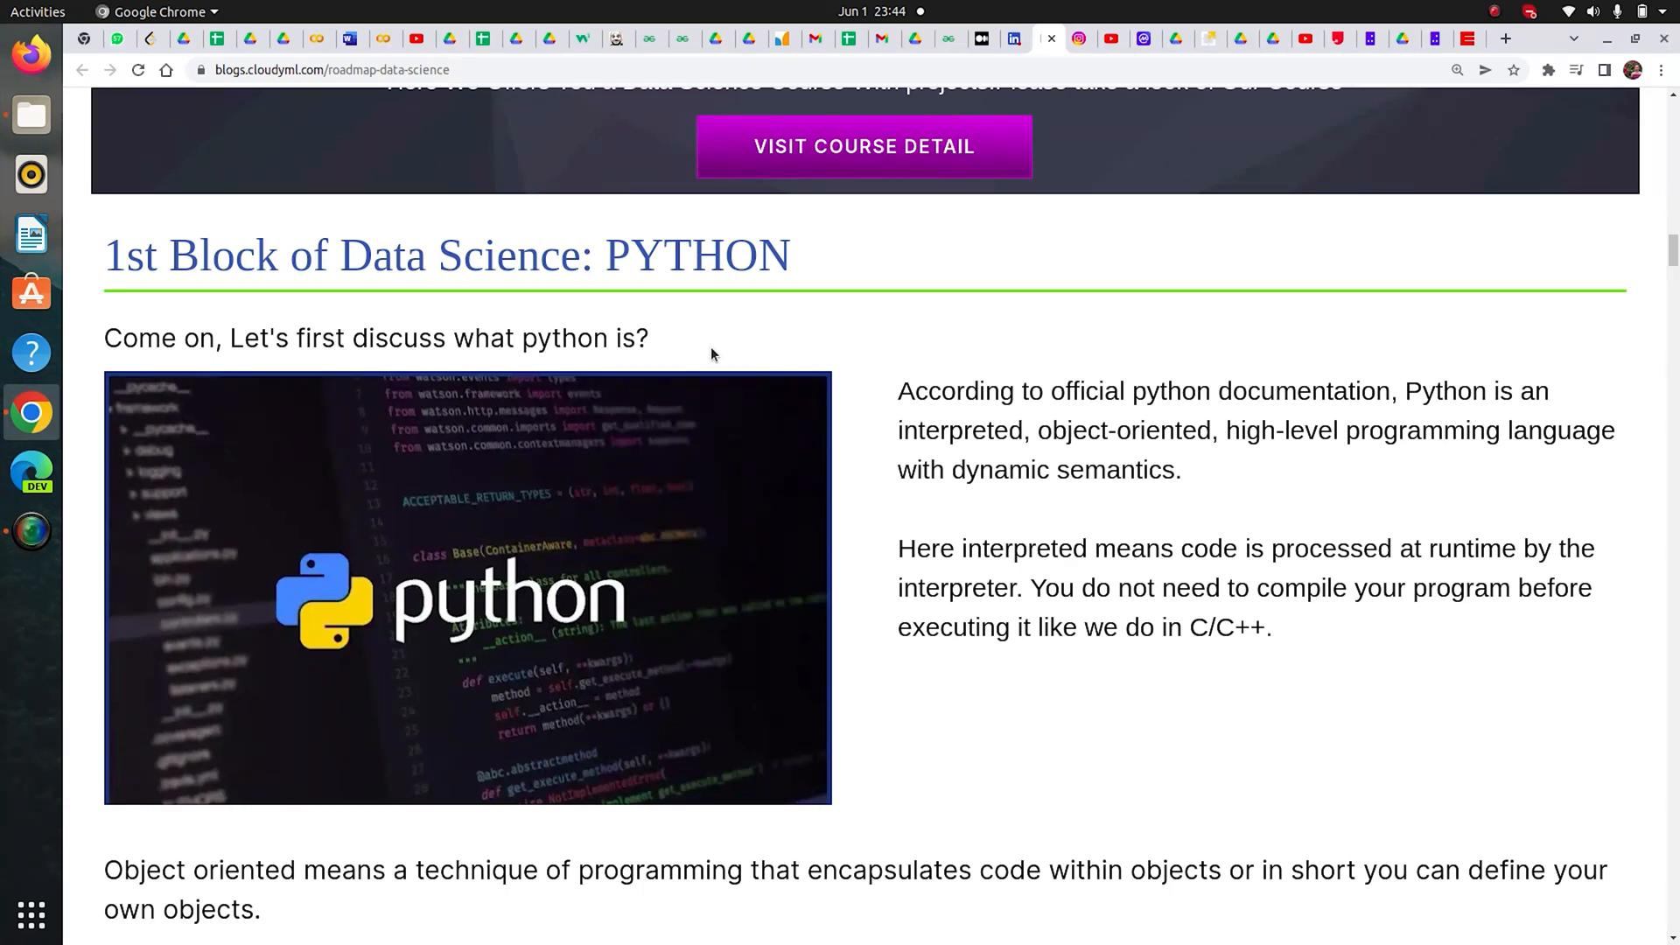
{"action": "mouse_move", "coordinate": [715, 350]}
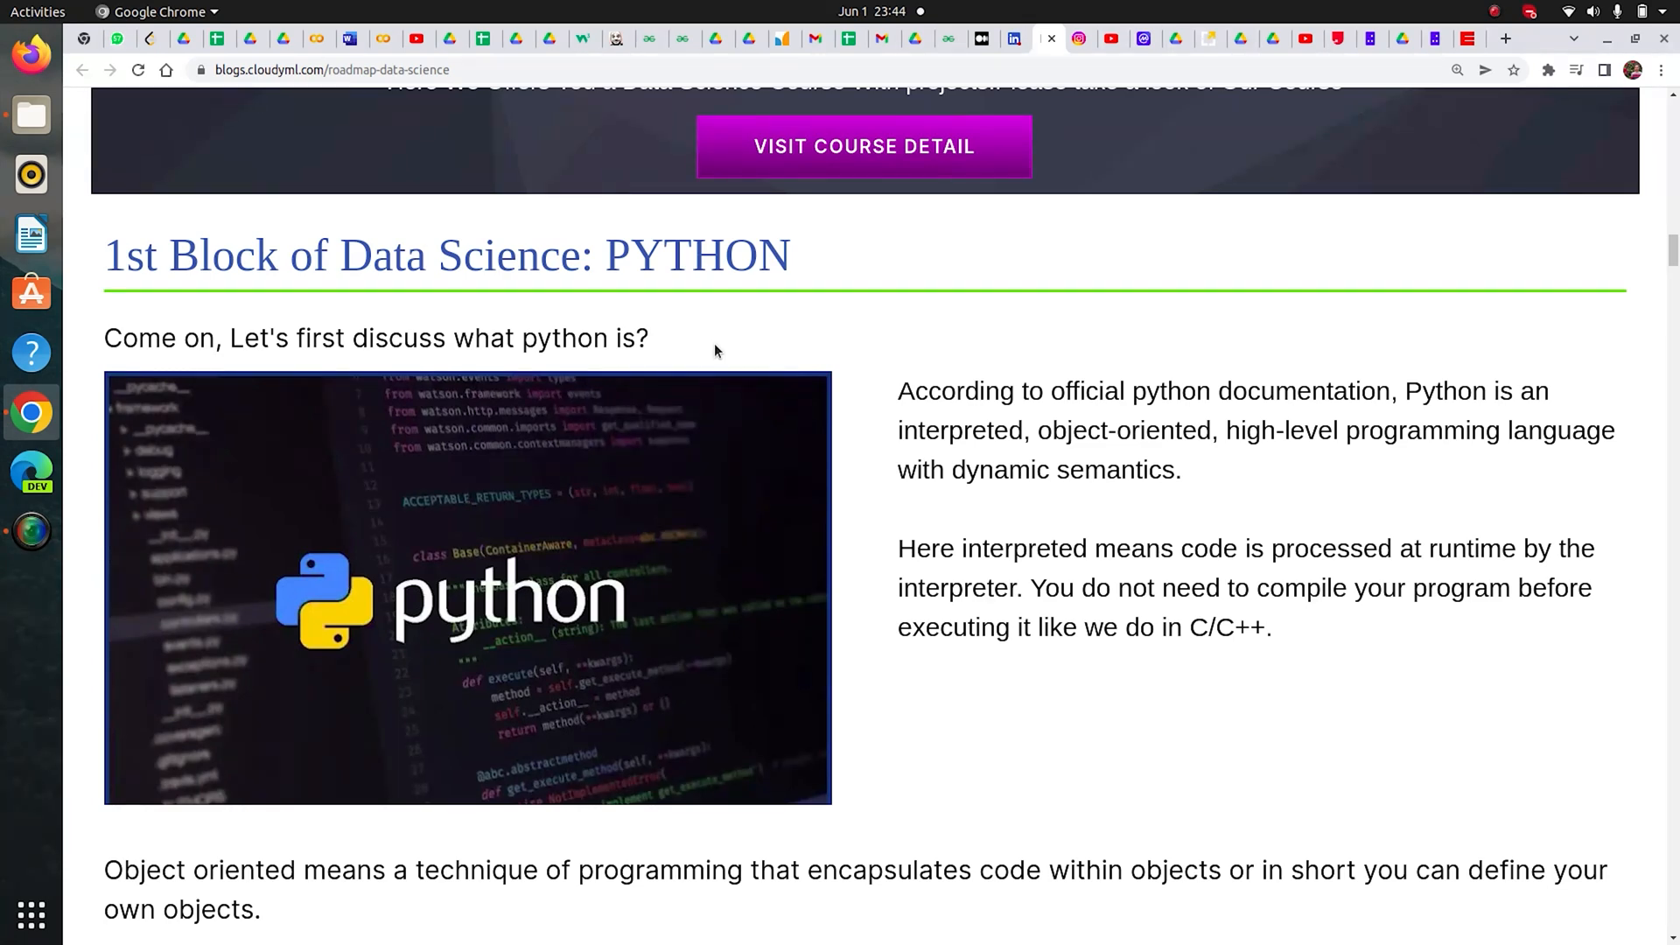
Step: Read the Python block from 'Why are we using python?' down to the courses section
{"action": "scroll", "scroll_direction": "down", "scroll_amount": 3}
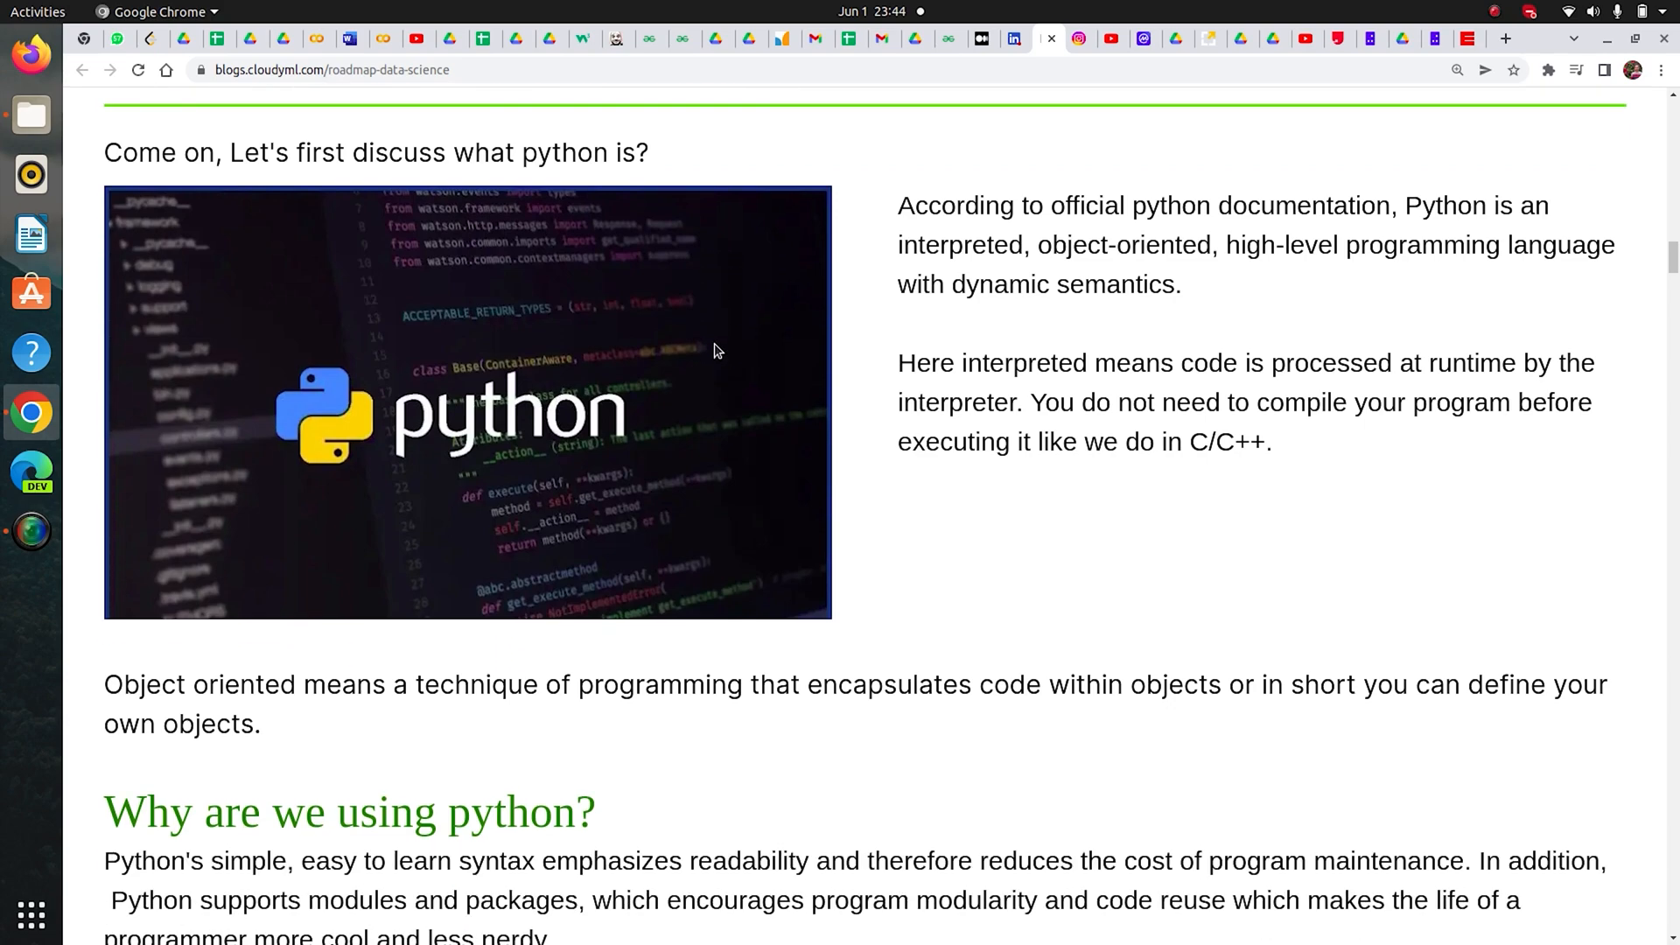
{"action": "scroll", "scroll_direction": "down", "scroll_amount": 3}
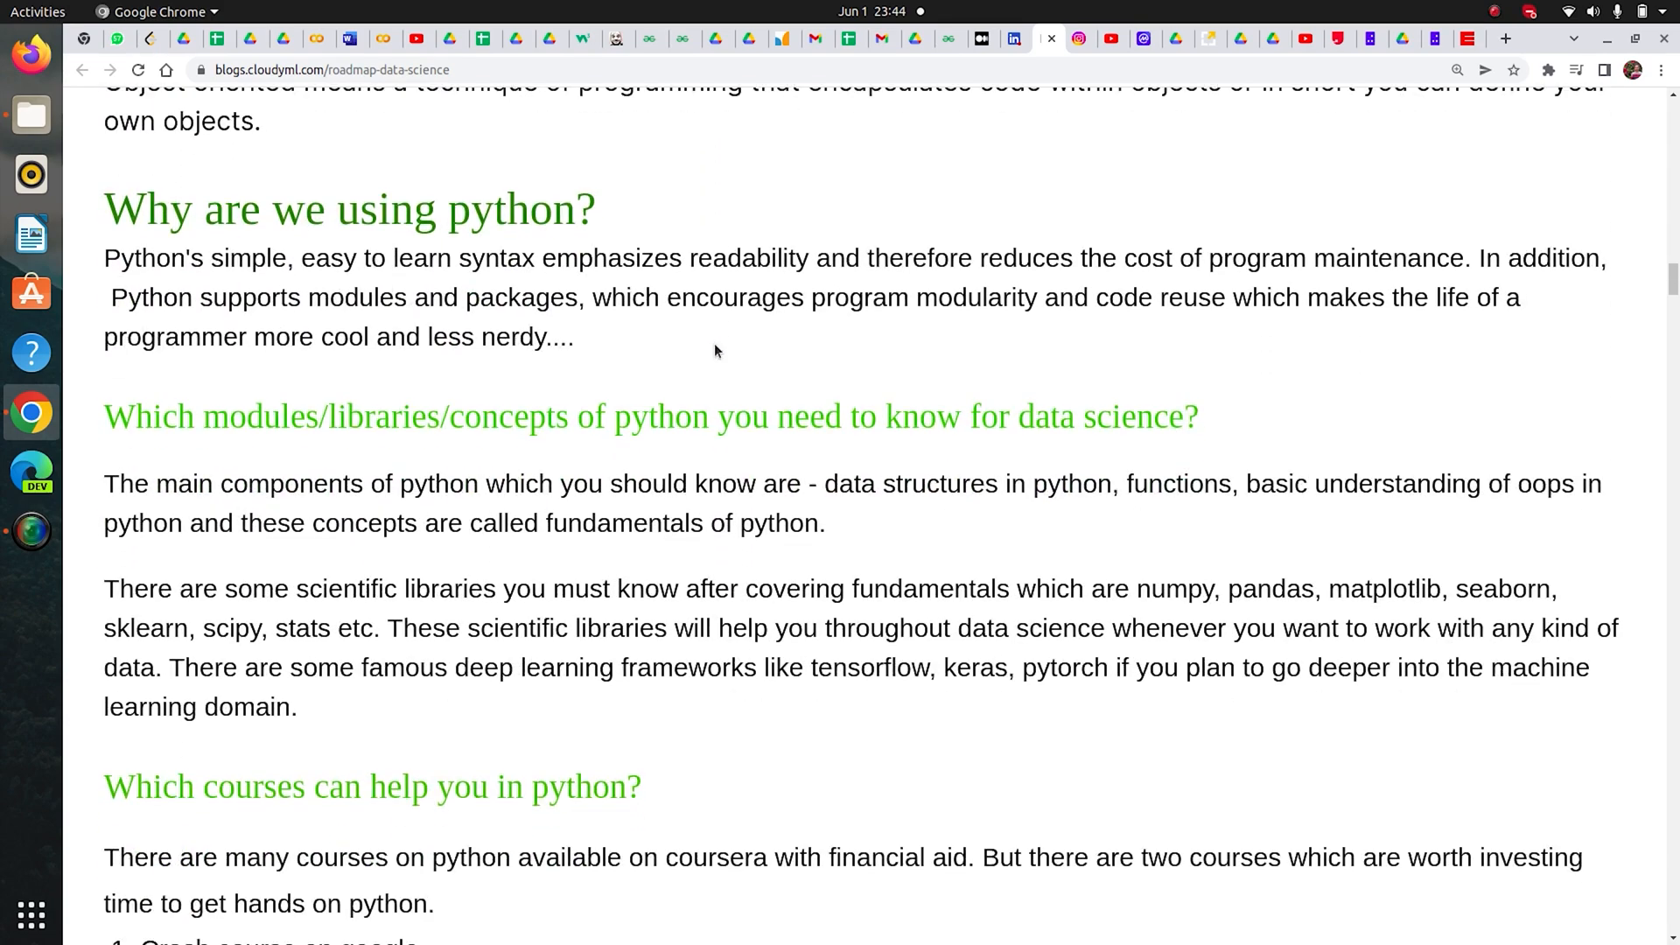
{"action": "scroll", "scroll_direction": "down", "scroll_amount": 3}
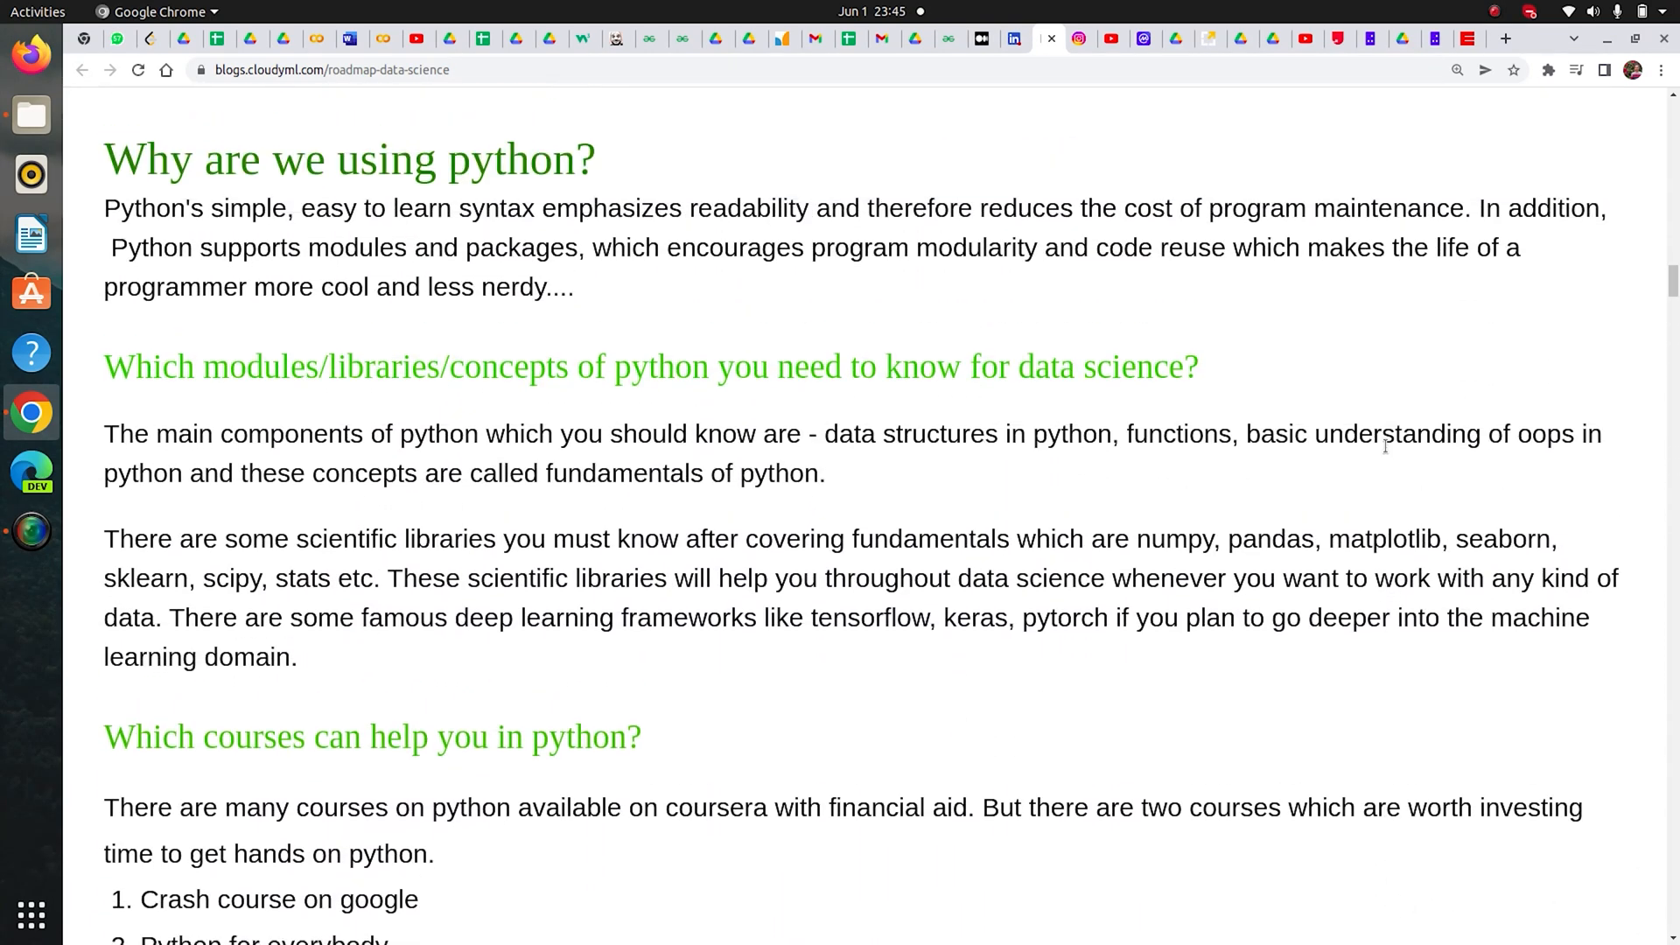
Step: Read the recommended Python courses and YouTube links, reaching the logical-thinking websites section
{"action": "scroll", "scroll_direction": "down", "scroll_amount": 3}
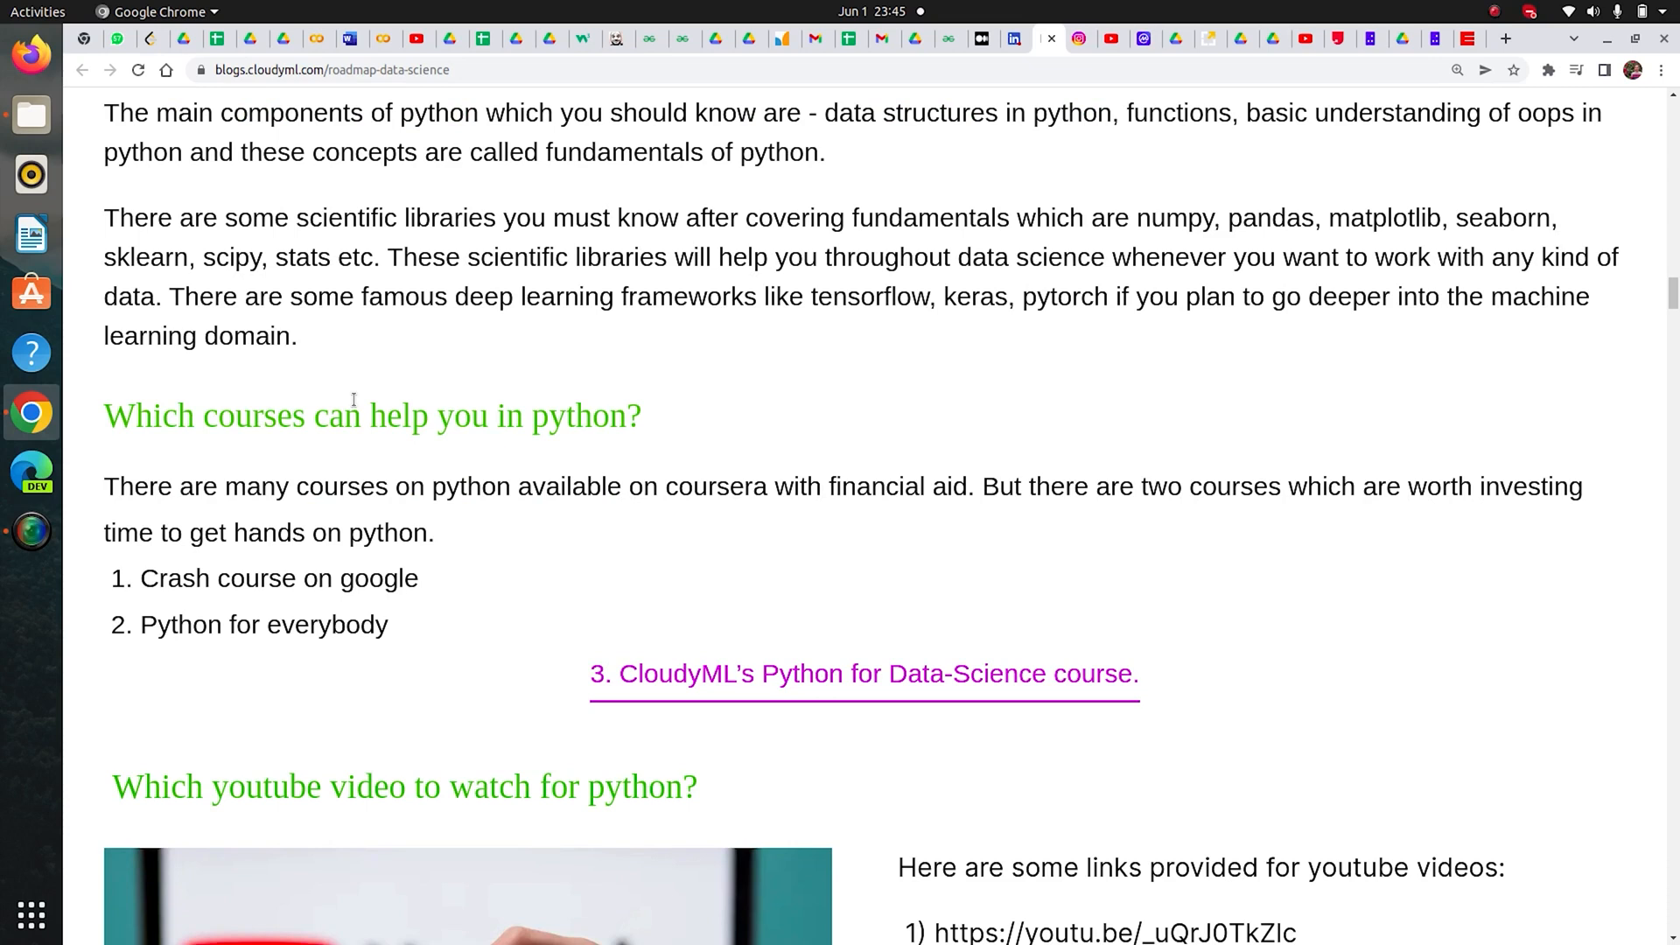
{"action": "mouse_move", "coordinate": [453, 428]}
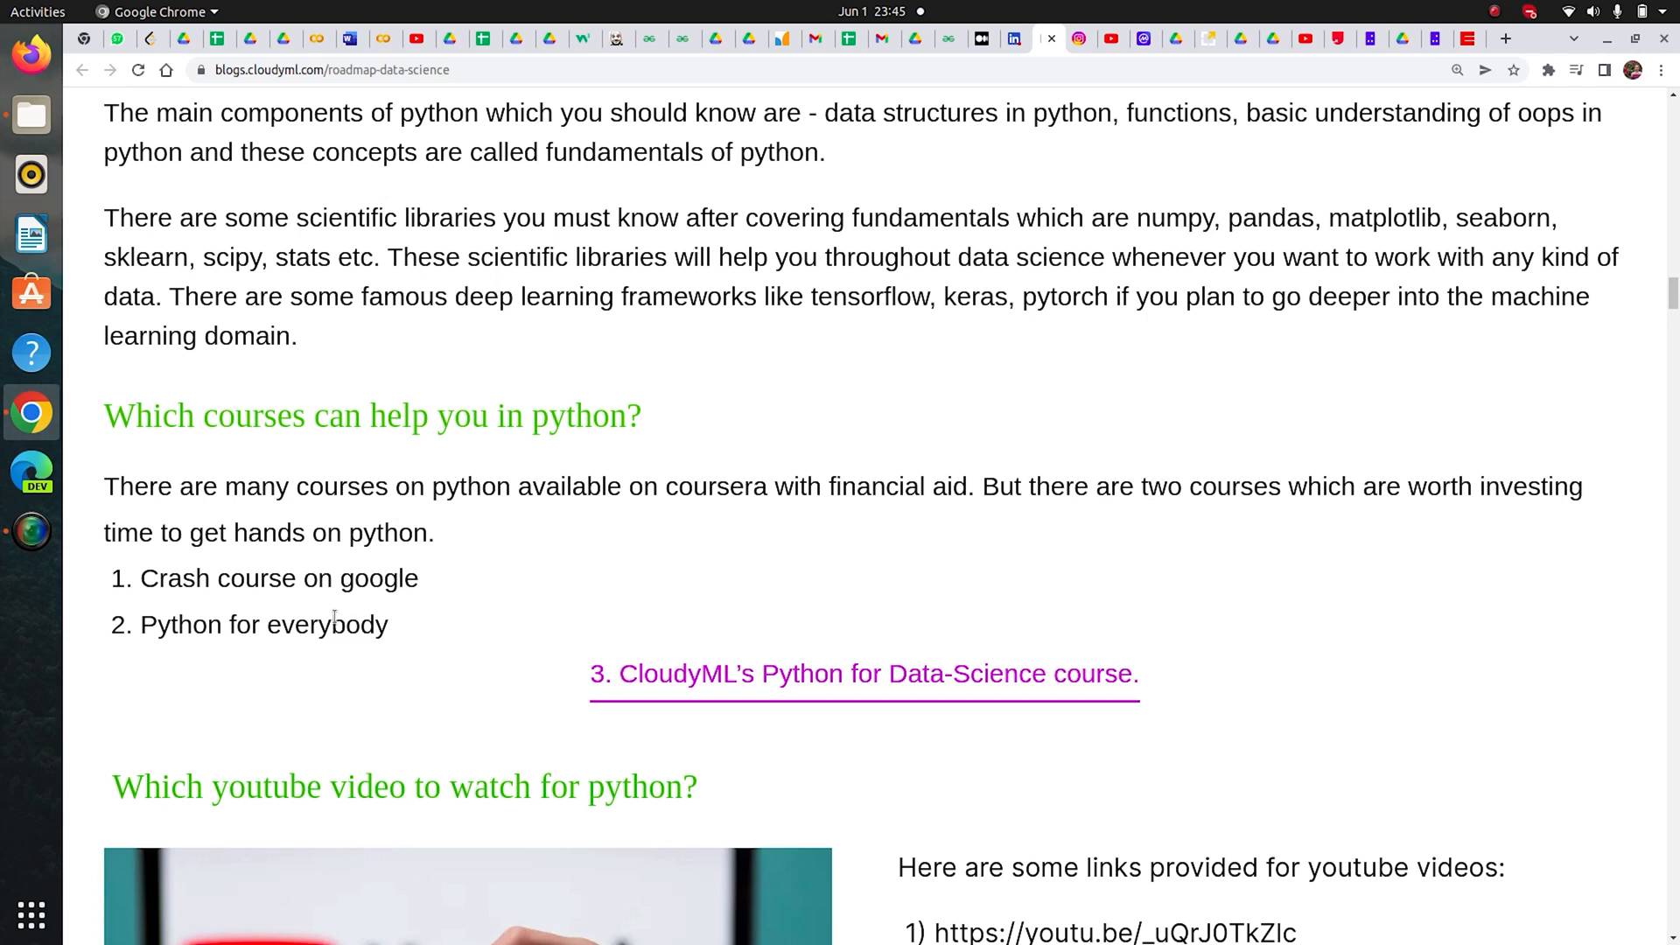
{"action": "mouse_move", "coordinate": [383, 648]}
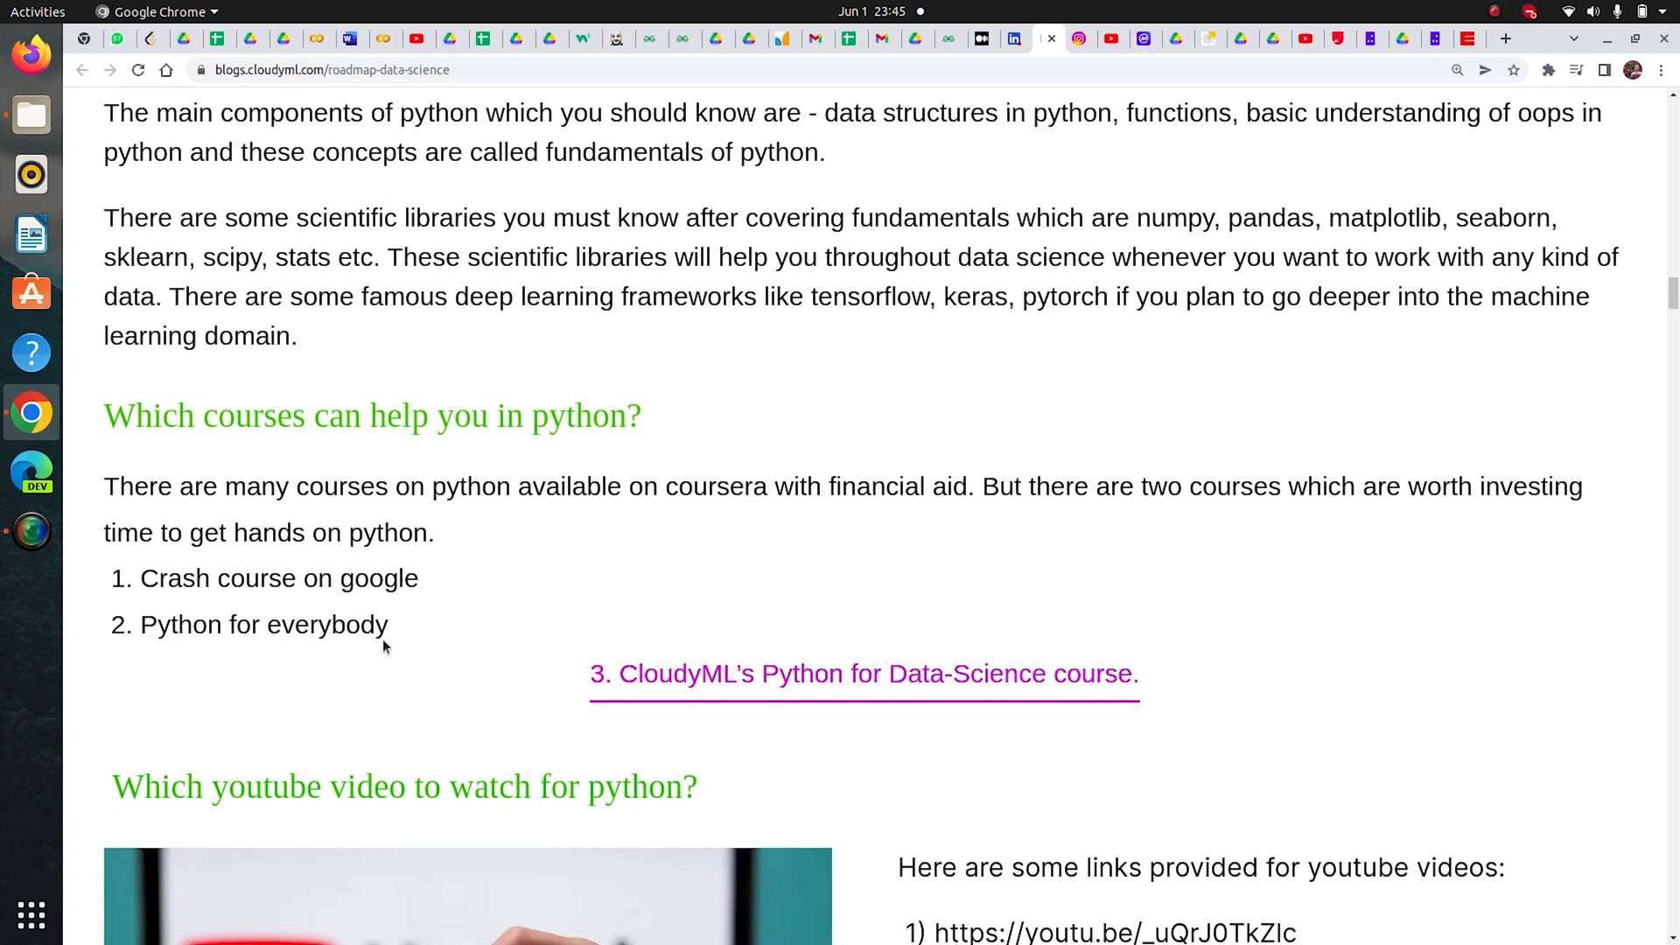
{"action": "mouse_move", "coordinate": [396, 635]}
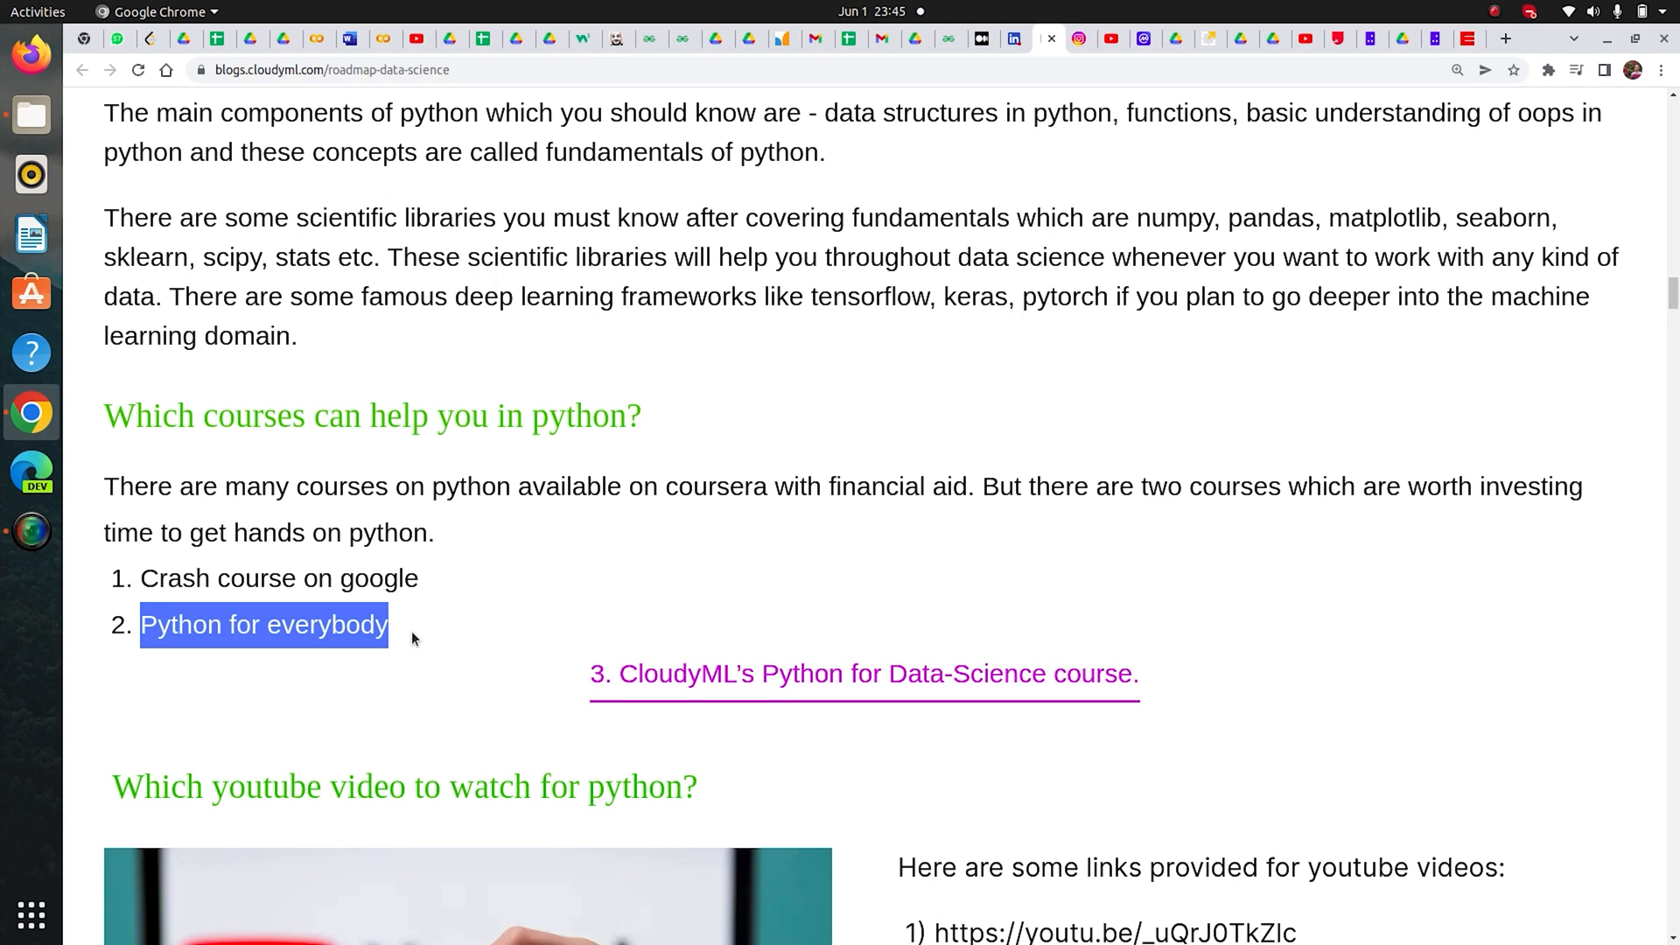
{"action": "mouse_move", "coordinate": [414, 621]}
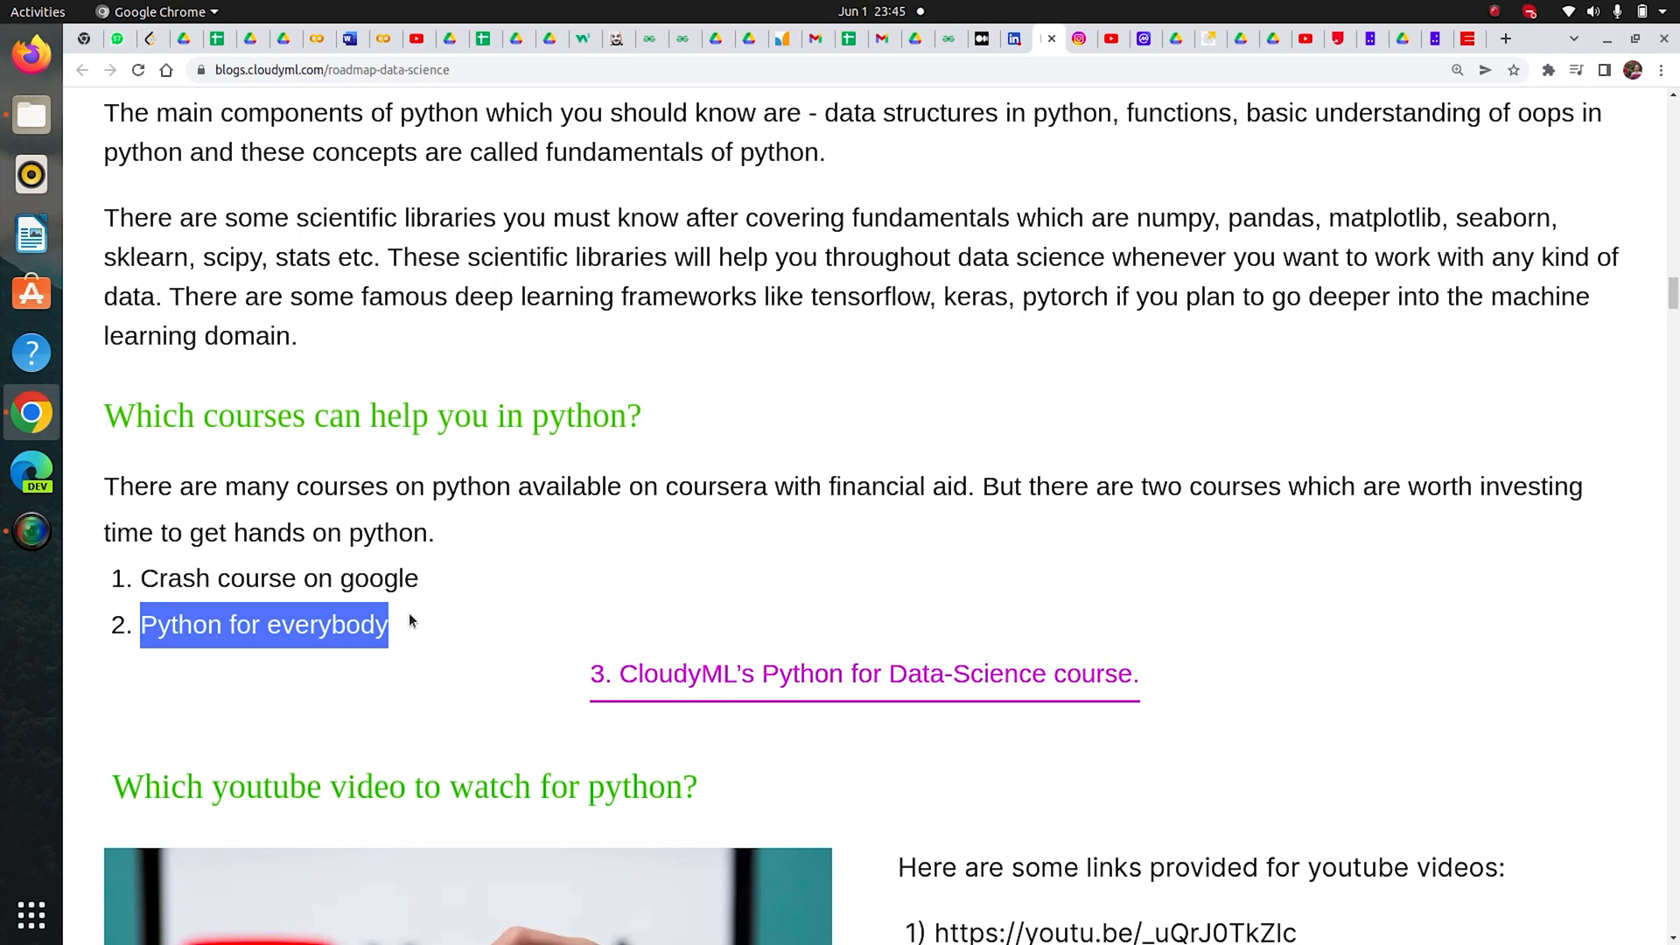
{"action": "scroll", "scroll_direction": "down", "scroll_amount": 3}
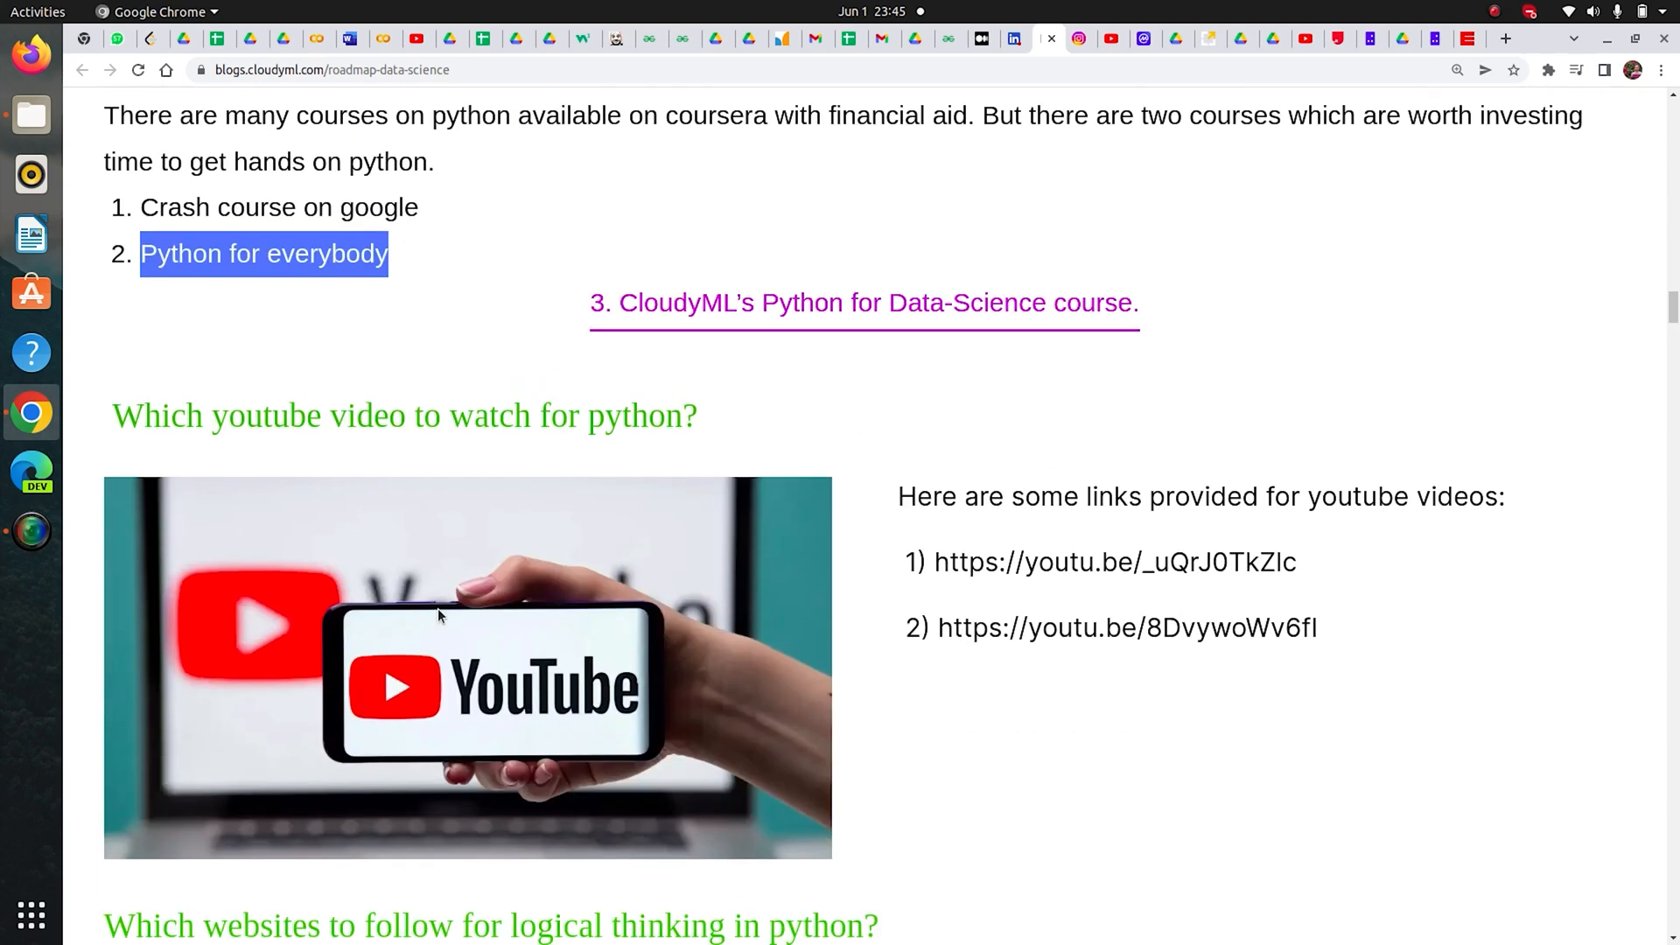
{"action": "mouse_move", "coordinate": [484, 569]}
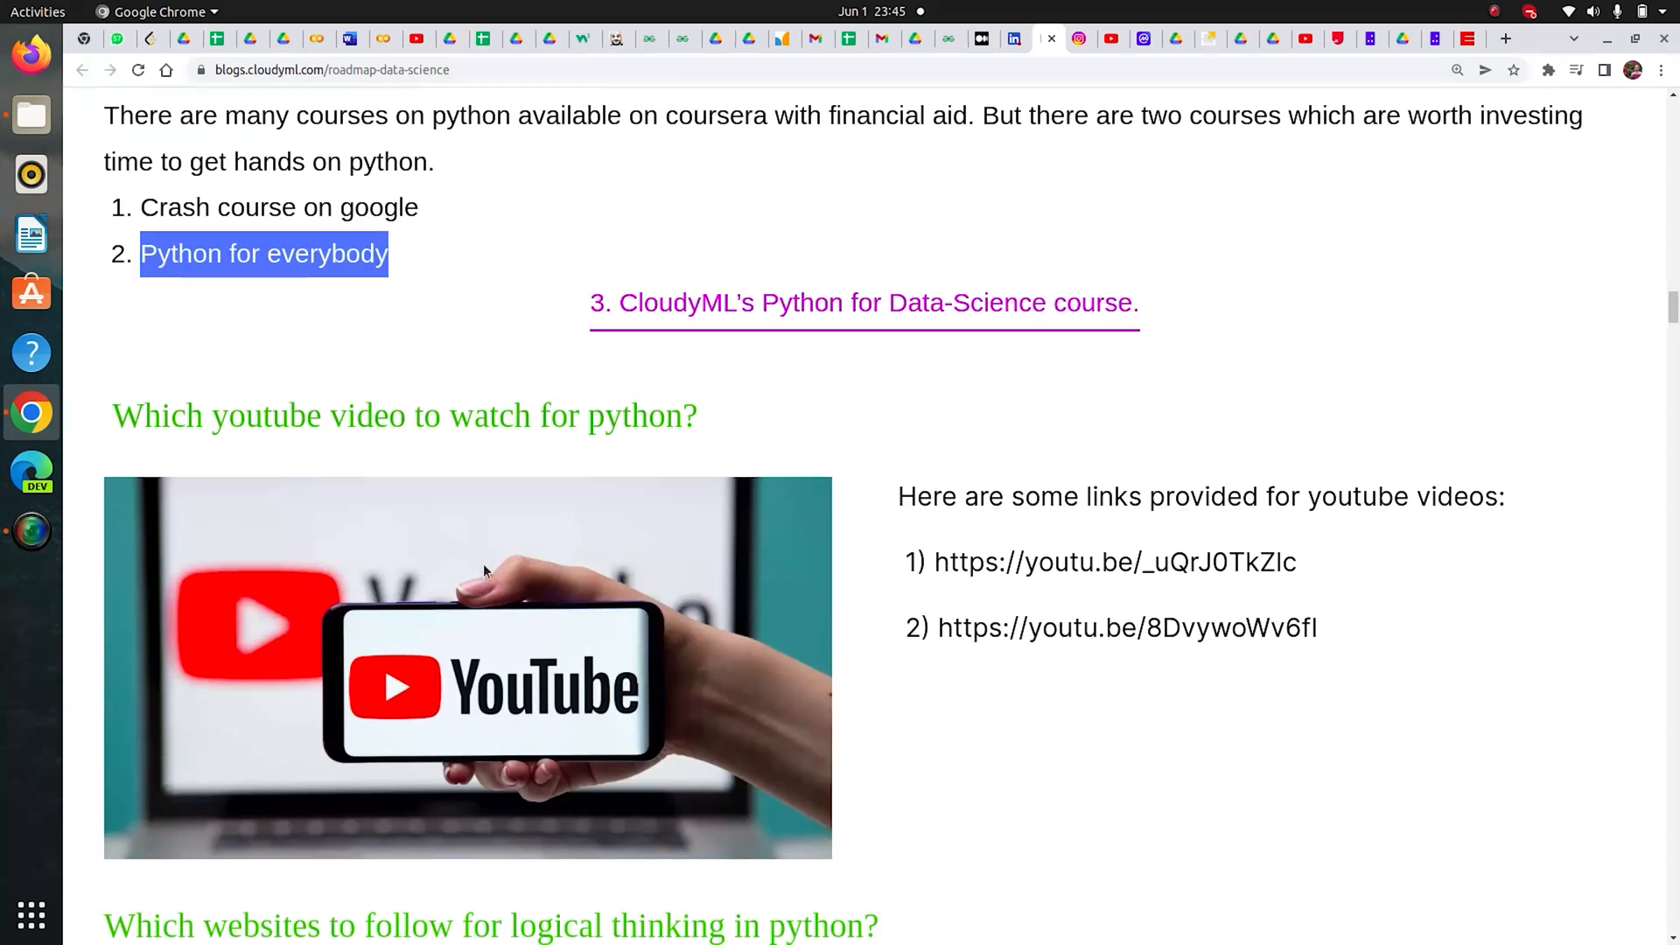
{"action": "mouse_move", "coordinate": [445, 491]}
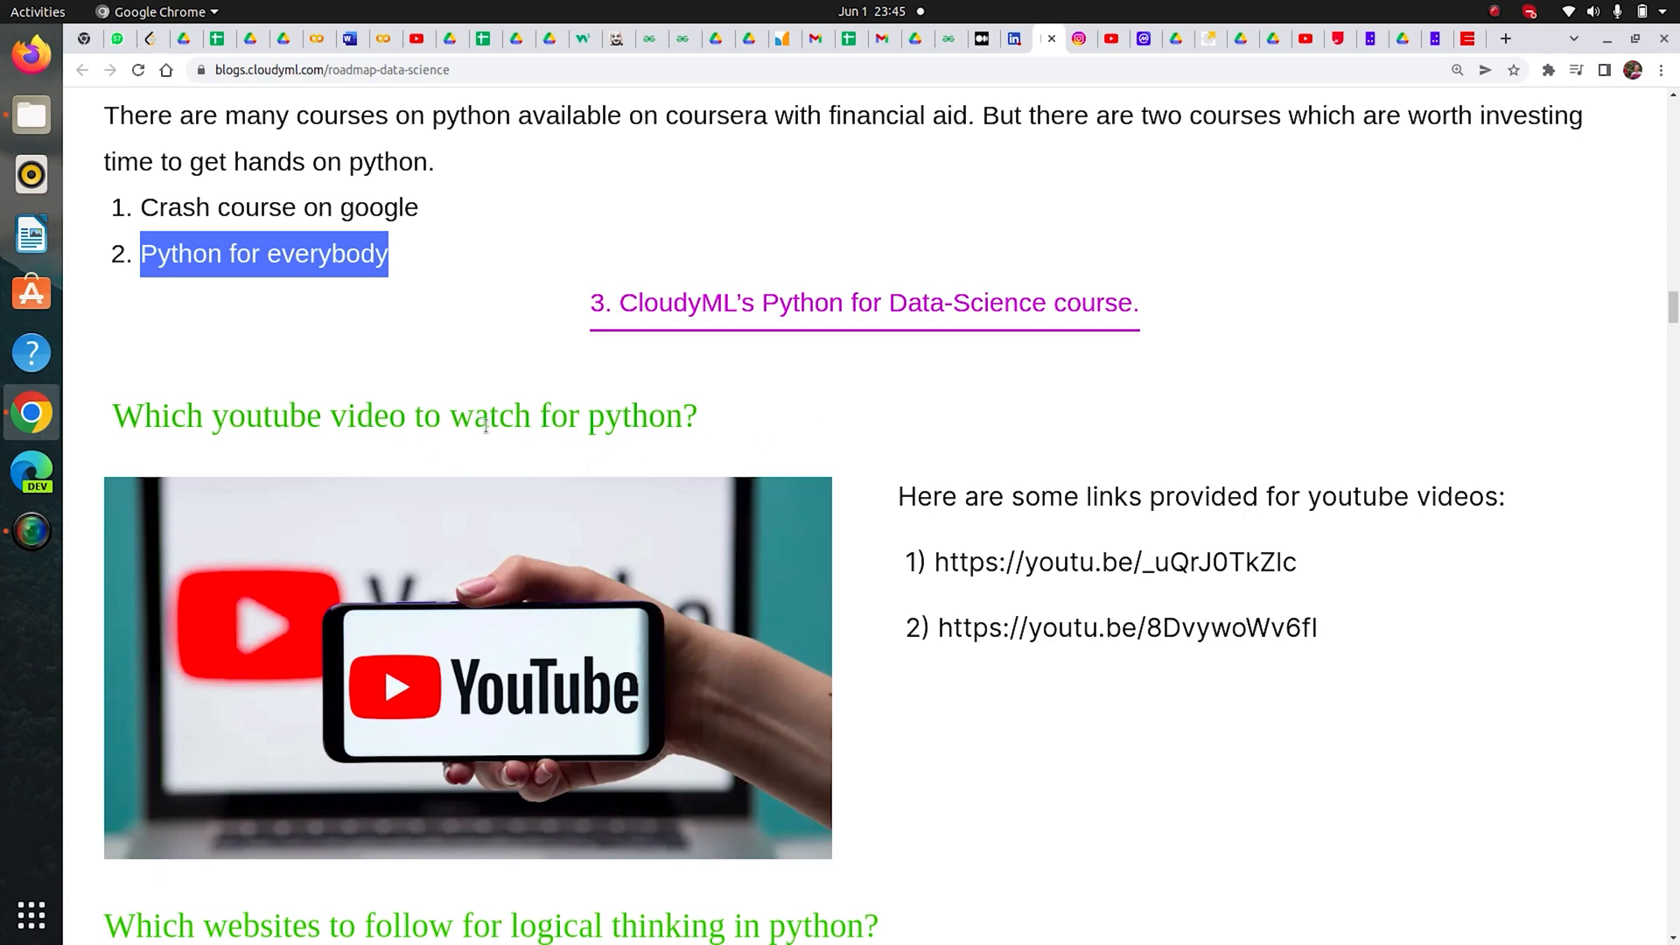
{"action": "scroll", "scroll_direction": "down", "scroll_amount": 3}
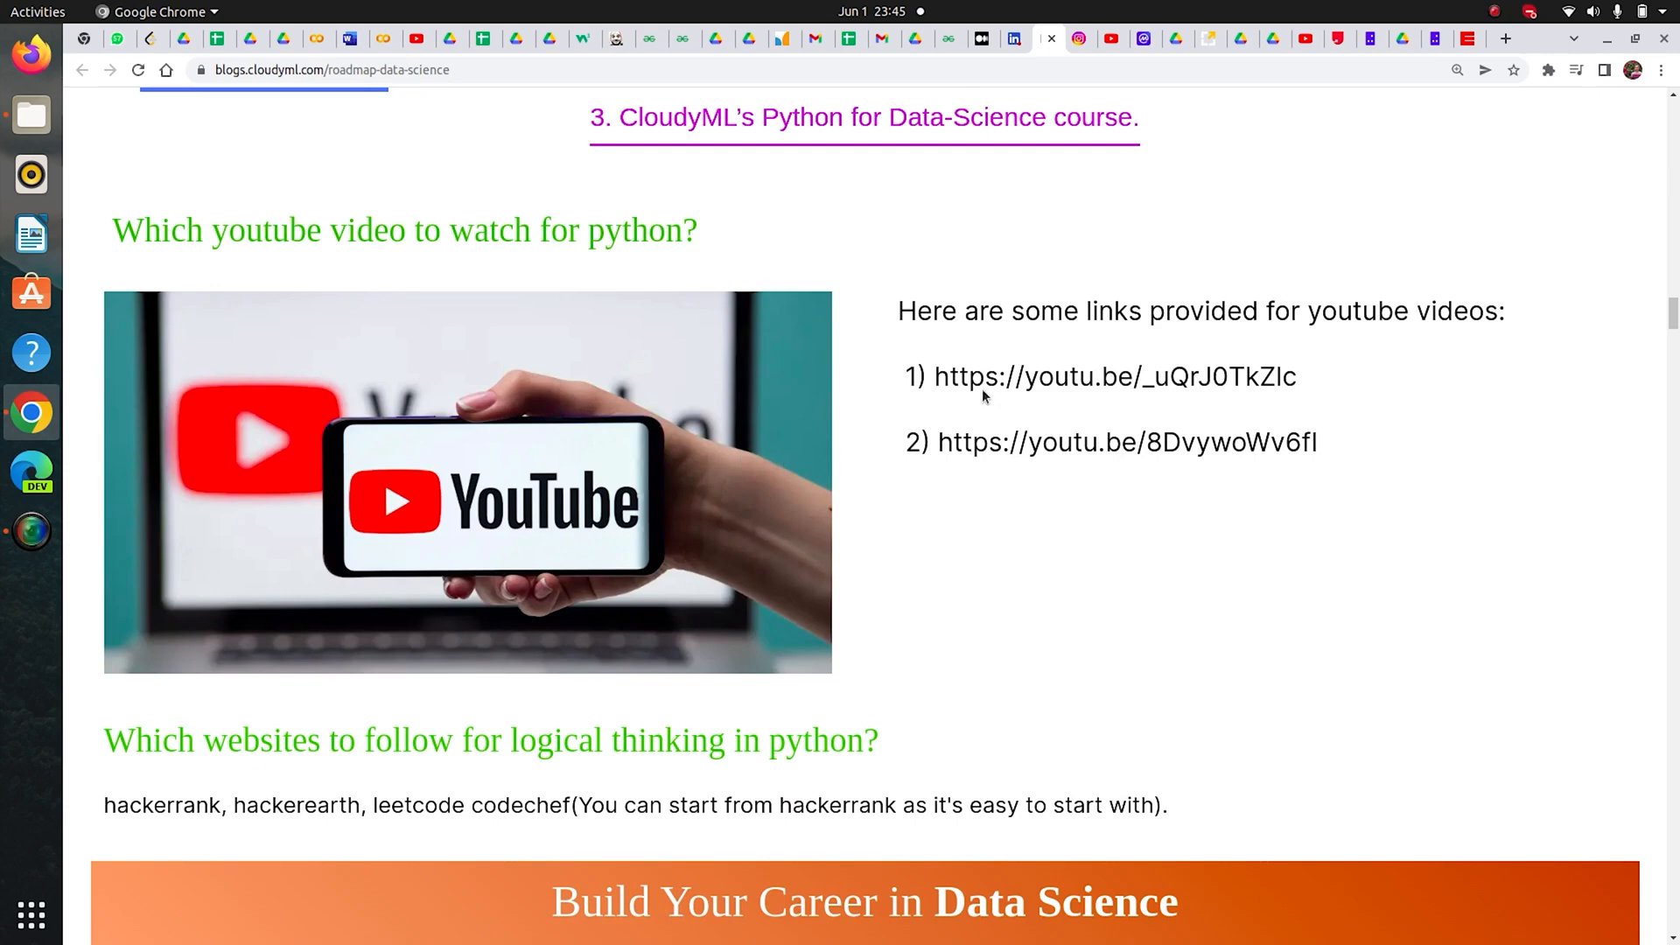
{"action": "mouse_move", "coordinate": [961, 587]}
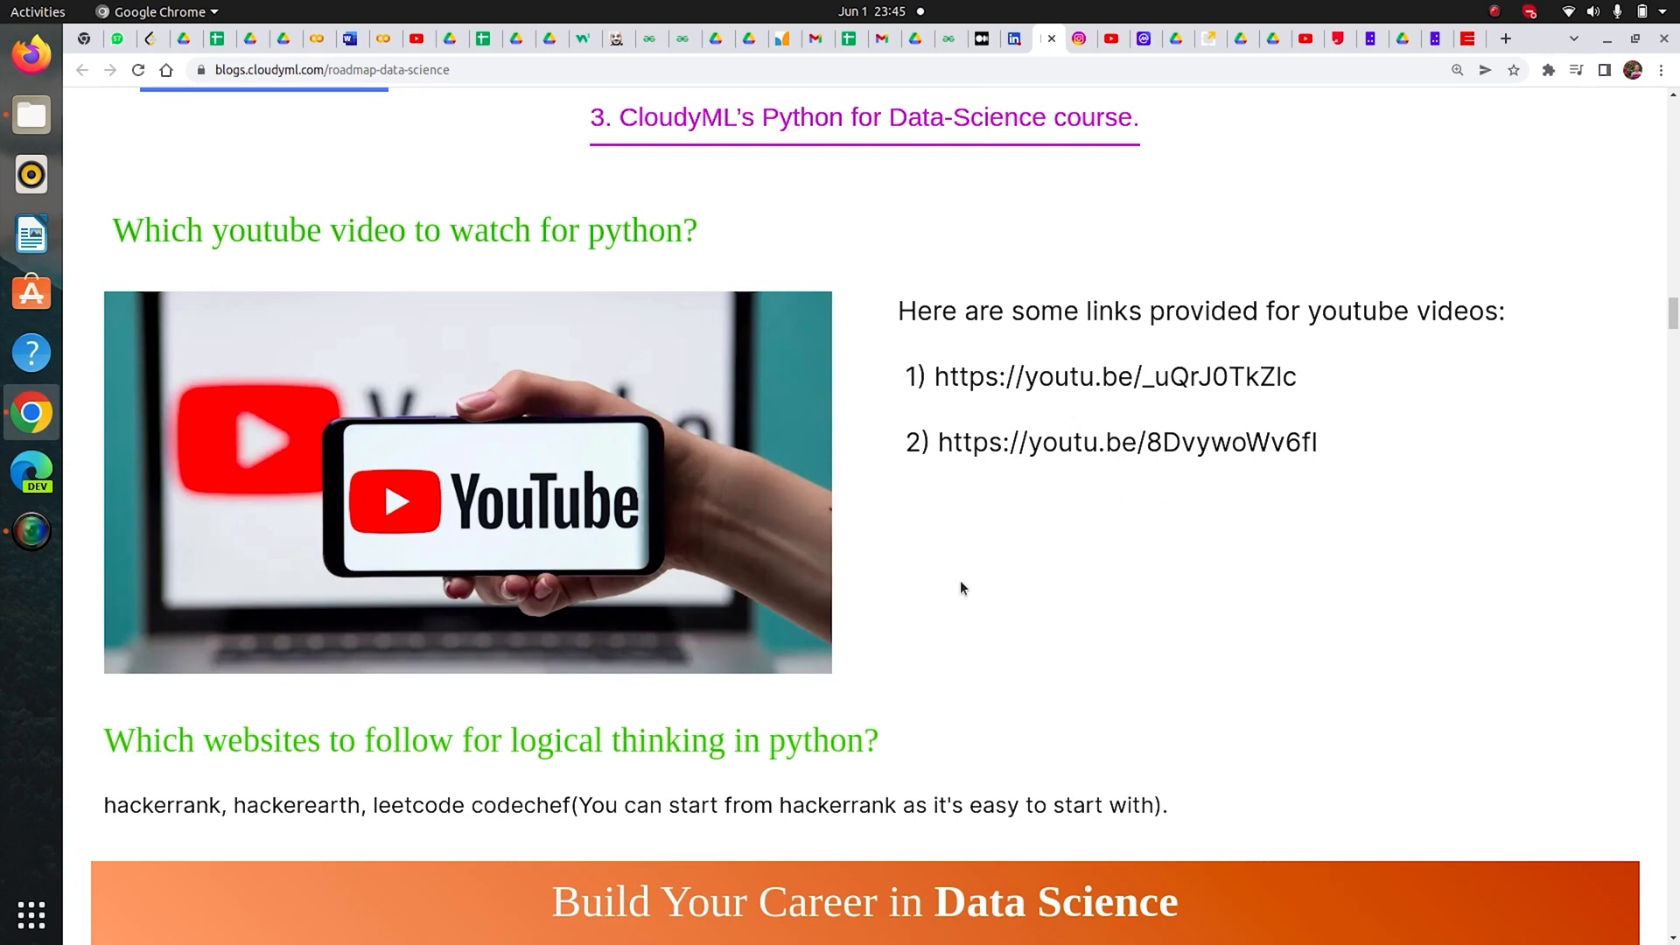
{"action": "scroll", "scroll_direction": "down", "scroll_amount": 3}
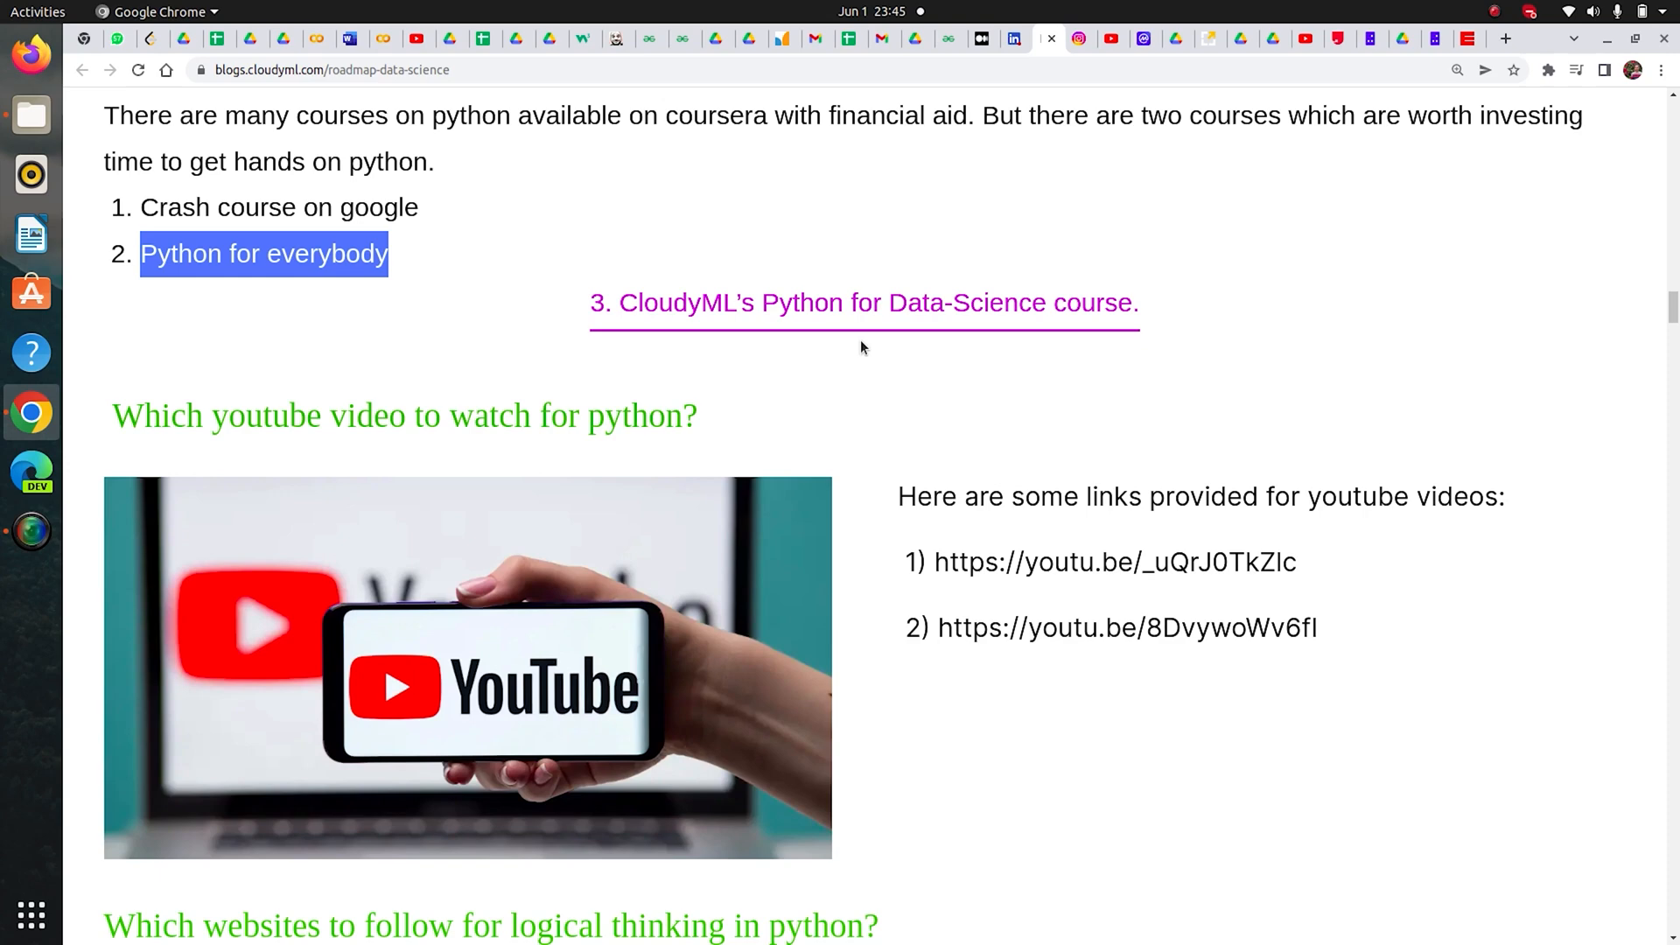
{"action": "scroll", "scroll_direction": "down", "scroll_amount": 3}
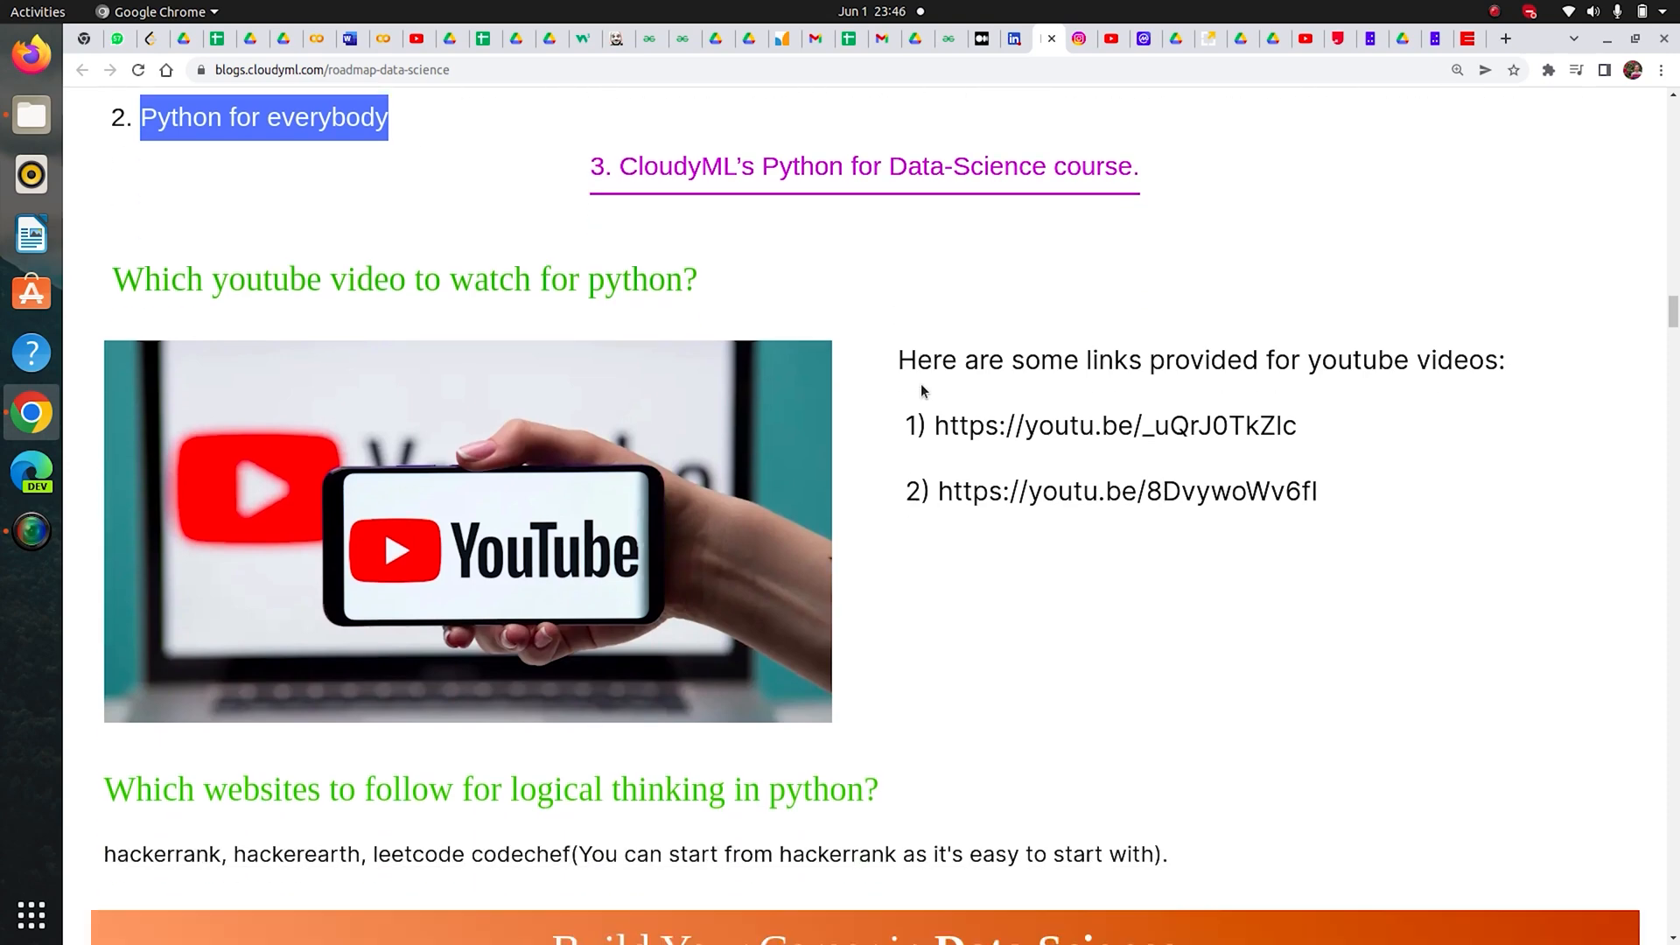
Step: Reach '2nd block: MACHINE LEARNING' and briefly highlight its heading
{"action": "scroll", "scroll_direction": "down", "scroll_amount": 3}
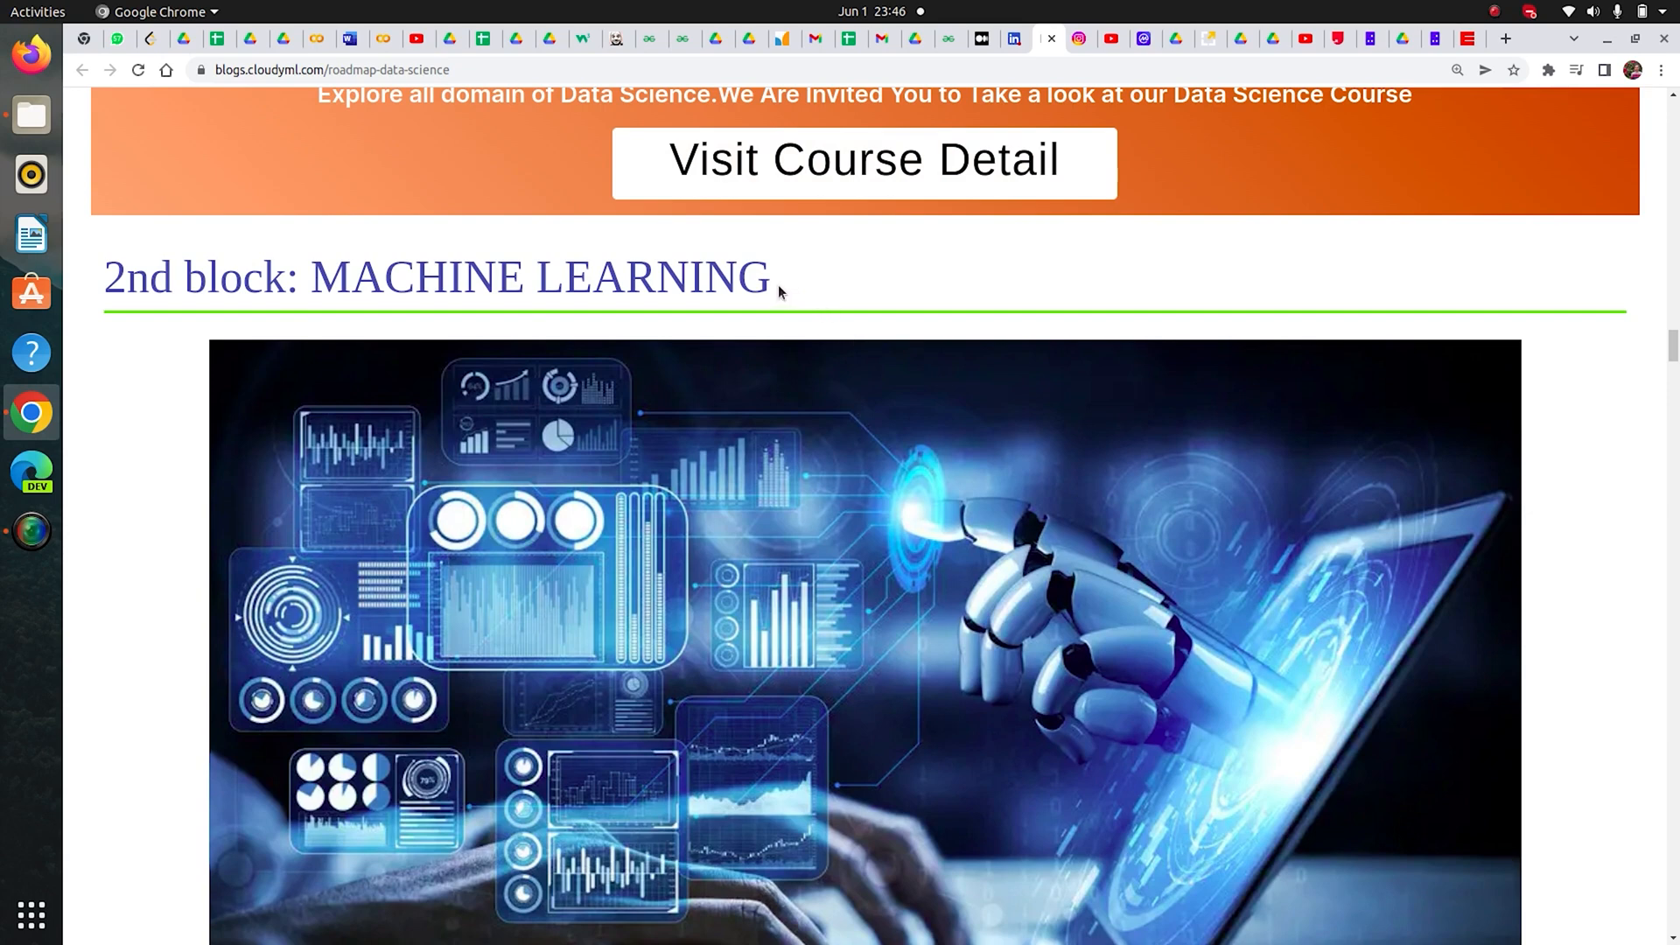
{"action": "mouse_move", "coordinate": [440, 329]}
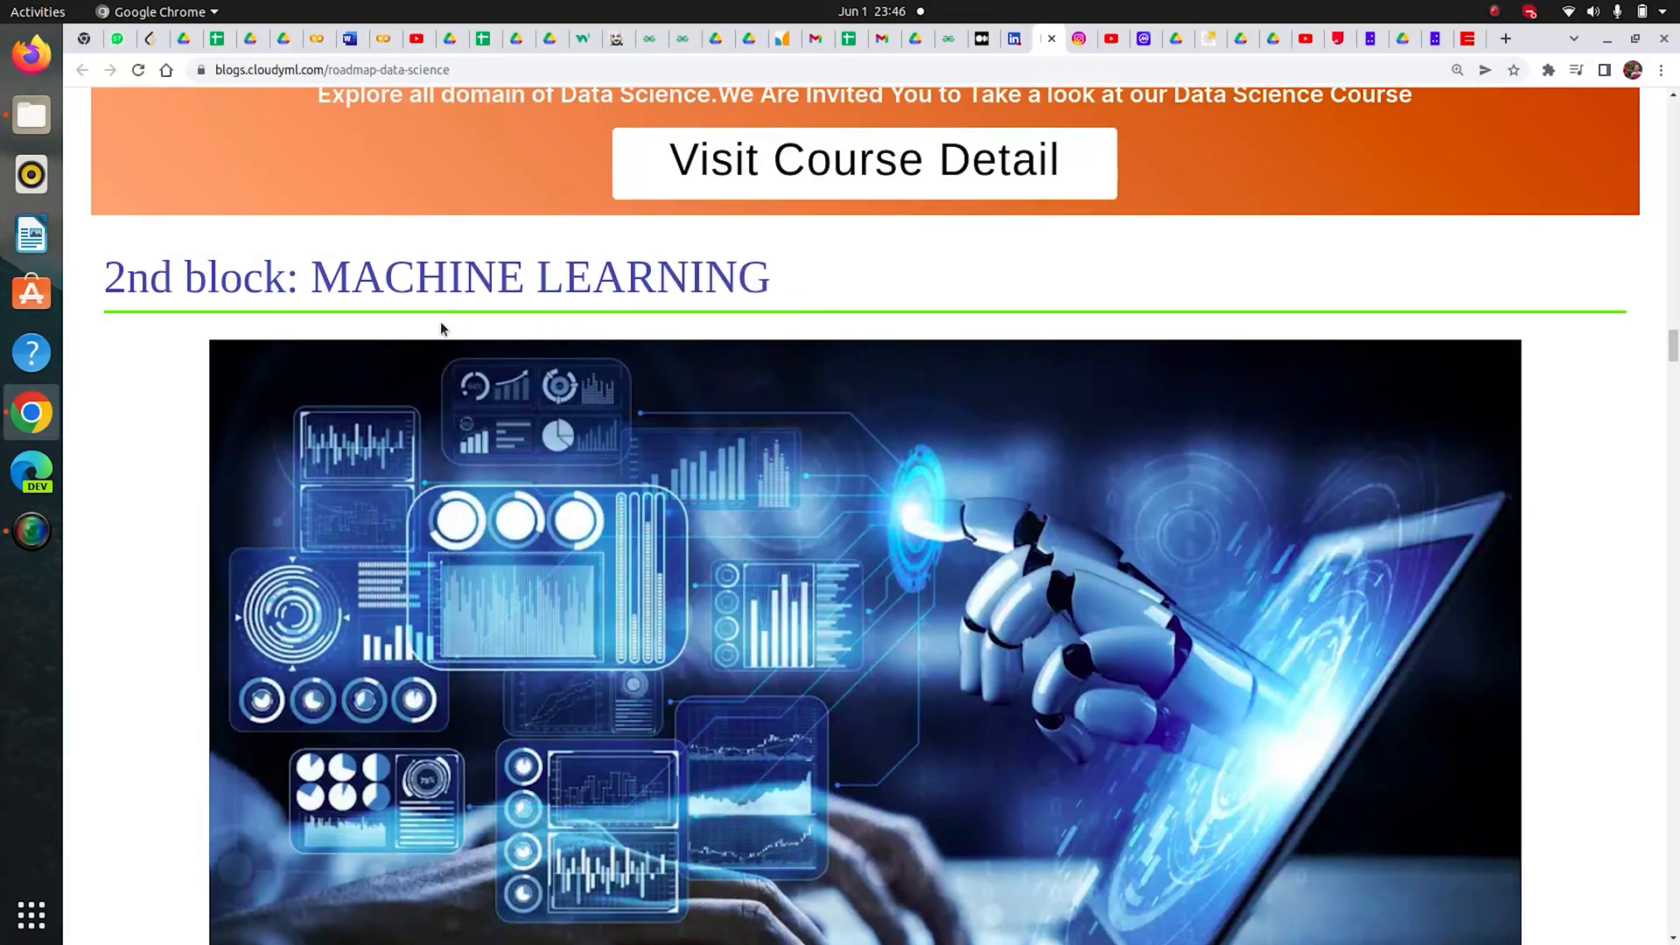
{"action": "triple_click", "coordinate": [429, 277]}
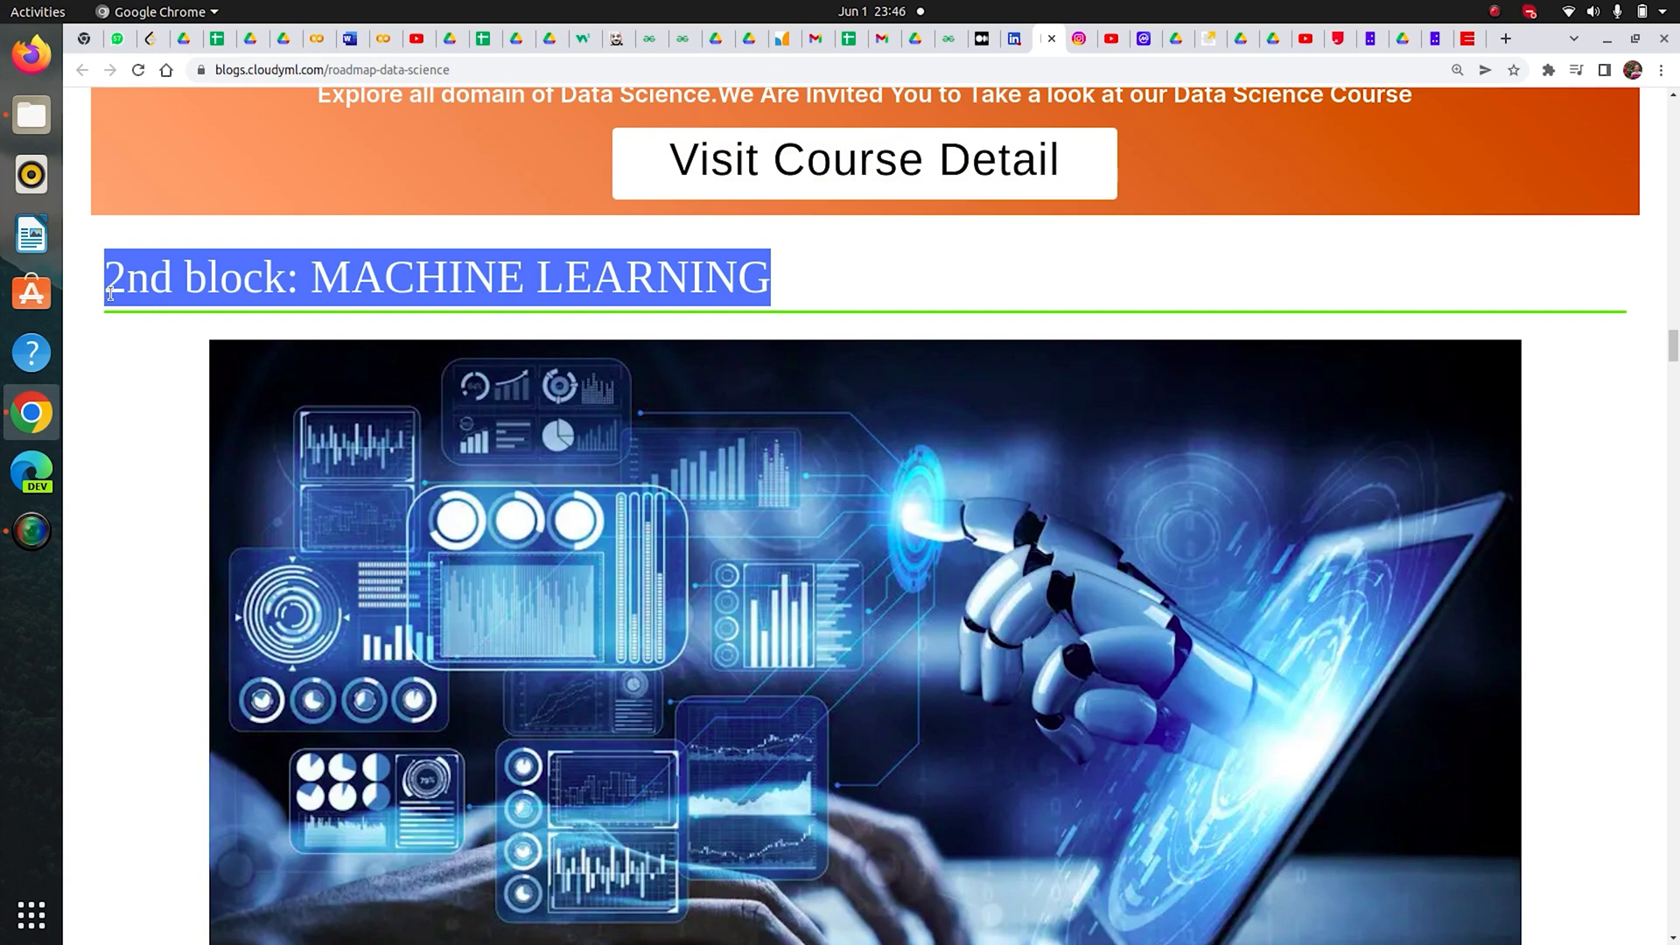
{"action": "left_click", "coordinate": [506, 325]}
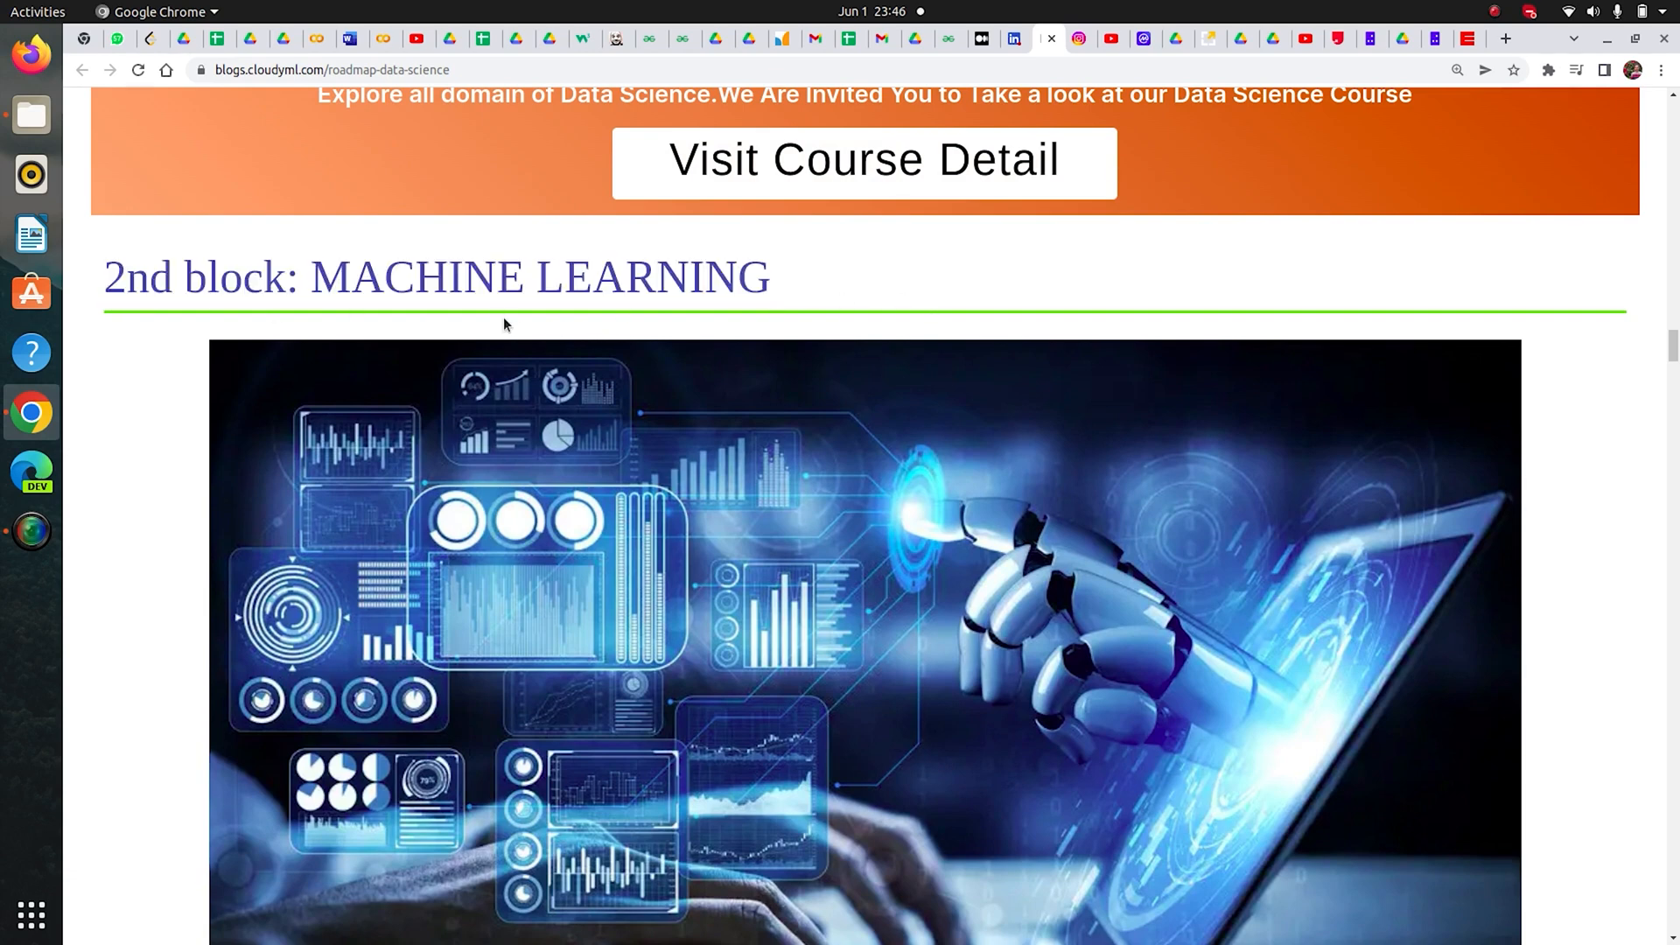
{"action": "mouse_move", "coordinate": [626, 314]}
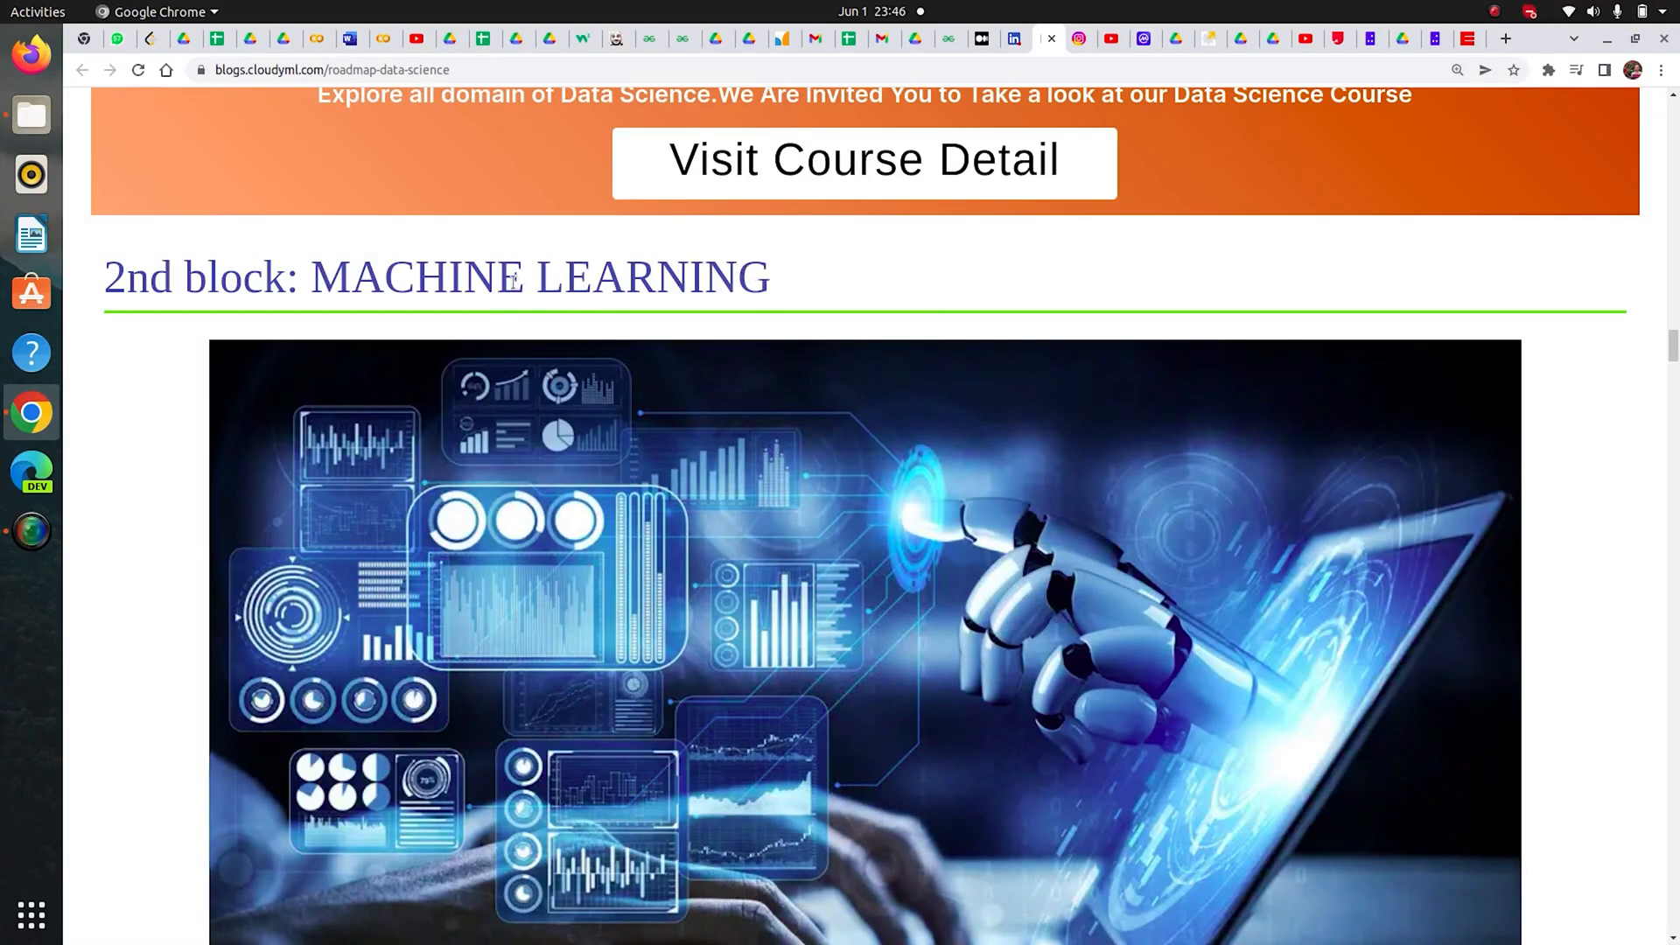
{"action": "mouse_move", "coordinate": [851, 290]}
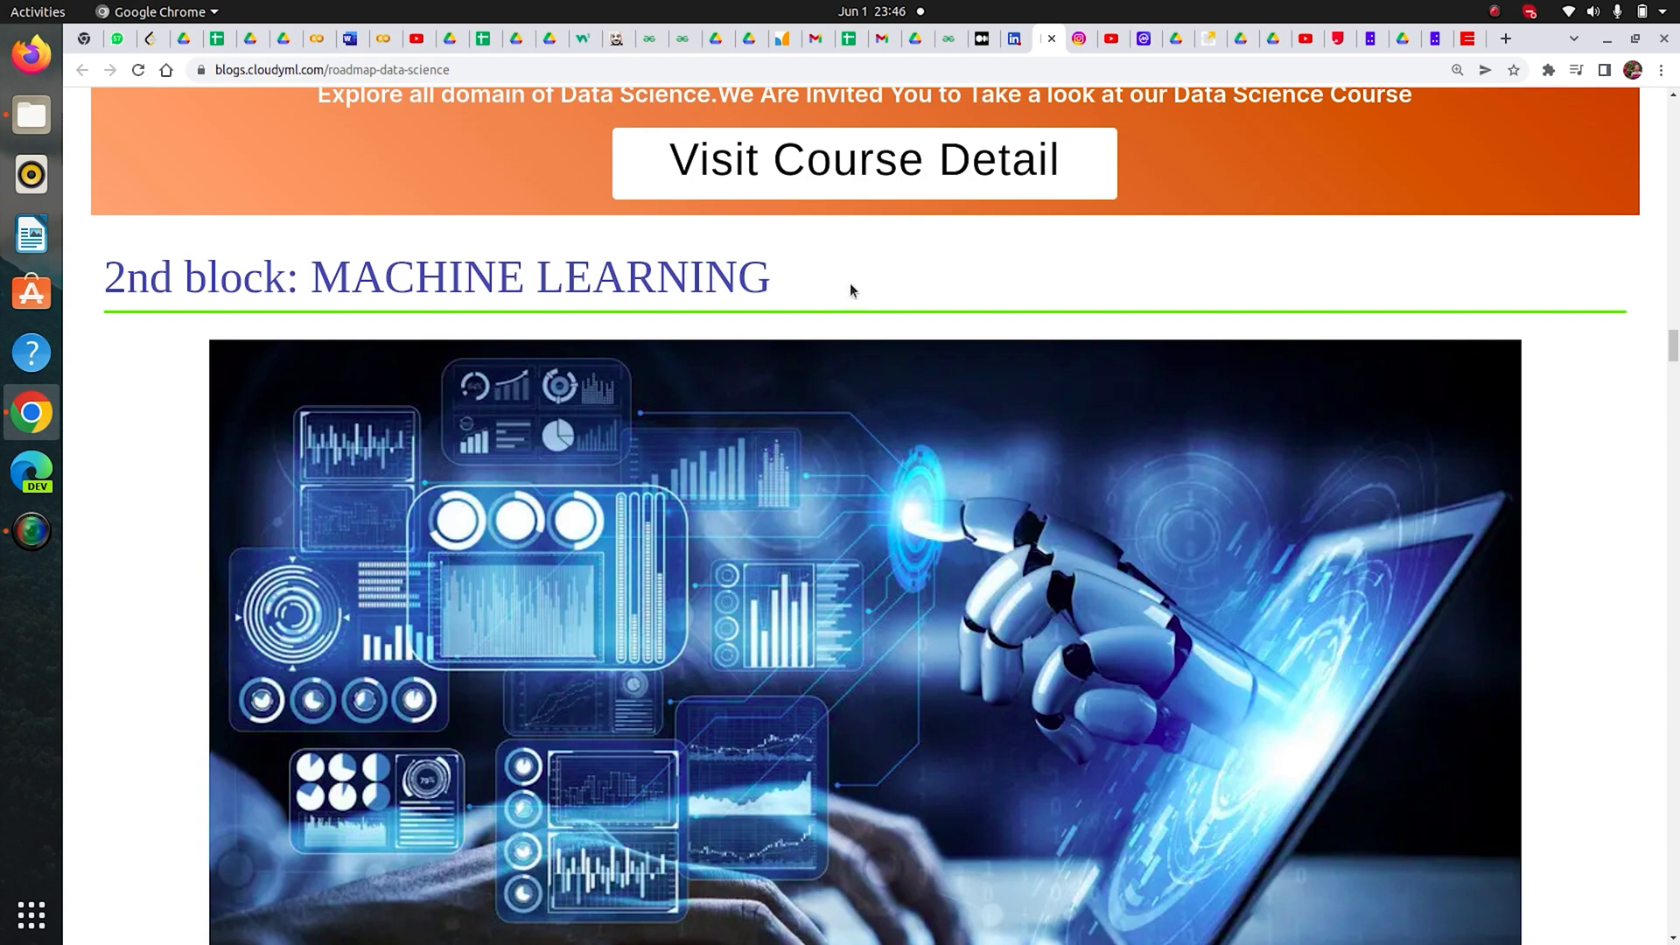
{"action": "mouse_move", "coordinate": [868, 316]}
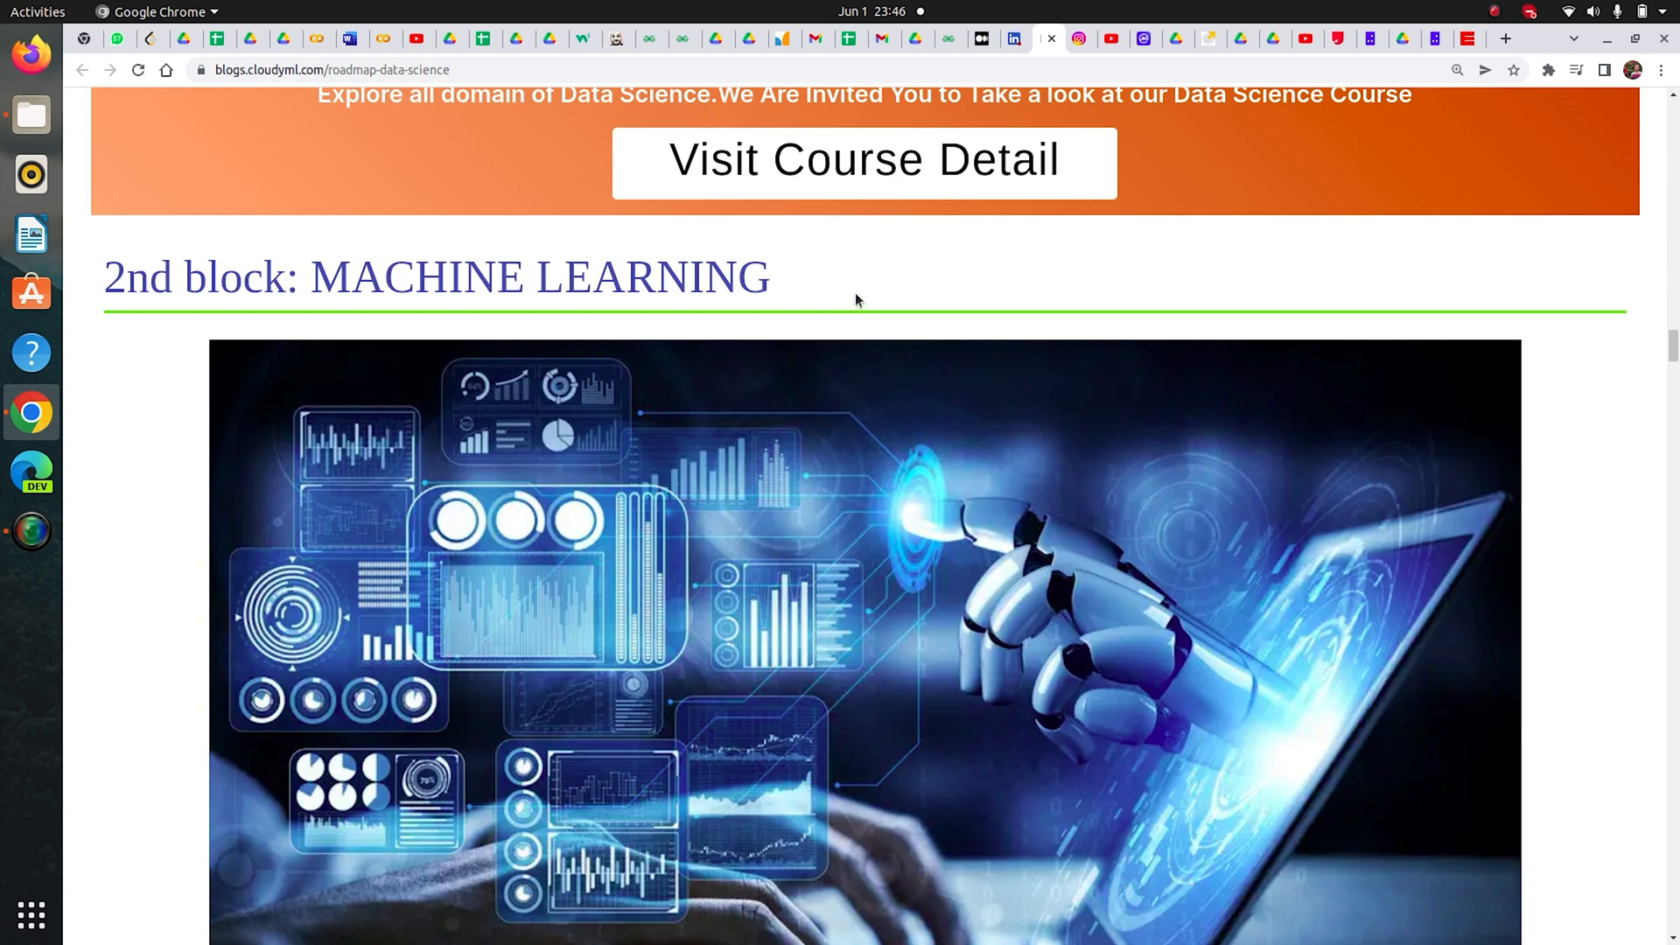
{"action": "mouse_move", "coordinate": [819, 297]}
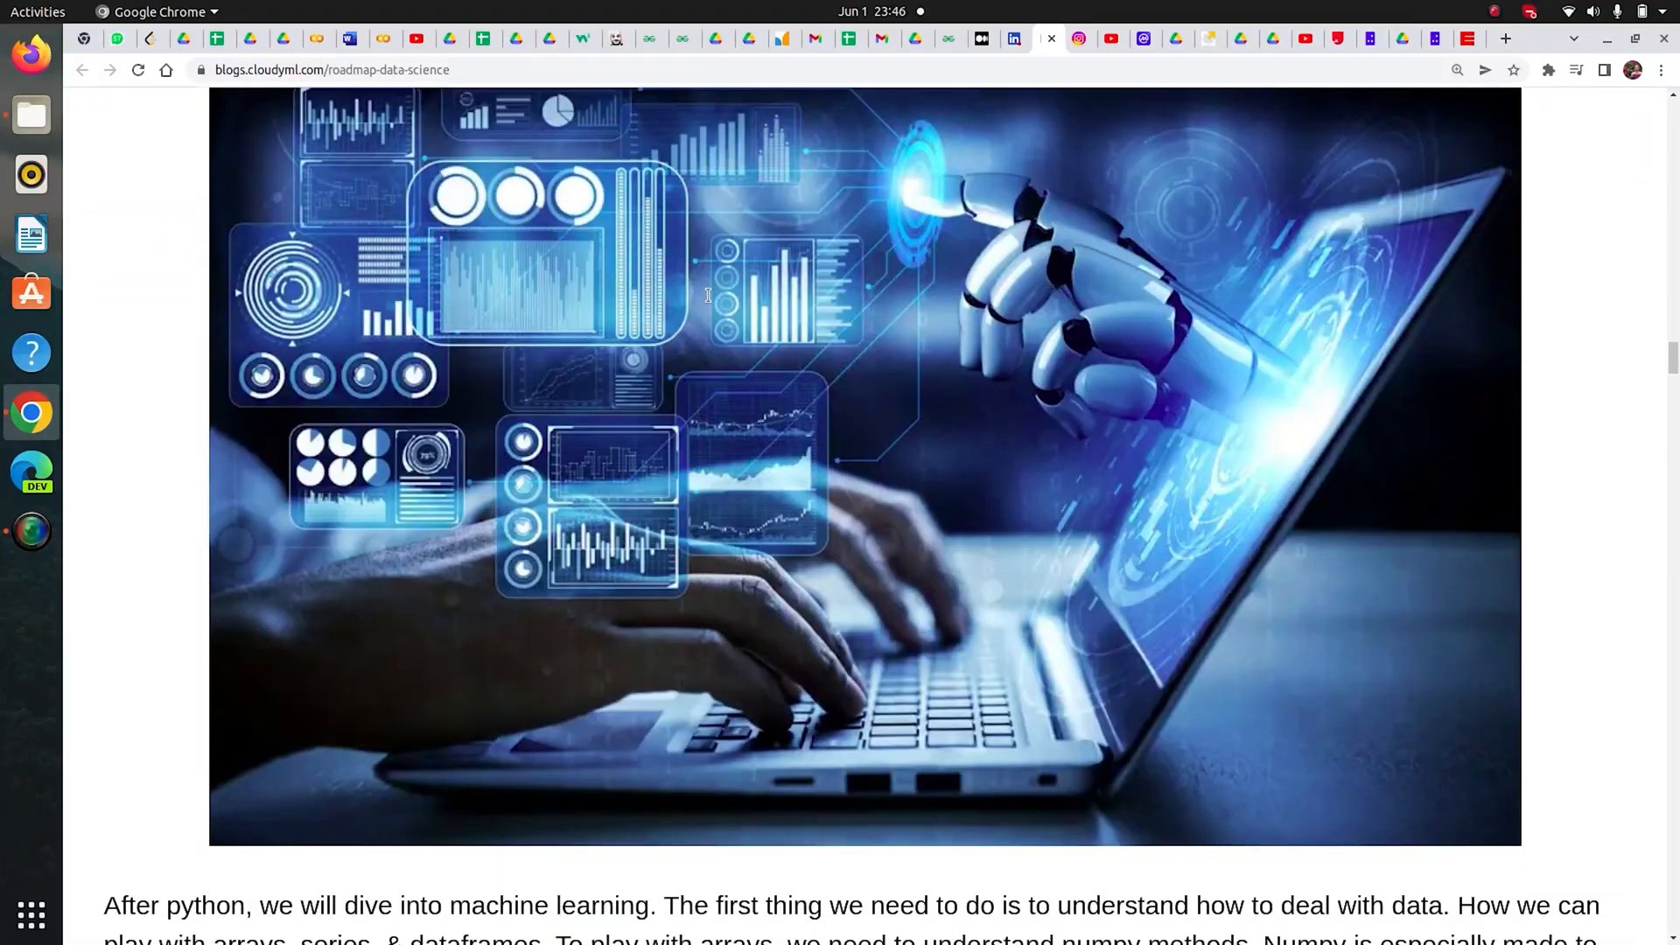
Step: Read the numpy, pandas, matplotlib and seaborn paragraphs down to 'Book to learn these libraries'
{"action": "scroll", "scroll_direction": "down", "scroll_amount": 3}
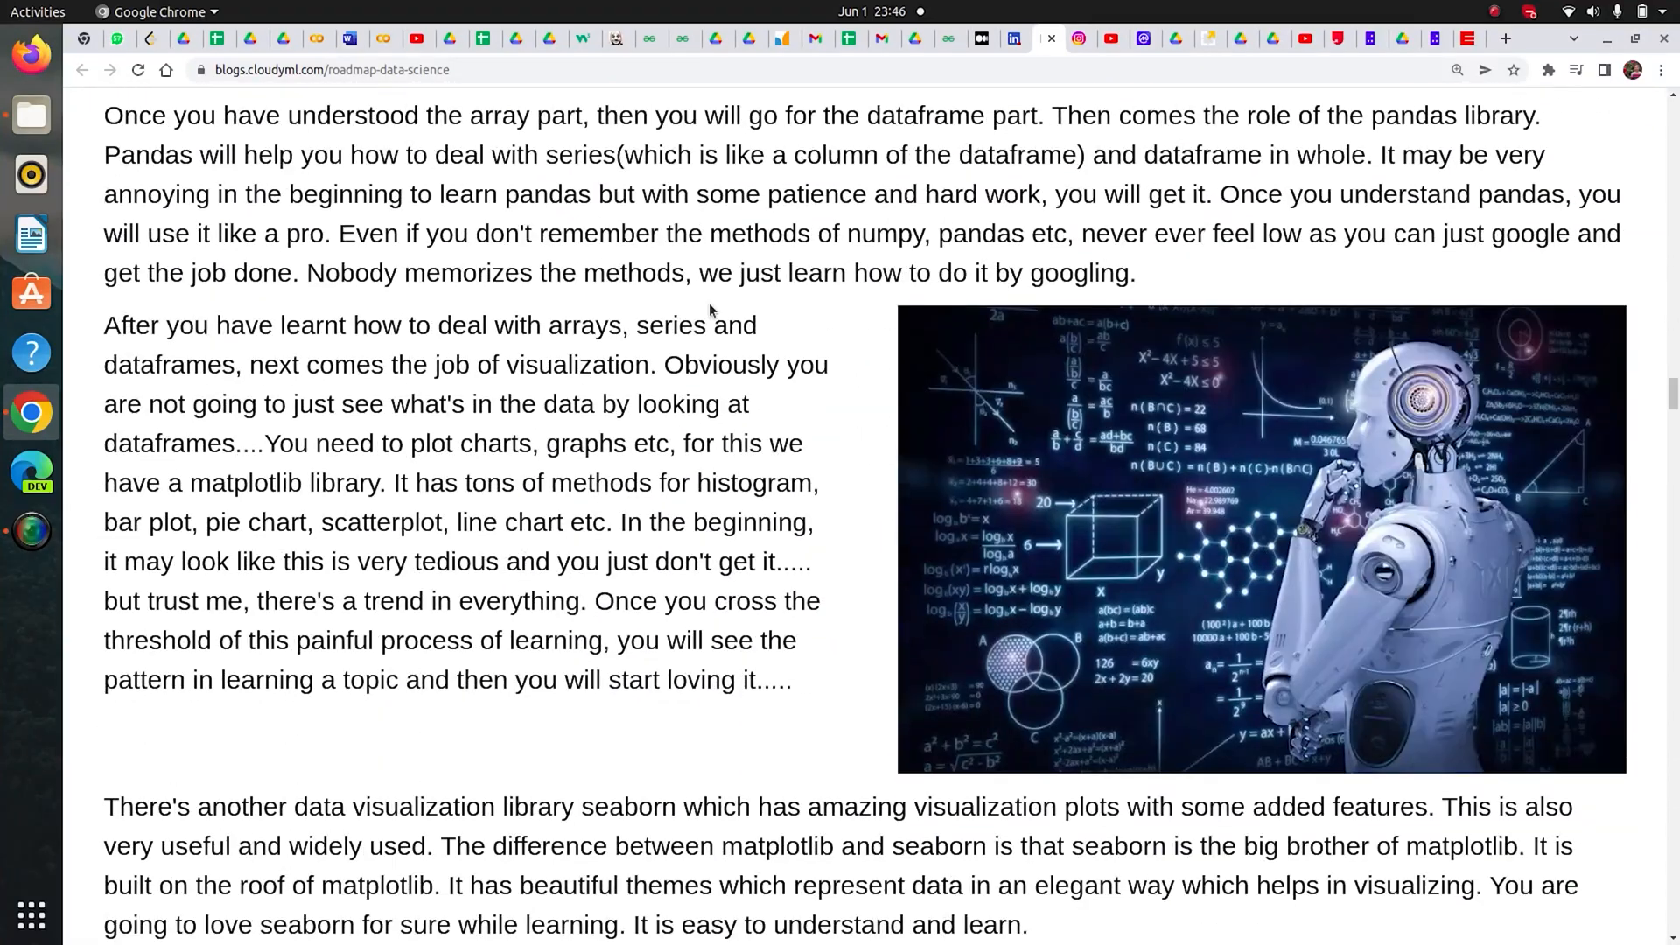
{"action": "scroll", "scroll_direction": "down", "scroll_amount": 3}
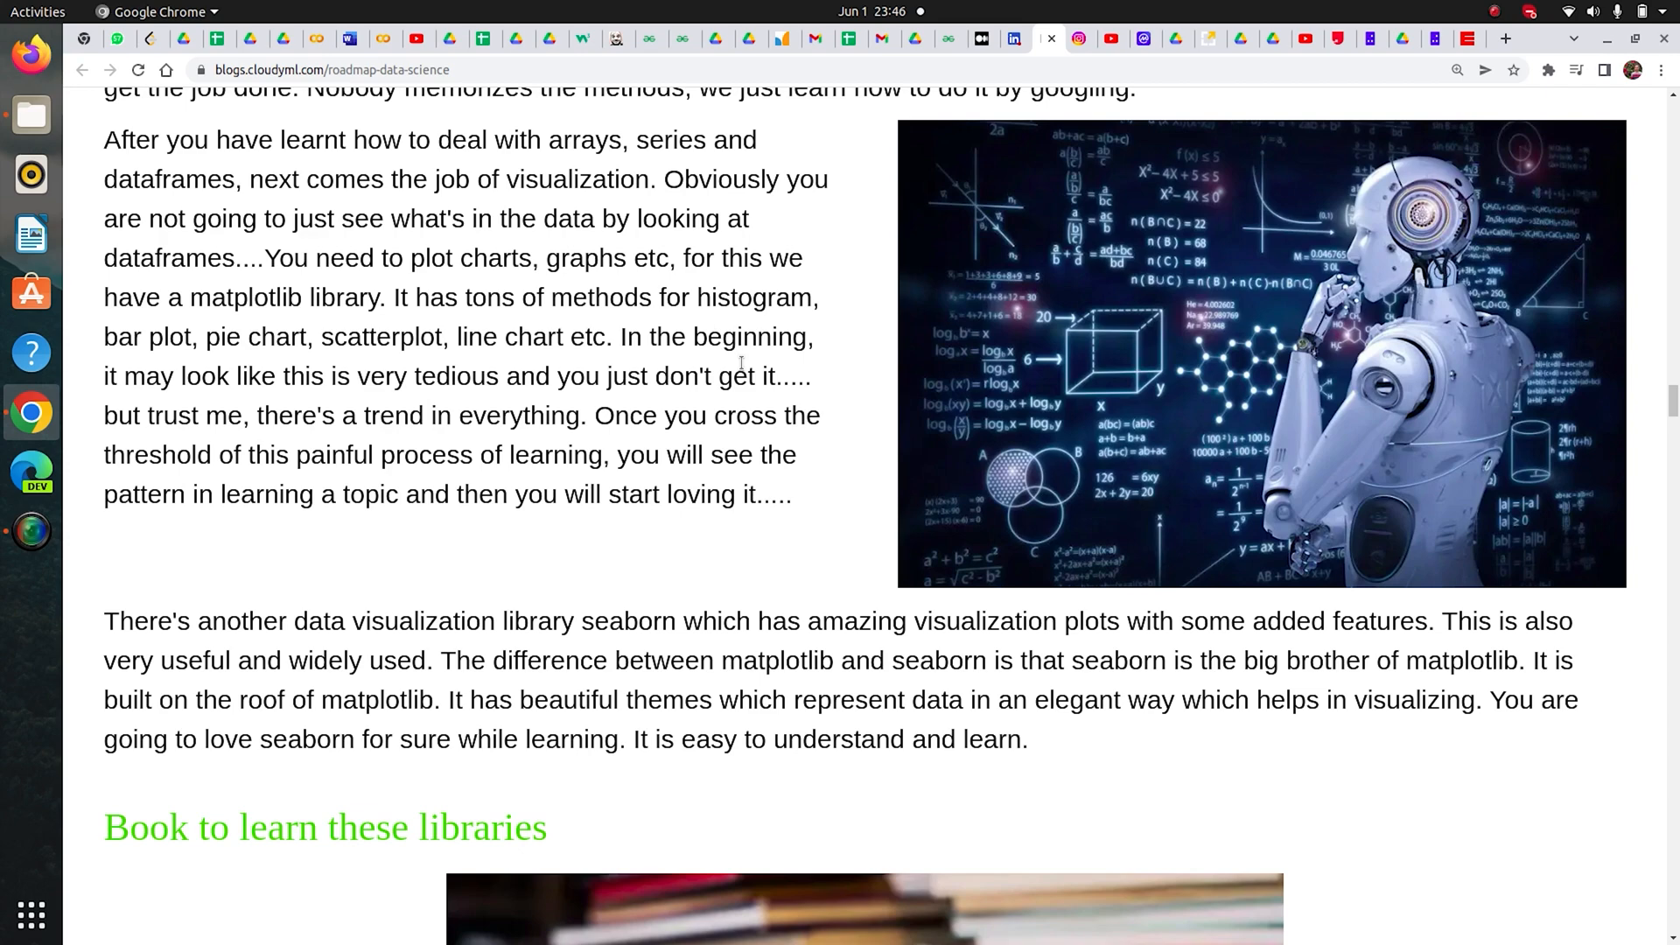
{"action": "scroll", "scroll_direction": "down", "scroll_amount": 3}
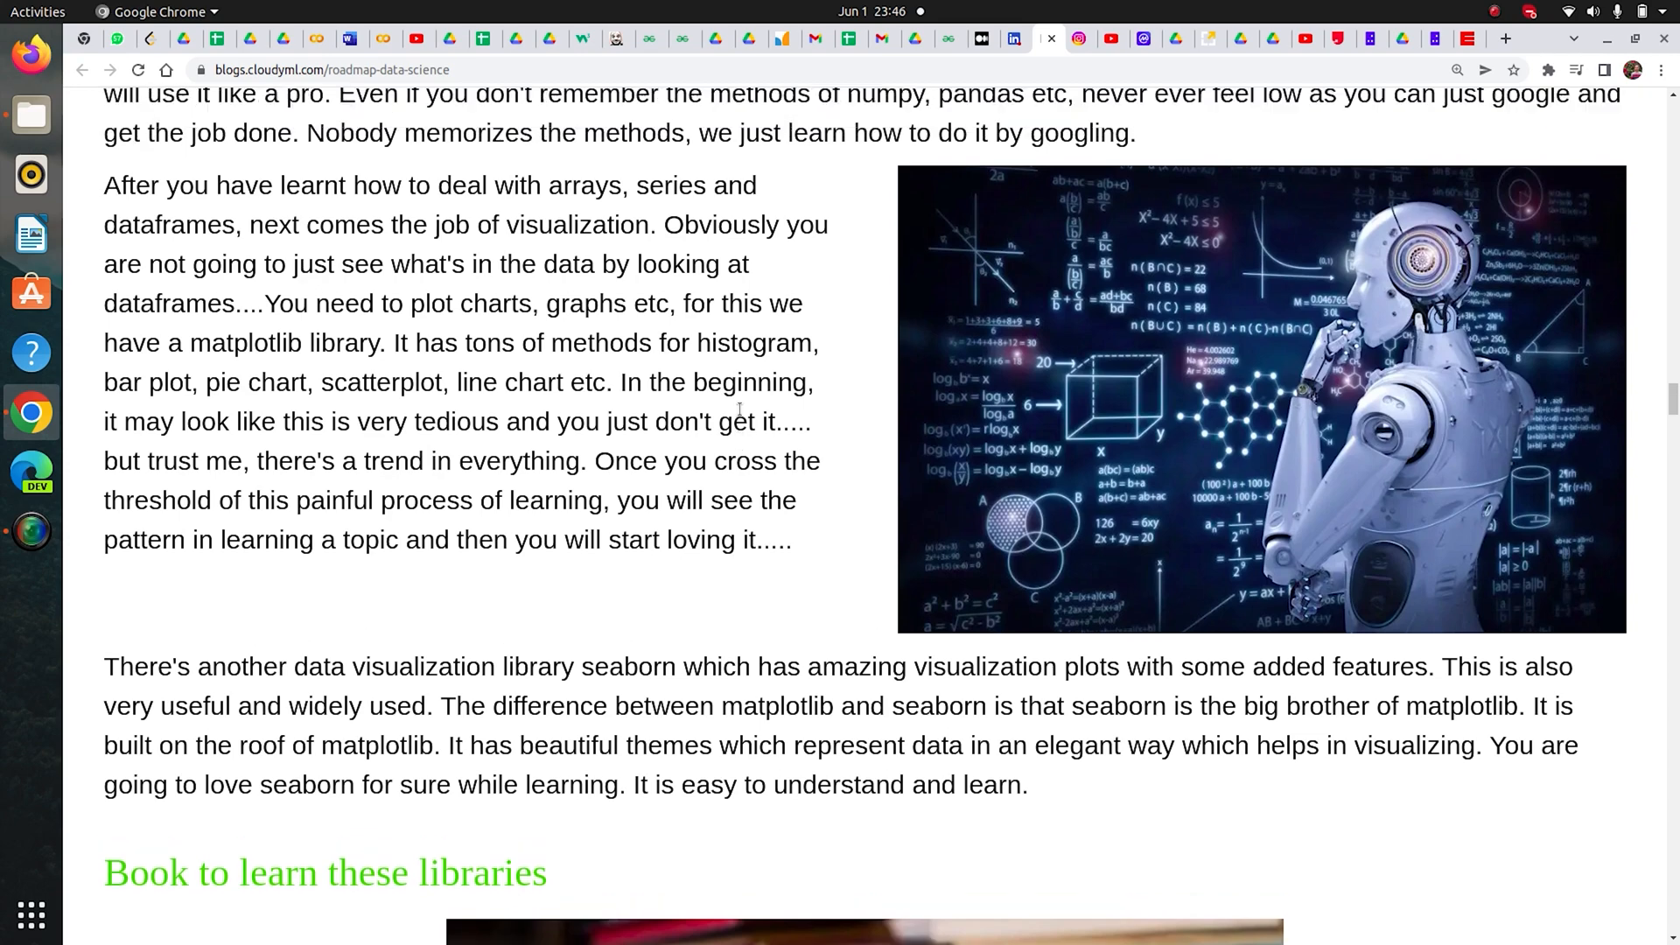
{"action": "scroll", "scroll_direction": "up", "scroll_amount": 3}
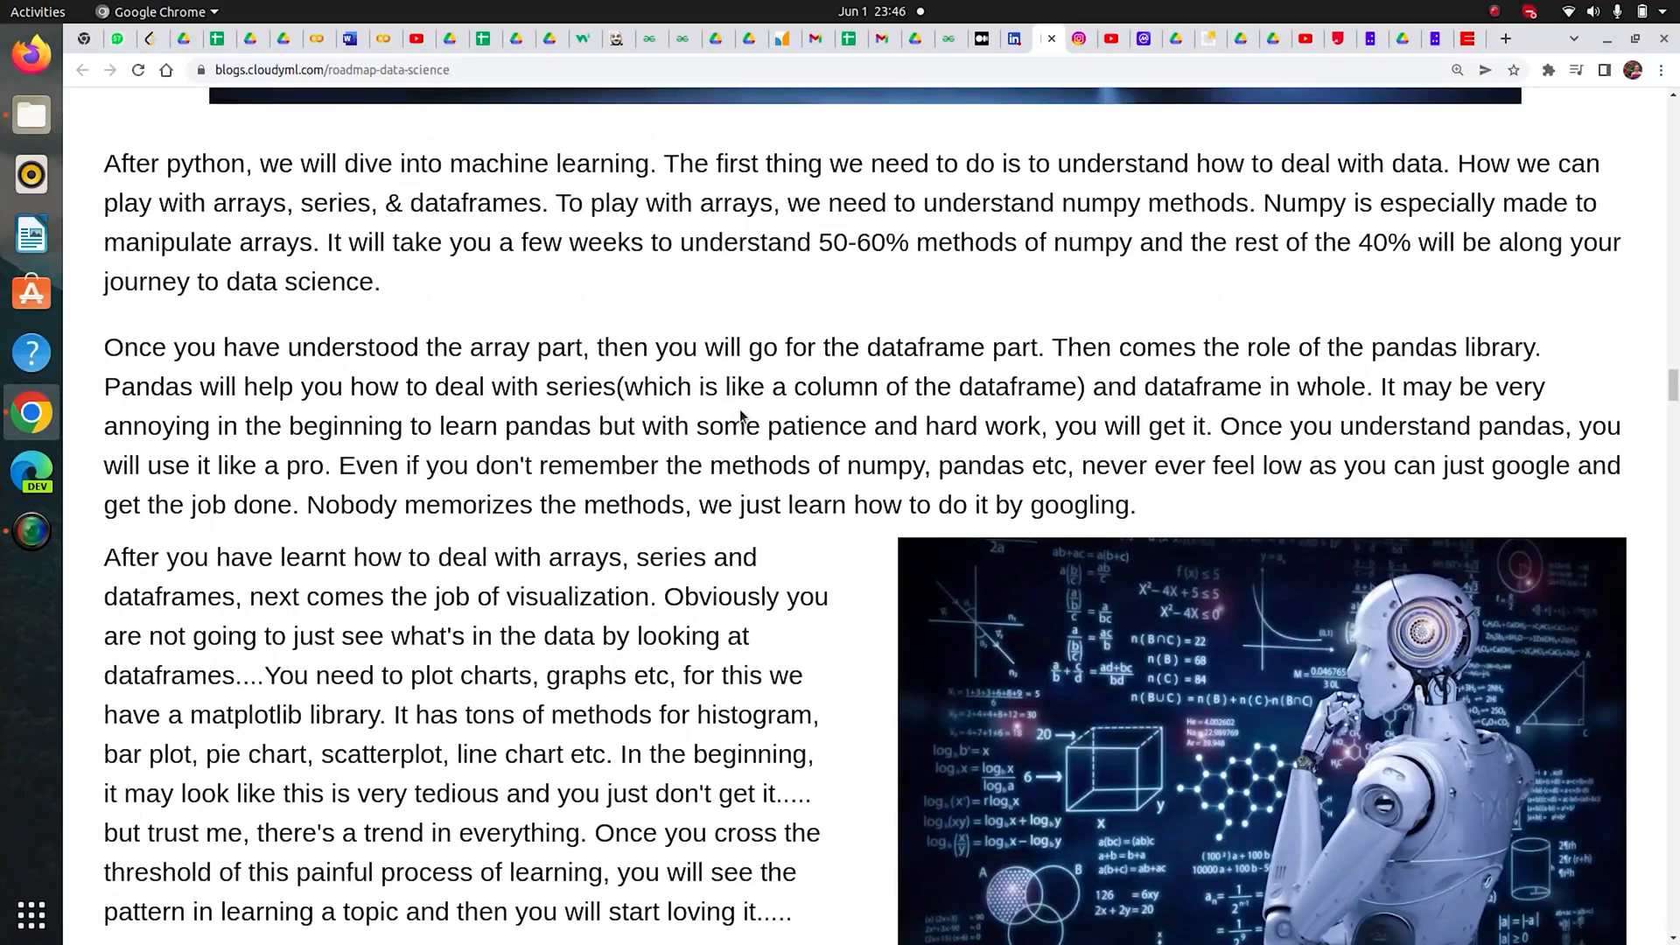
{"action": "mouse_move", "coordinate": [733, 353]}
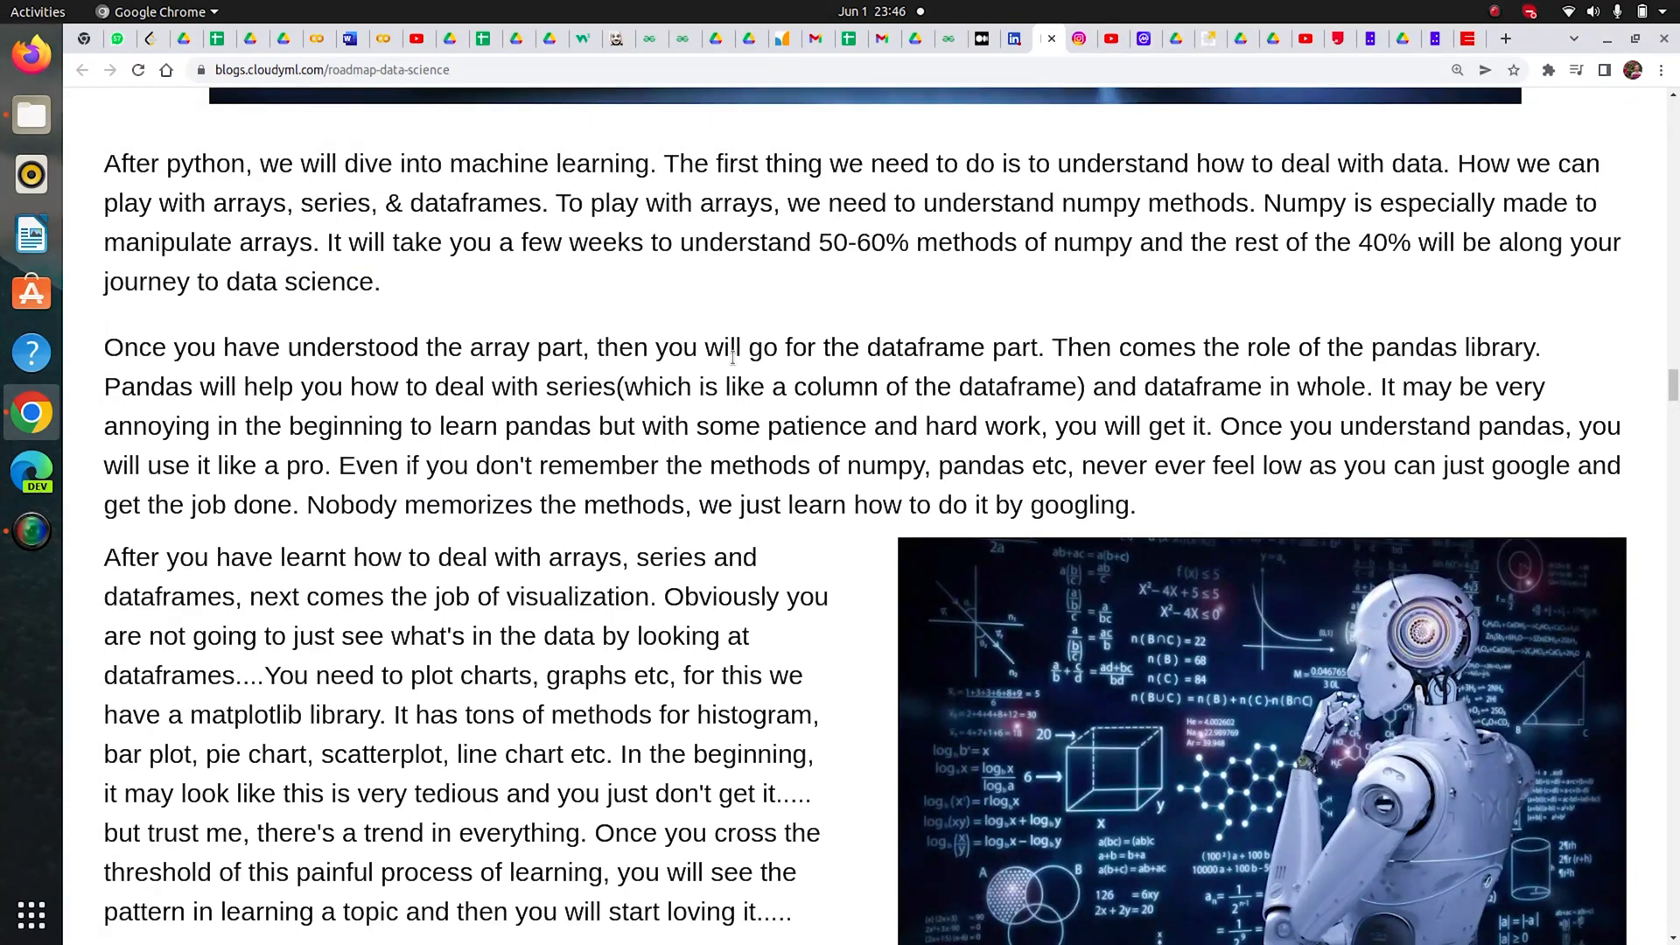
{"action": "scroll", "scroll_direction": "down", "scroll_amount": 3}
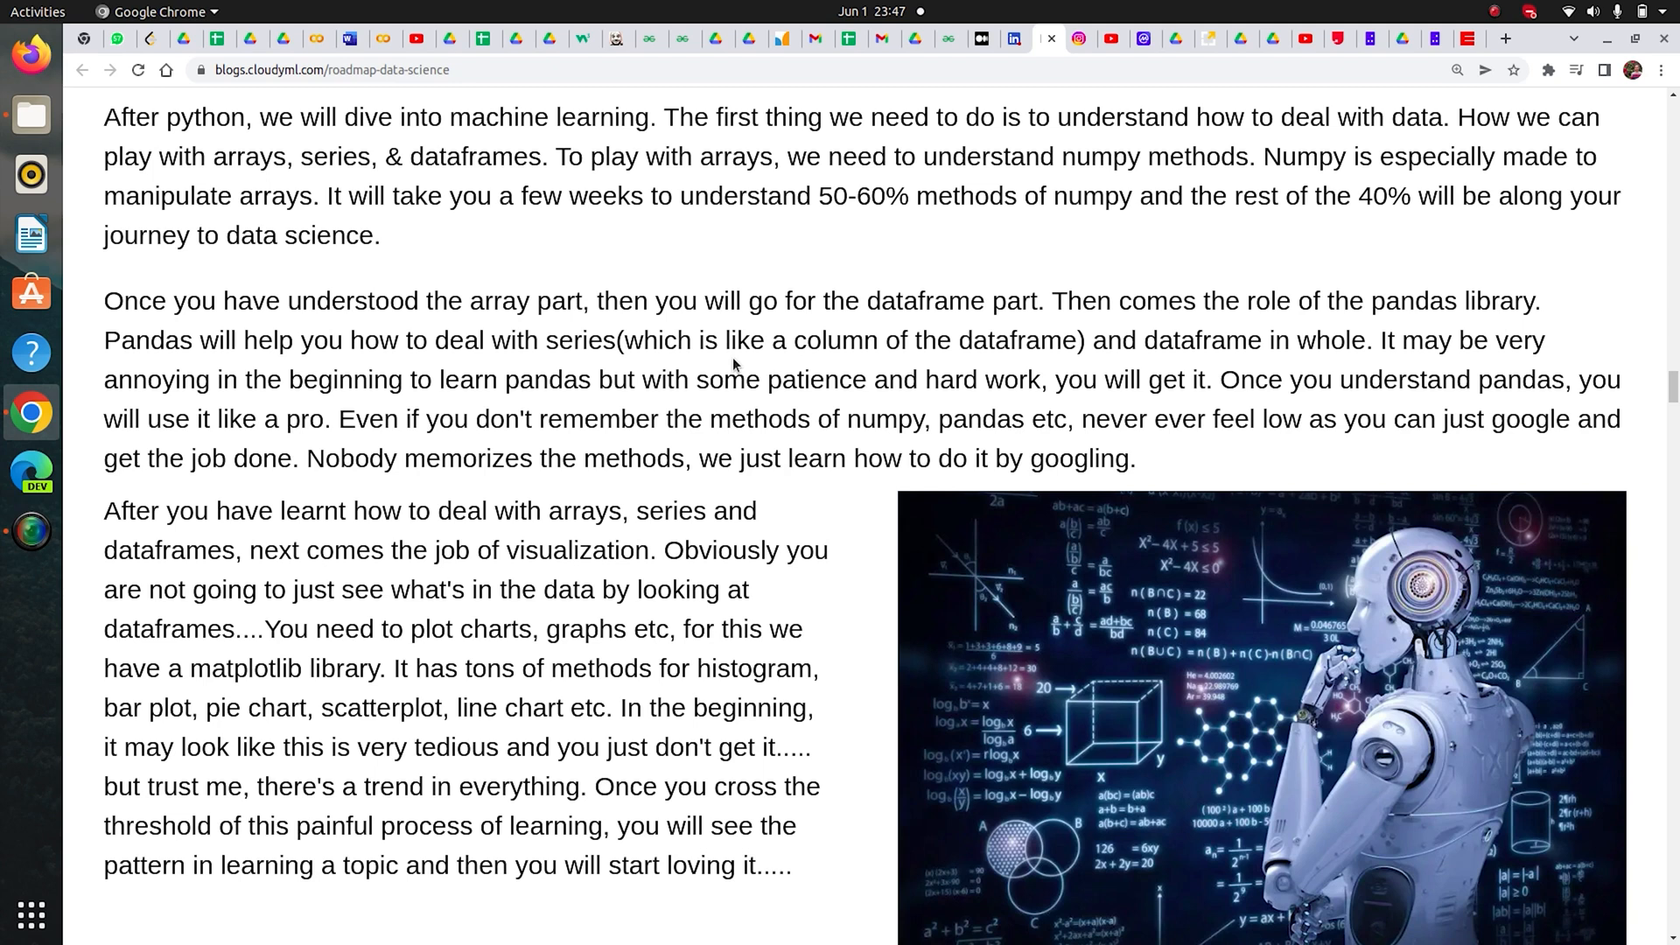
{"action": "scroll", "scroll_direction": "down", "scroll_amount": 3}
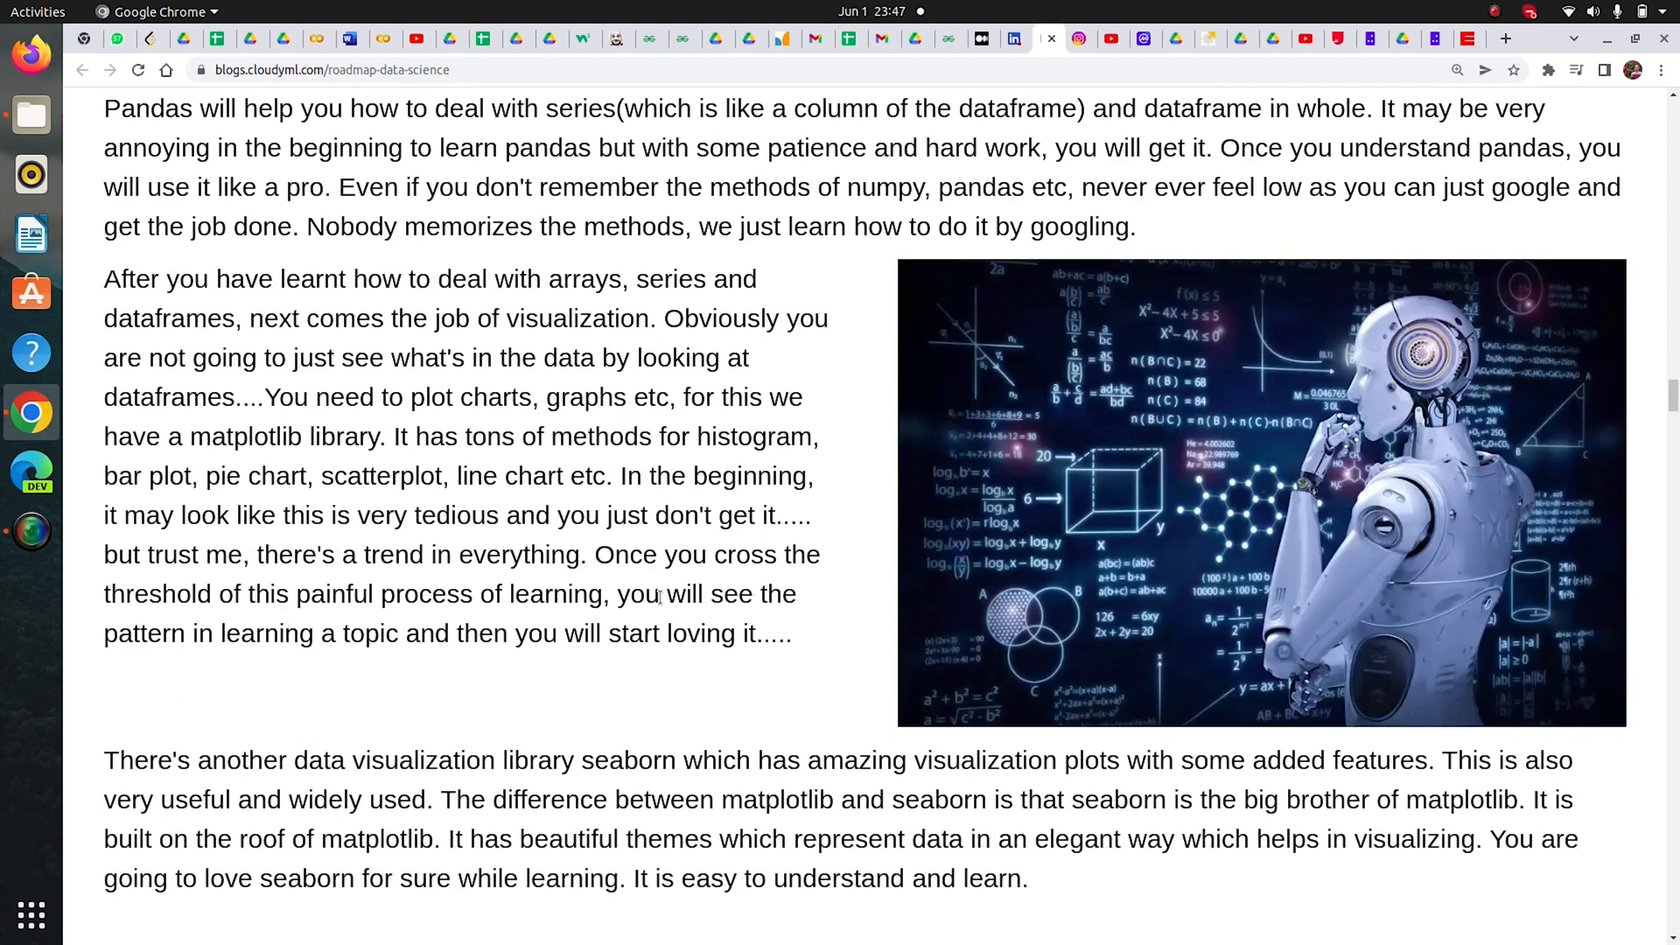
{"action": "scroll", "scroll_direction": "down", "scroll_amount": 3}
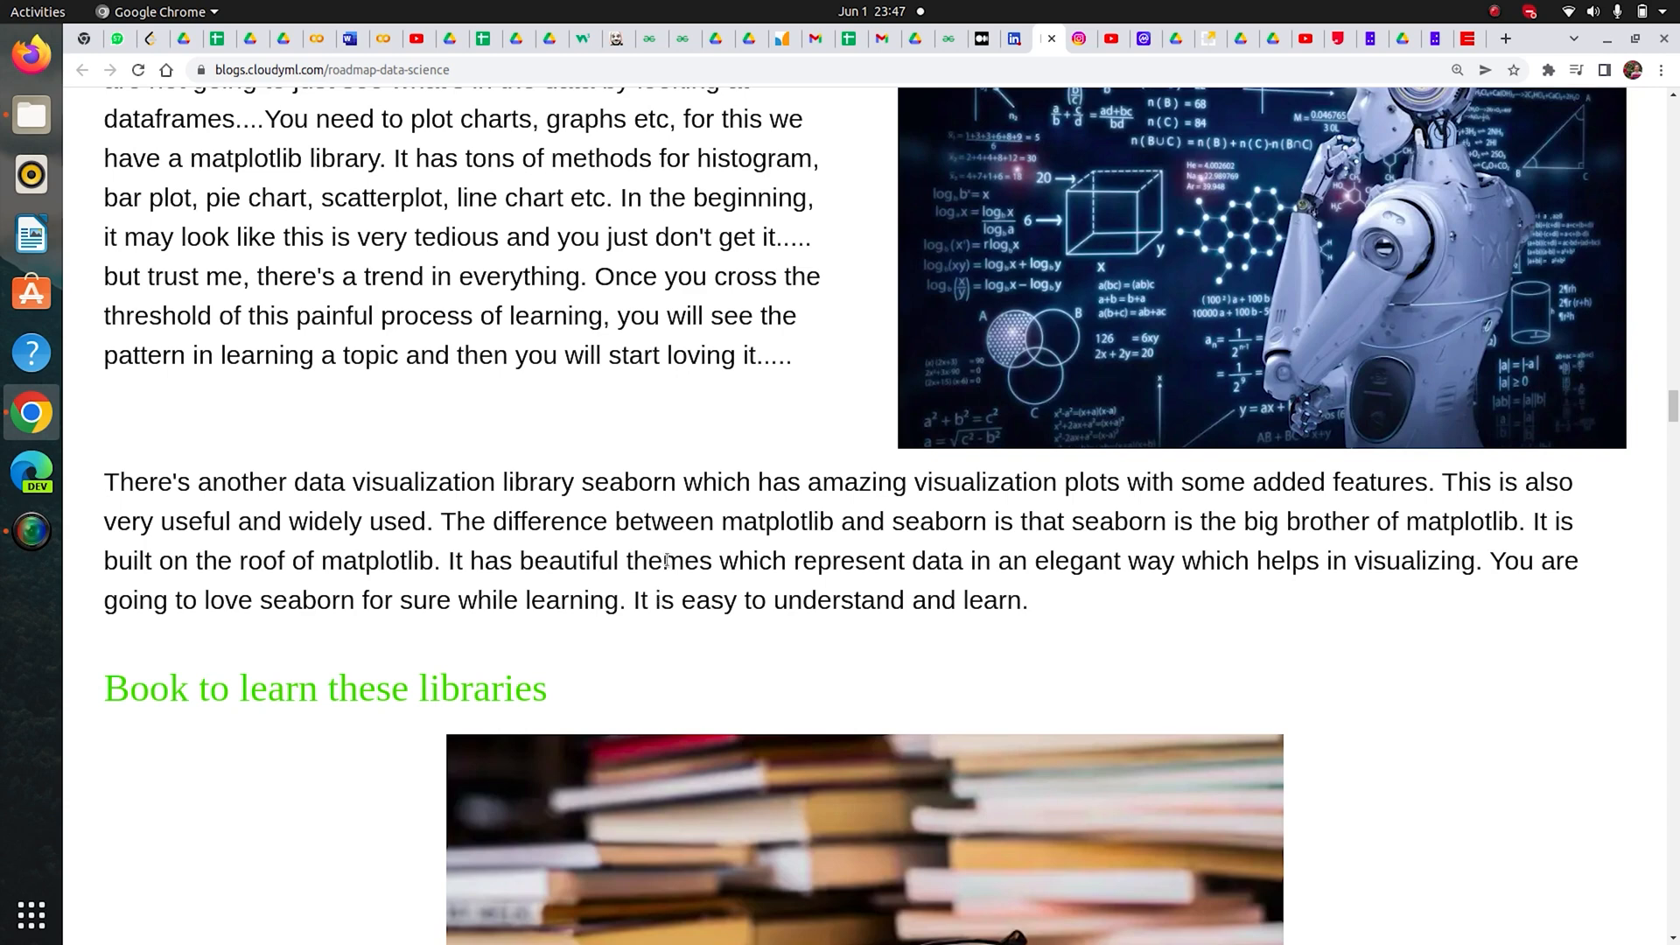
{"action": "mouse_move", "coordinate": [675, 396]}
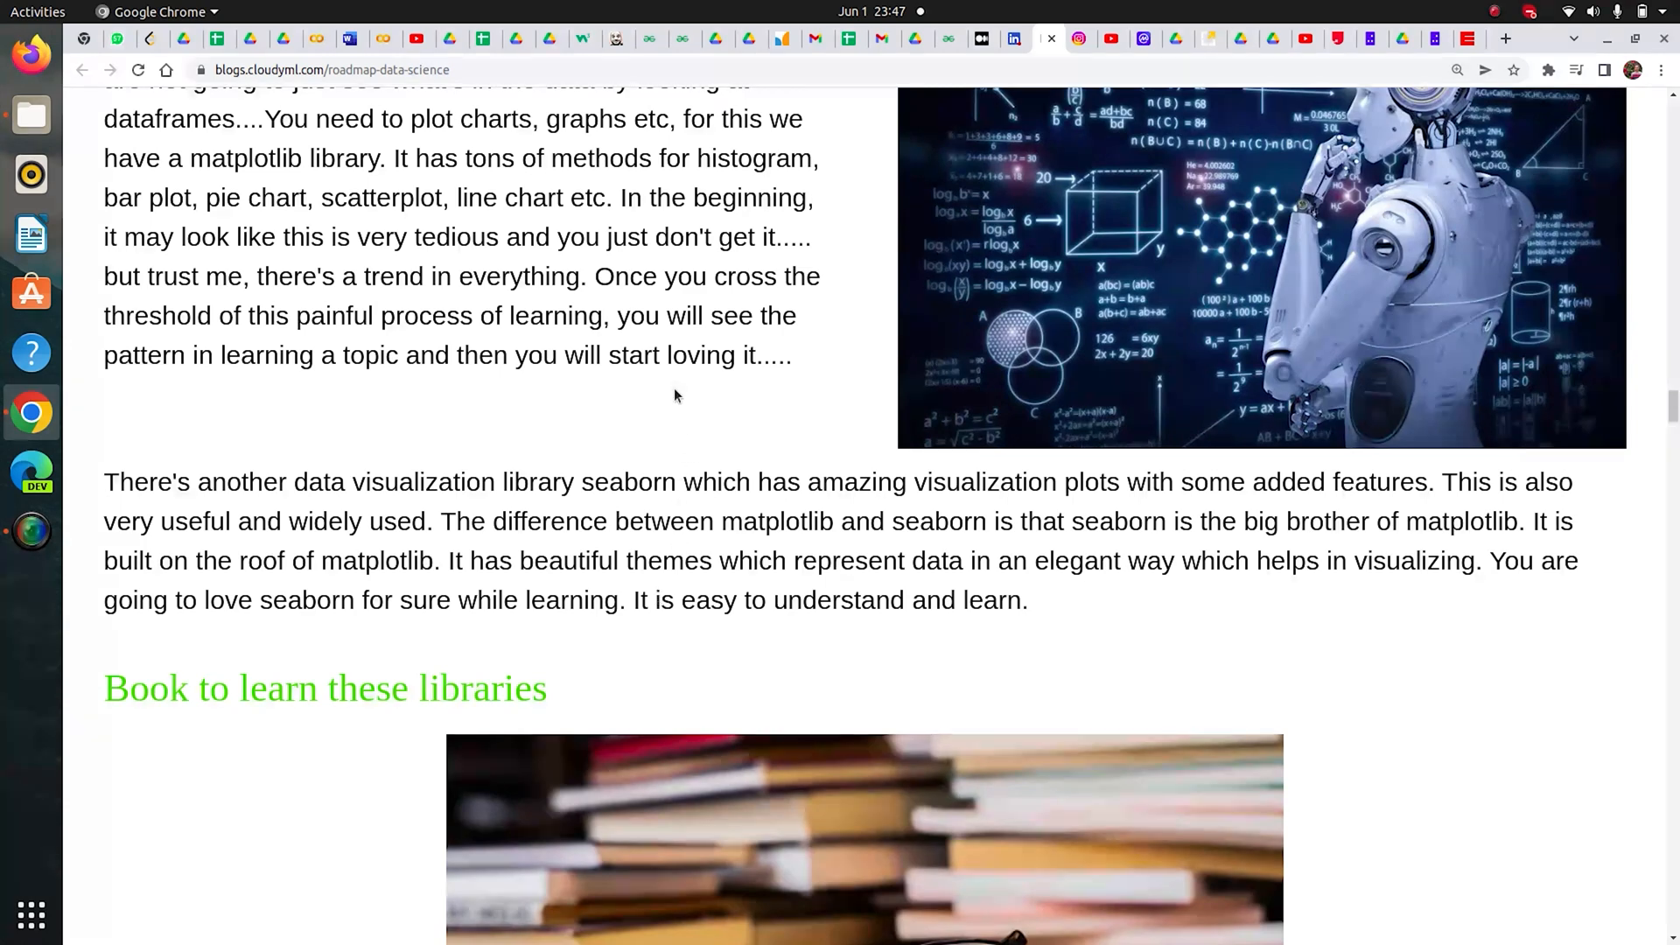
{"action": "mouse_move", "coordinate": [667, 298]}
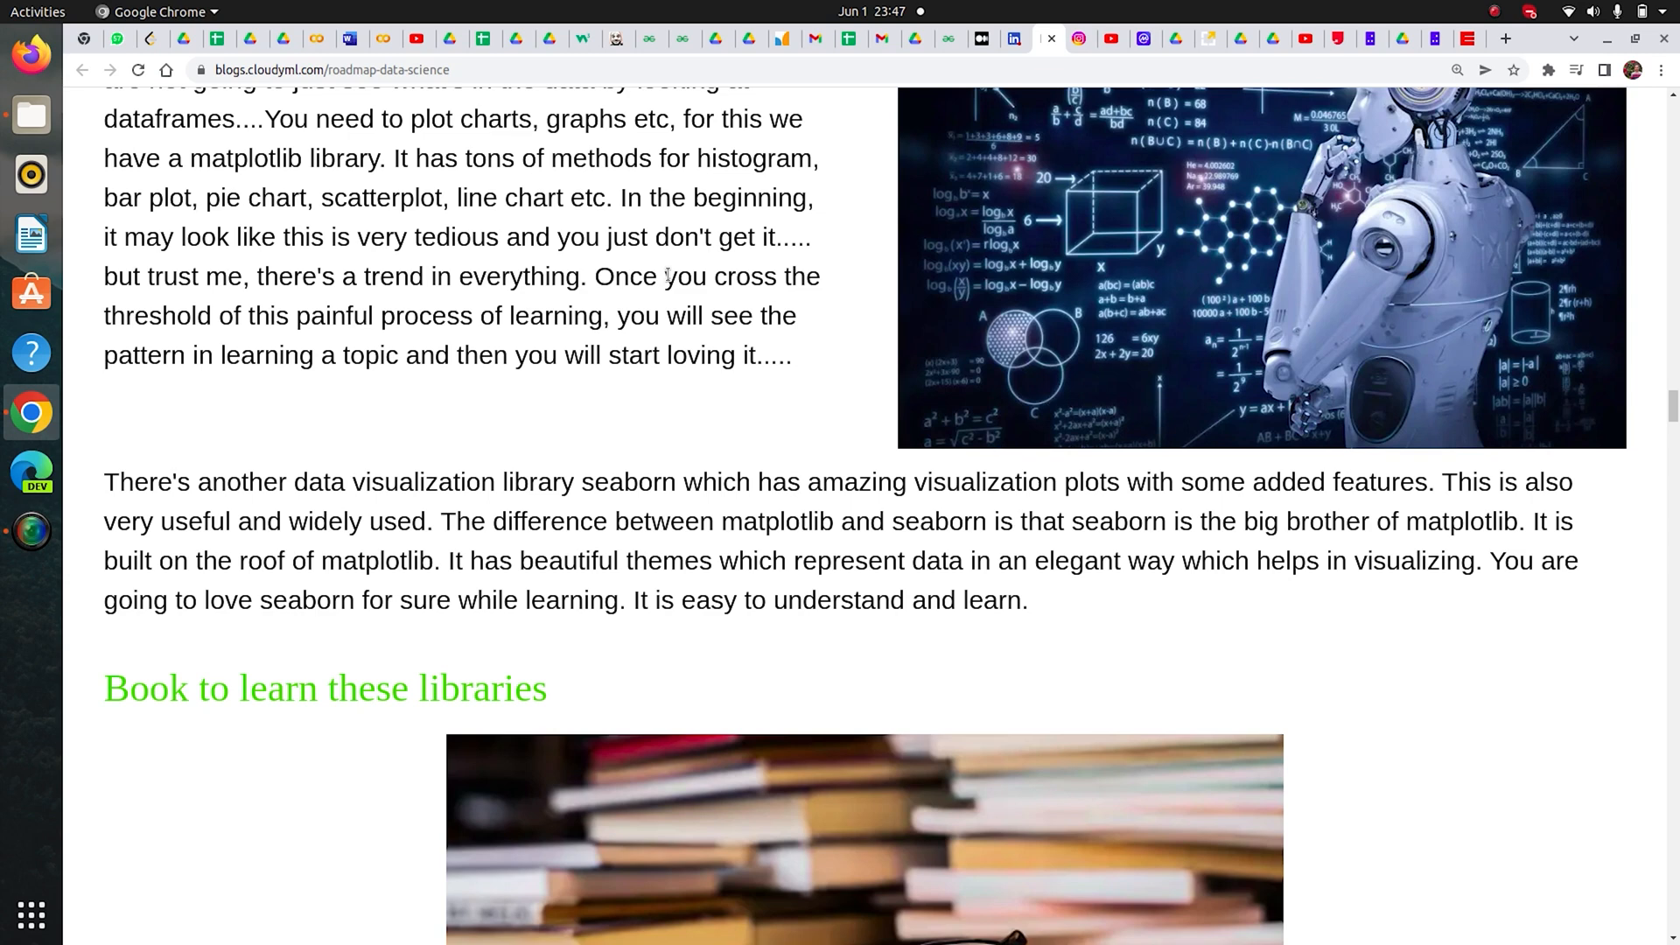
{"action": "mouse_move", "coordinate": [621, 545]}
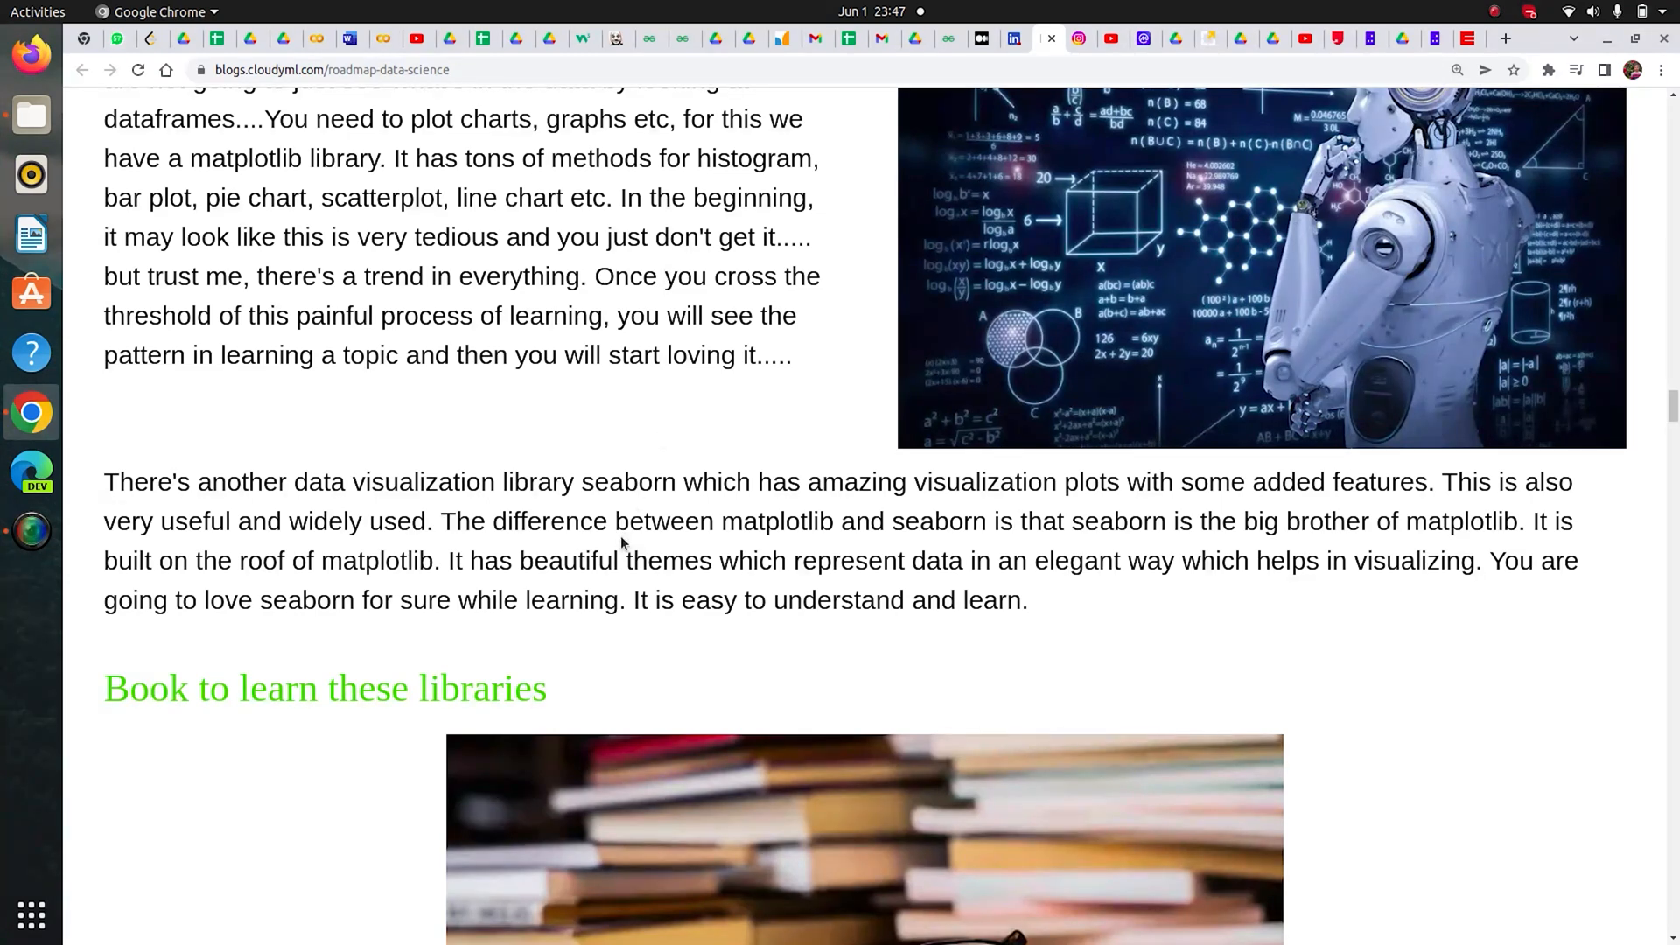
{"action": "scroll", "scroll_direction": "down", "scroll_amount": 3}
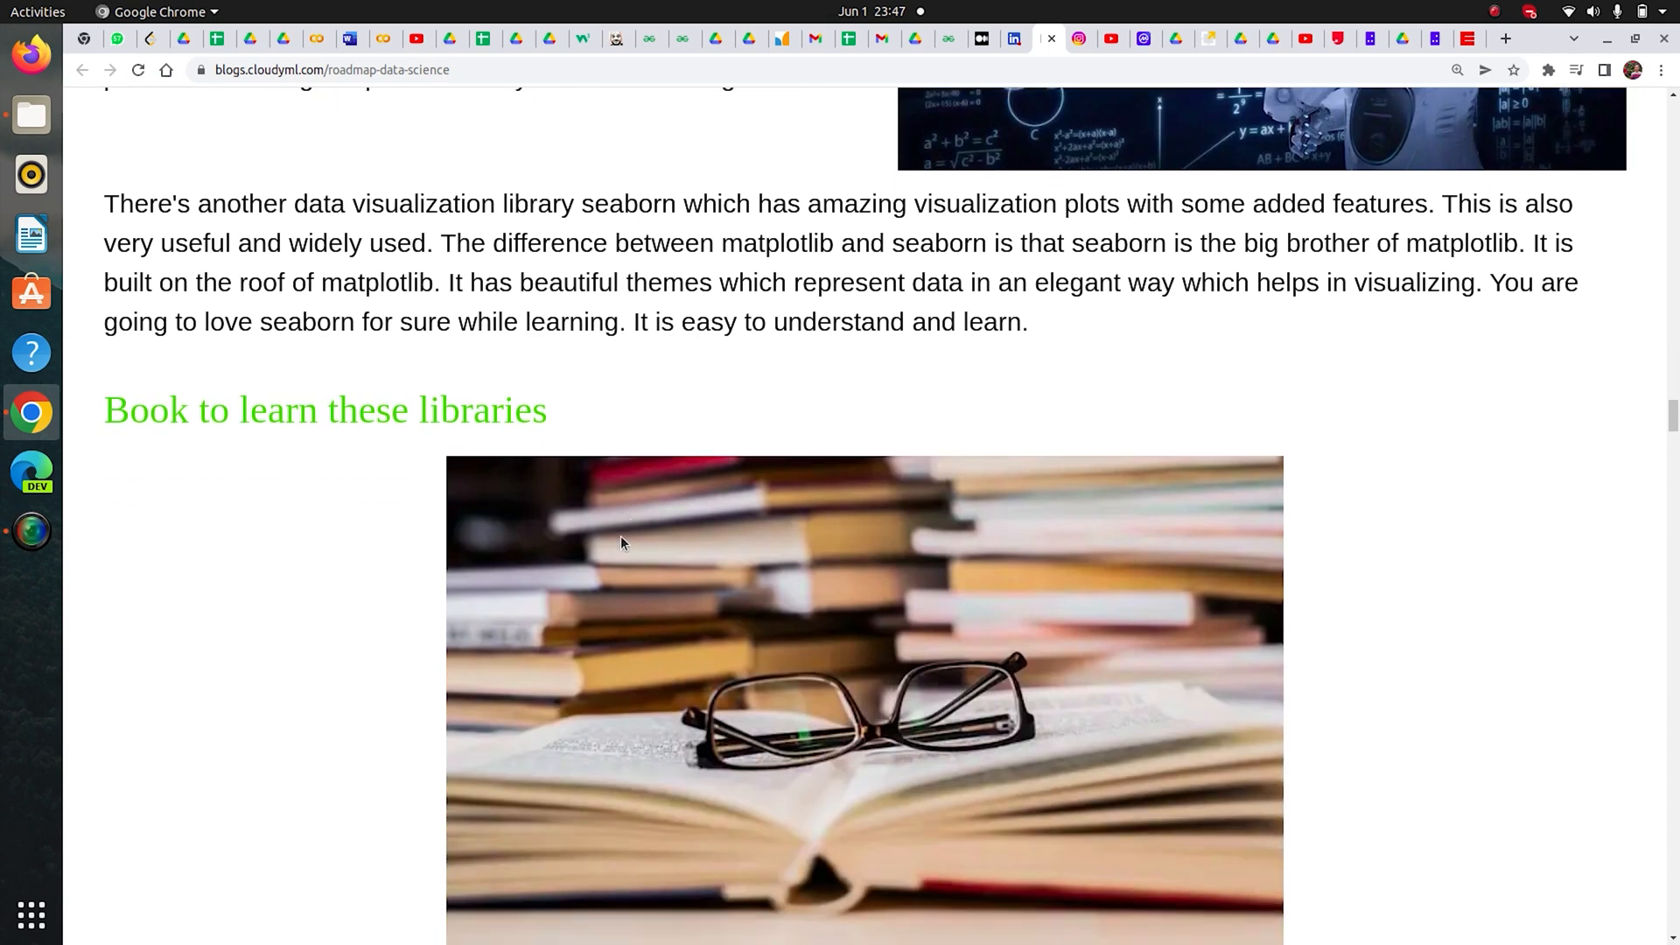
Step: Reach the book list and briefly highlight 'Python for data analysis by O'reilly'
{"action": "scroll", "scroll_direction": "down", "scroll_amount": 3}
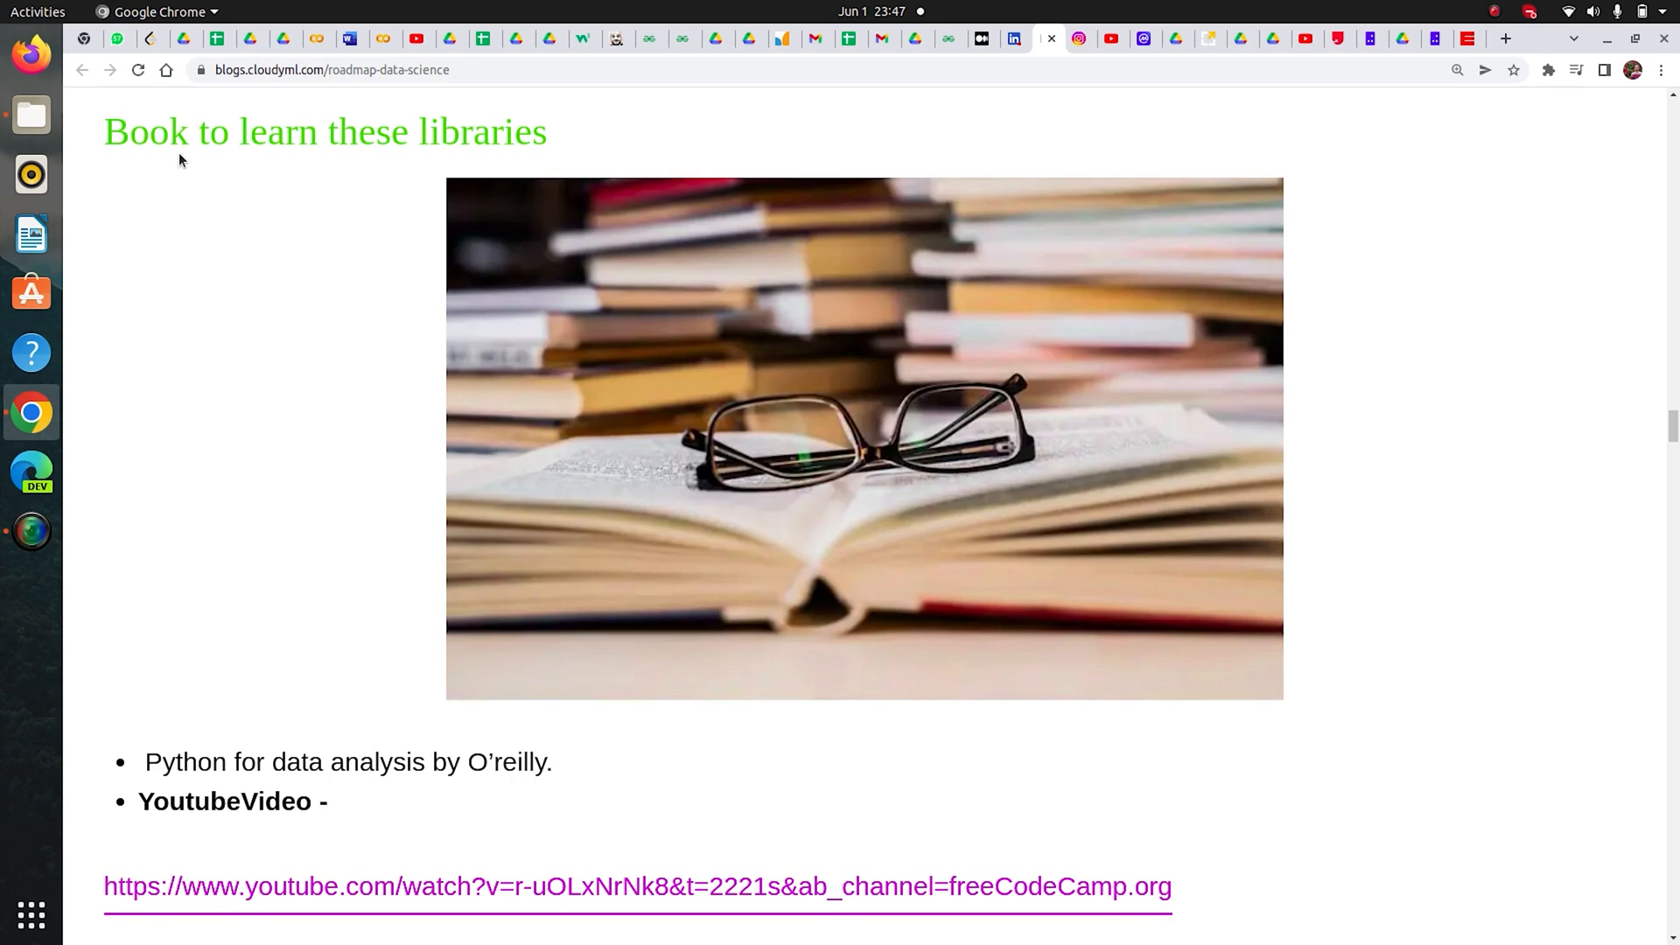
{"action": "scroll", "scroll_direction": "down", "scroll_amount": 3}
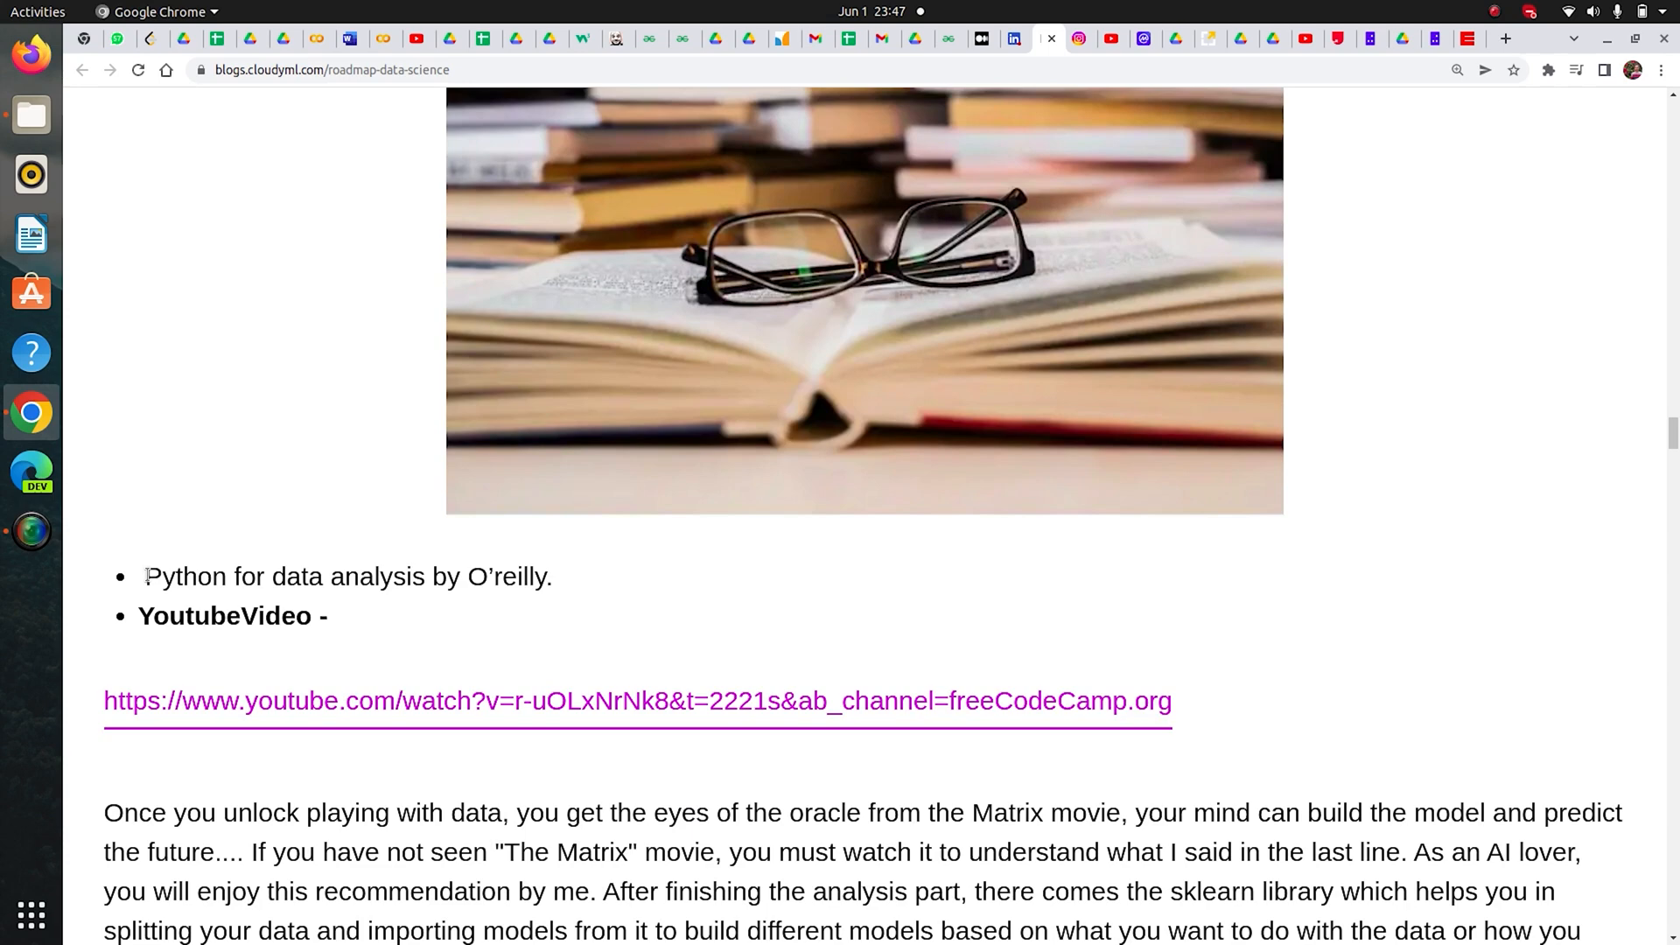
{"action": "left_click_drag", "start_coordinate": [147, 577], "coordinate": [552, 577]}
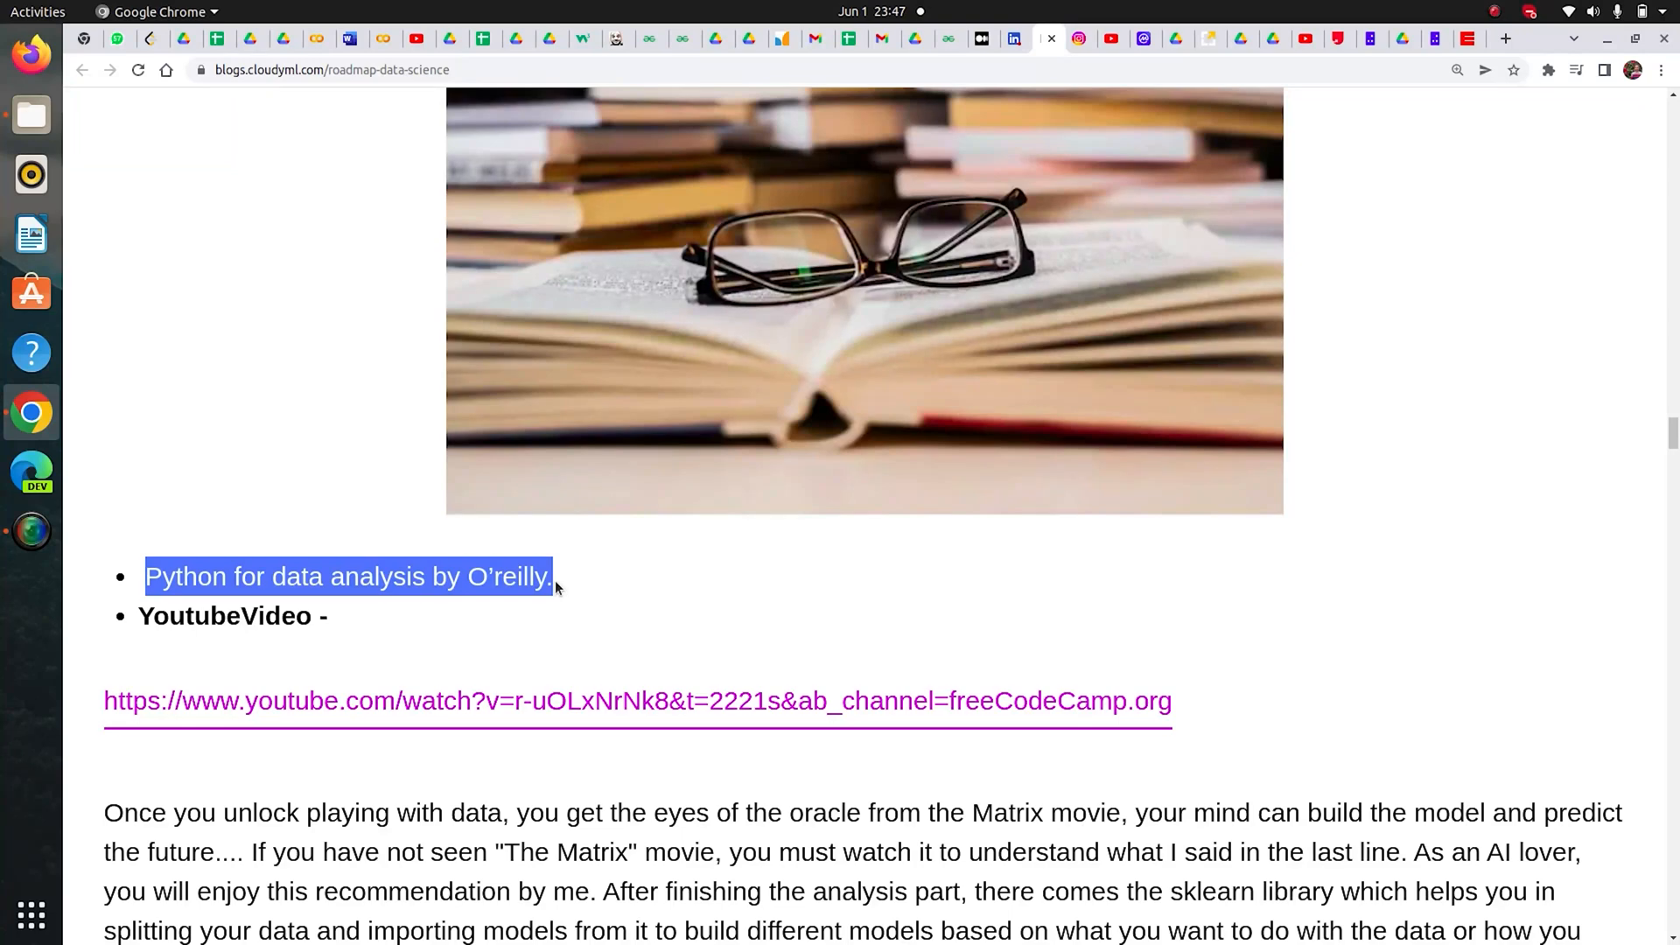
{"action": "left_click", "coordinate": [557, 575]}
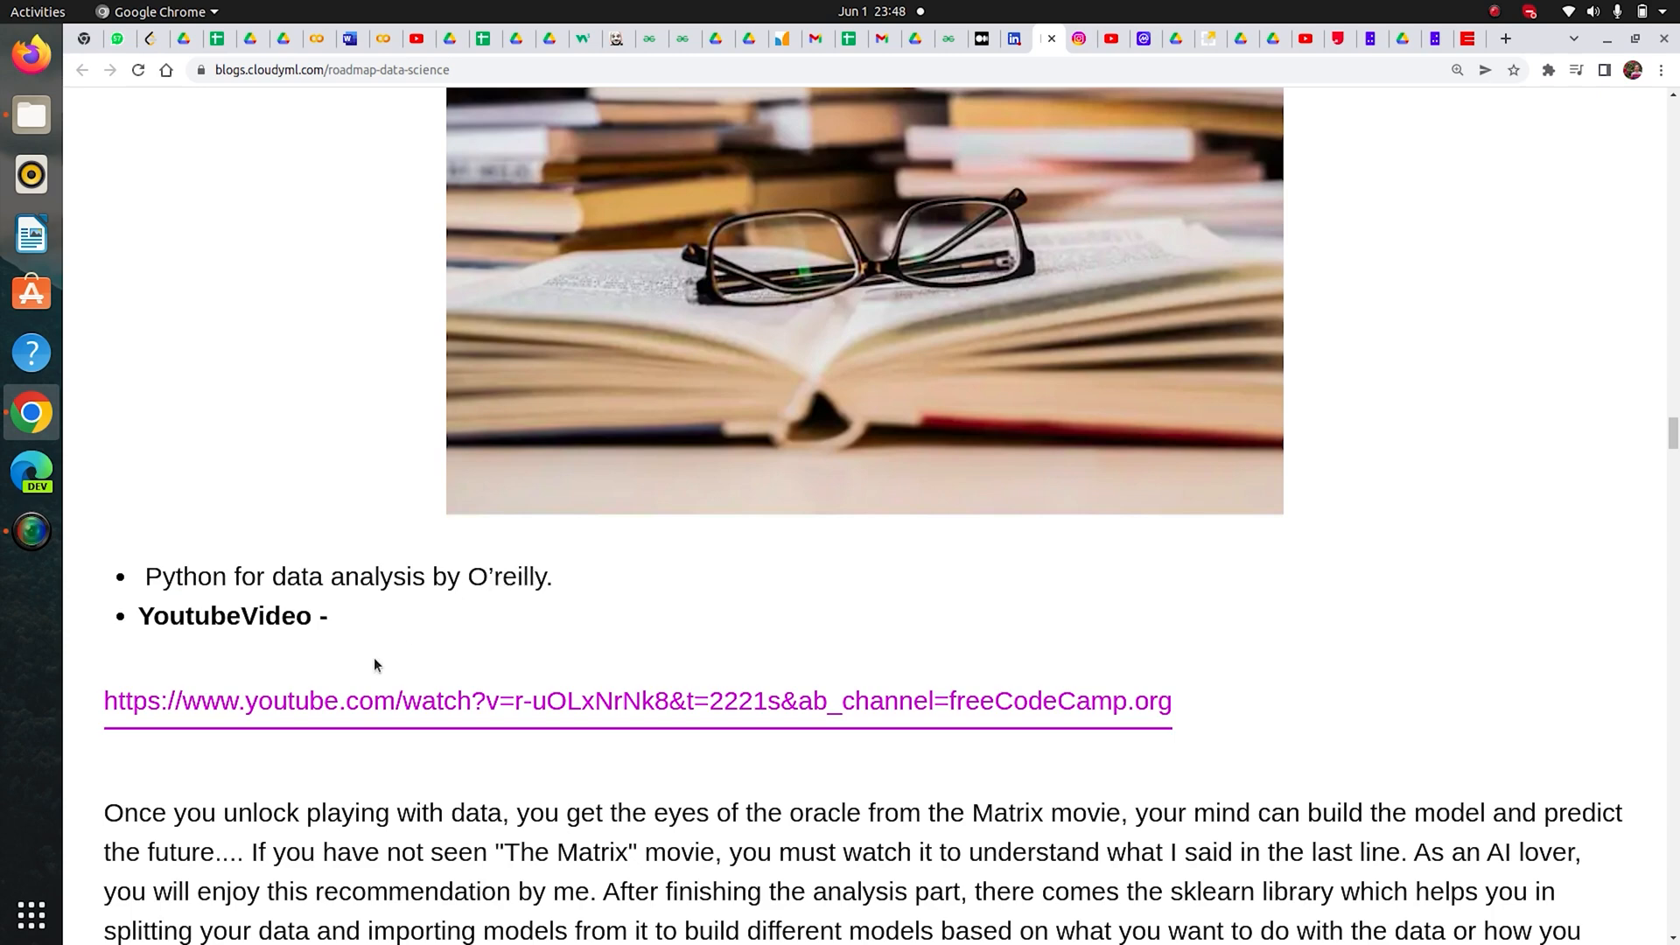
{"action": "mouse_move", "coordinate": [572, 701]}
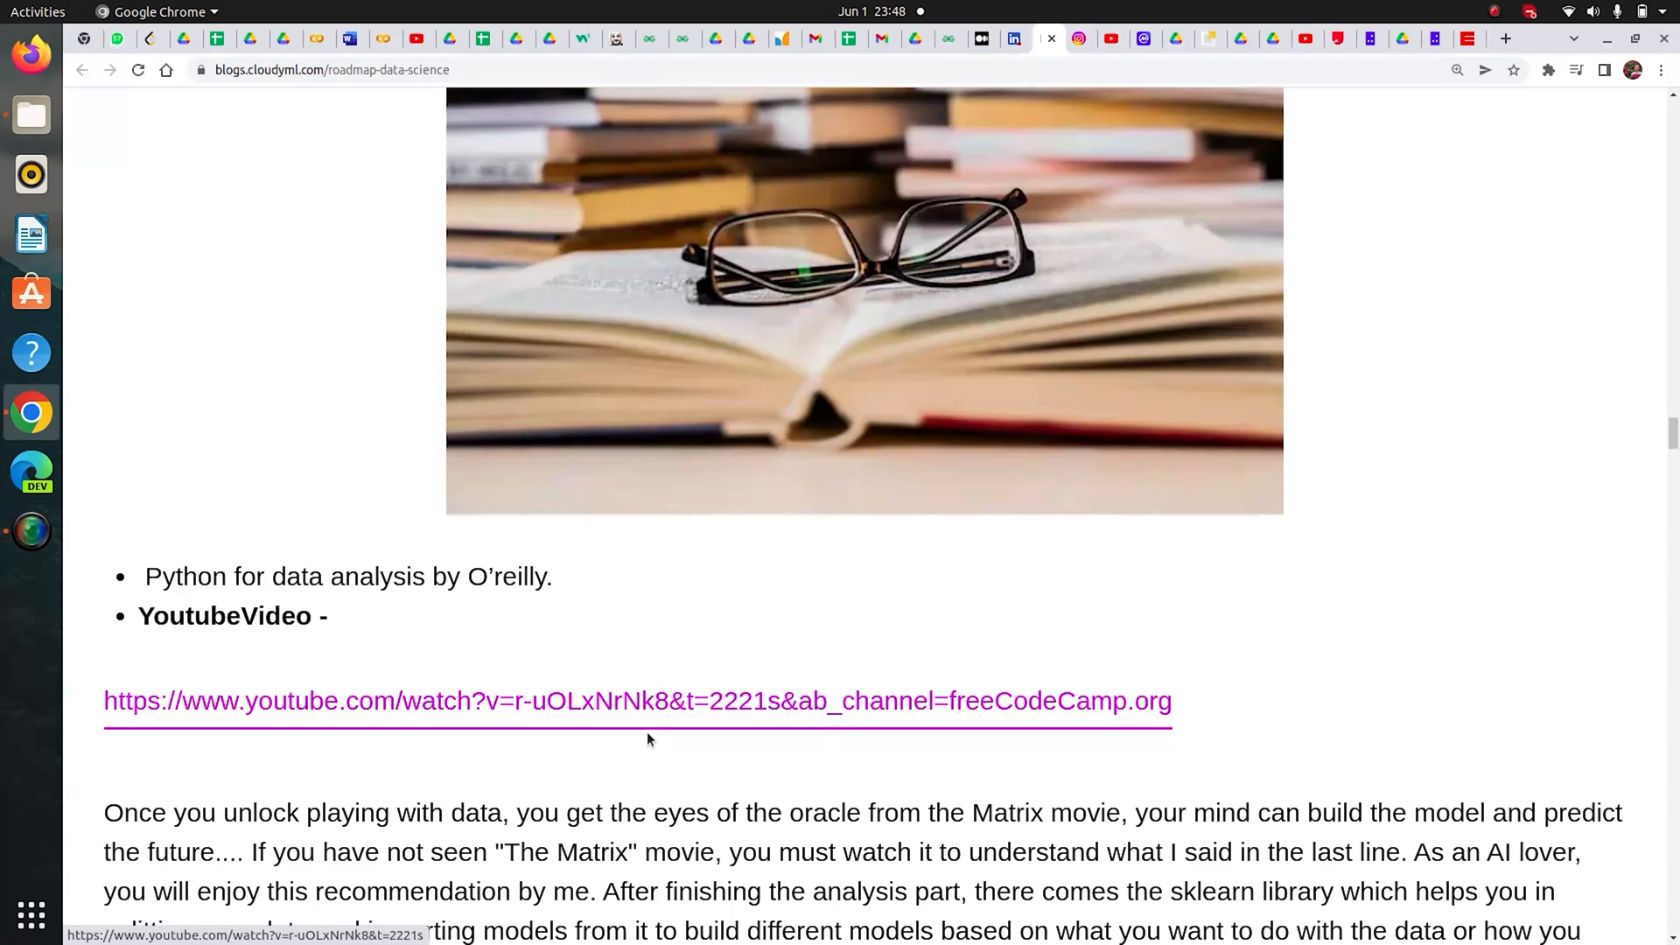
Step: Read the supervised, unsupervised and reinforcement learning sections down to the ML references
{"action": "scroll", "scroll_direction": "down", "scroll_amount": 3}
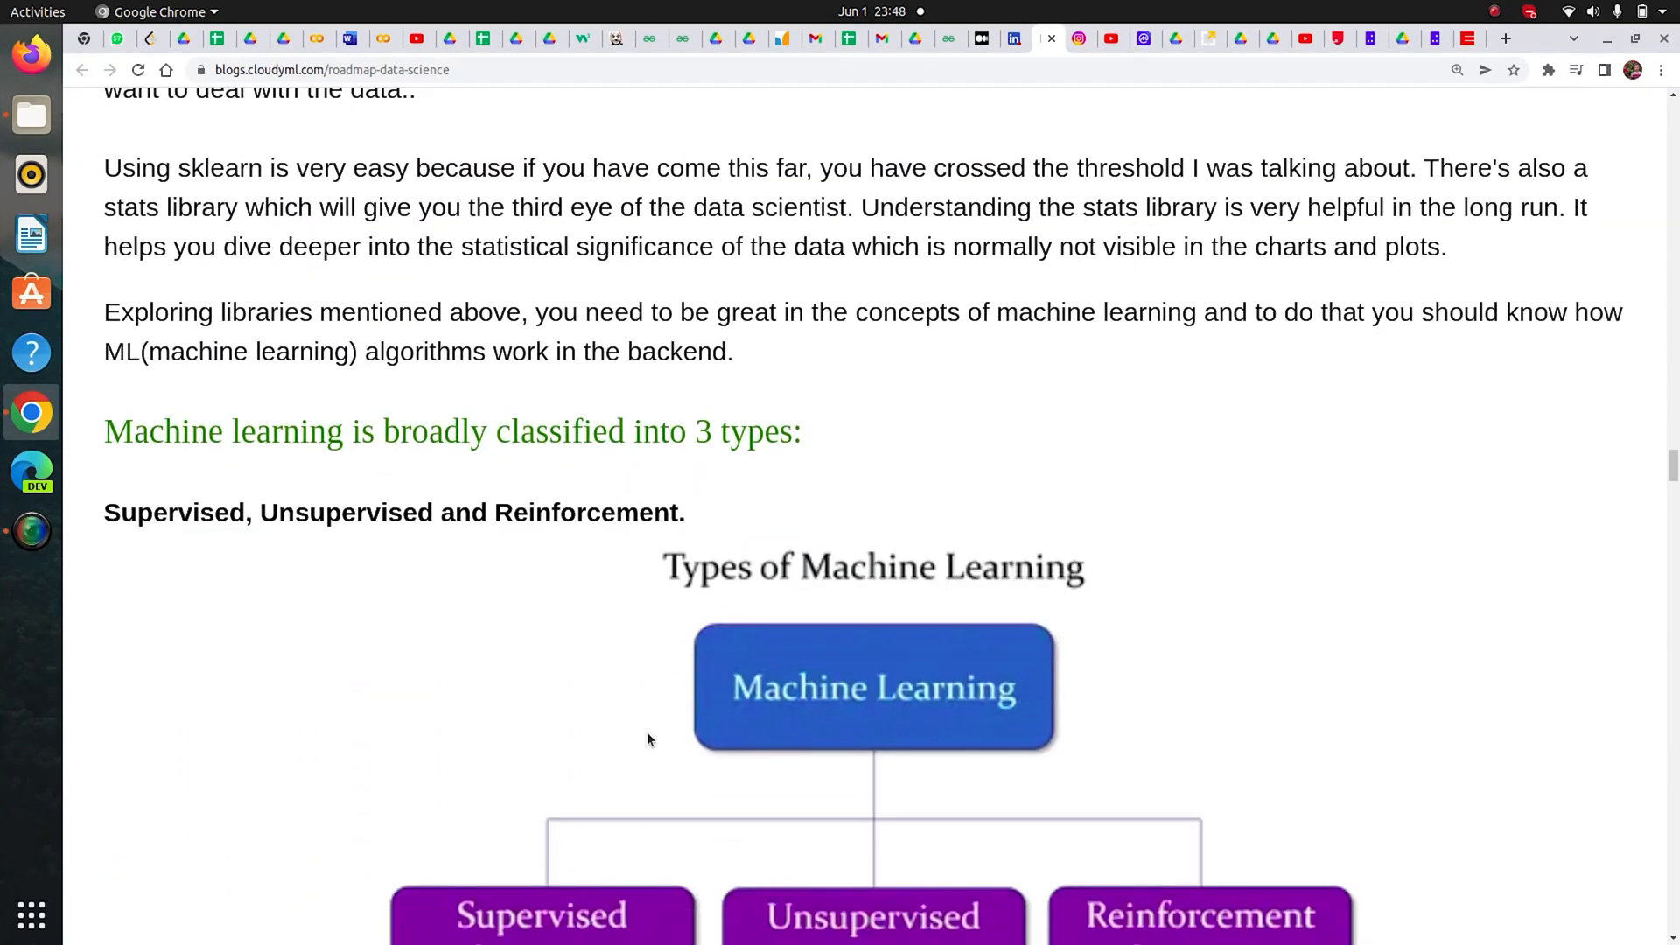
{"action": "scroll", "scroll_direction": "down", "scroll_amount": 3}
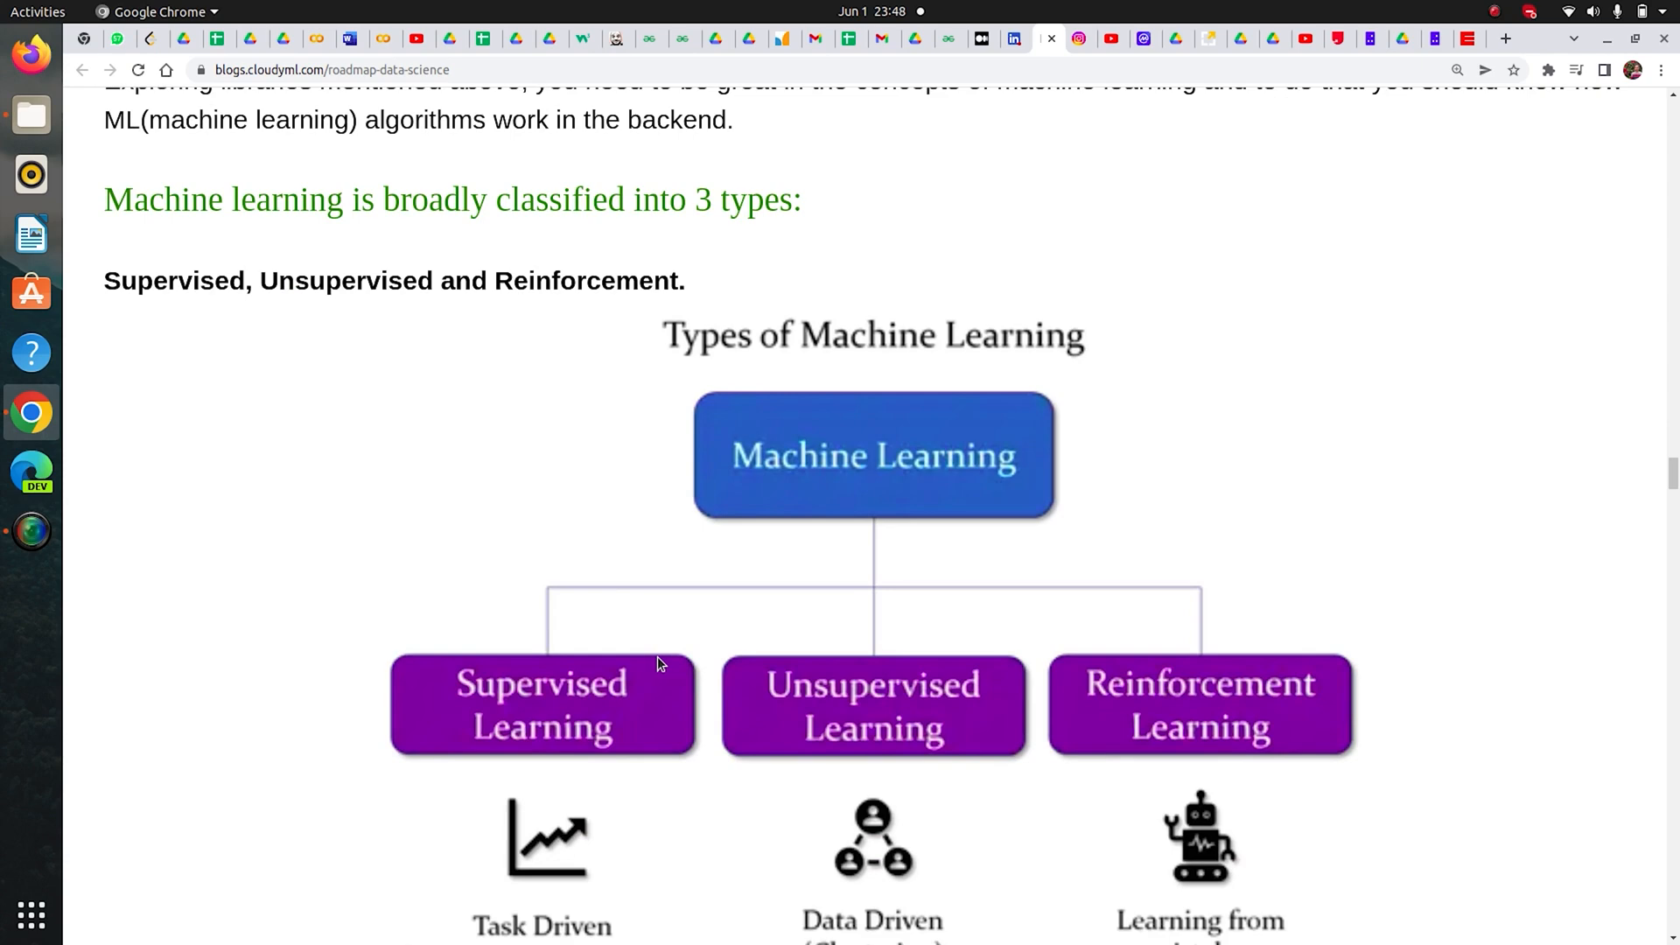
{"action": "scroll", "scroll_direction": "down", "scroll_amount": 3}
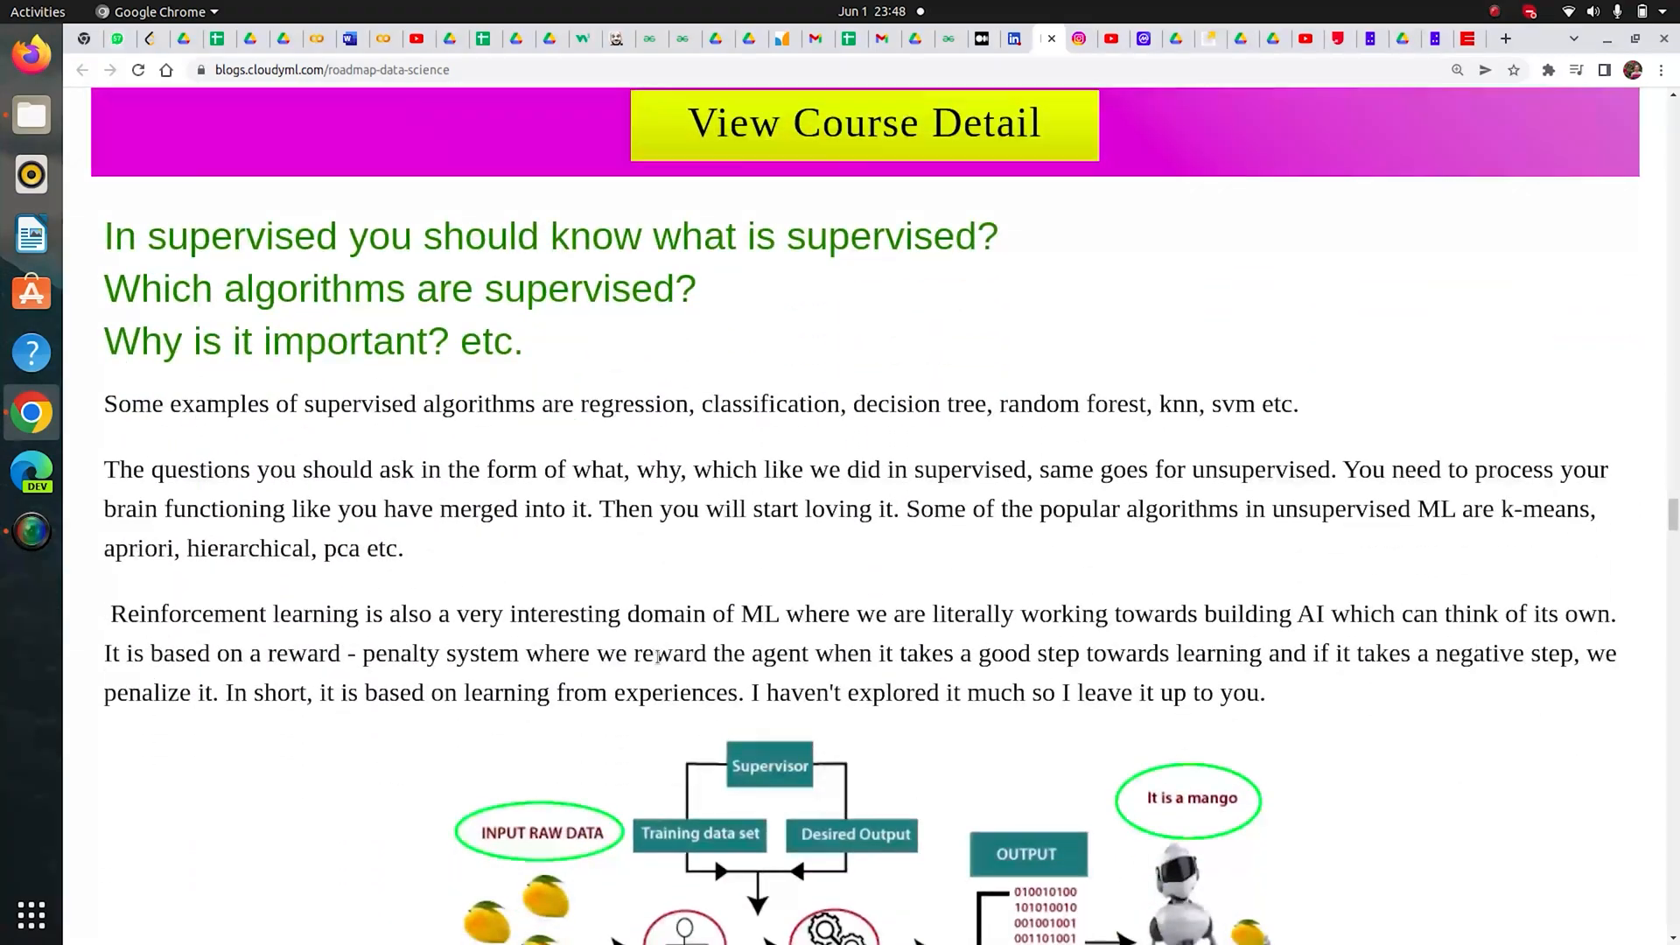
{"action": "scroll", "scroll_direction": "down", "scroll_amount": 3}
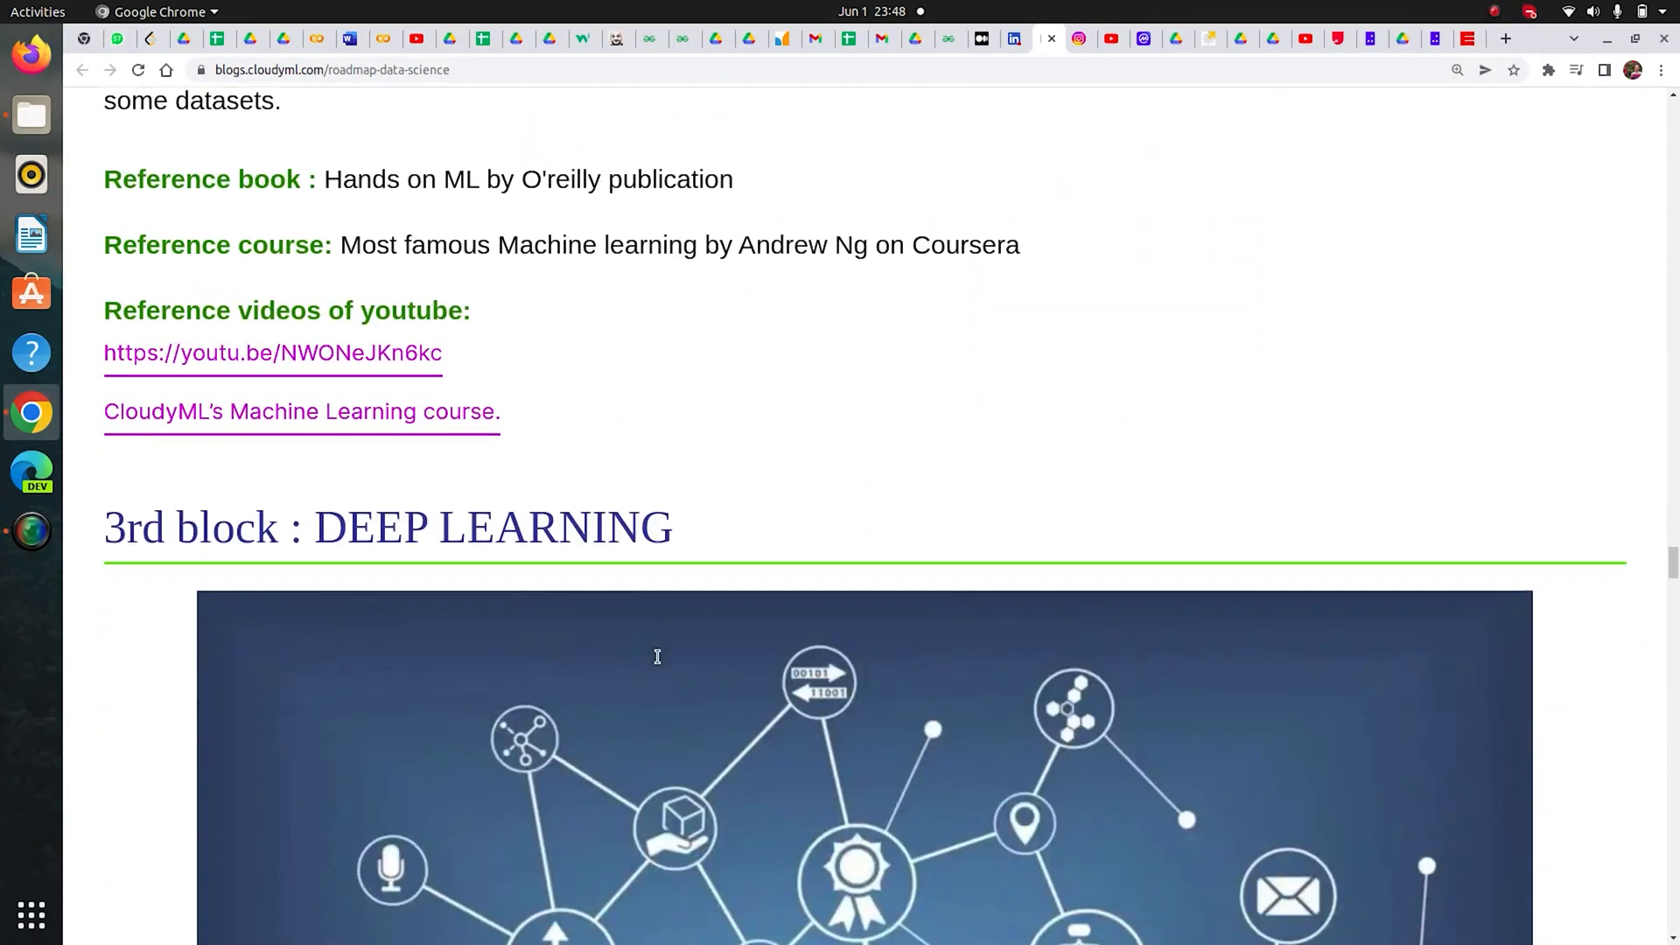
{"action": "scroll", "scroll_direction": "up", "scroll_amount": 3}
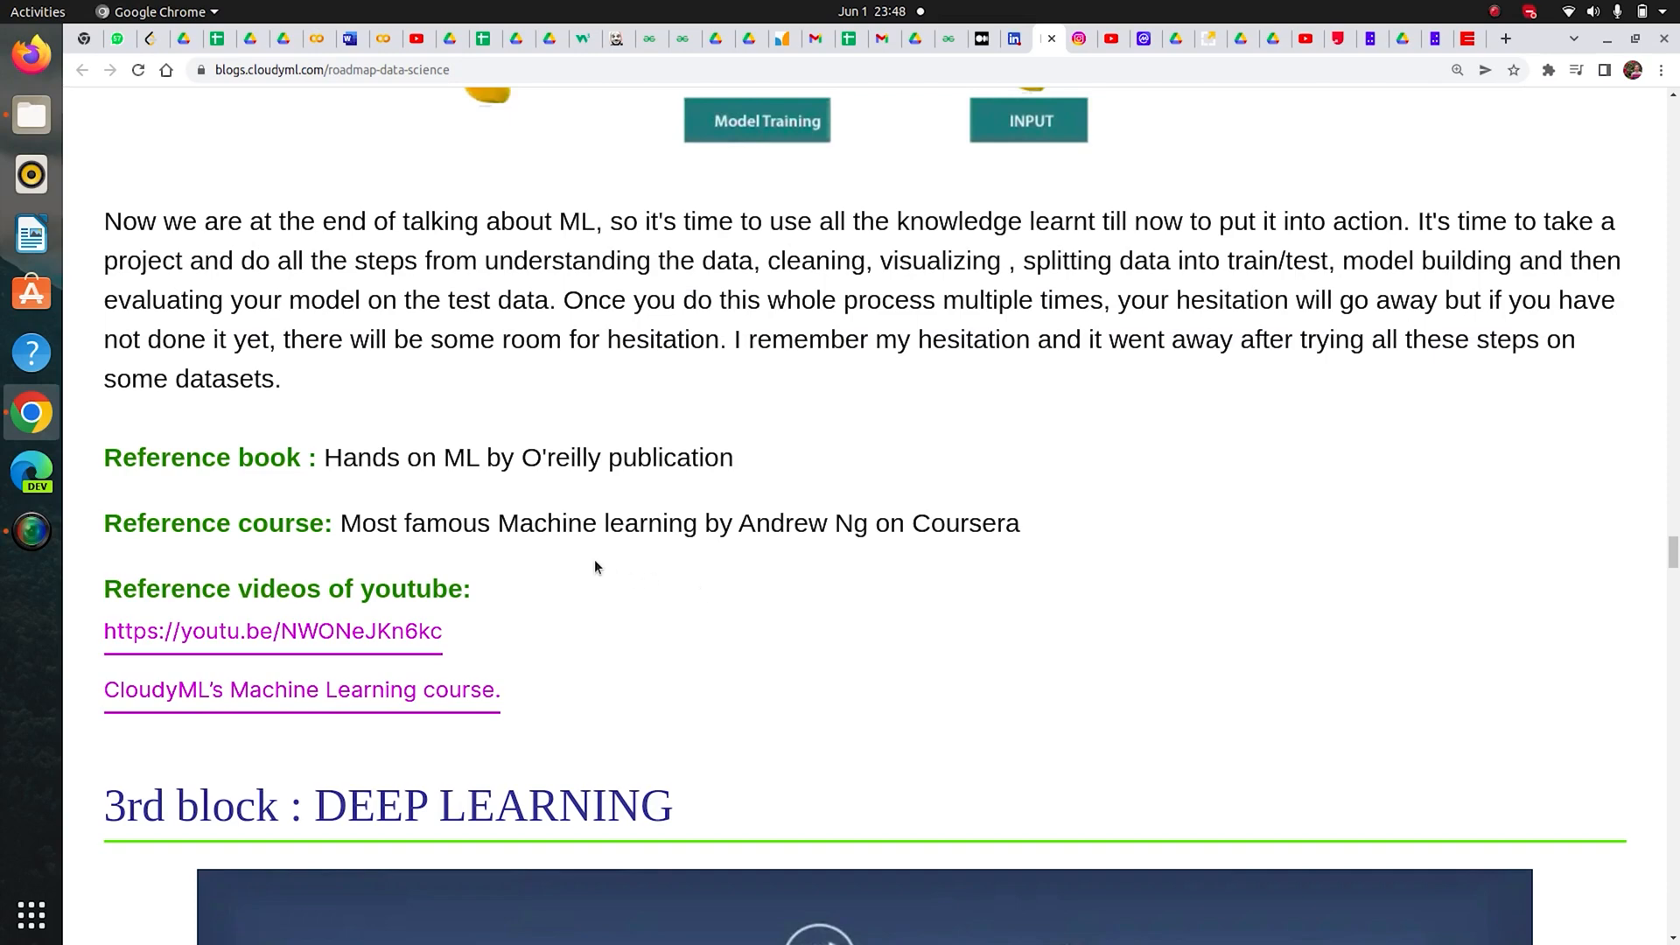
{"action": "mouse_move", "coordinate": [576, 523]}
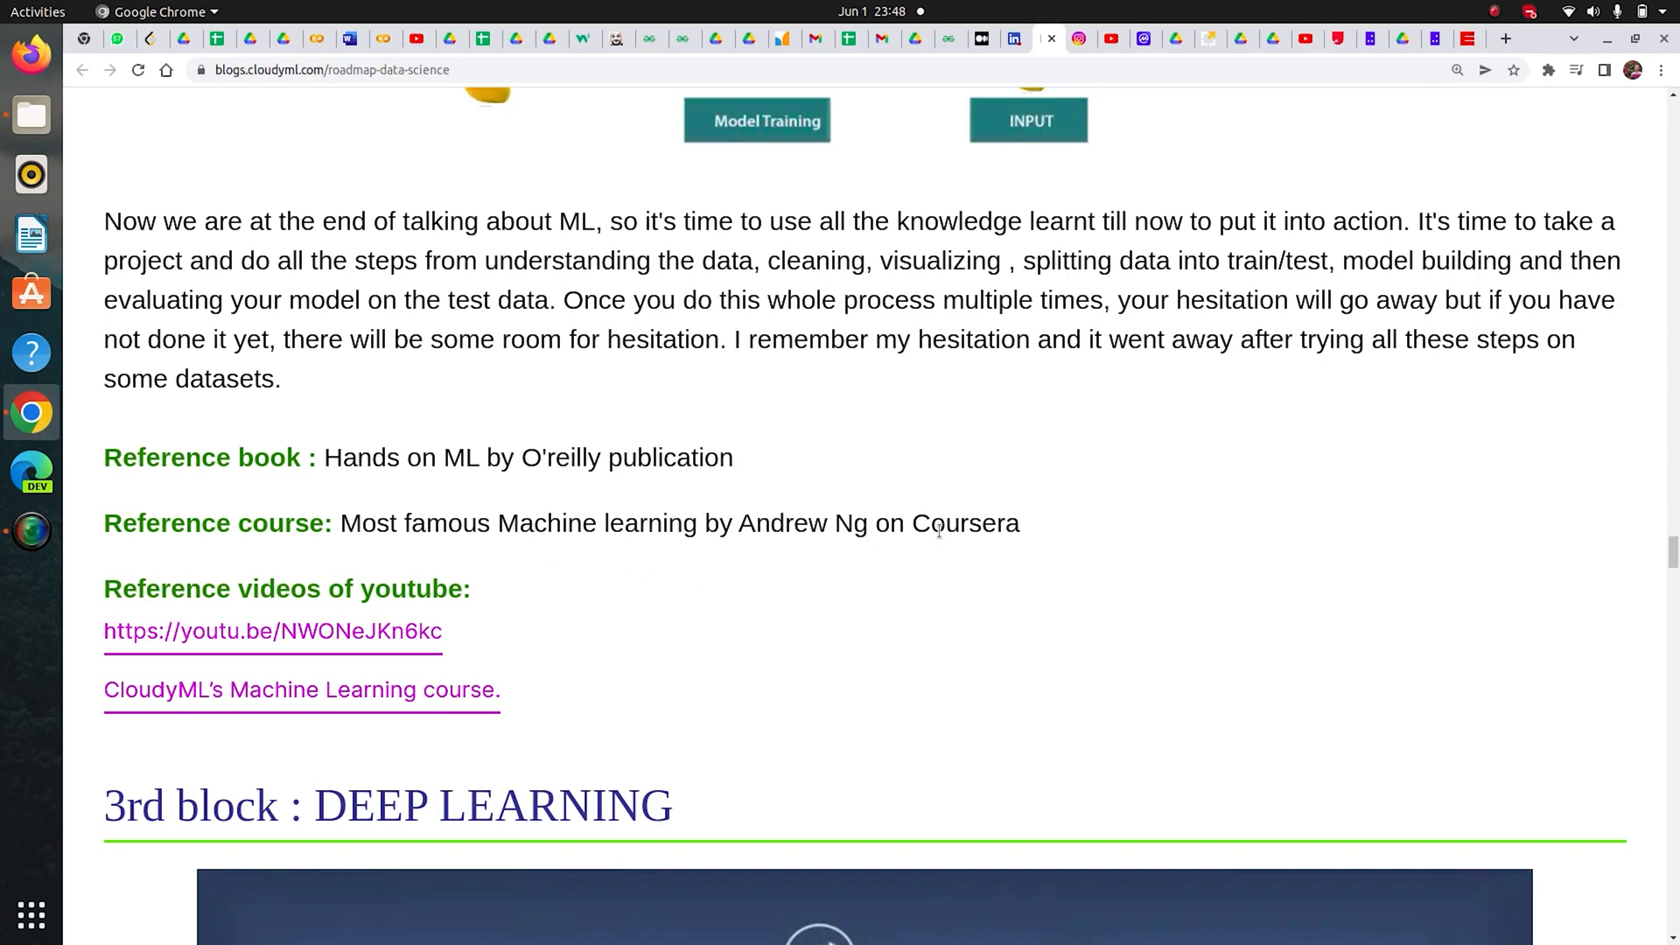
{"action": "mouse_move", "coordinate": [706, 564]}
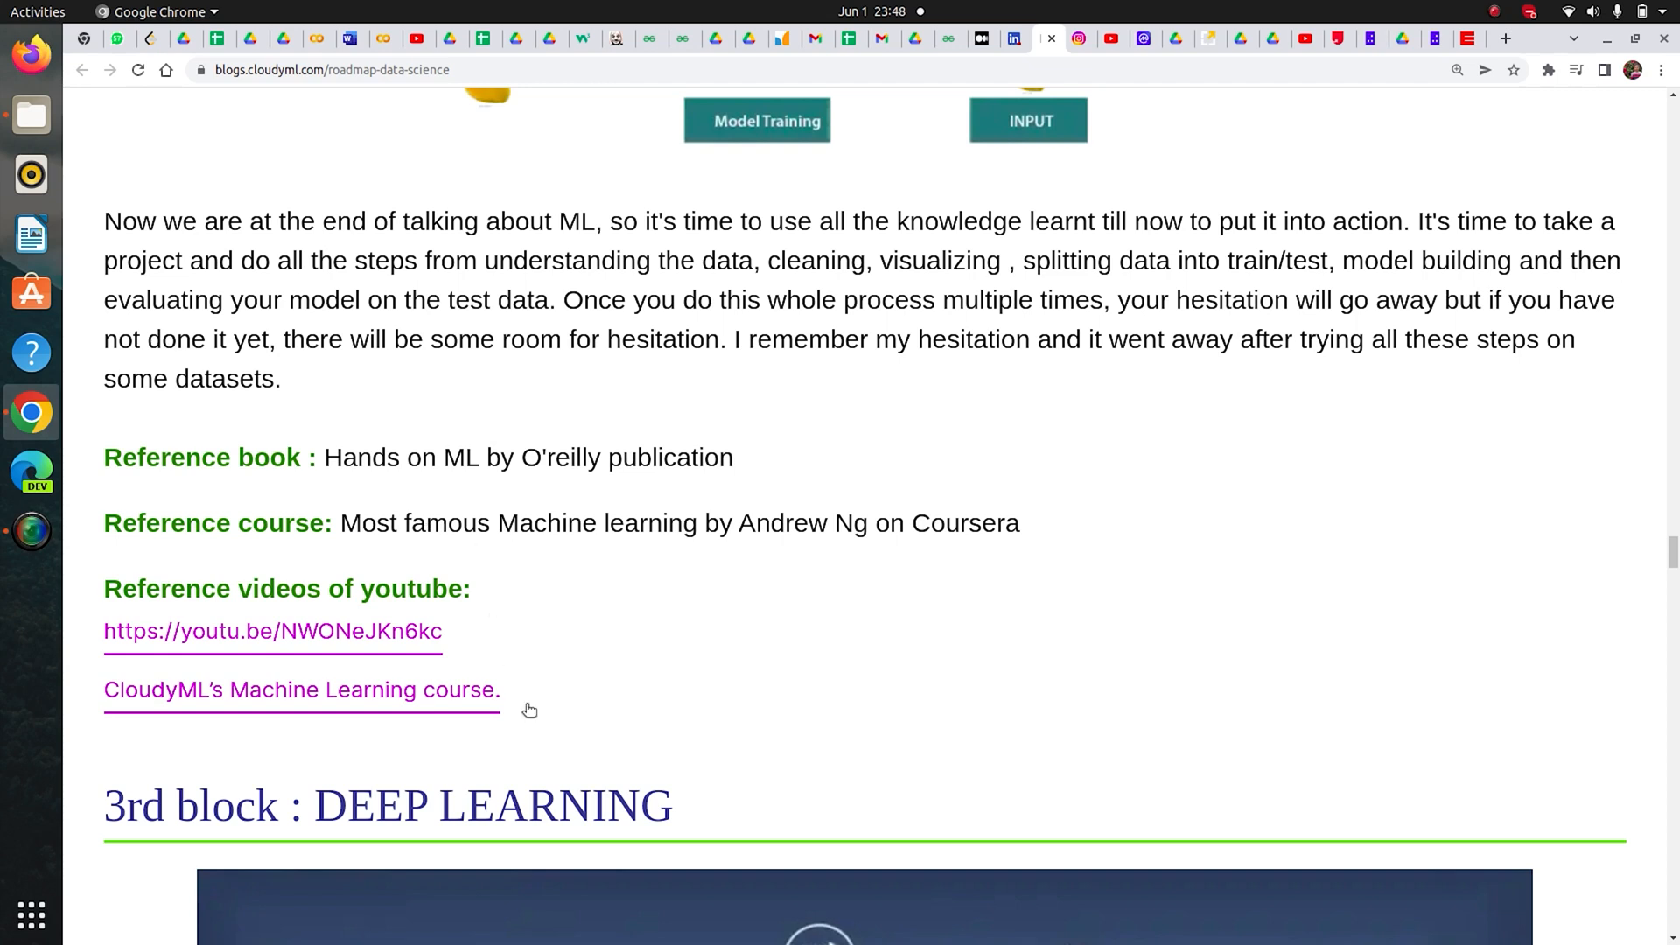
Step: Read through the Deep Learning block, briefly highlighting the Deep Learning Specialization course name
{"action": "scroll", "scroll_direction": "down", "scroll_amount": 3}
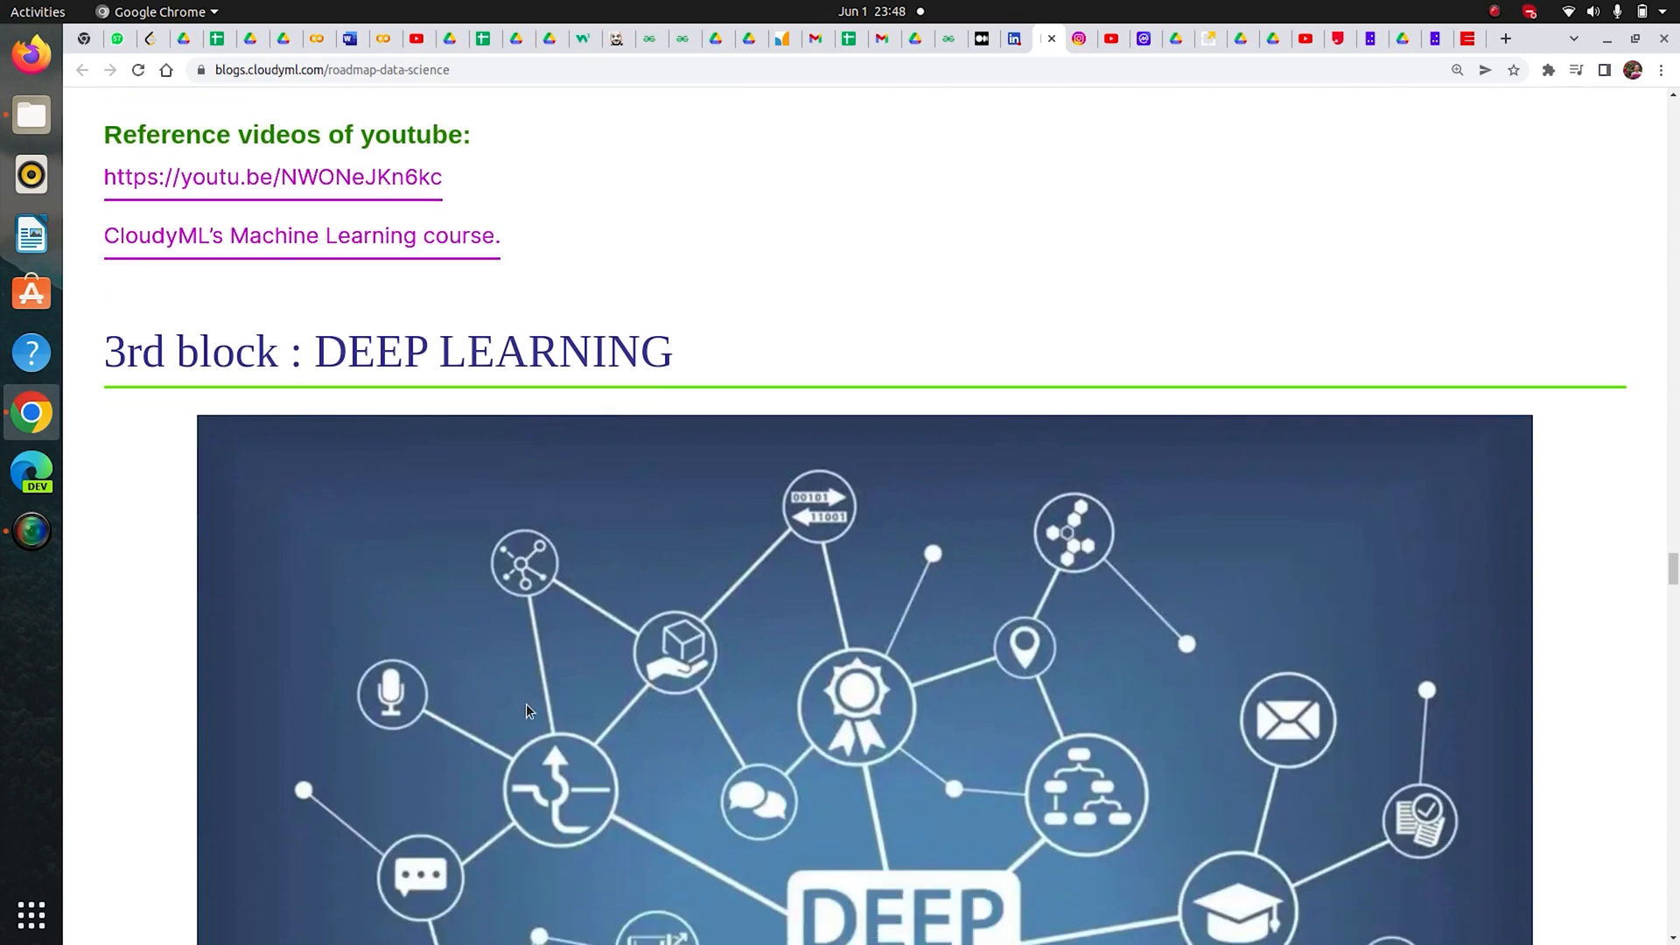
{"action": "scroll", "scroll_direction": "down", "scroll_amount": 3}
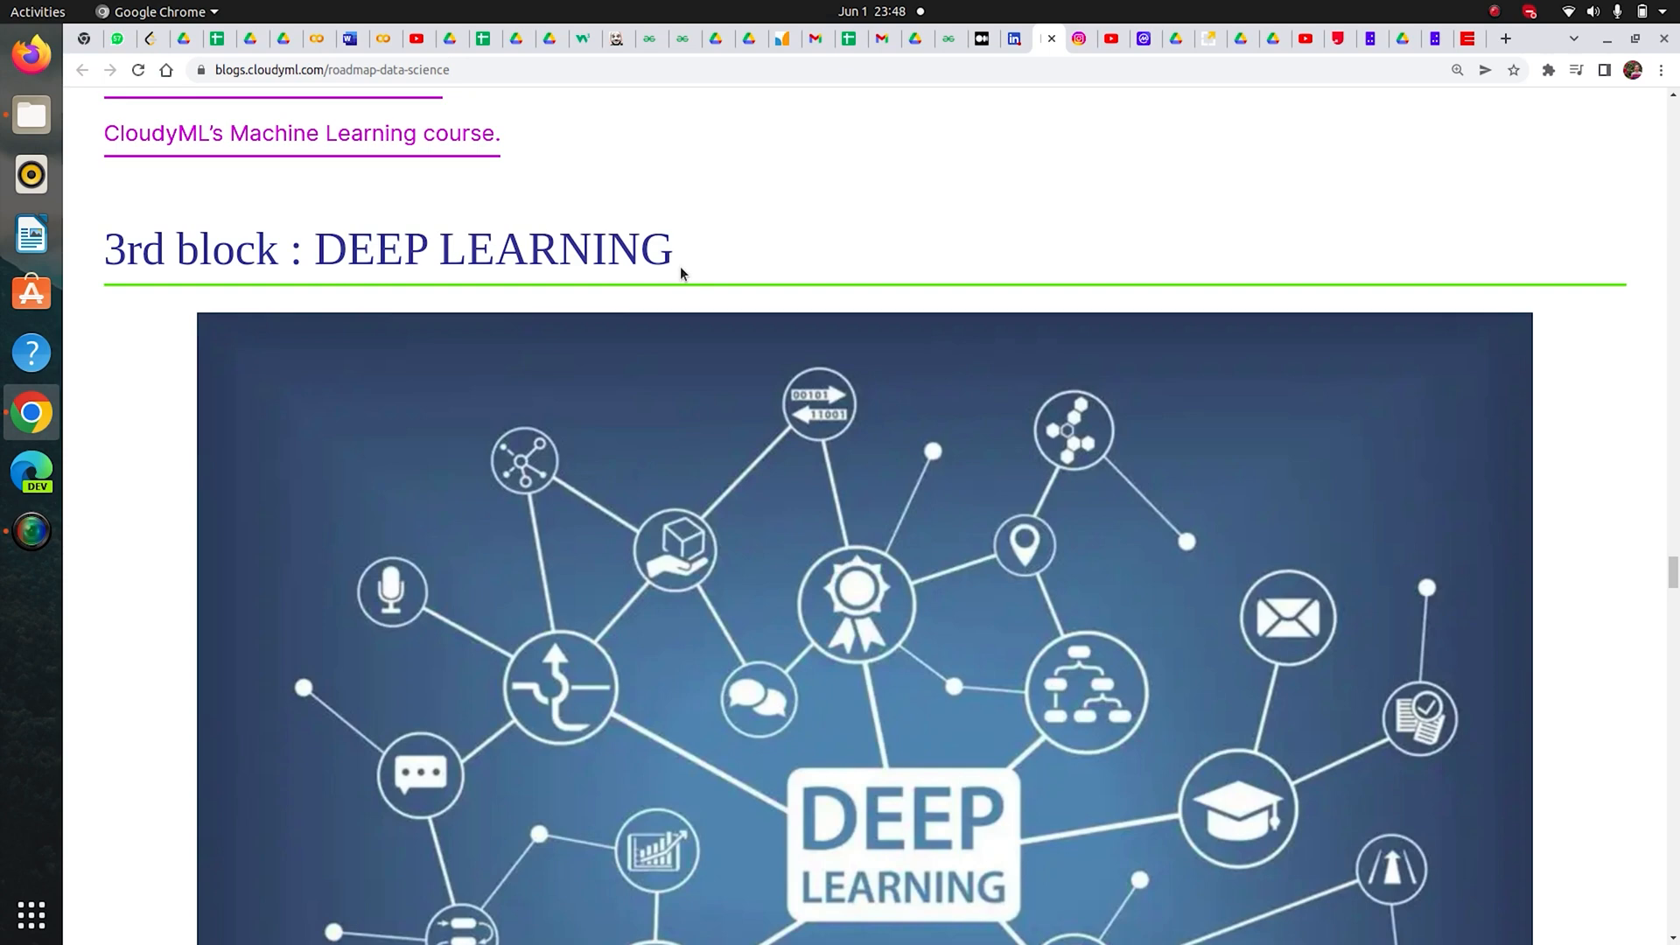
{"action": "mouse_move", "coordinate": [625, 268]}
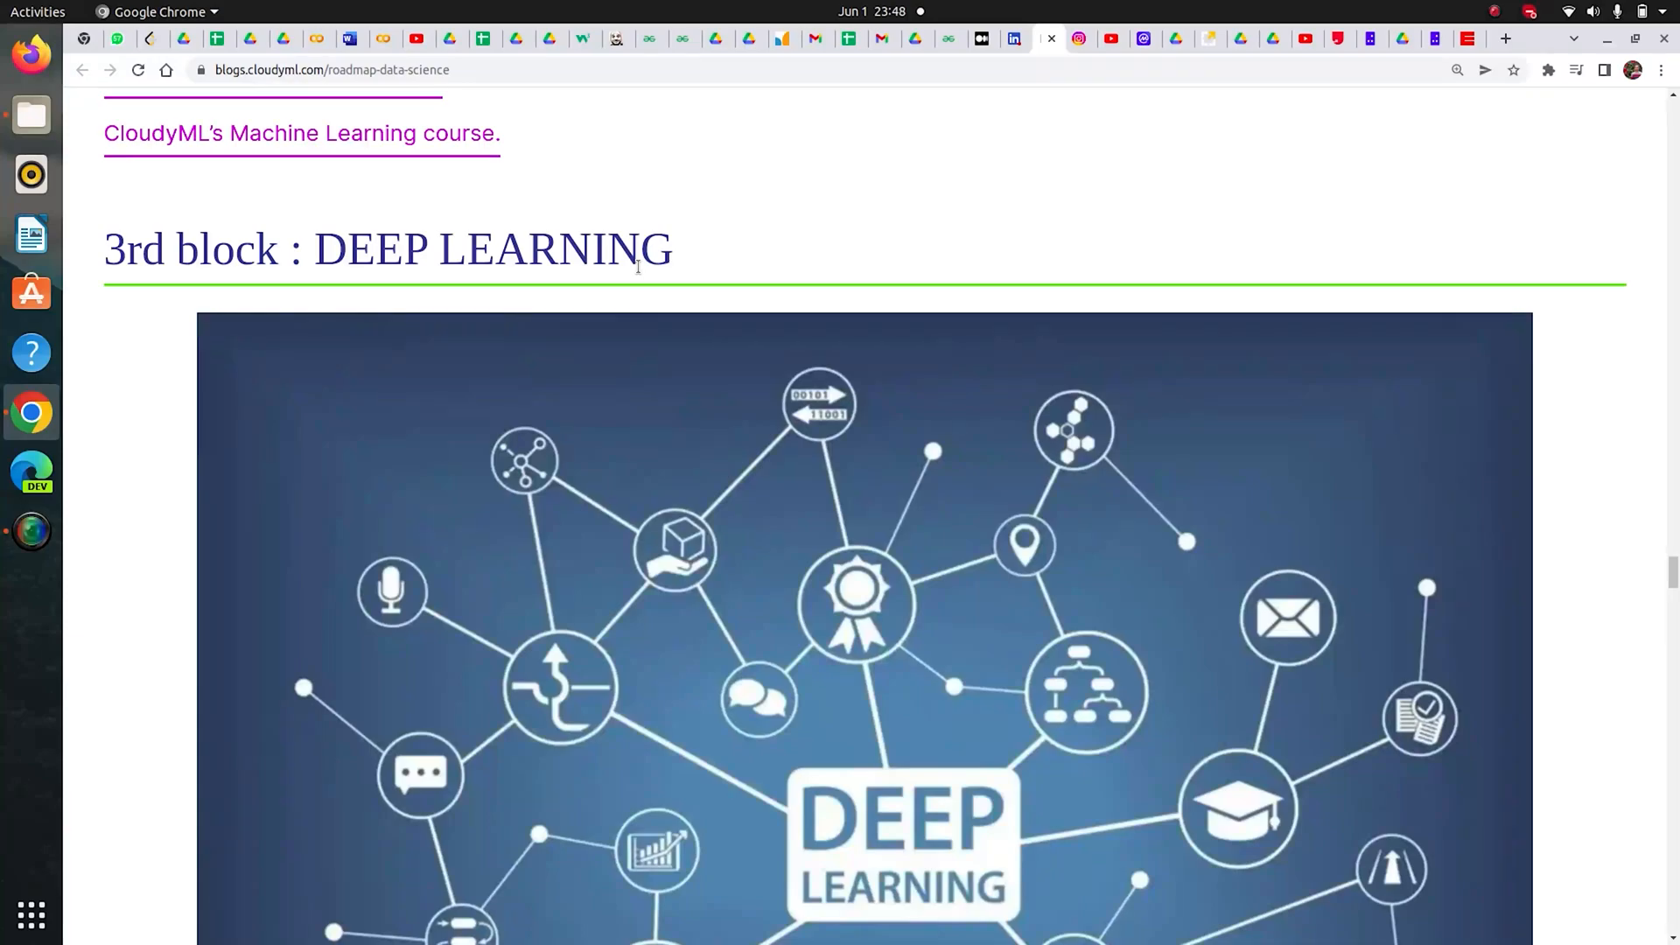
{"action": "scroll", "scroll_direction": "down", "scroll_amount": 3}
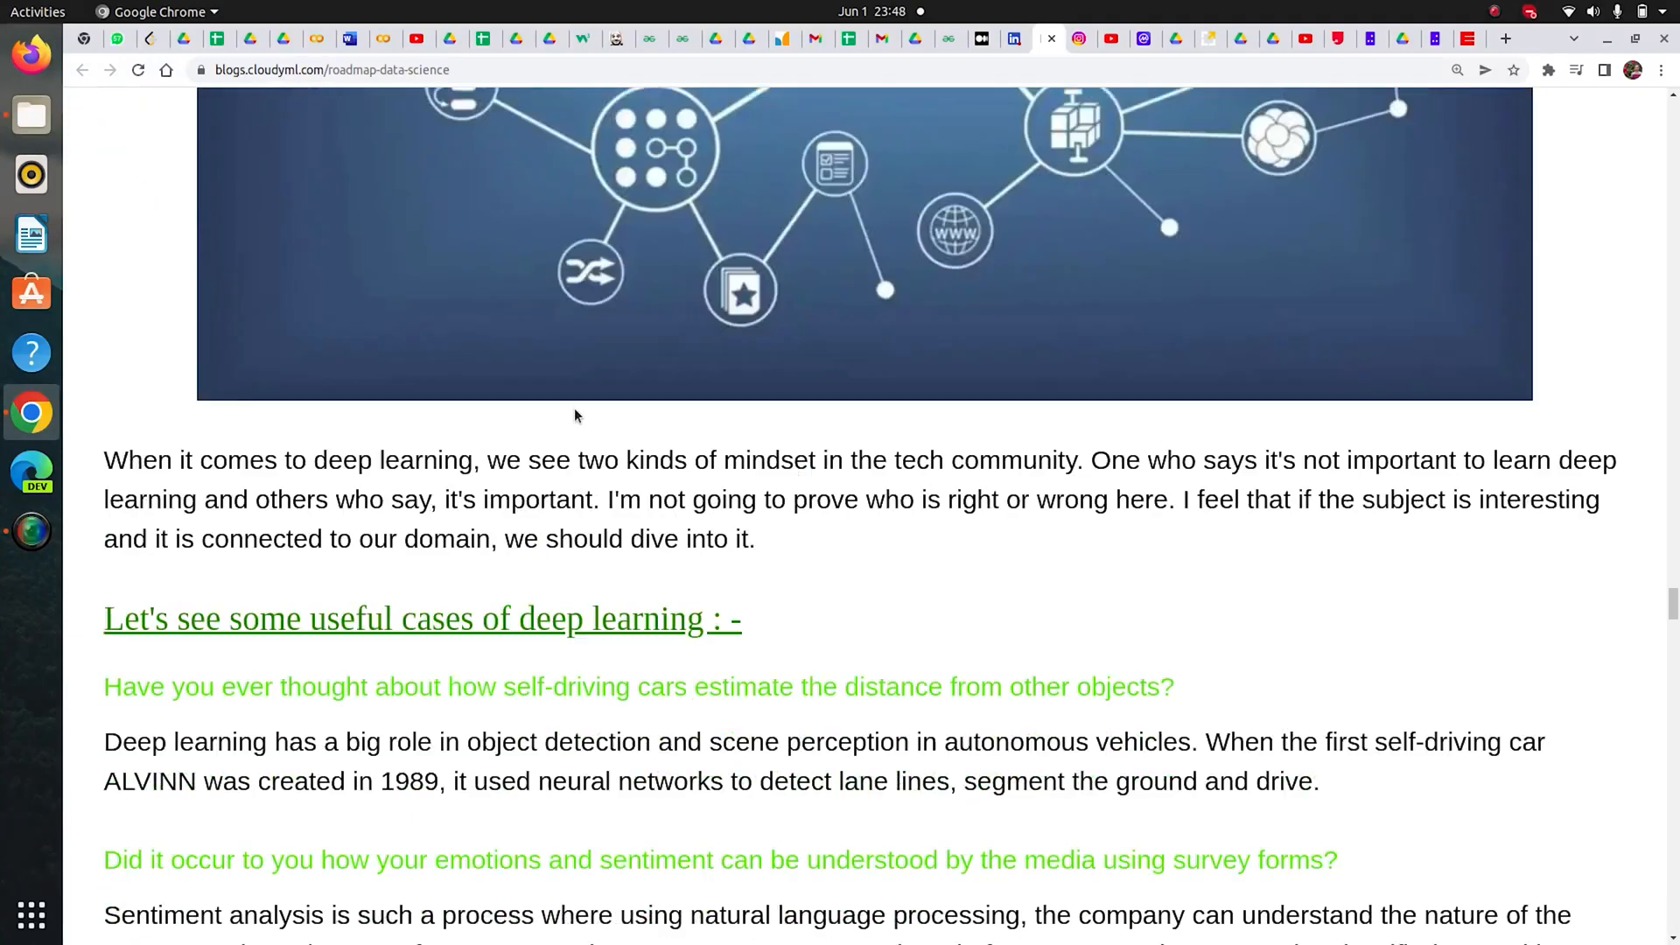
{"action": "scroll", "scroll_direction": "down", "scroll_amount": 3}
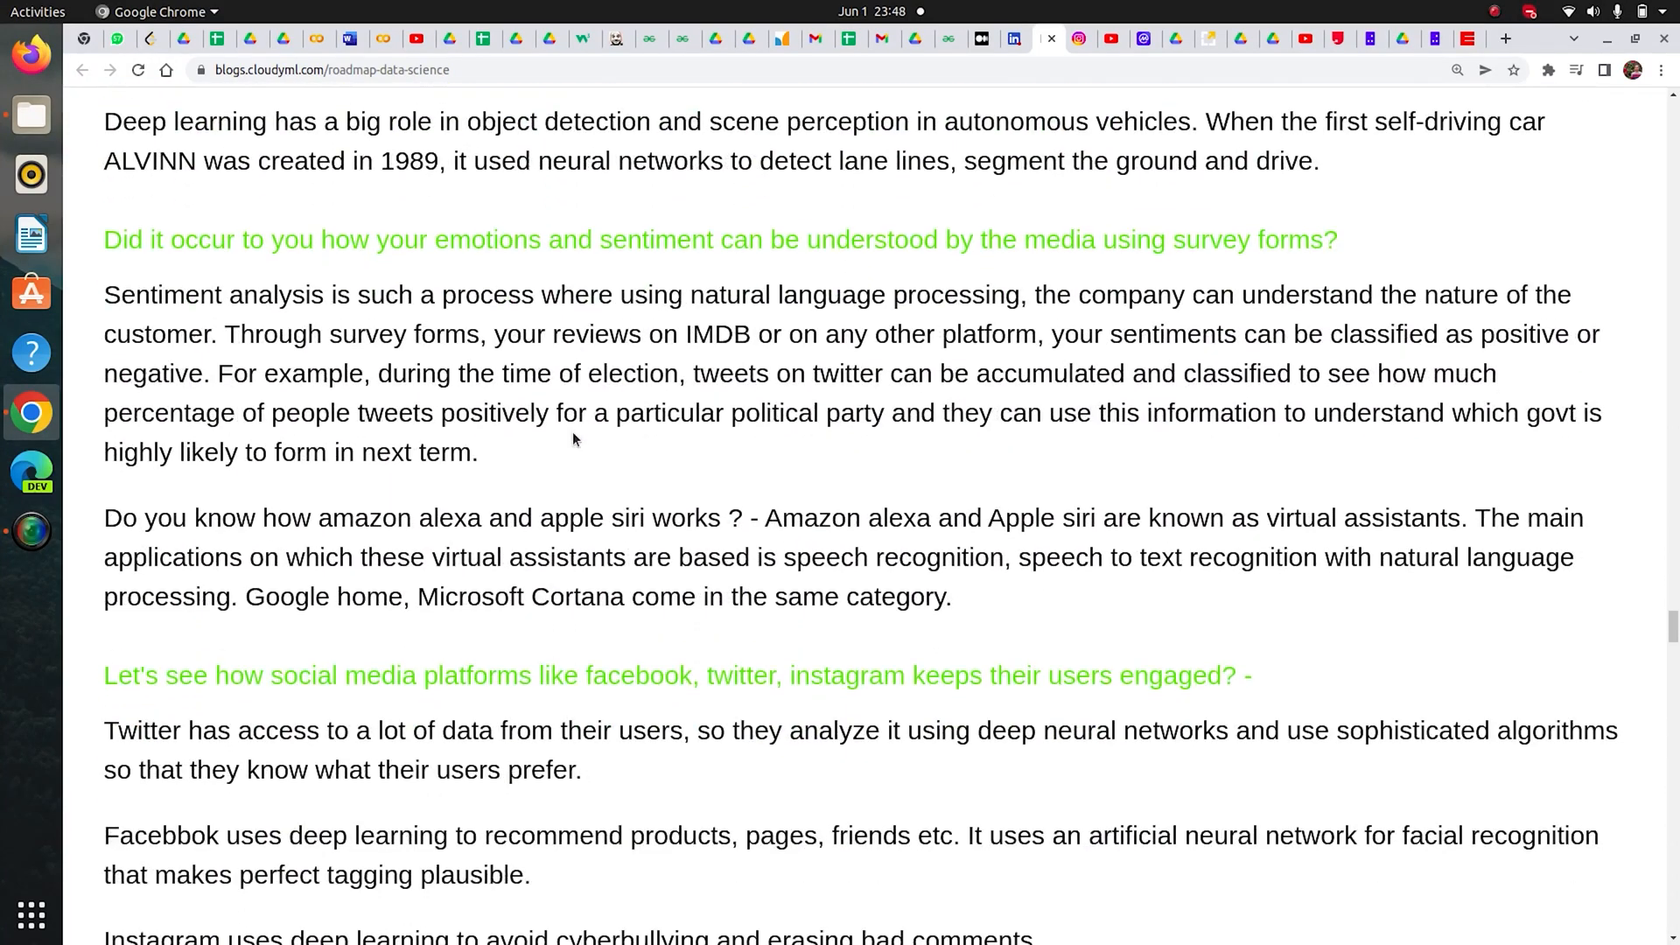
{"action": "scroll", "scroll_direction": "down", "scroll_amount": 3}
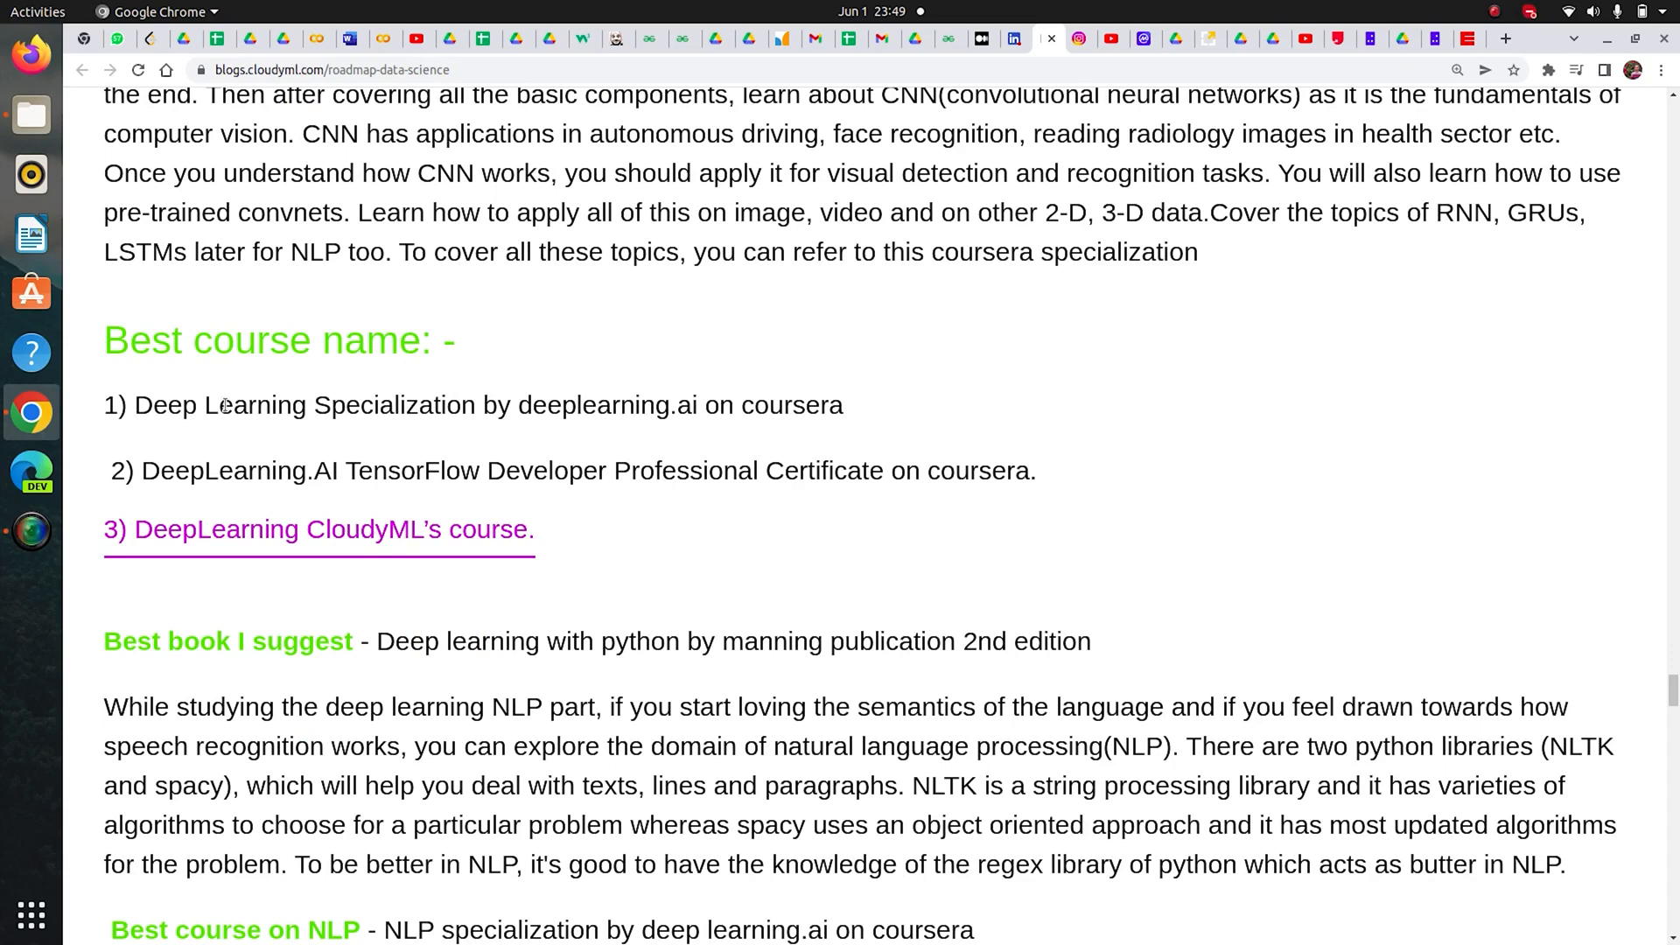
{"action": "left_click_drag", "start_coordinate": [135, 405], "coordinate": [635, 405]}
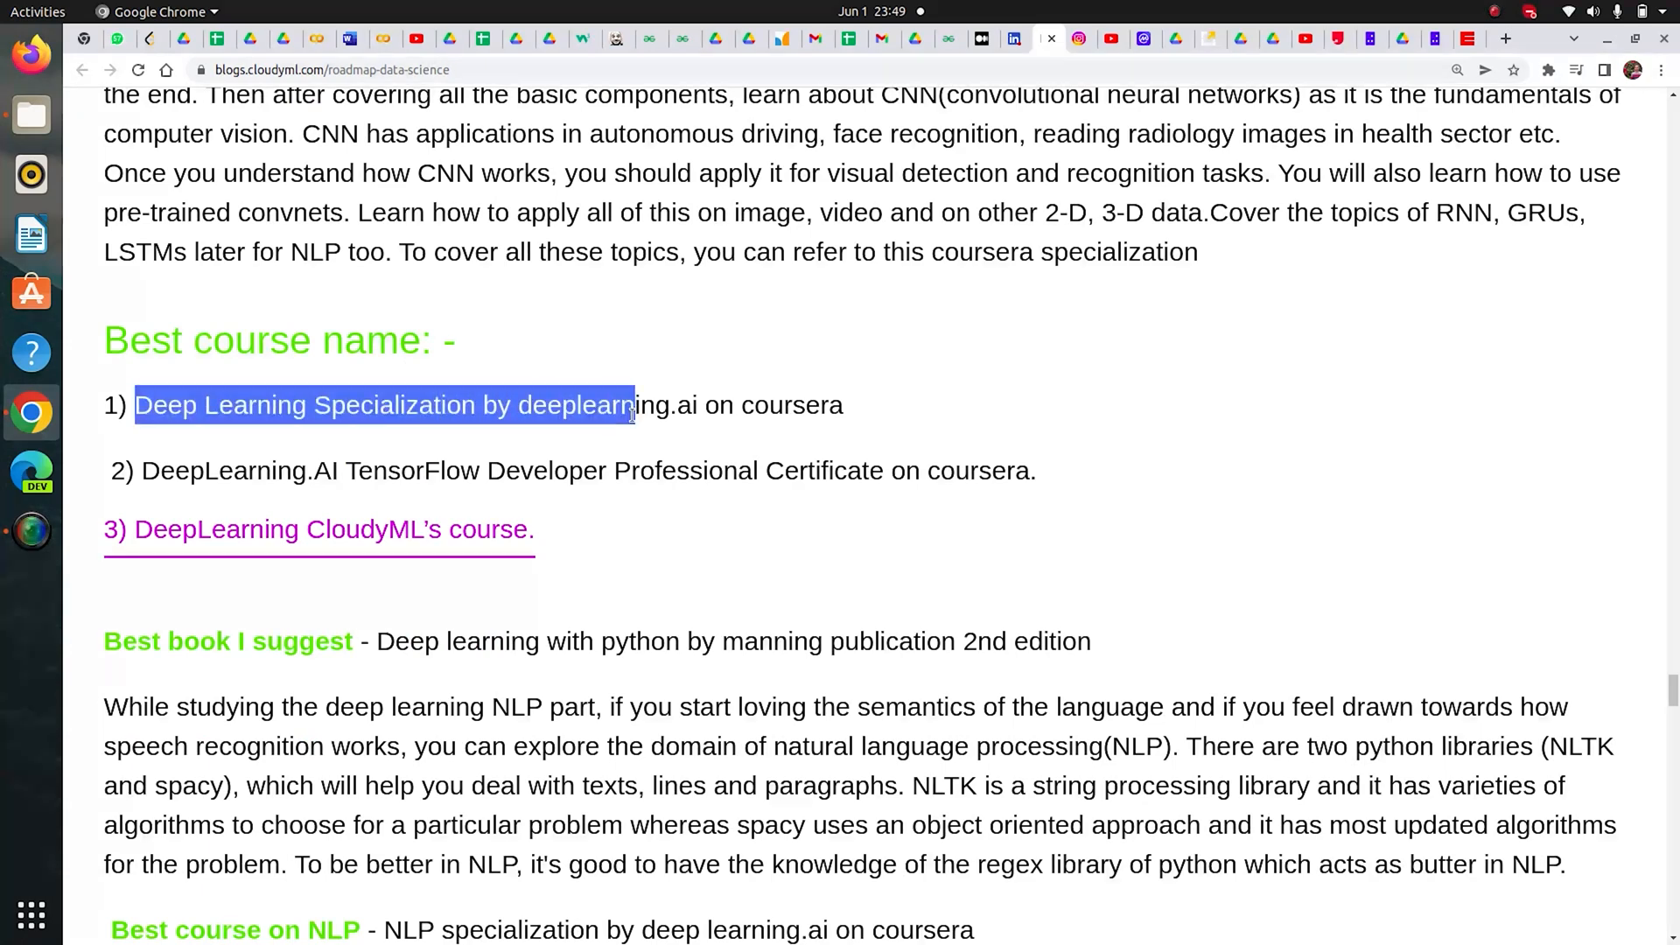
{"action": "left_click", "coordinate": [630, 405]}
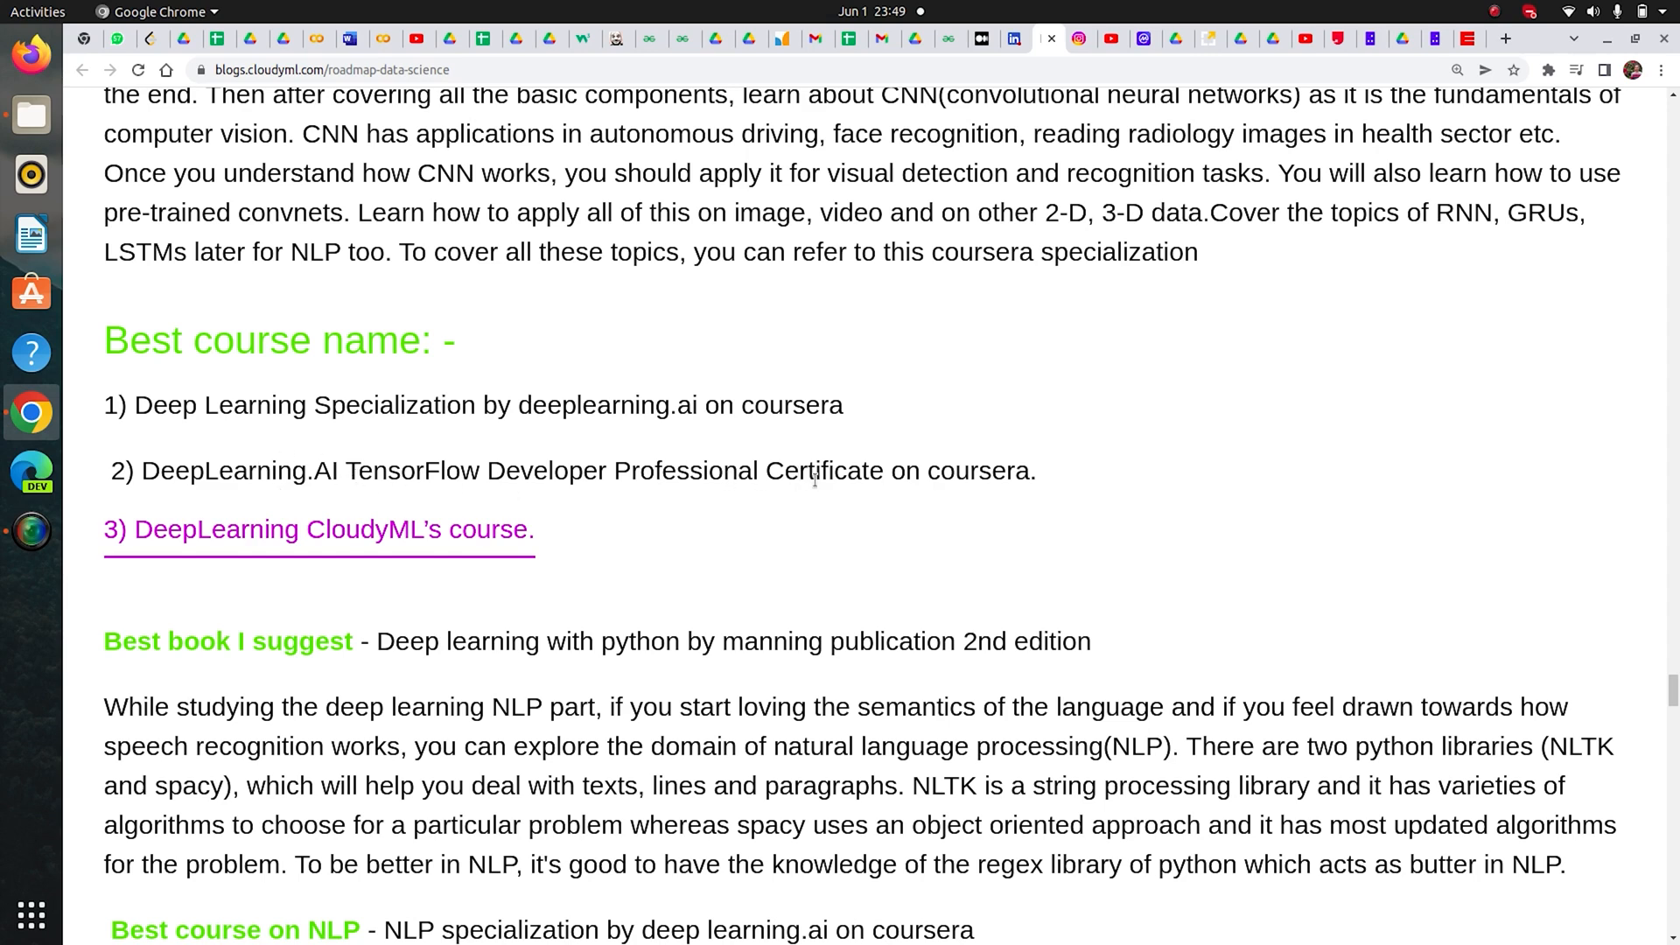
{"action": "mouse_move", "coordinate": [742, 510]}
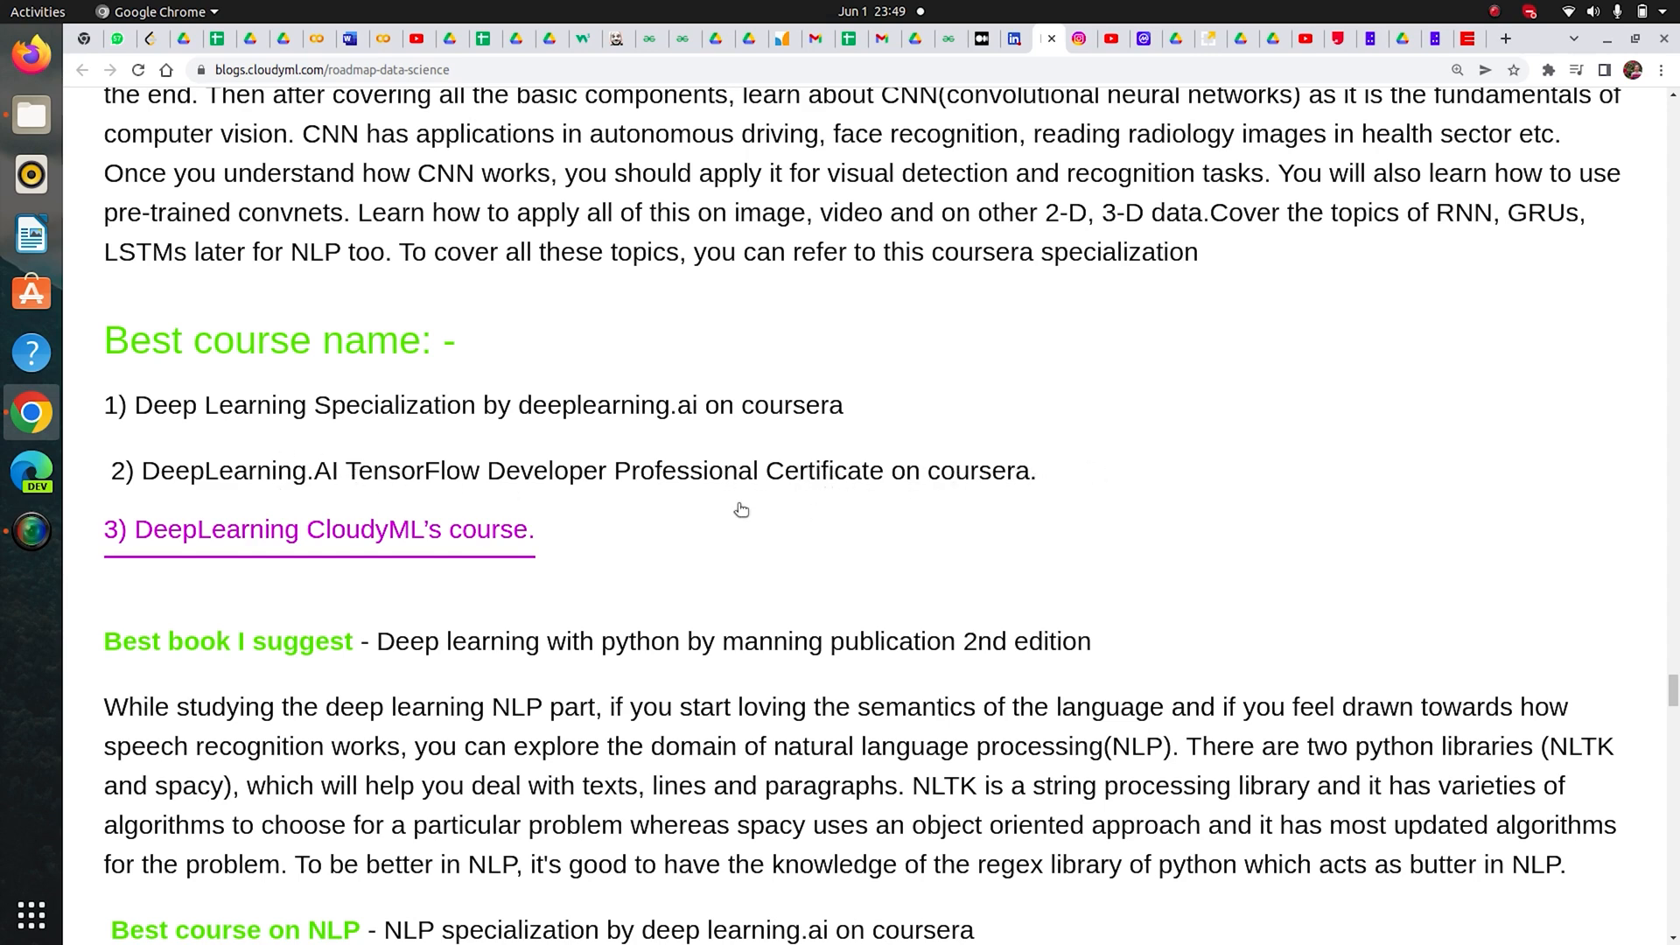
{"action": "mouse_move", "coordinate": [286, 529]}
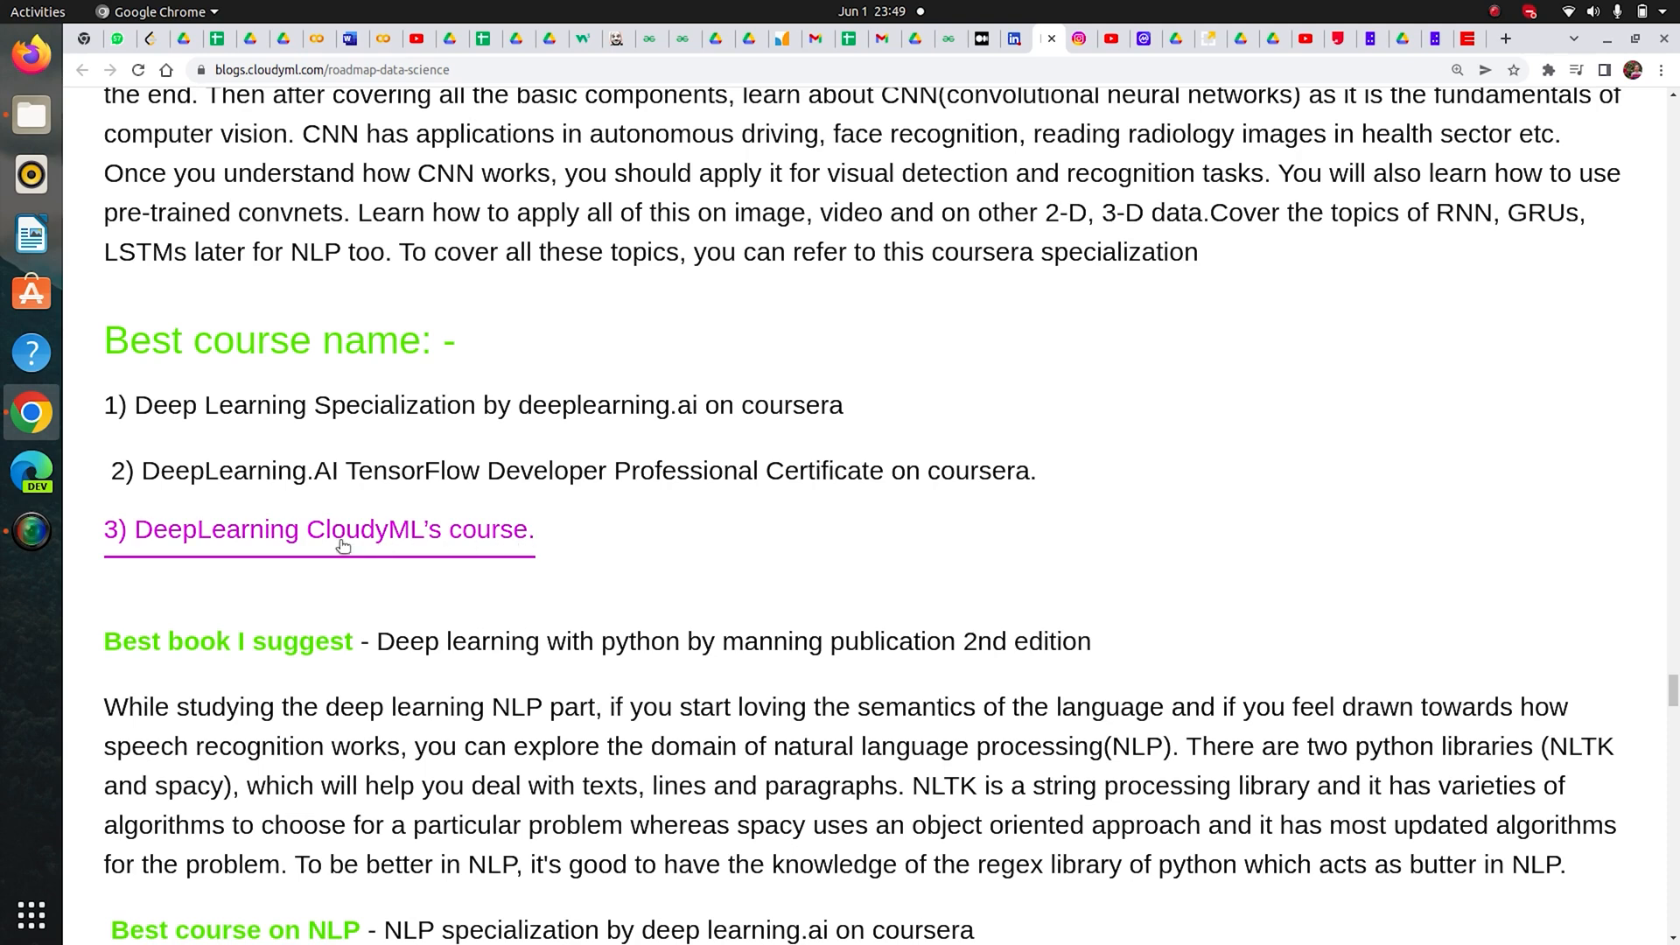
{"action": "mouse_move", "coordinate": [541, 553]}
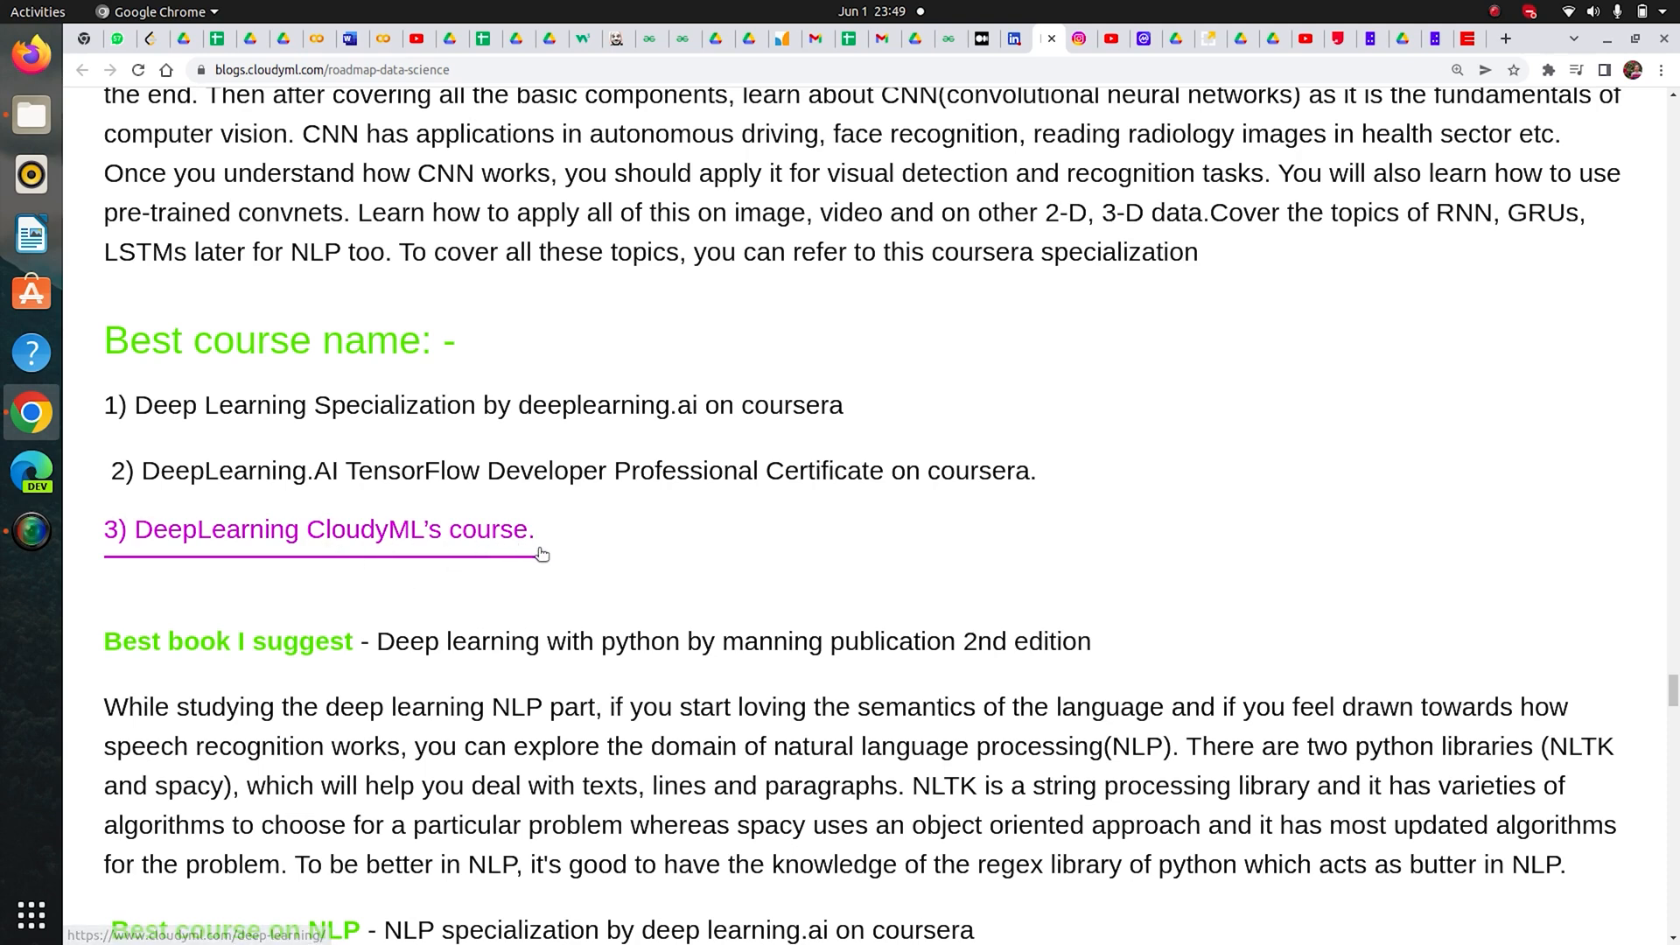
Step: Scroll on to the NLP specialization recommendation and highlight its full course name
{"action": "scroll", "scroll_direction": "down", "scroll_amount": 3}
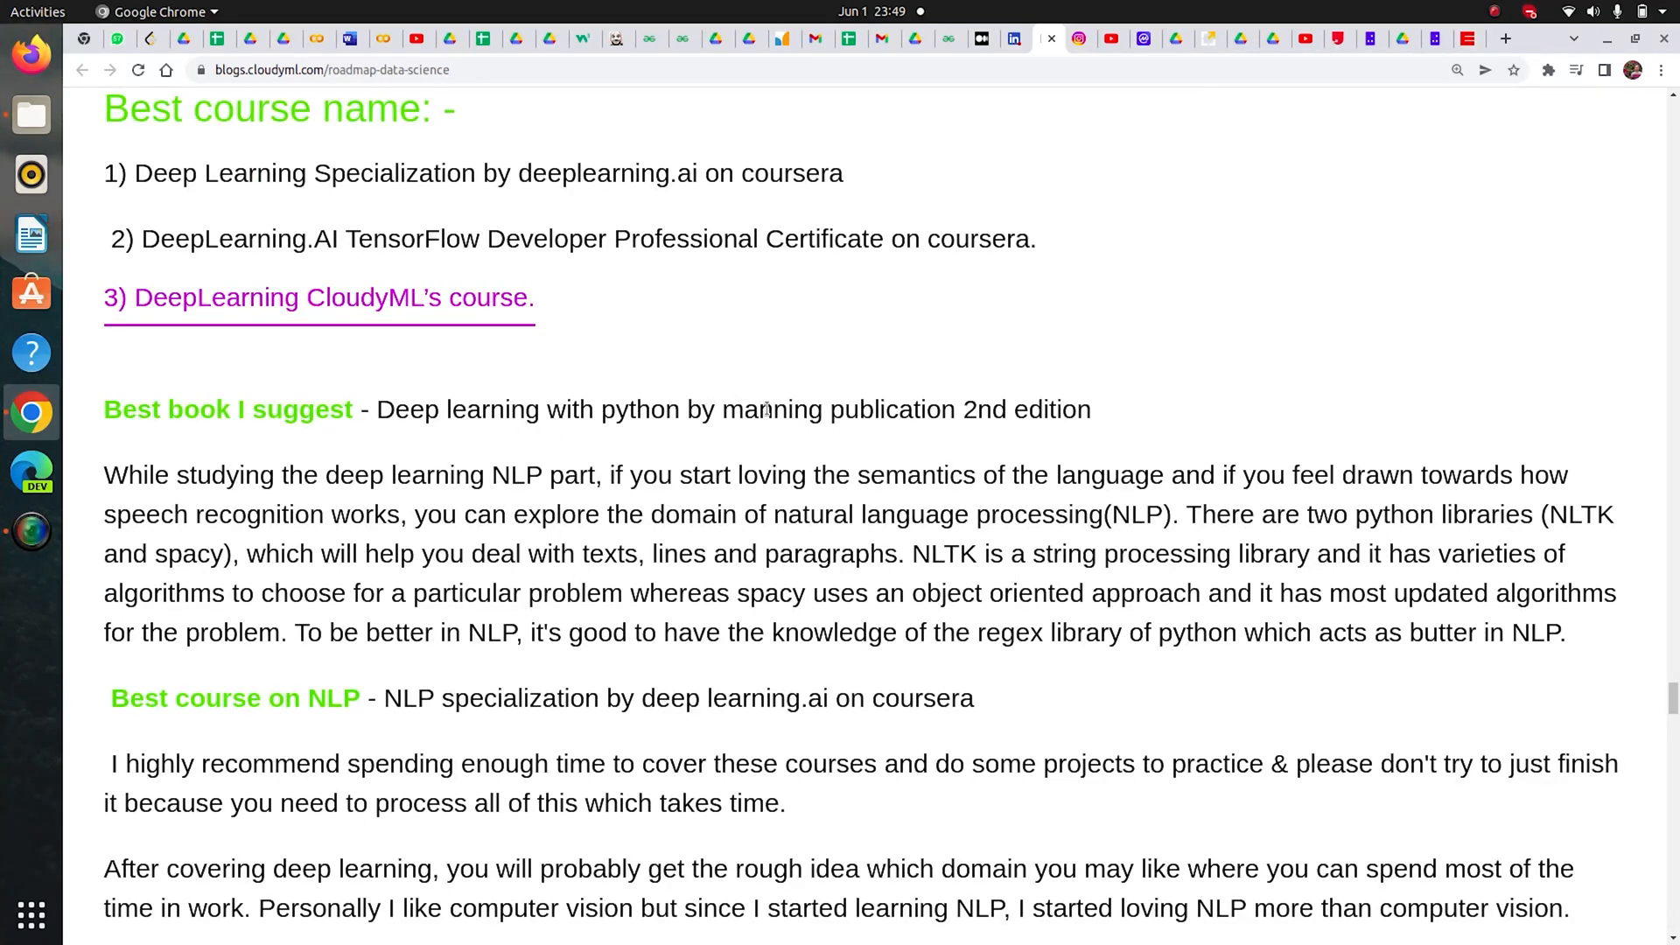
{"action": "mouse_move", "coordinate": [515, 777]}
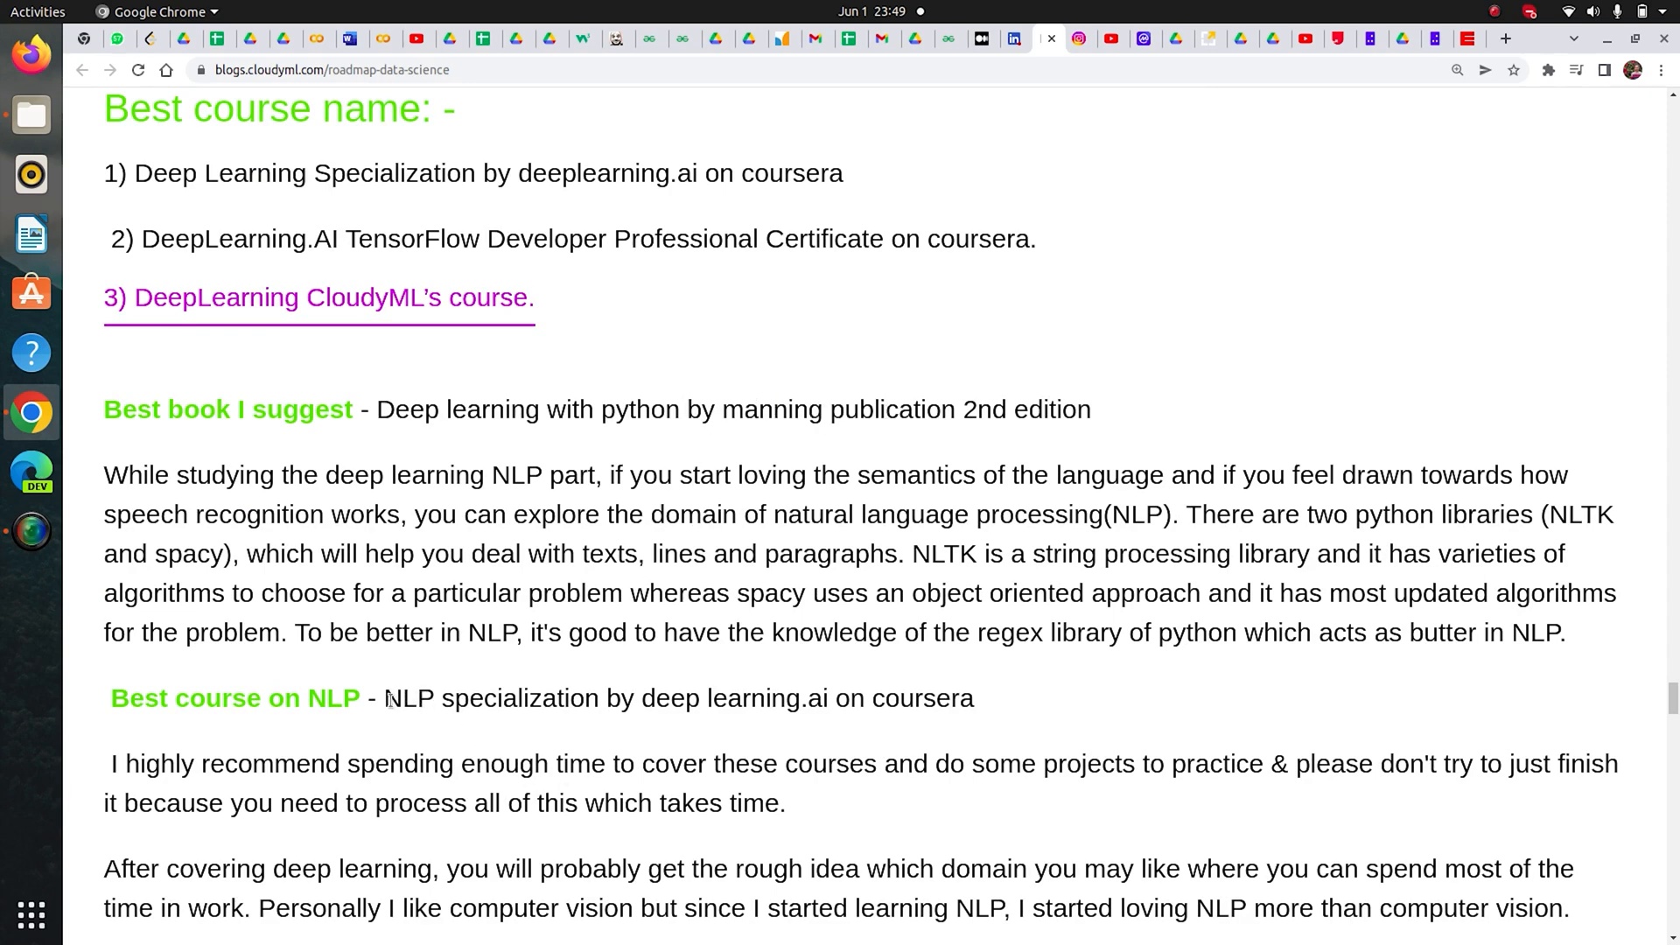
{"action": "double_click", "coordinate": [391, 697]}
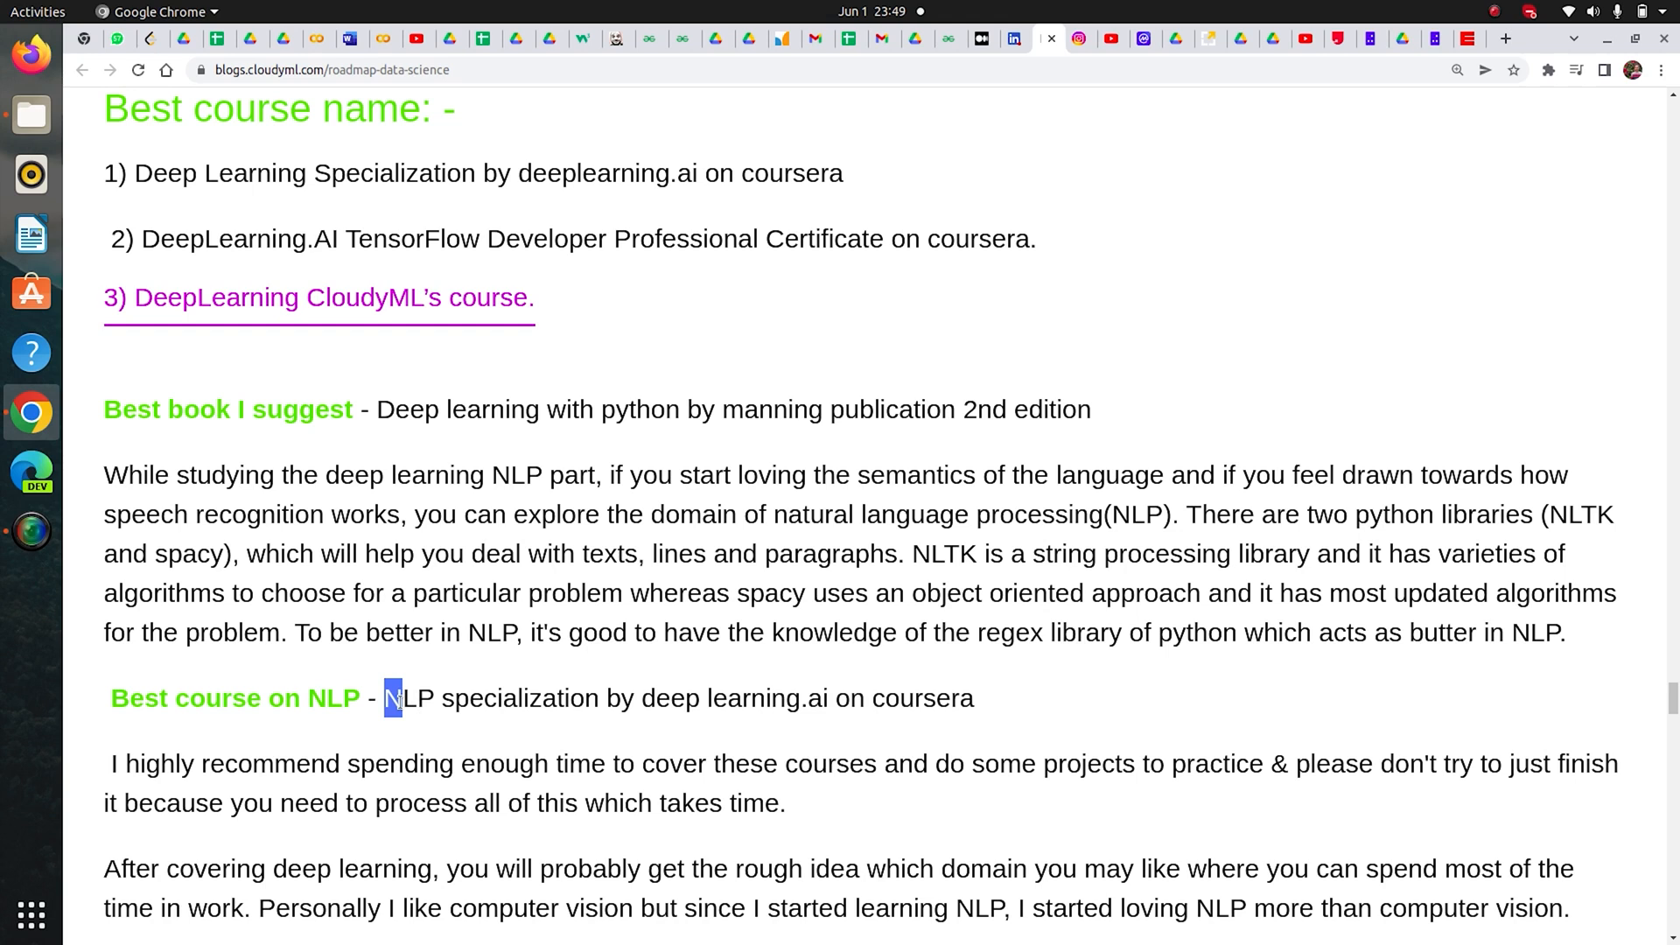
{"action": "left_click_drag", "start_coordinate": [388, 697], "coordinate": [726, 697]}
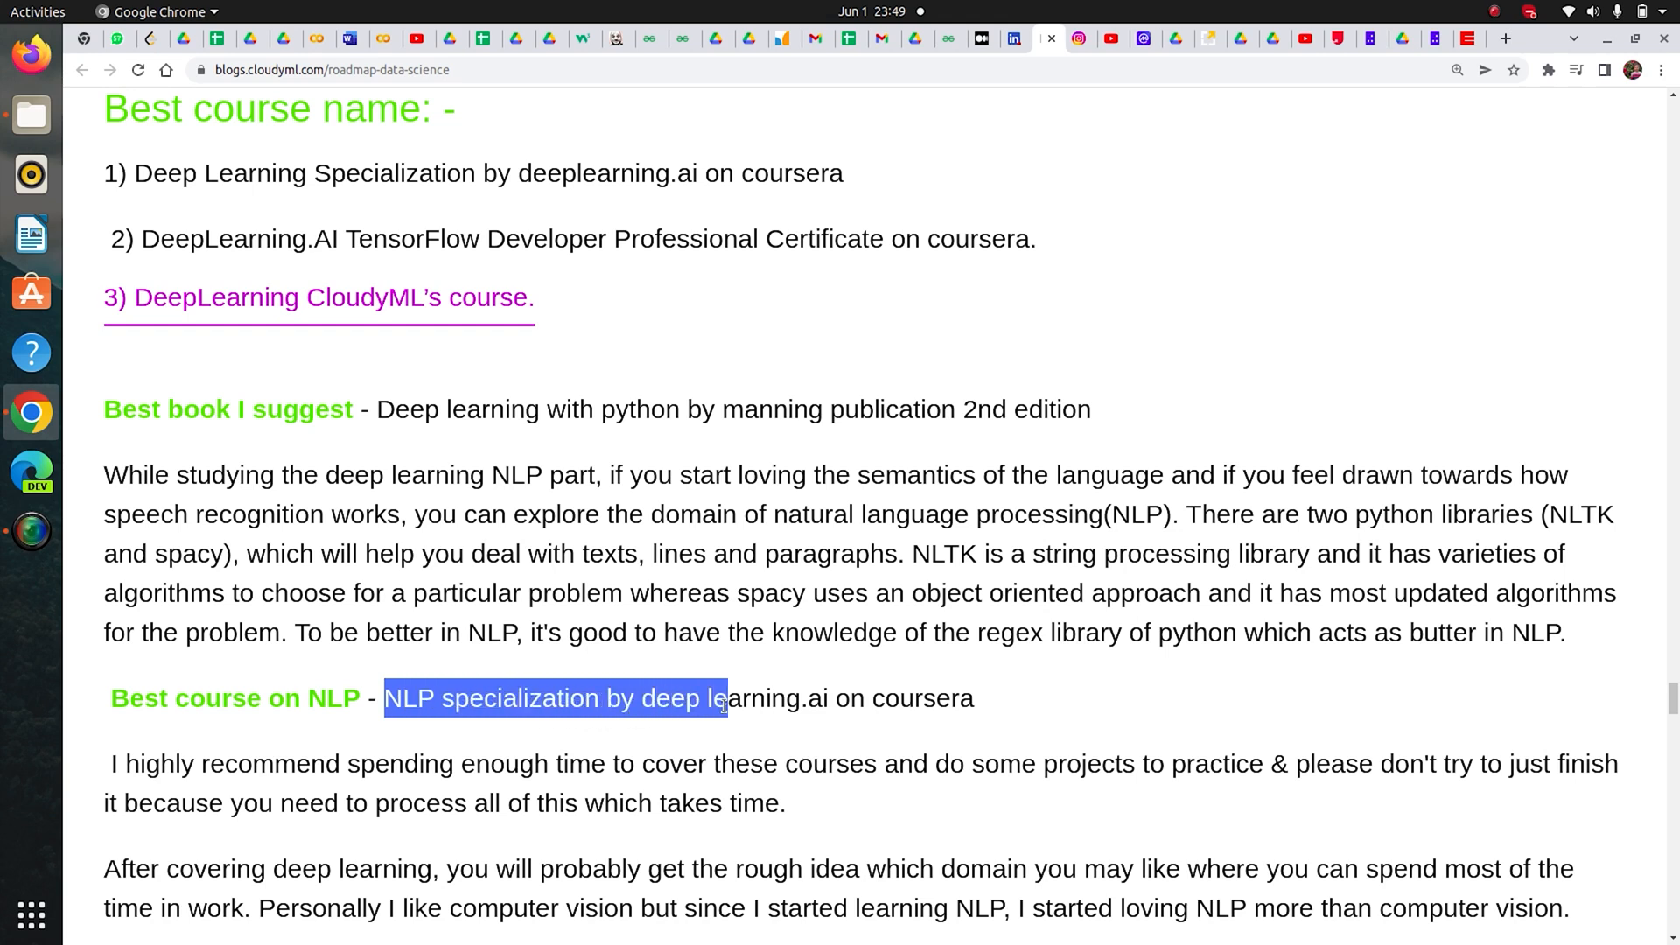
{"action": "left_click_drag", "start_coordinate": [726, 698], "coordinate": [951, 697]}
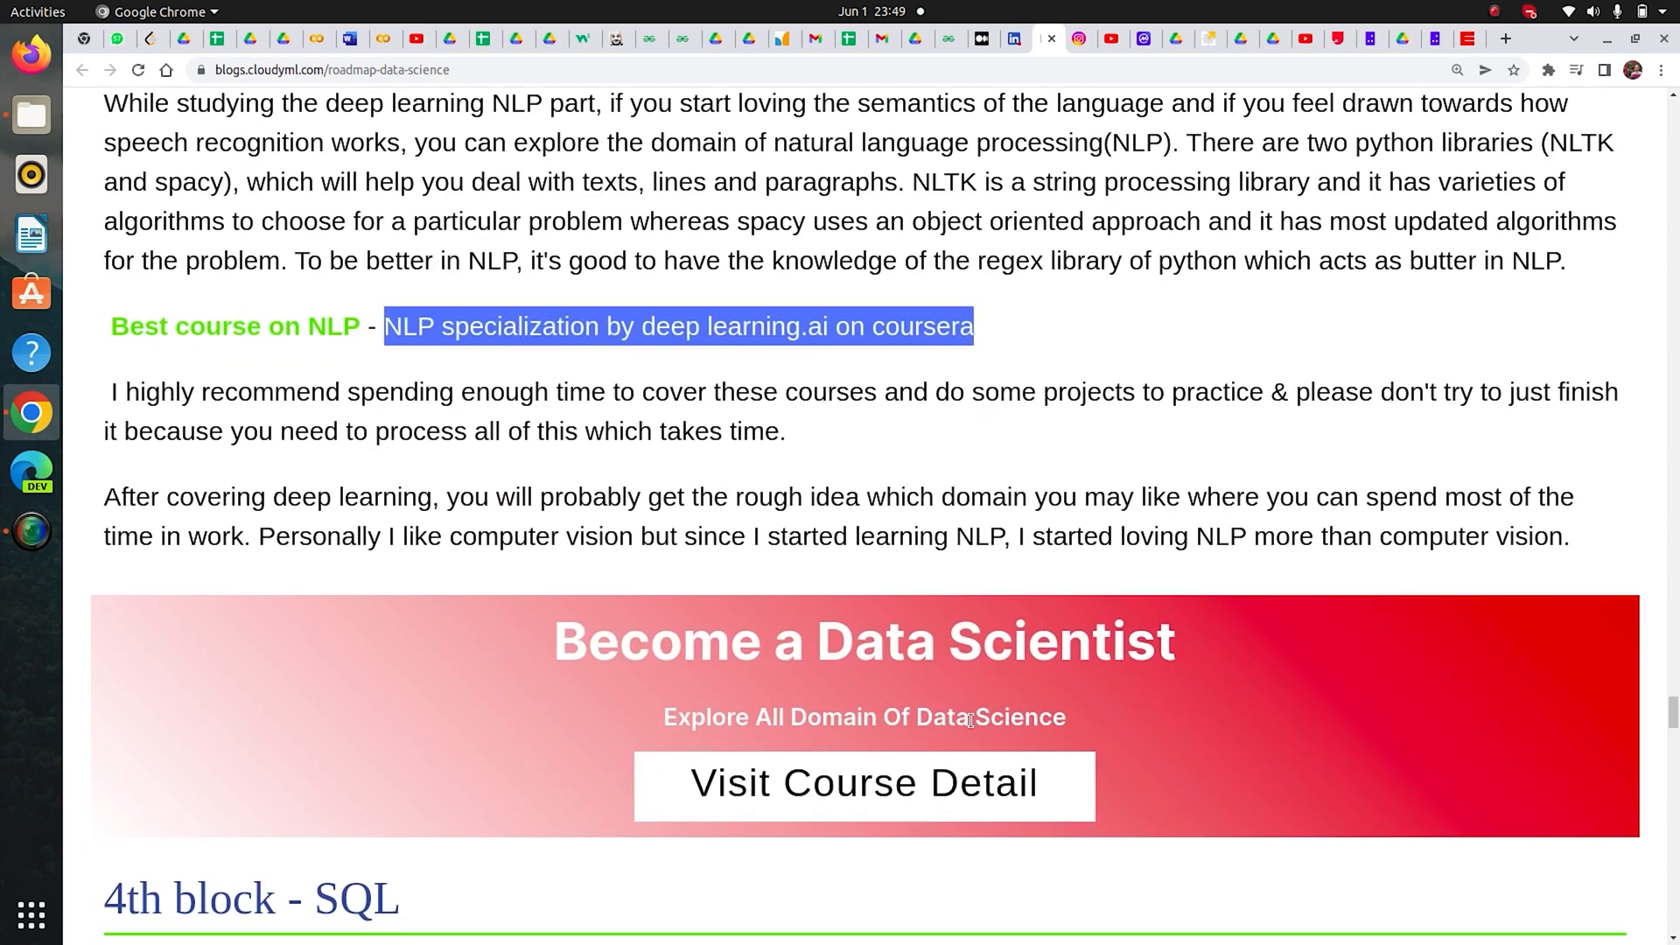
Step: Read the SQL block's books and video links down to the '5th block - EXCEL' heading
{"action": "scroll", "scroll_direction": "down", "scroll_amount": 3}
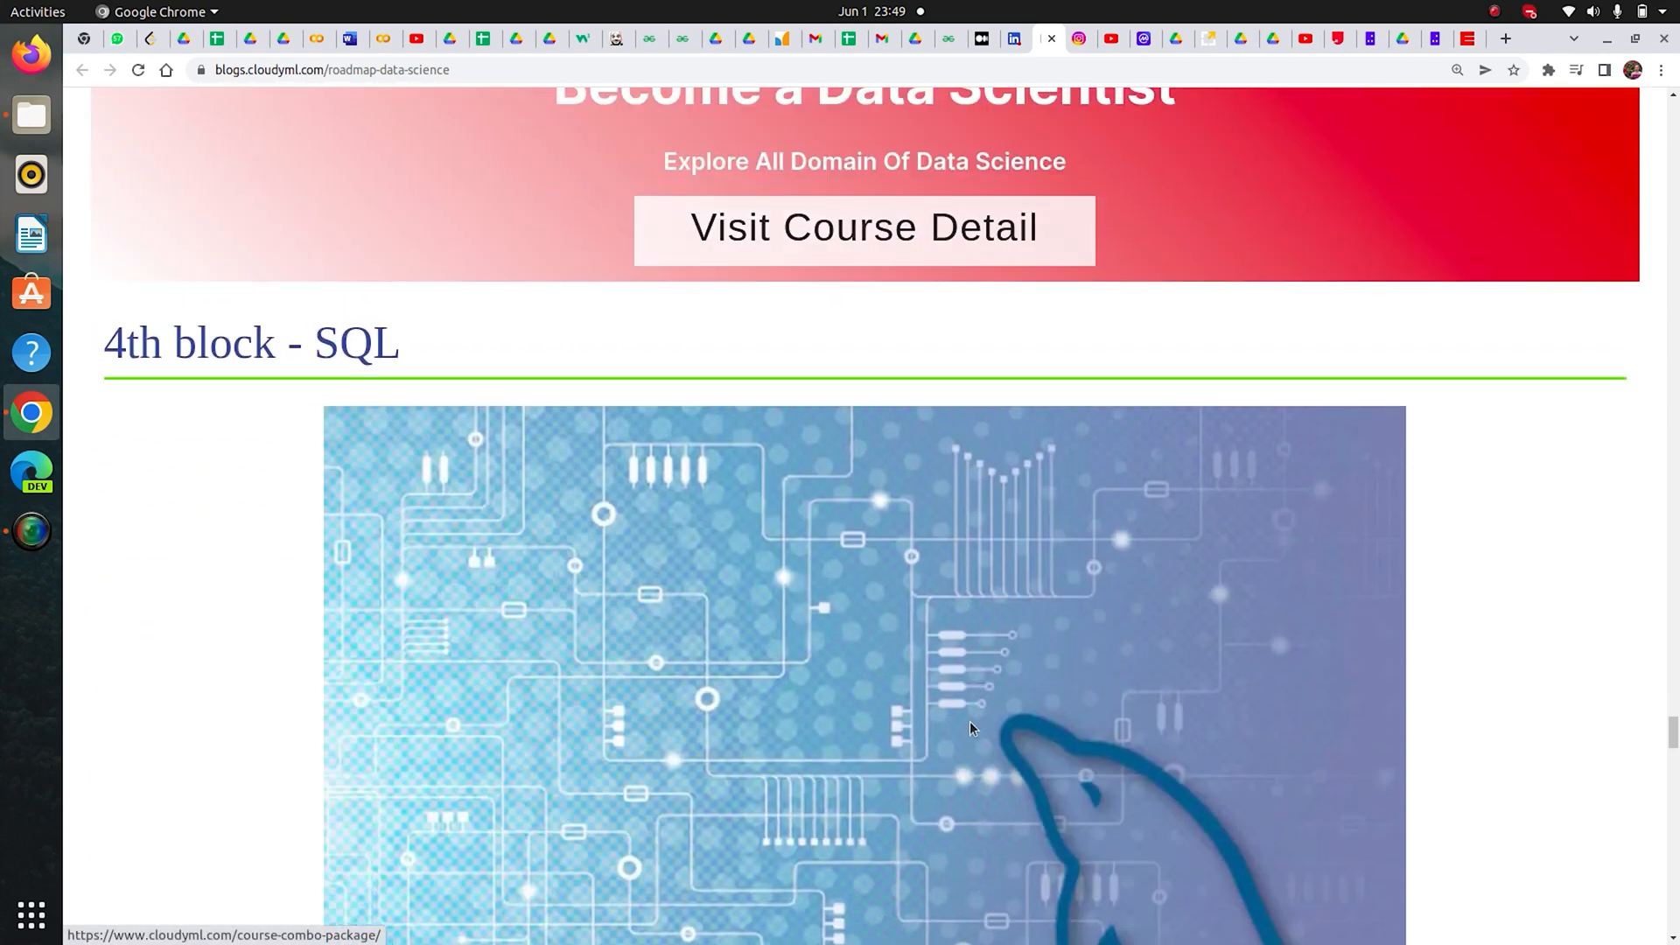
{"action": "scroll", "scroll_direction": "up", "scroll_amount": 3}
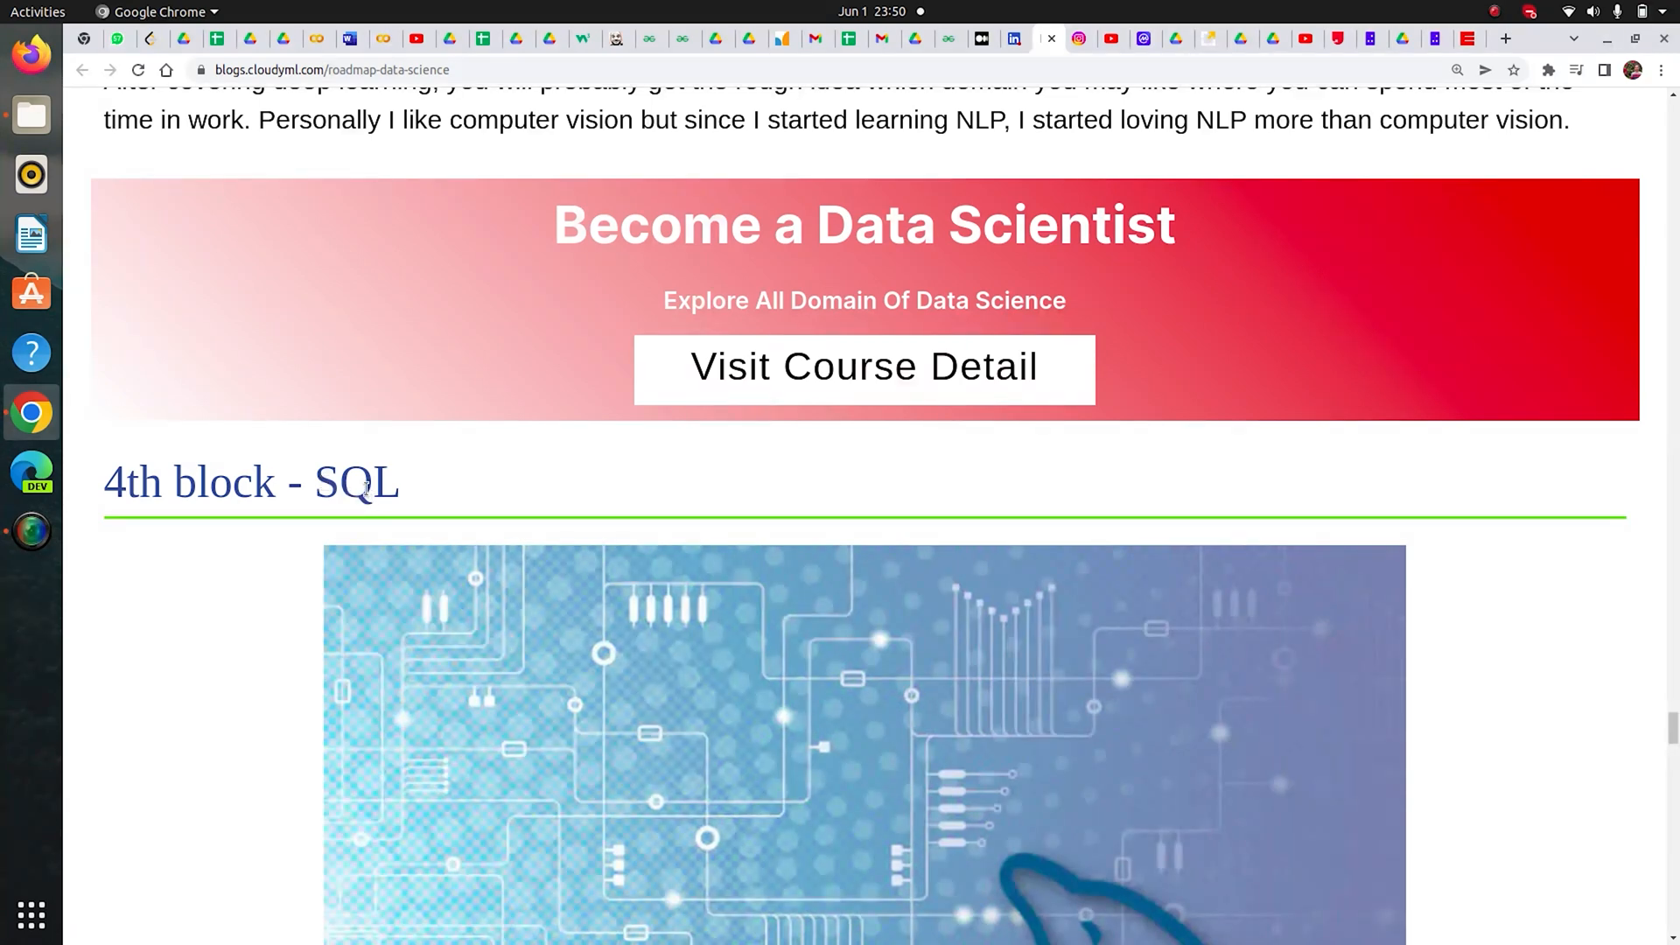
{"action": "mouse_move", "coordinate": [405, 498]}
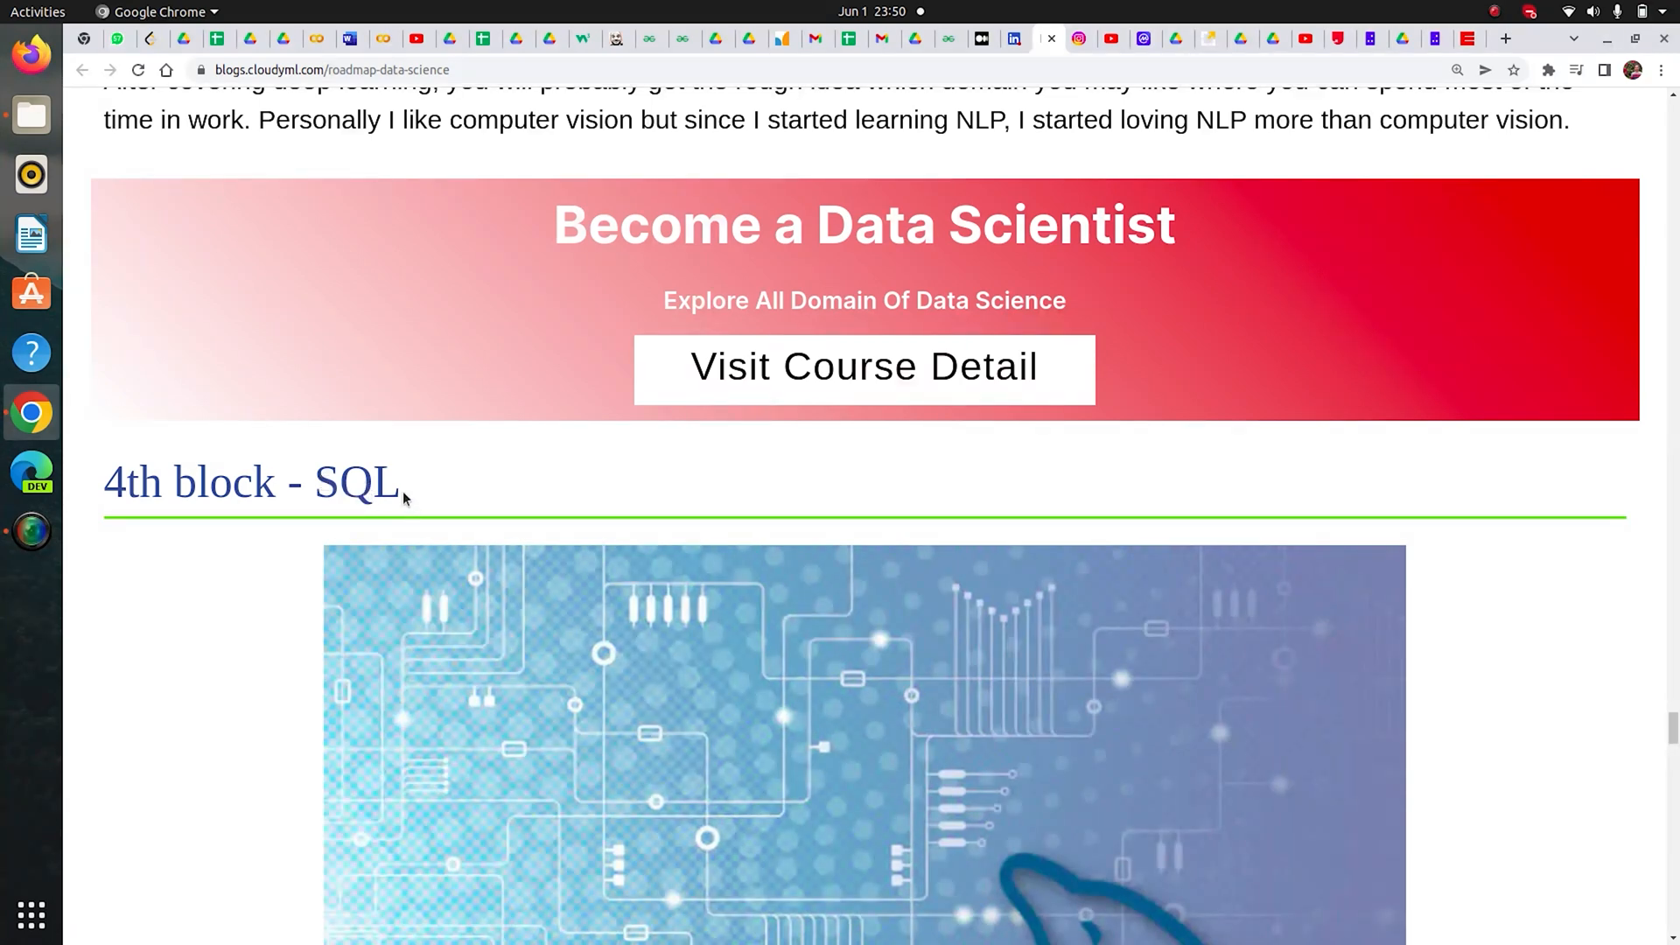
{"action": "scroll", "scroll_direction": "down", "scroll_amount": 3}
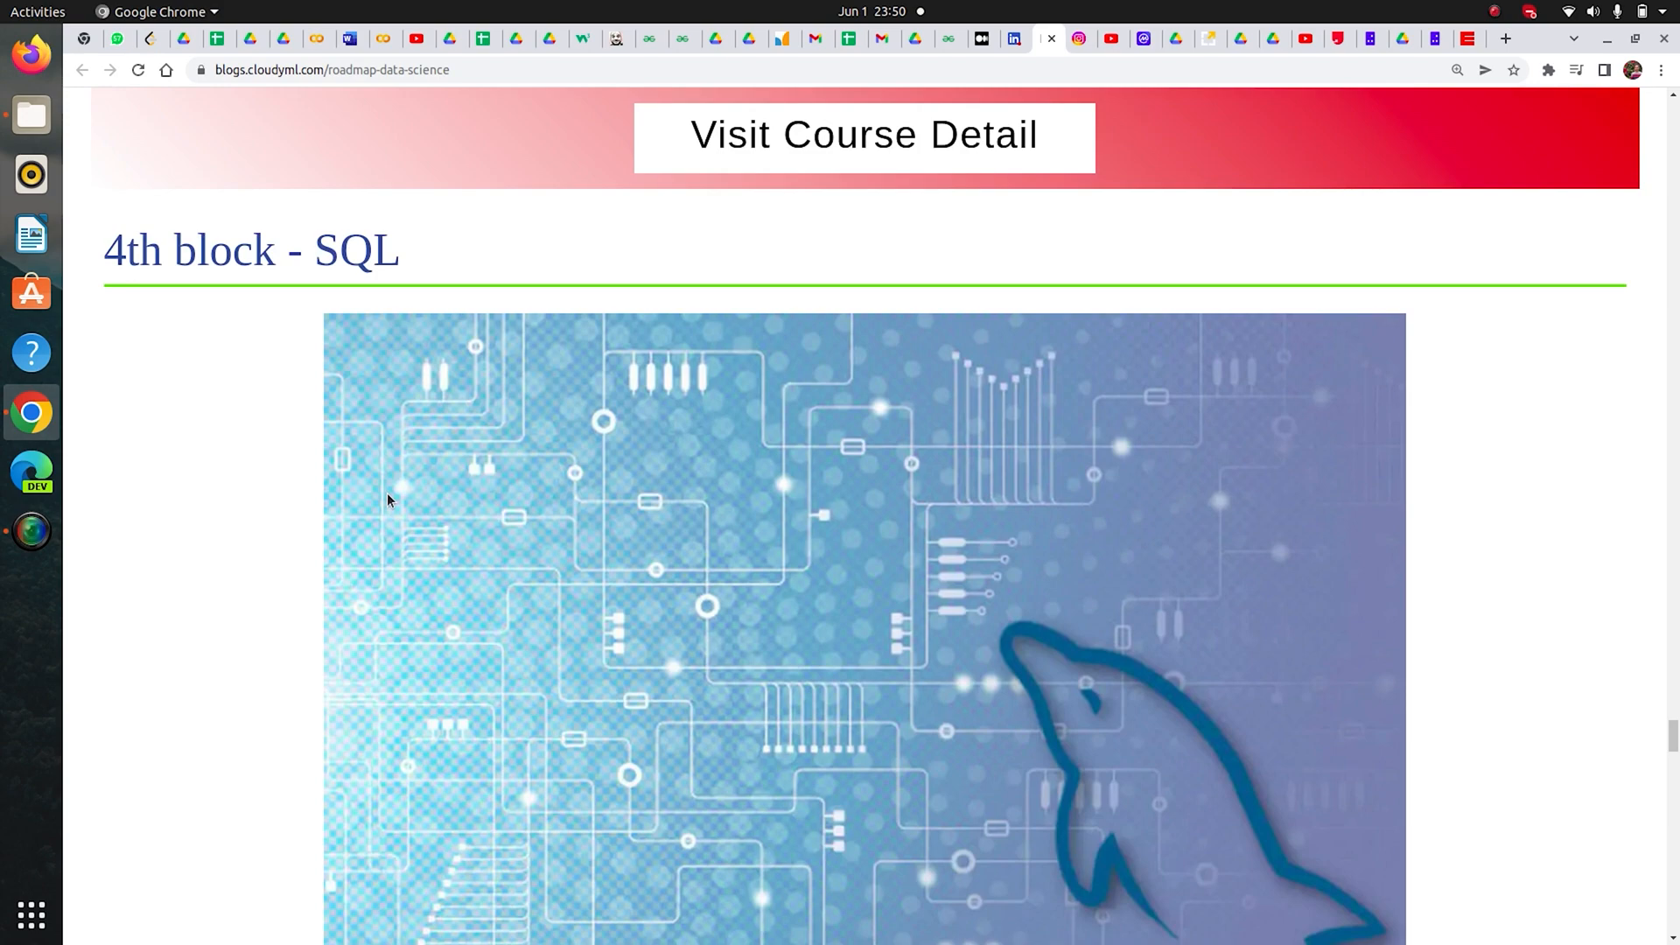
{"action": "scroll", "scroll_direction": "down", "scroll_amount": 3}
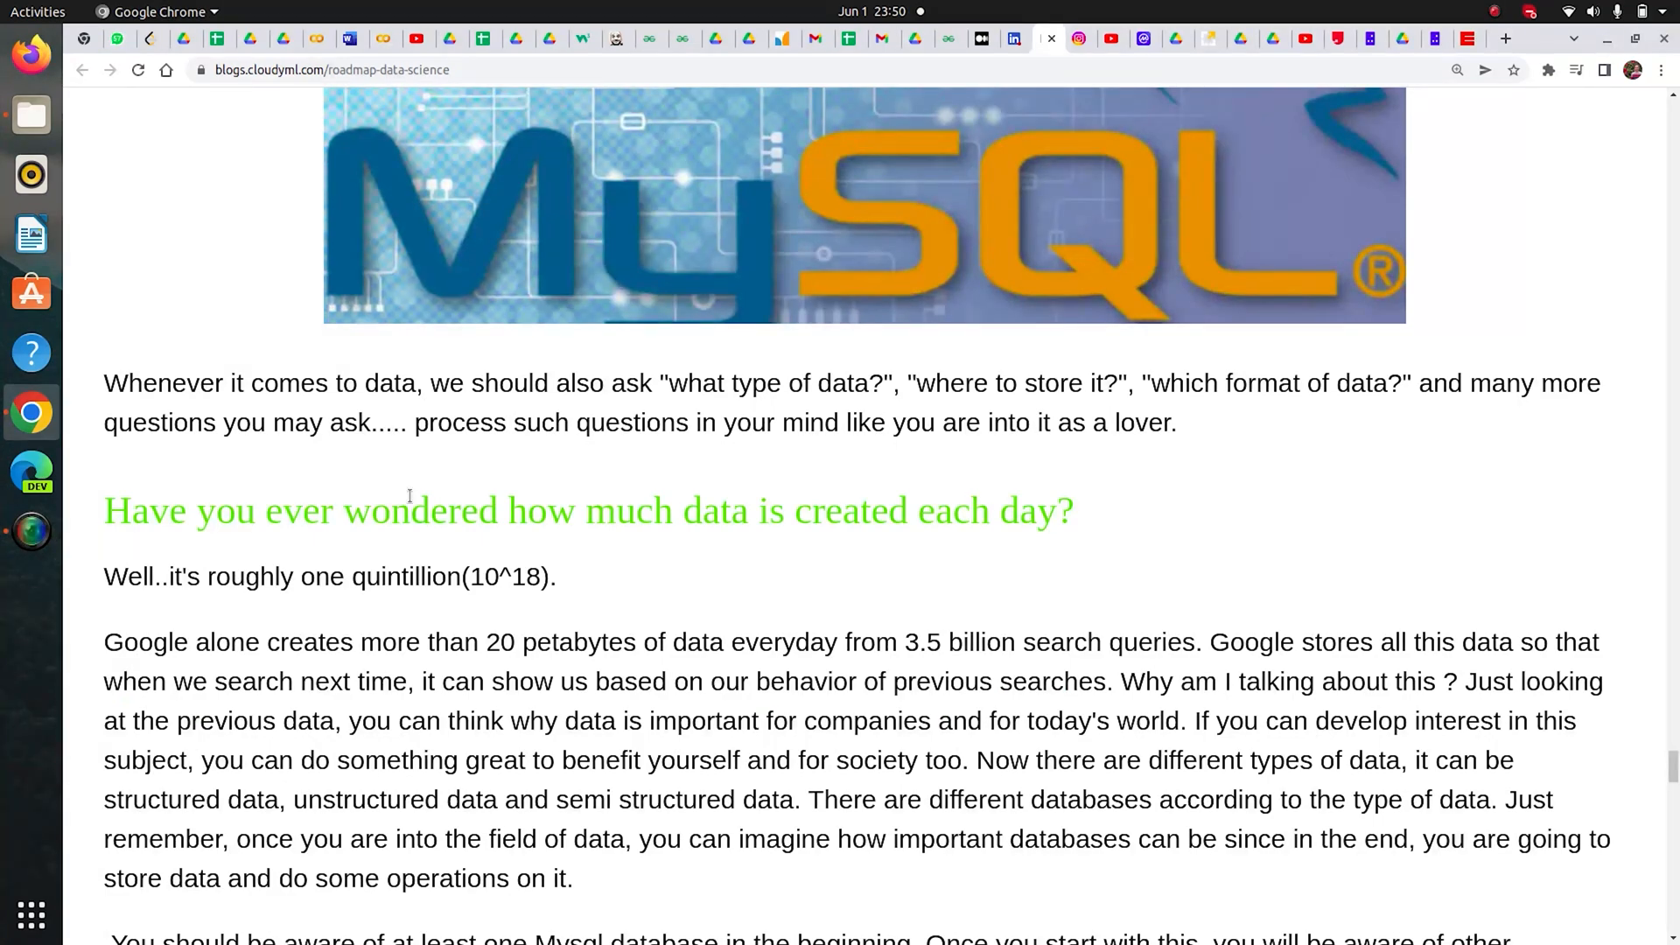
{"action": "scroll", "scroll_direction": "down", "scroll_amount": 3}
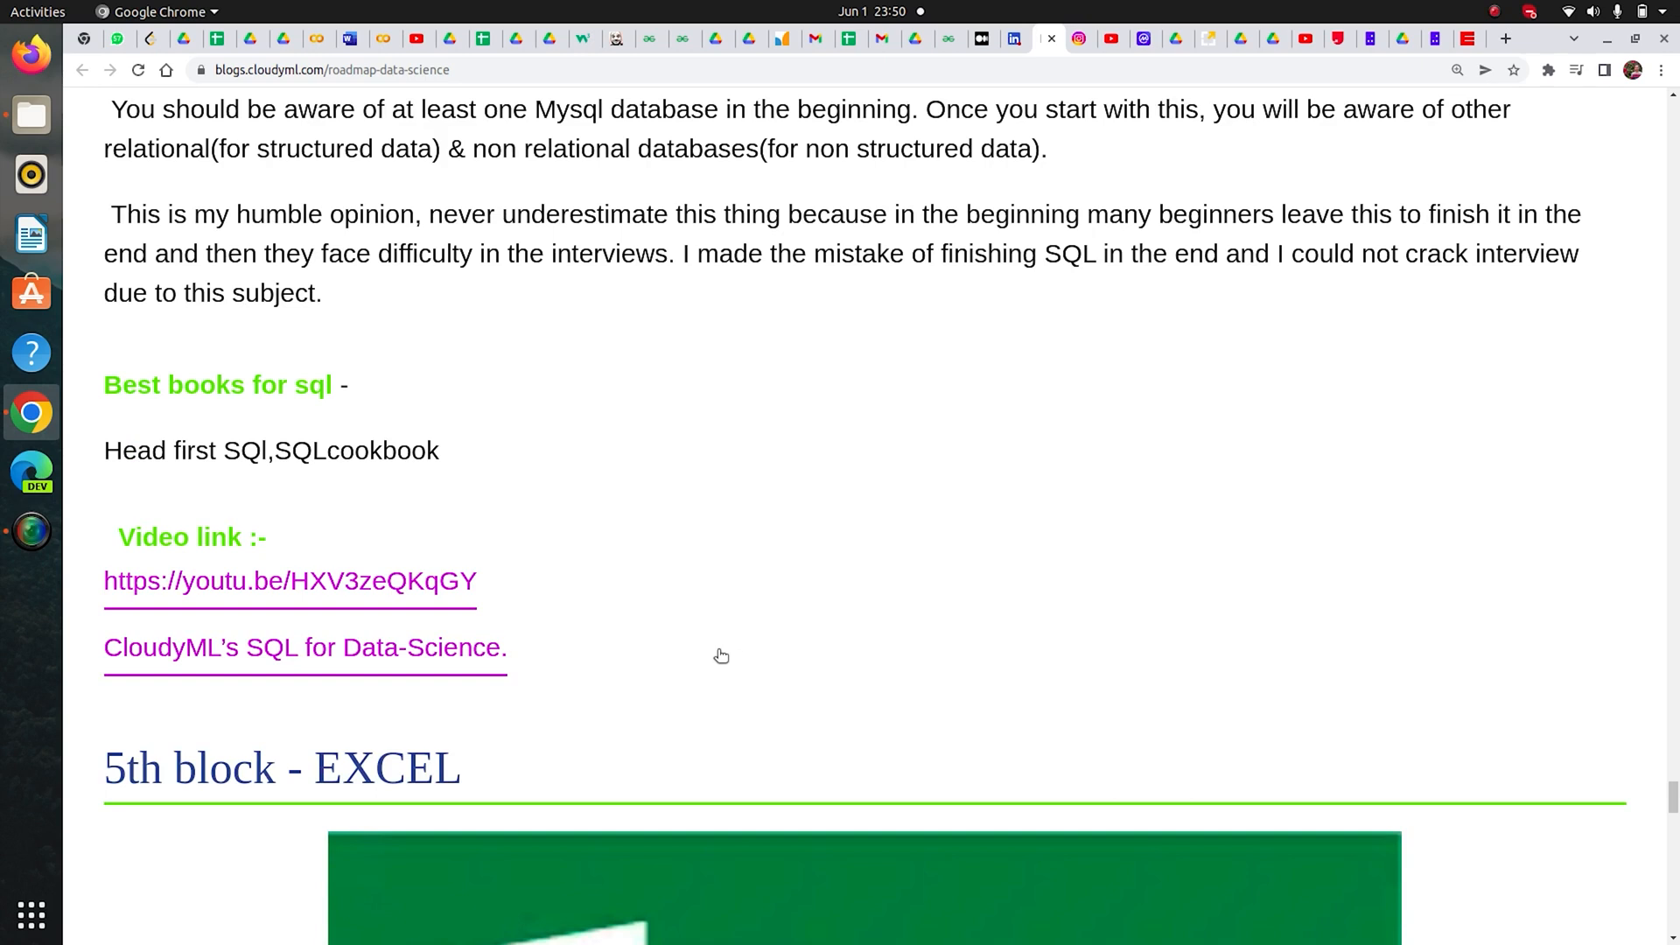
{"action": "mouse_move", "coordinate": [260, 481]}
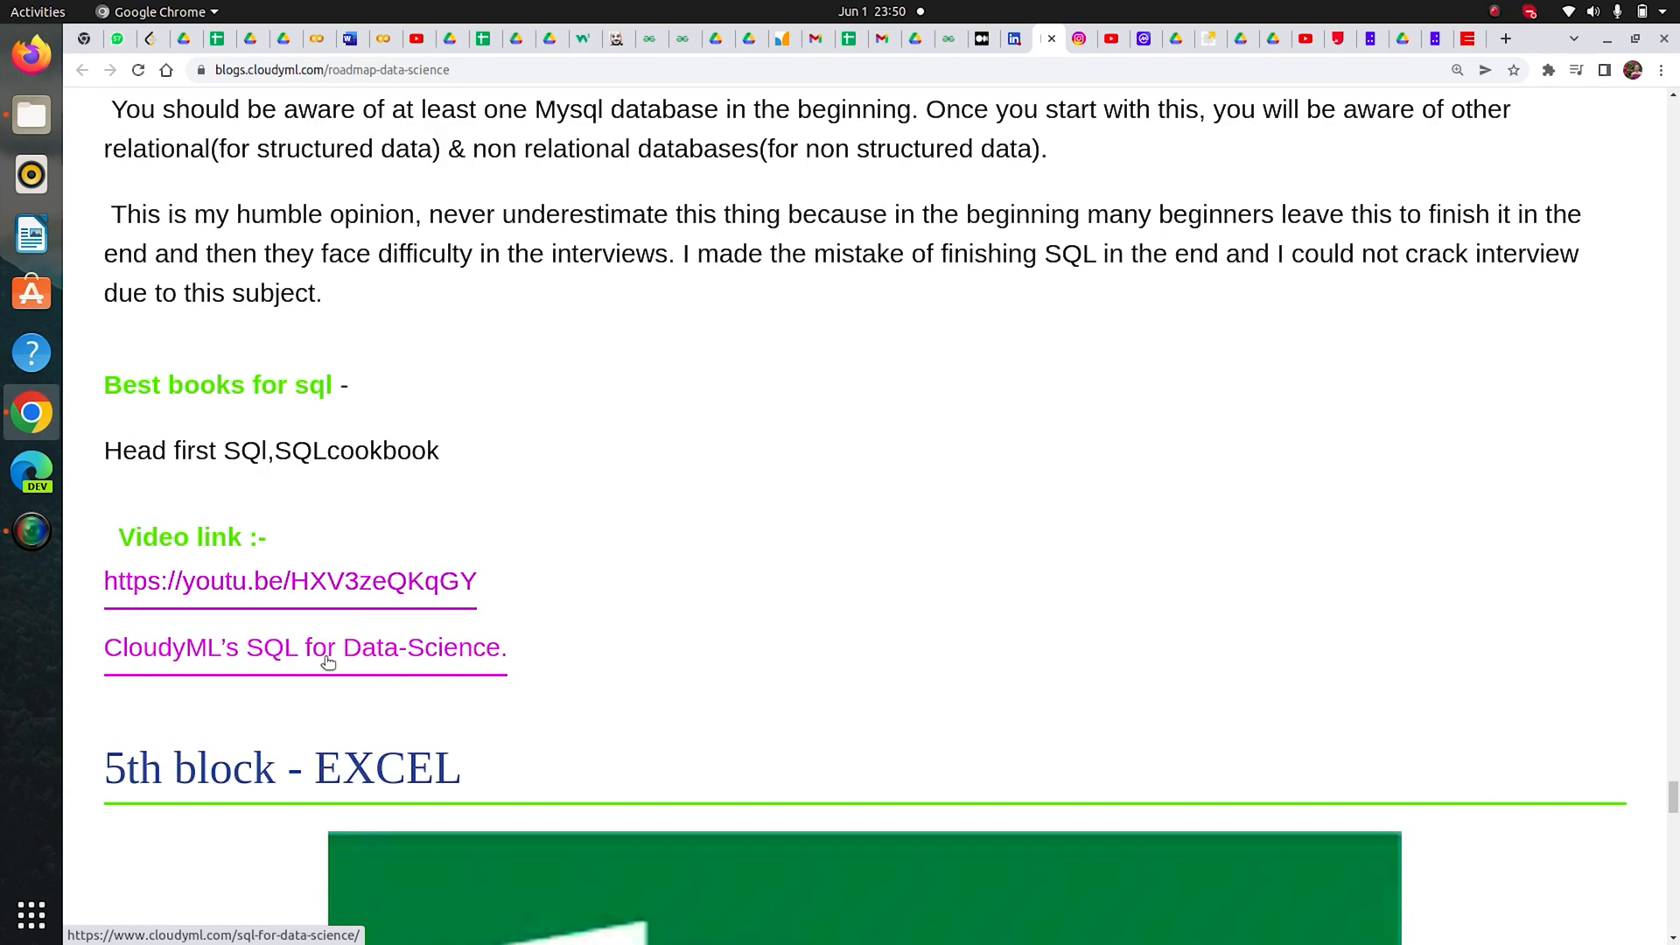
{"action": "mouse_move", "coordinate": [701, 473]}
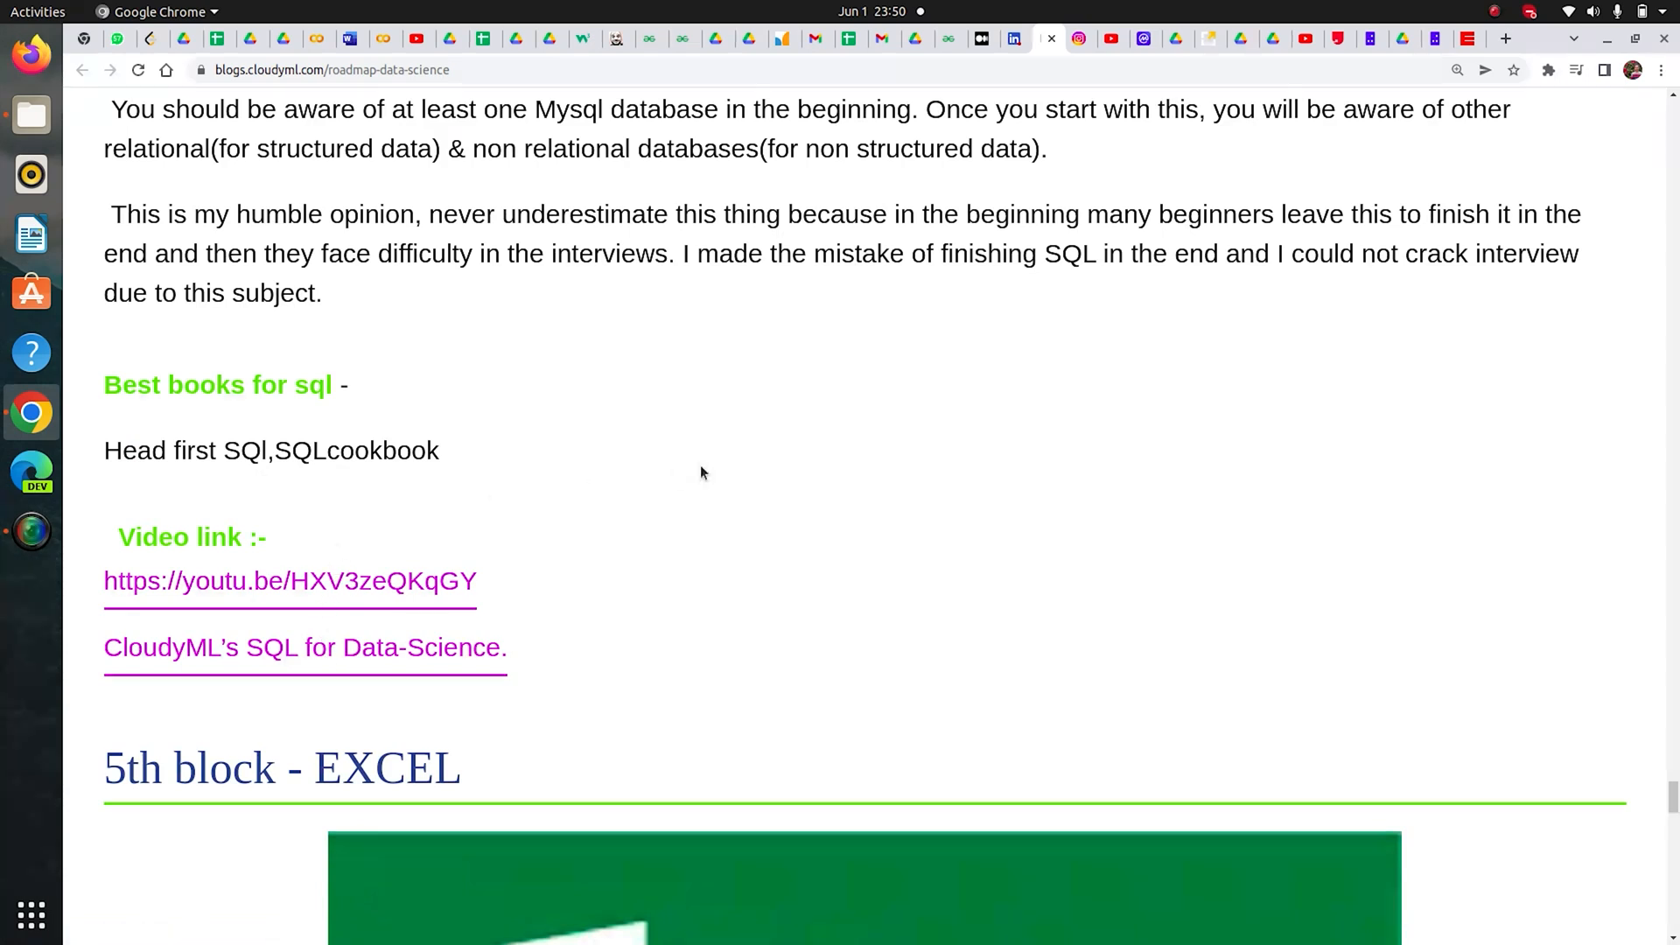
{"action": "mouse_move", "coordinate": [1012, 261]}
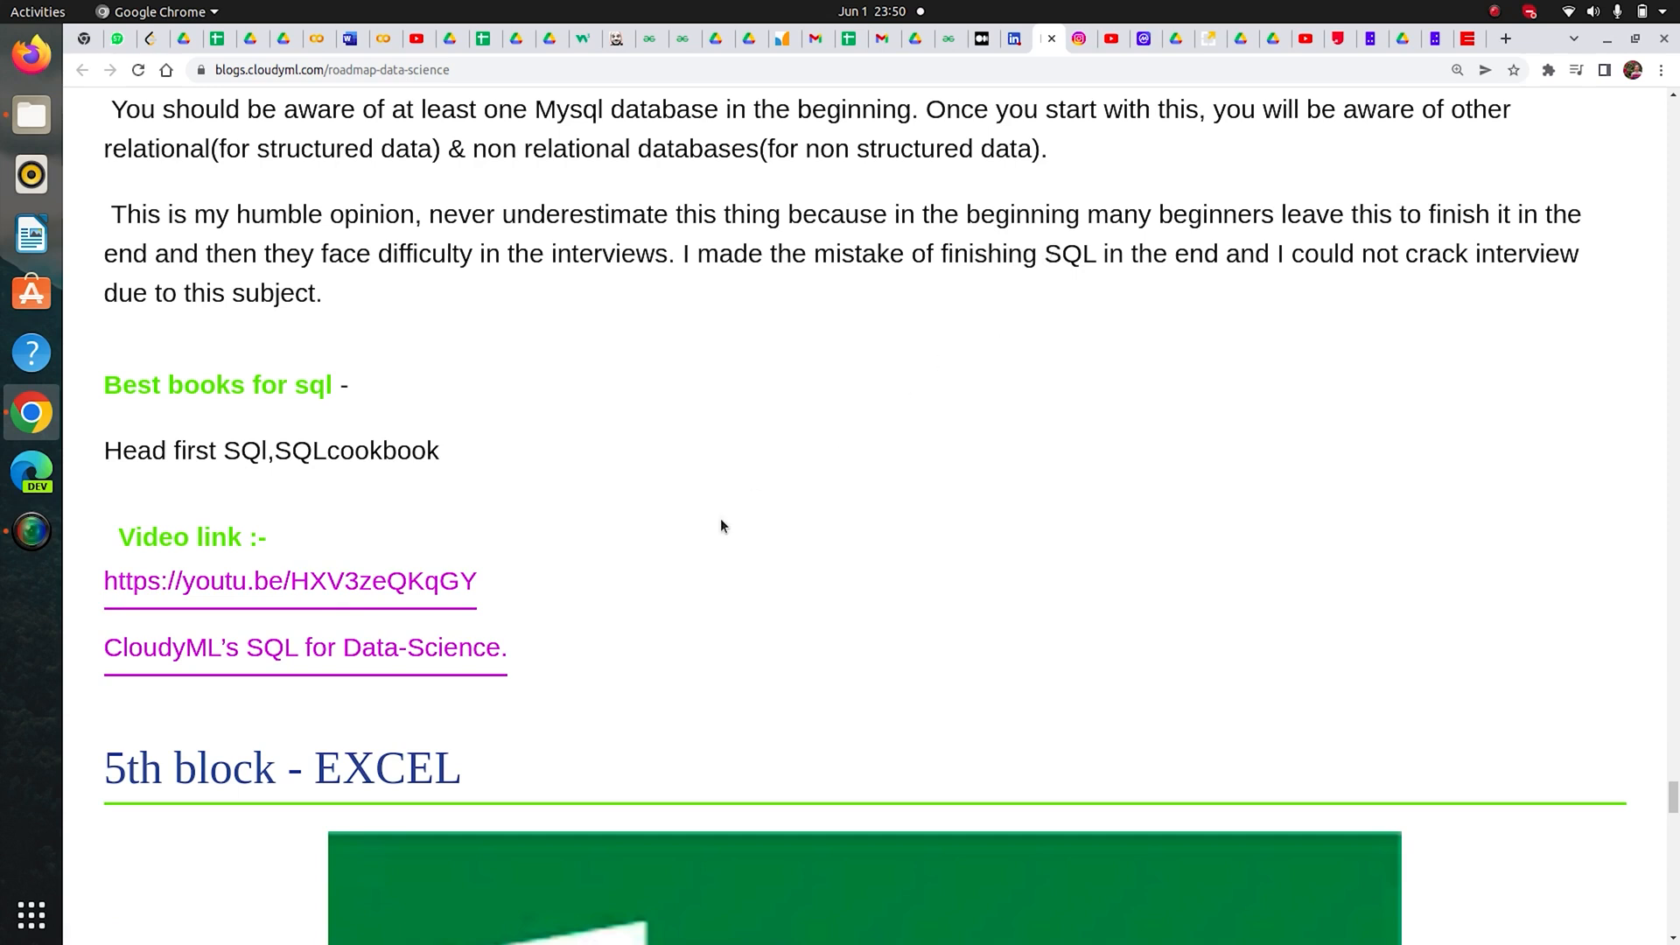
{"action": "scroll", "scroll_direction": "down", "scroll_amount": 3}
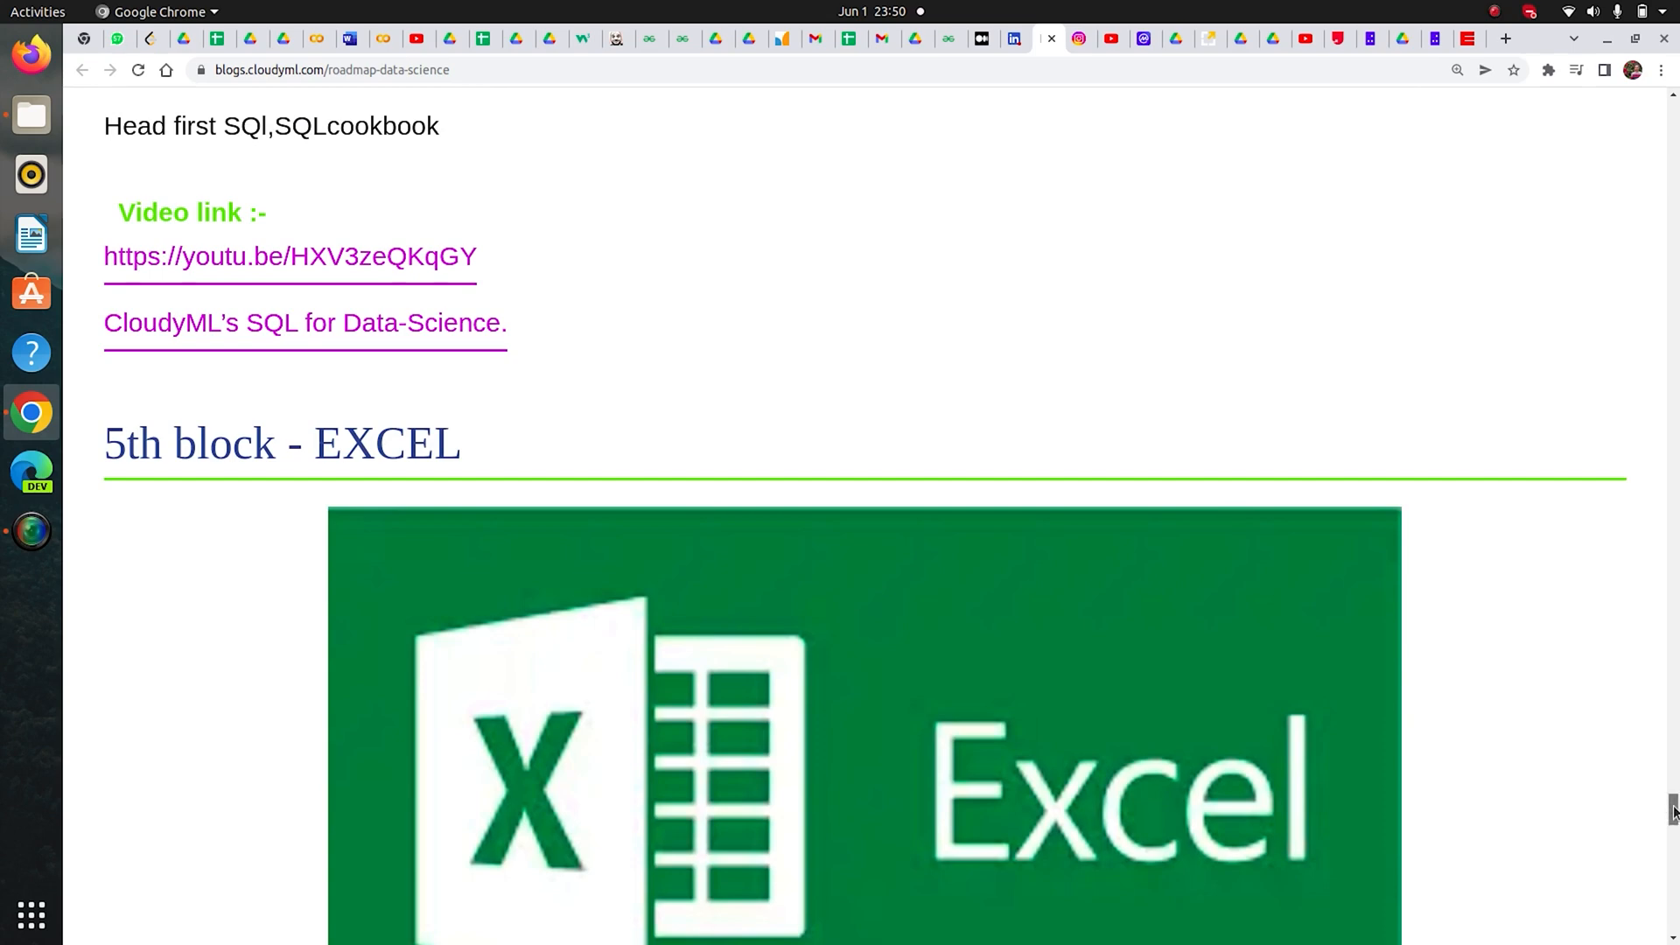
Step: Read the Excel and Tableau blocks to the closing note, then return to the post's top
{"action": "scroll", "scroll_direction": "down", "scroll_amount": 3}
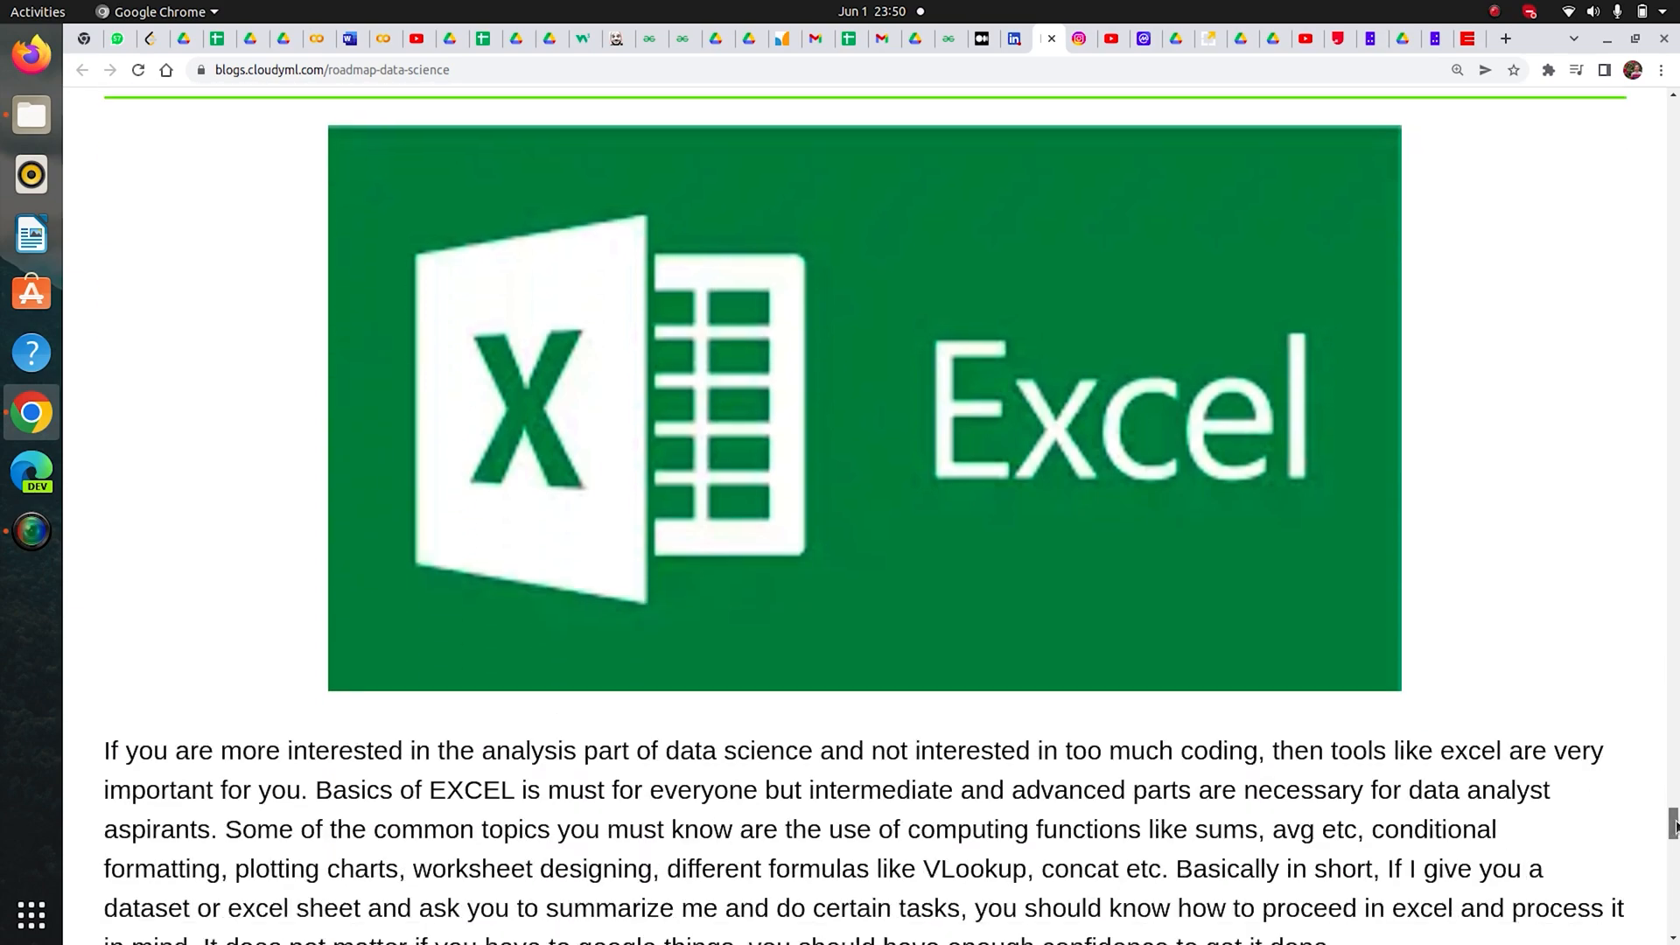
{"action": "scroll", "scroll_direction": "down", "scroll_amount": 3}
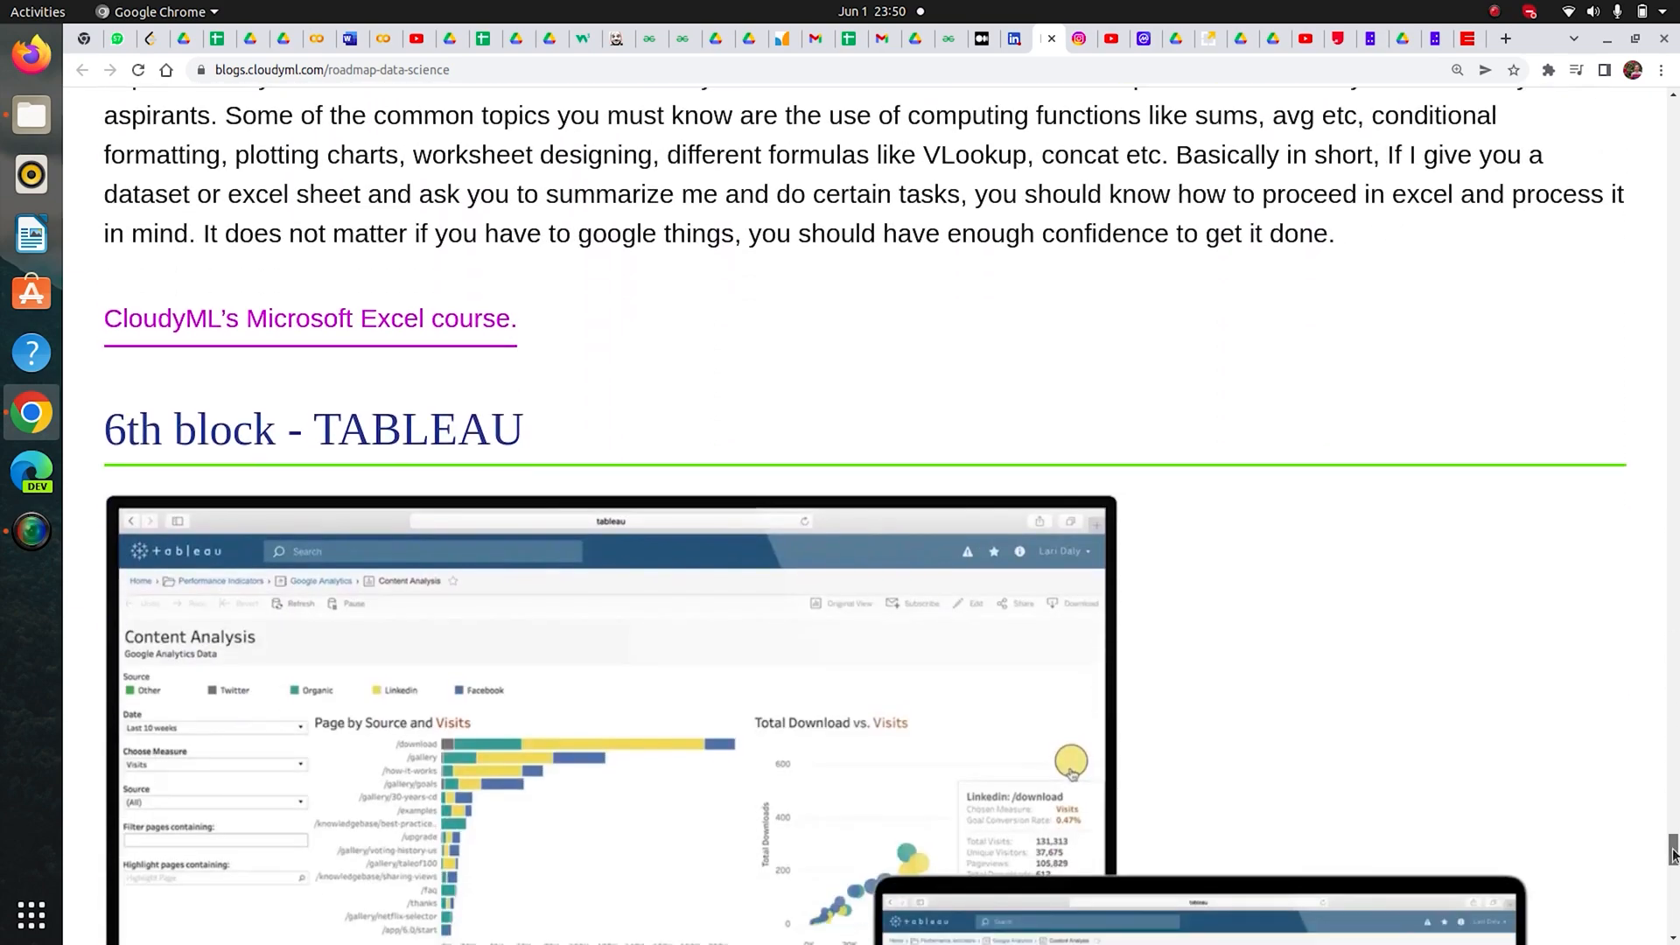
{"action": "scroll", "scroll_direction": "down", "scroll_amount": 3}
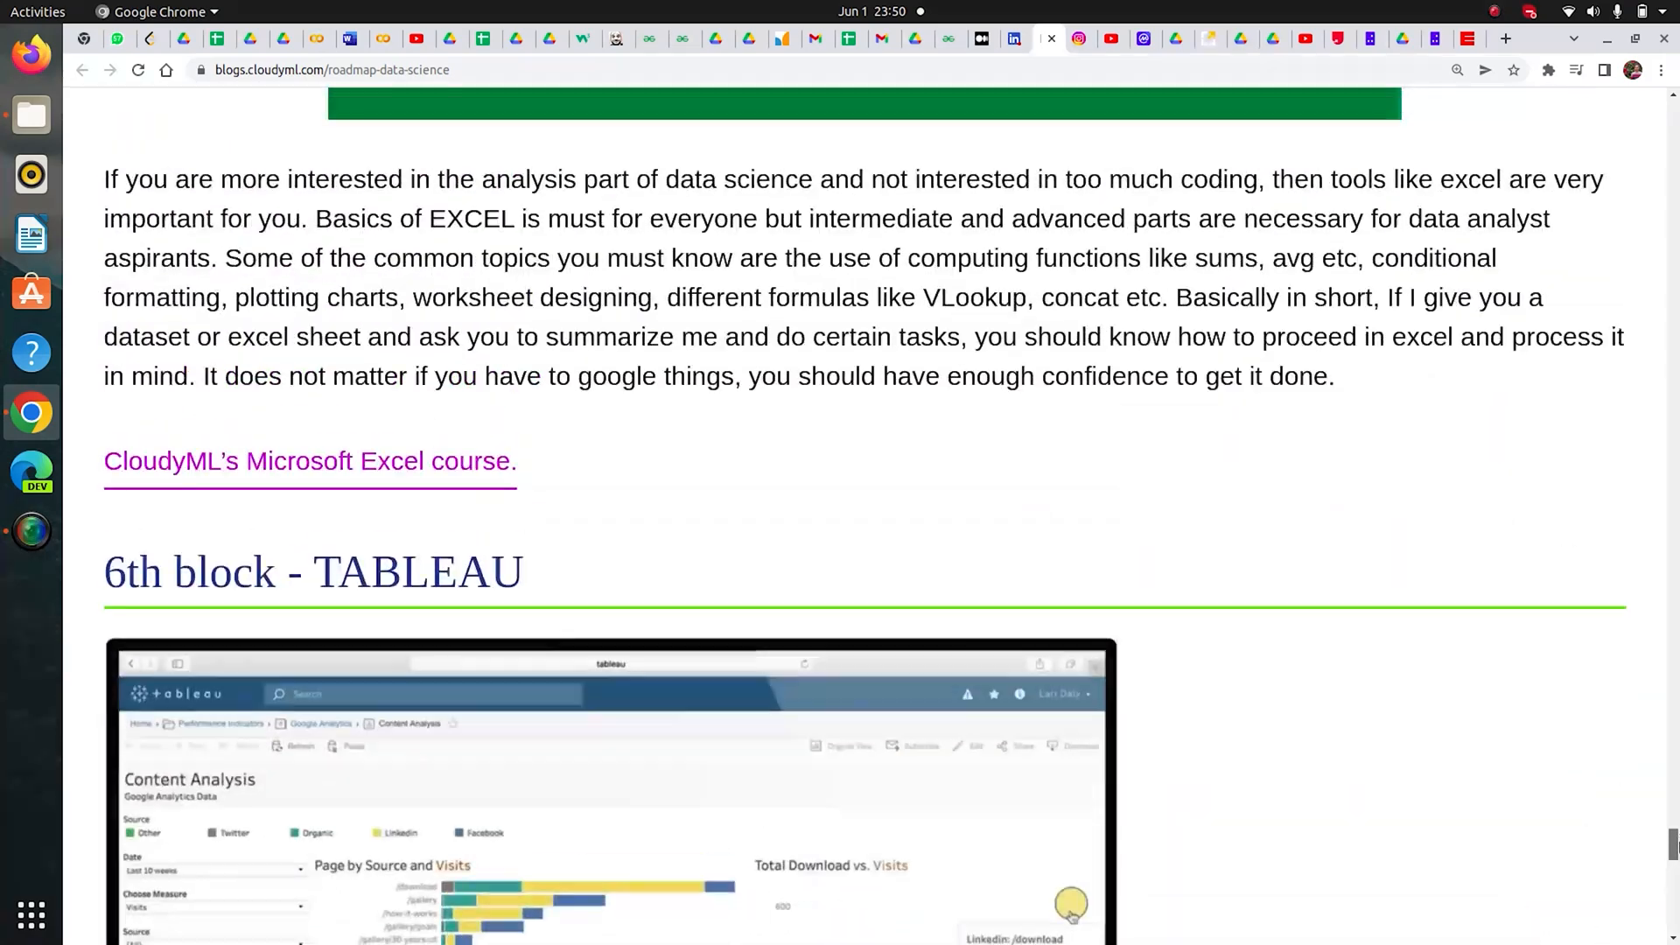
{"action": "scroll", "scroll_direction": "down", "scroll_amount": 3}
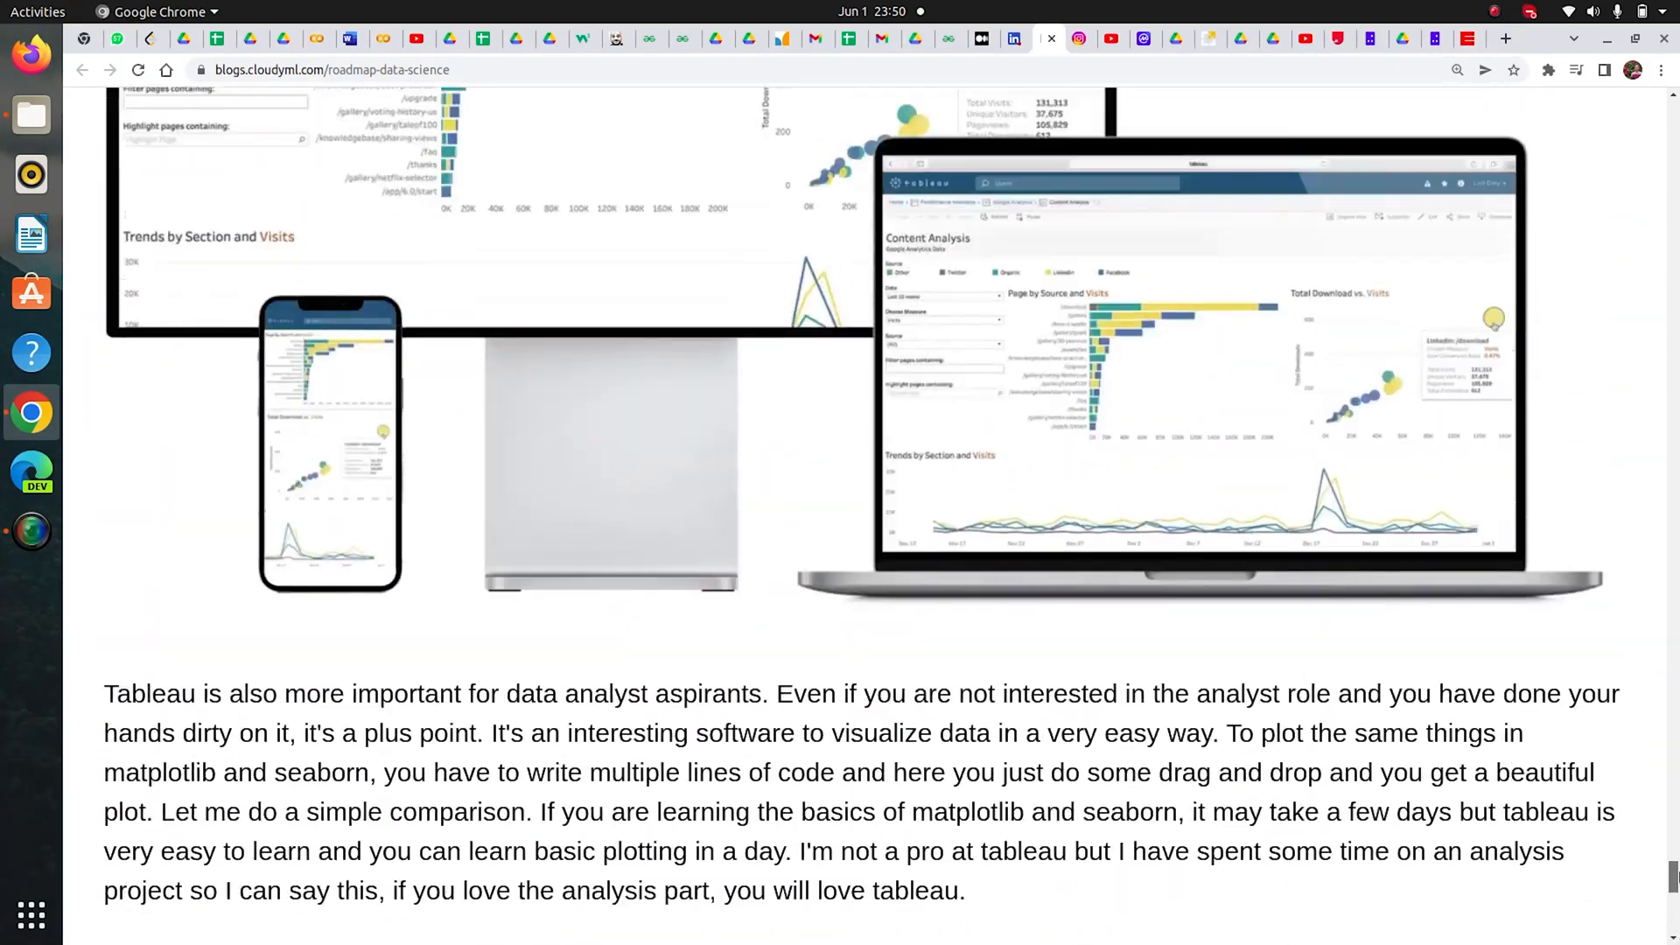
{"action": "scroll", "scroll_direction": "up", "scroll_amount": 3}
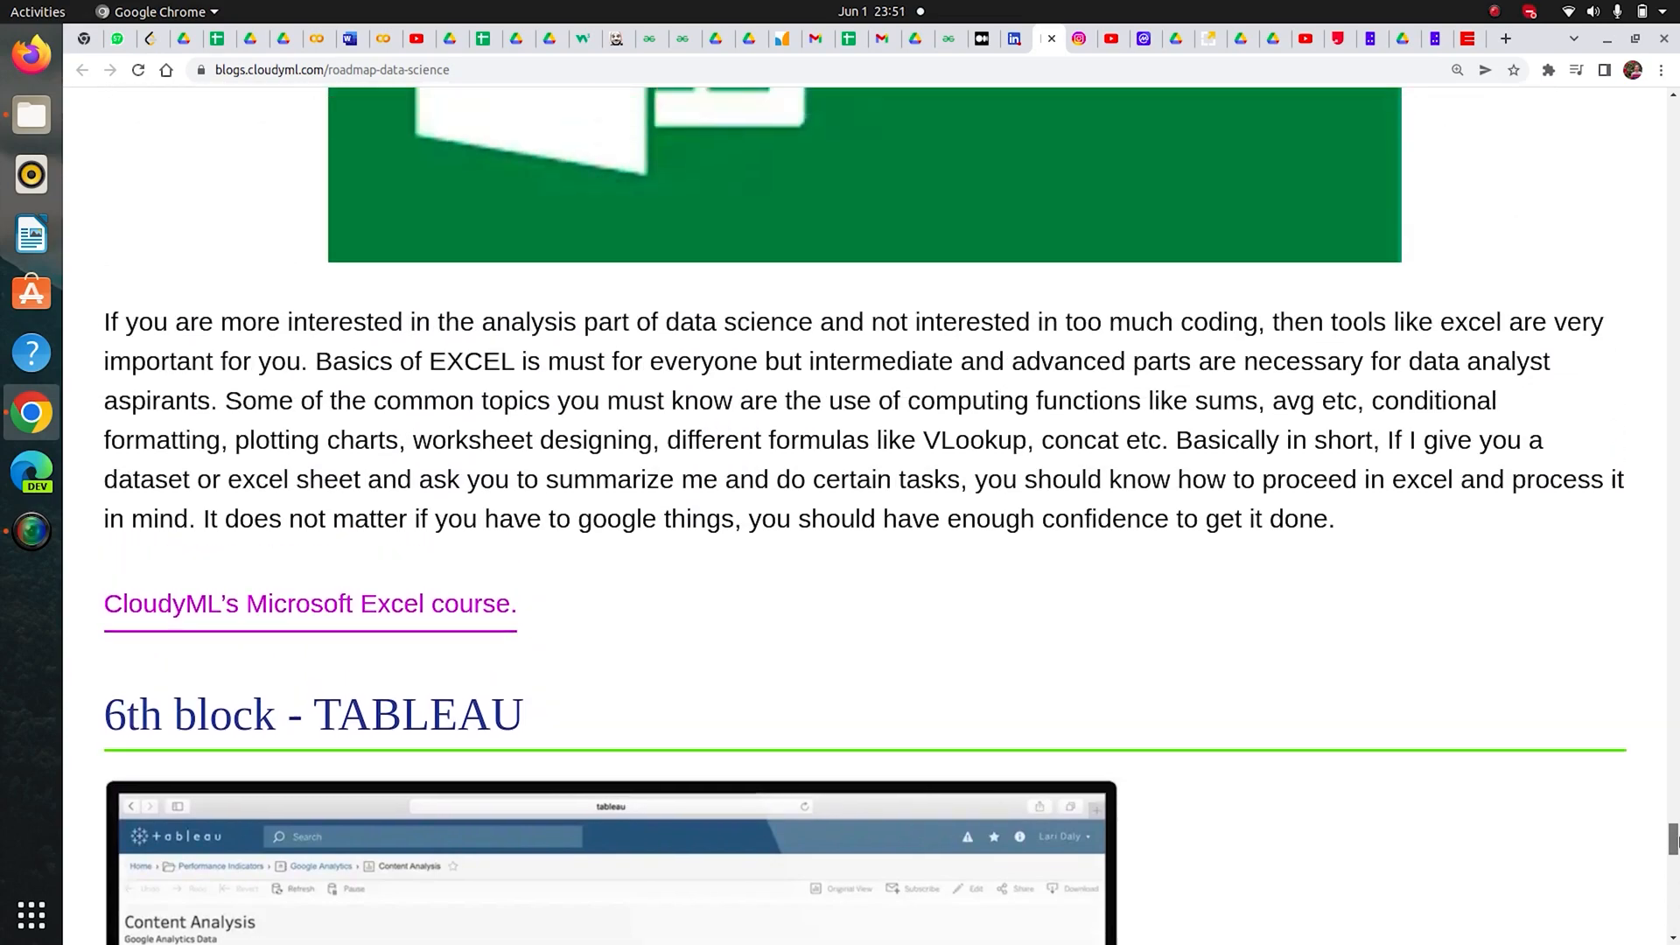
{"action": "scroll", "scroll_direction": "down", "scroll_amount": 3}
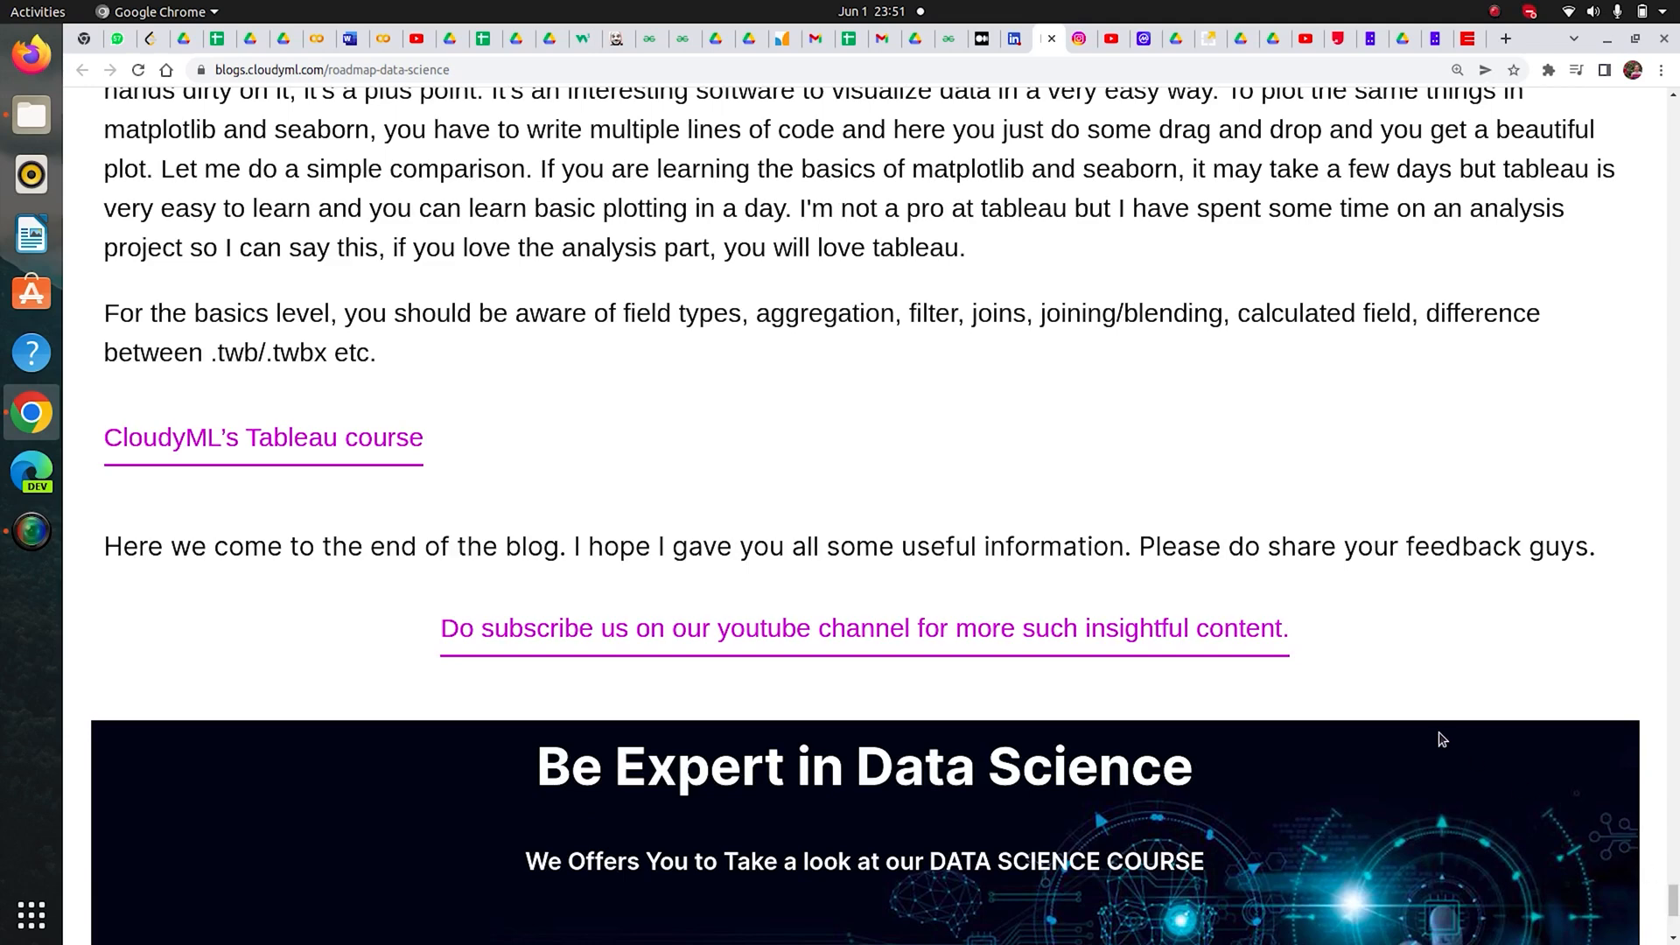
{"action": "mouse_move", "coordinate": [1186, 531]}
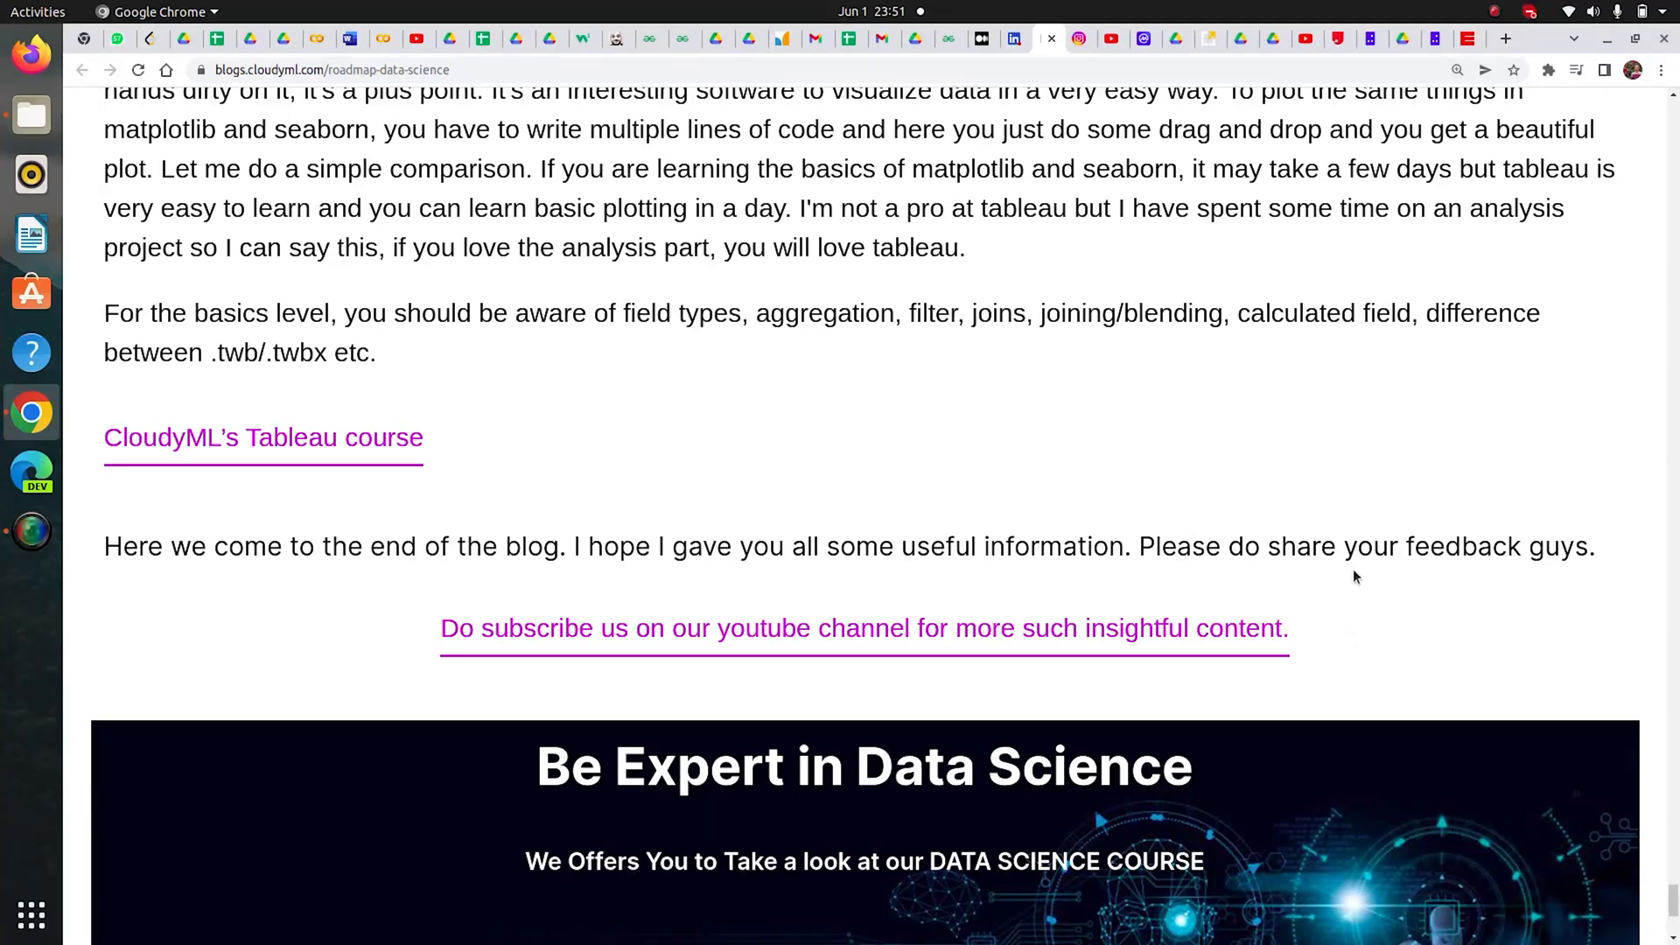
{"action": "mouse_move", "coordinate": [1469, 601]}
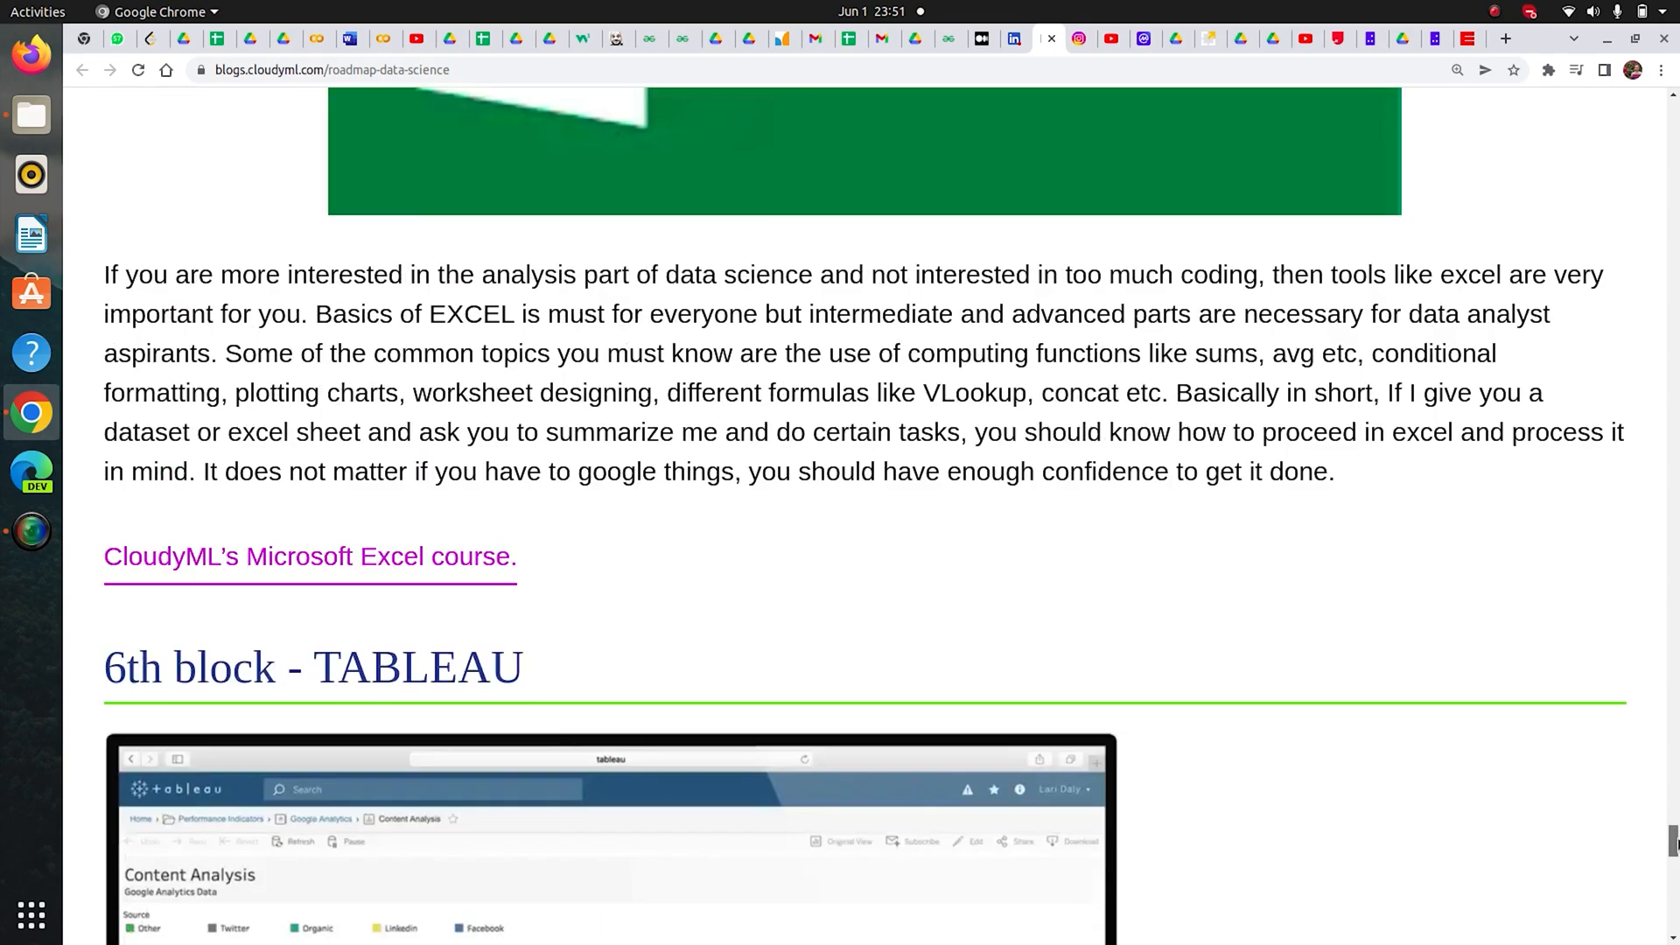
{"action": "scroll", "scroll_direction": "up", "scroll_amount": 3}
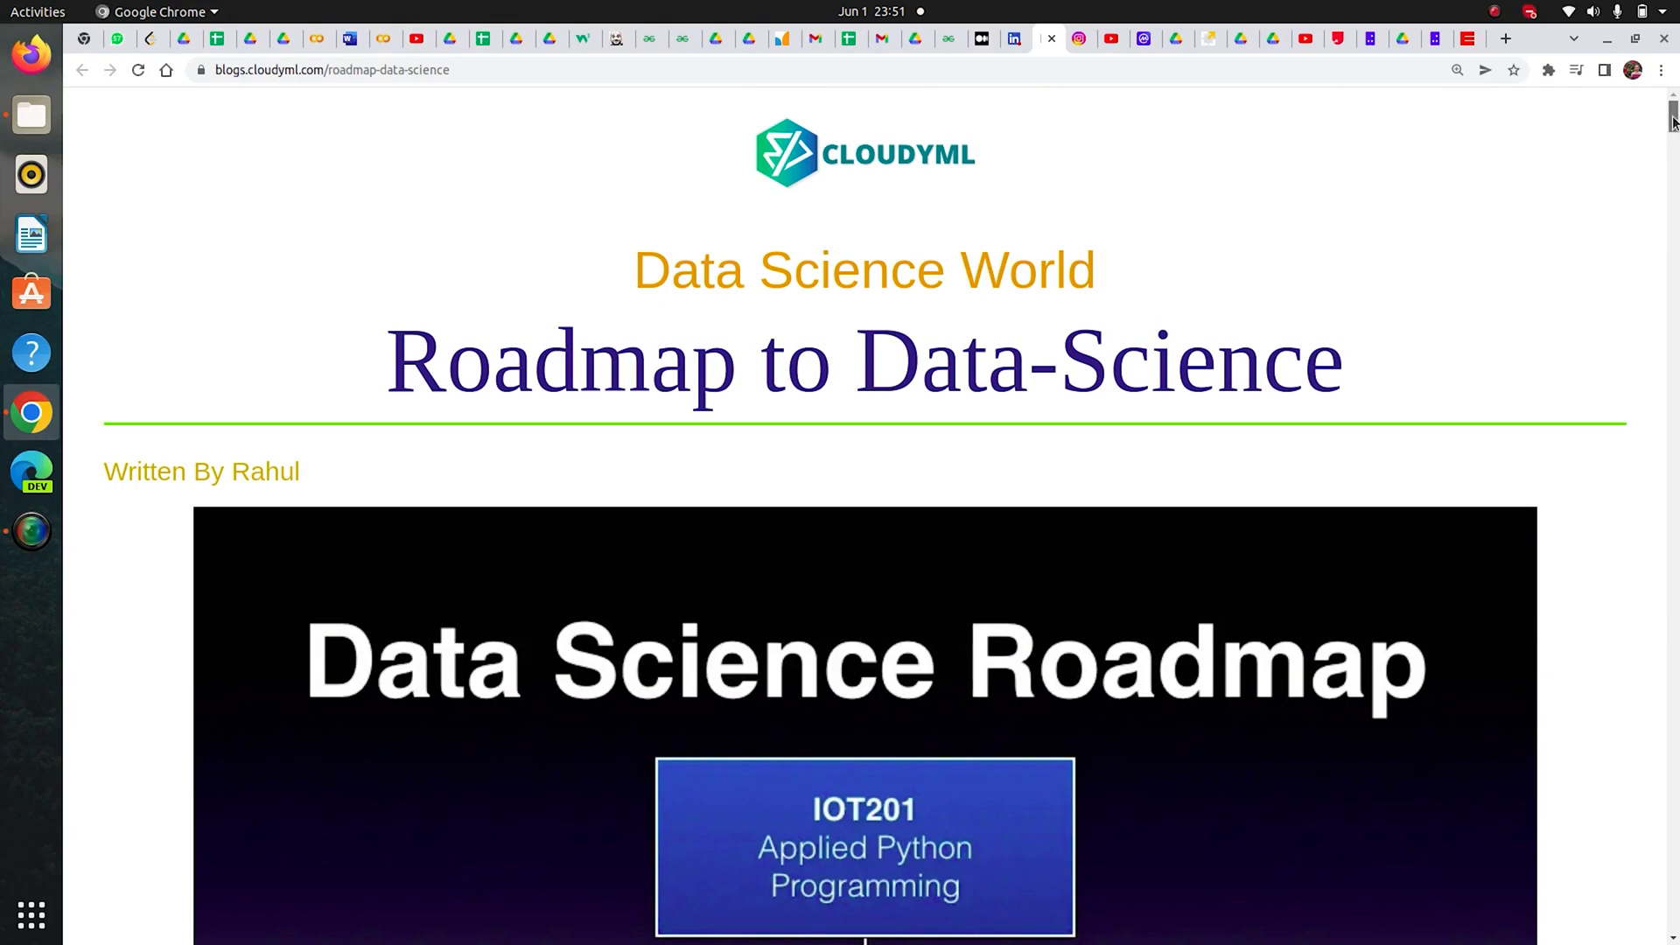
{"action": "scroll", "scroll_direction": "down", "scroll_amount": 3}
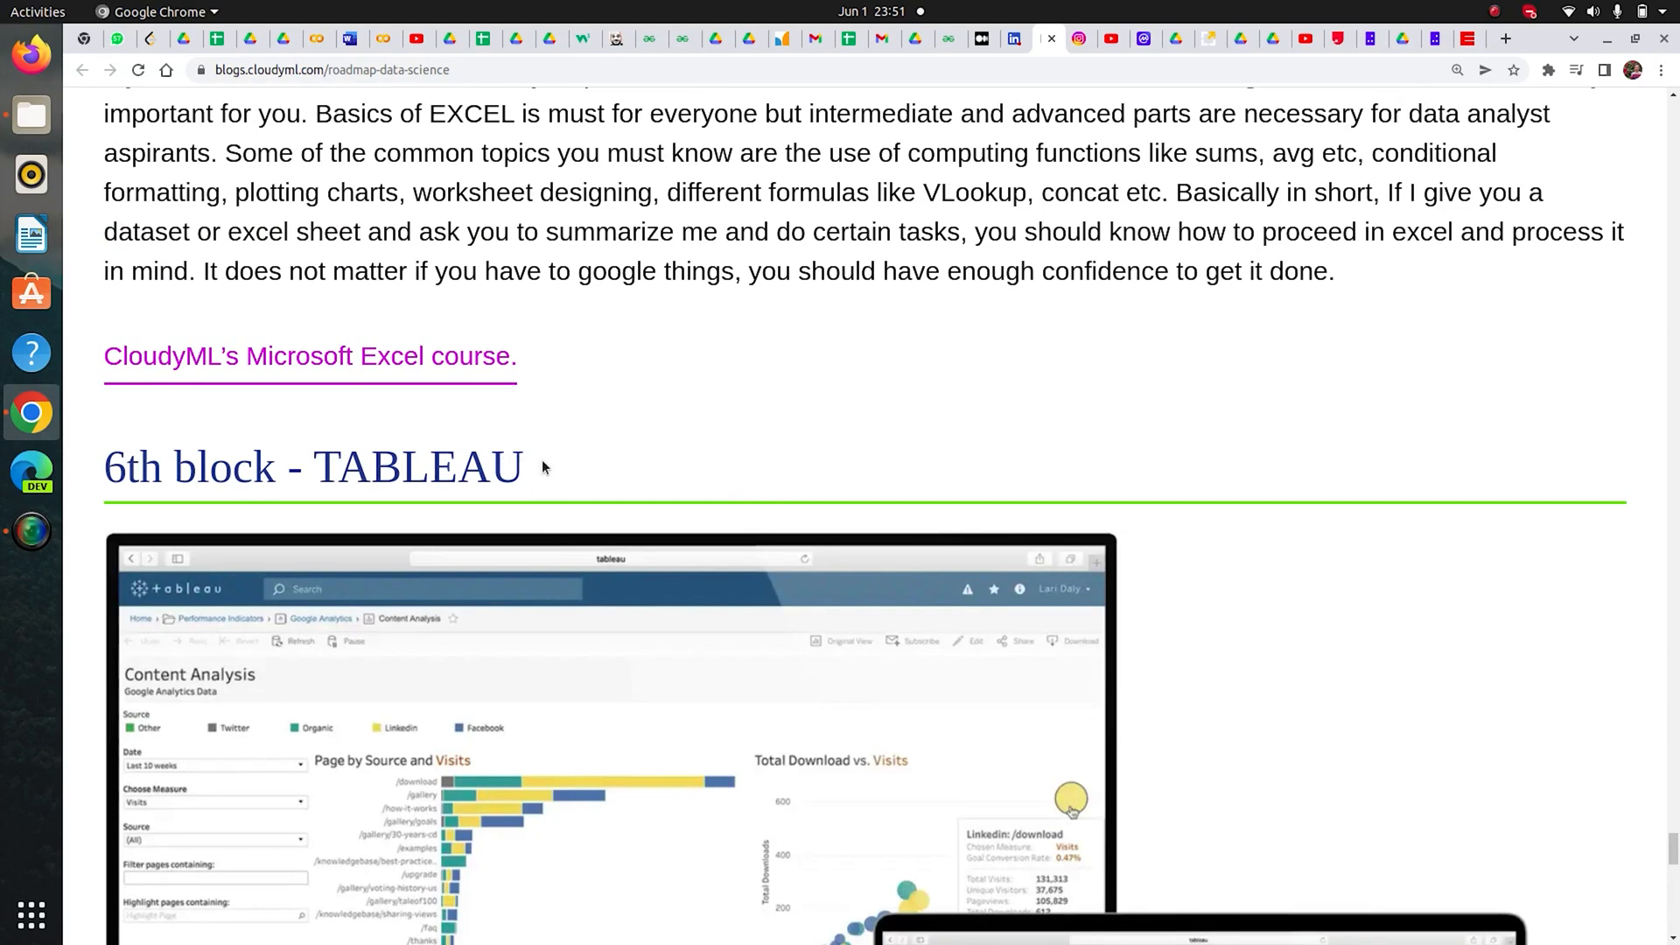
{"action": "mouse_move", "coordinate": [1031, 627]}
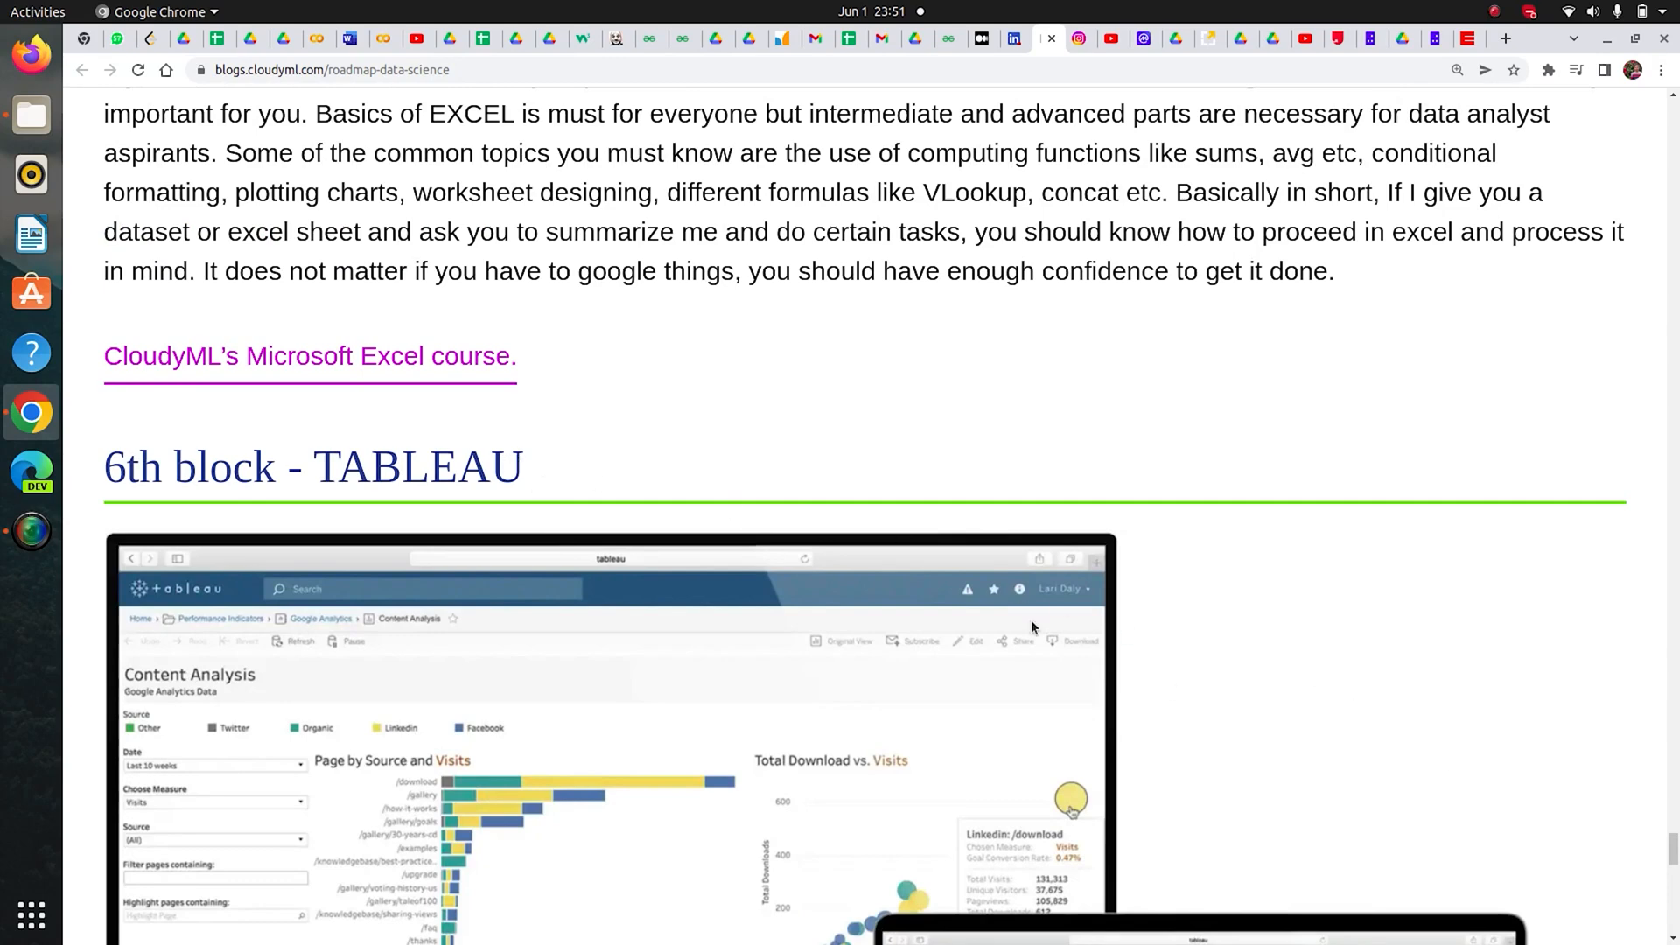
{"action": "mouse_move", "coordinate": [536, 473]}
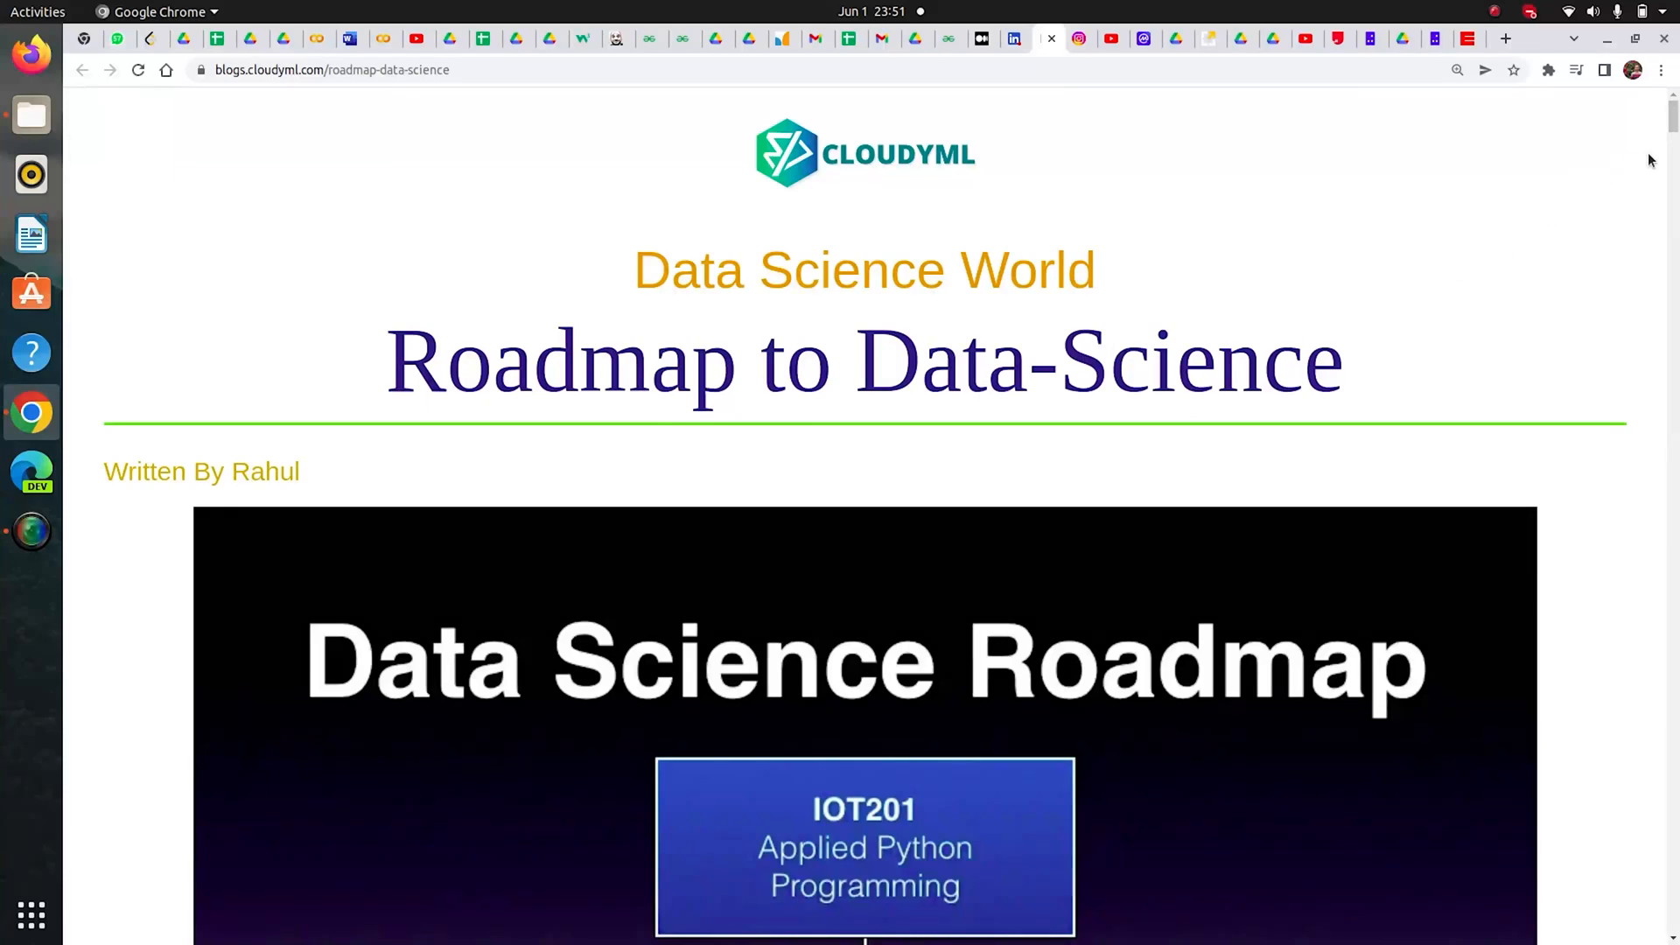
{"action": "scroll", "scroll_direction": "down", "scroll_amount": 3}
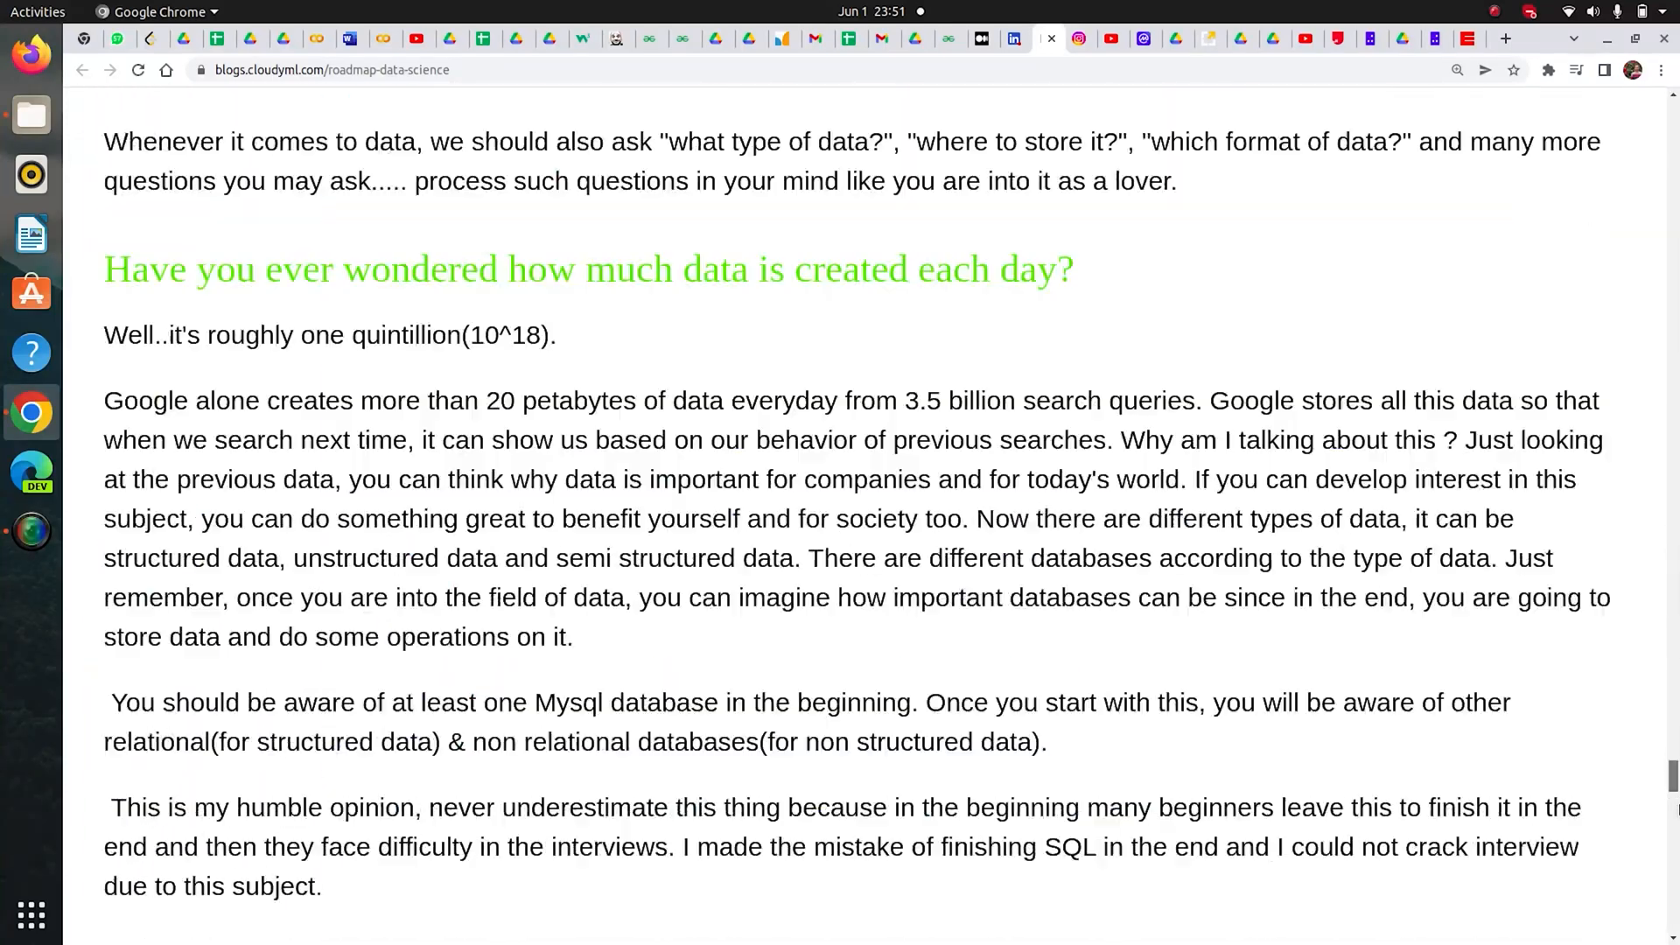
{"action": "scroll", "scroll_direction": "down", "scroll_amount": 3}
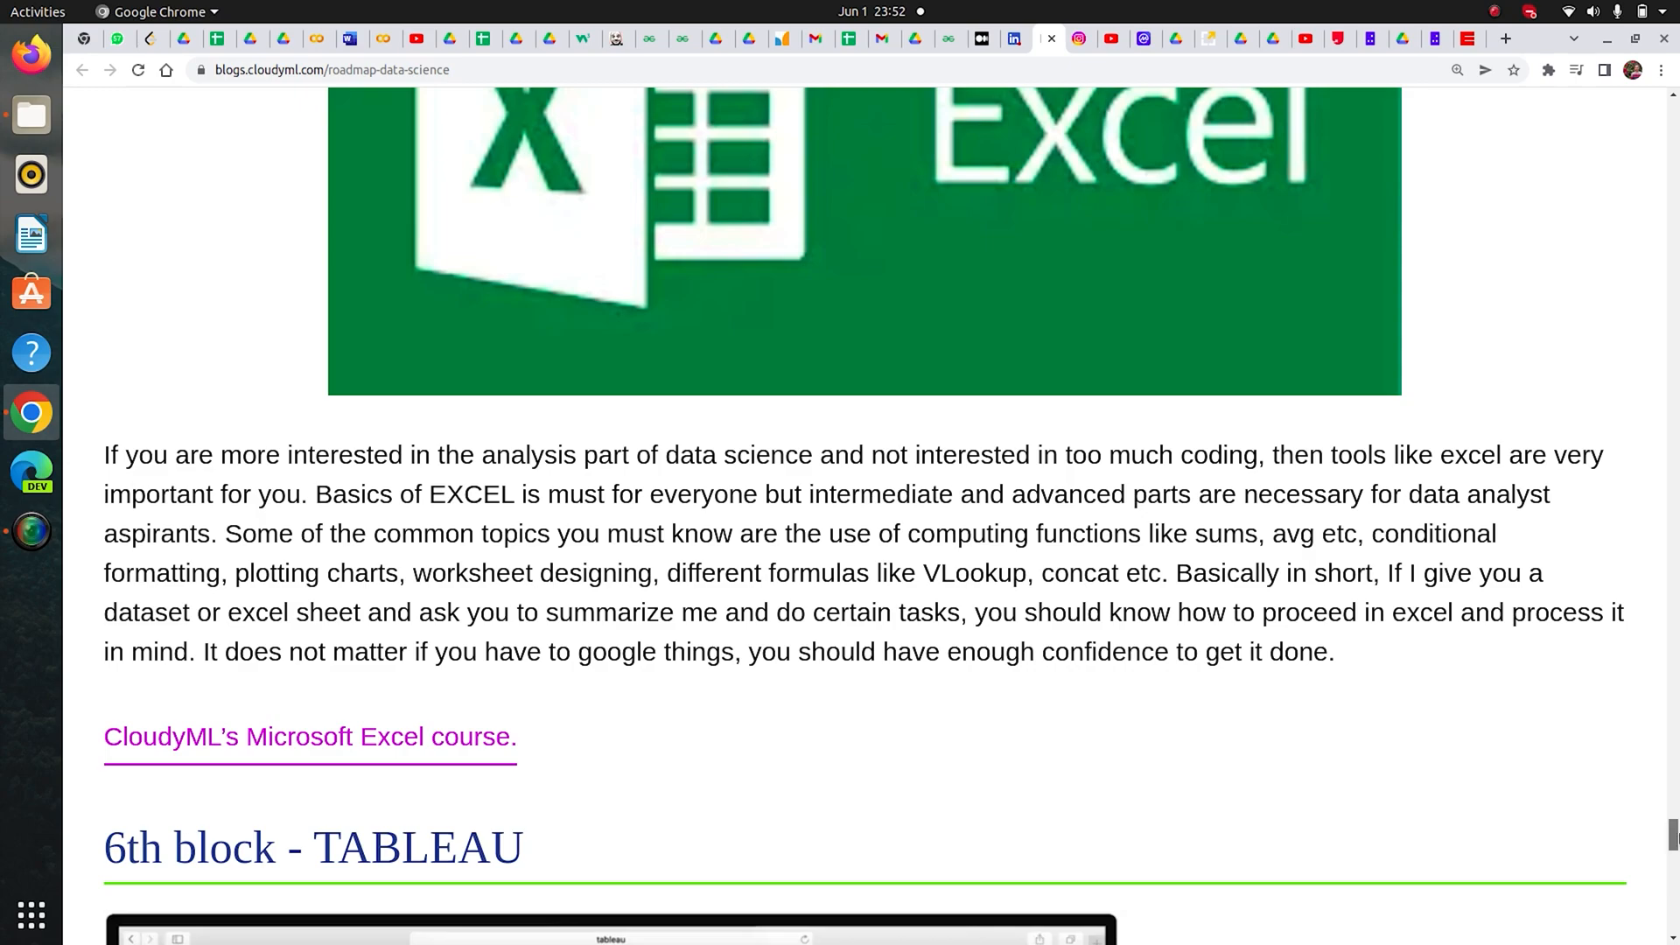
{"action": "scroll", "scroll_direction": "up", "scroll_amount": 3}
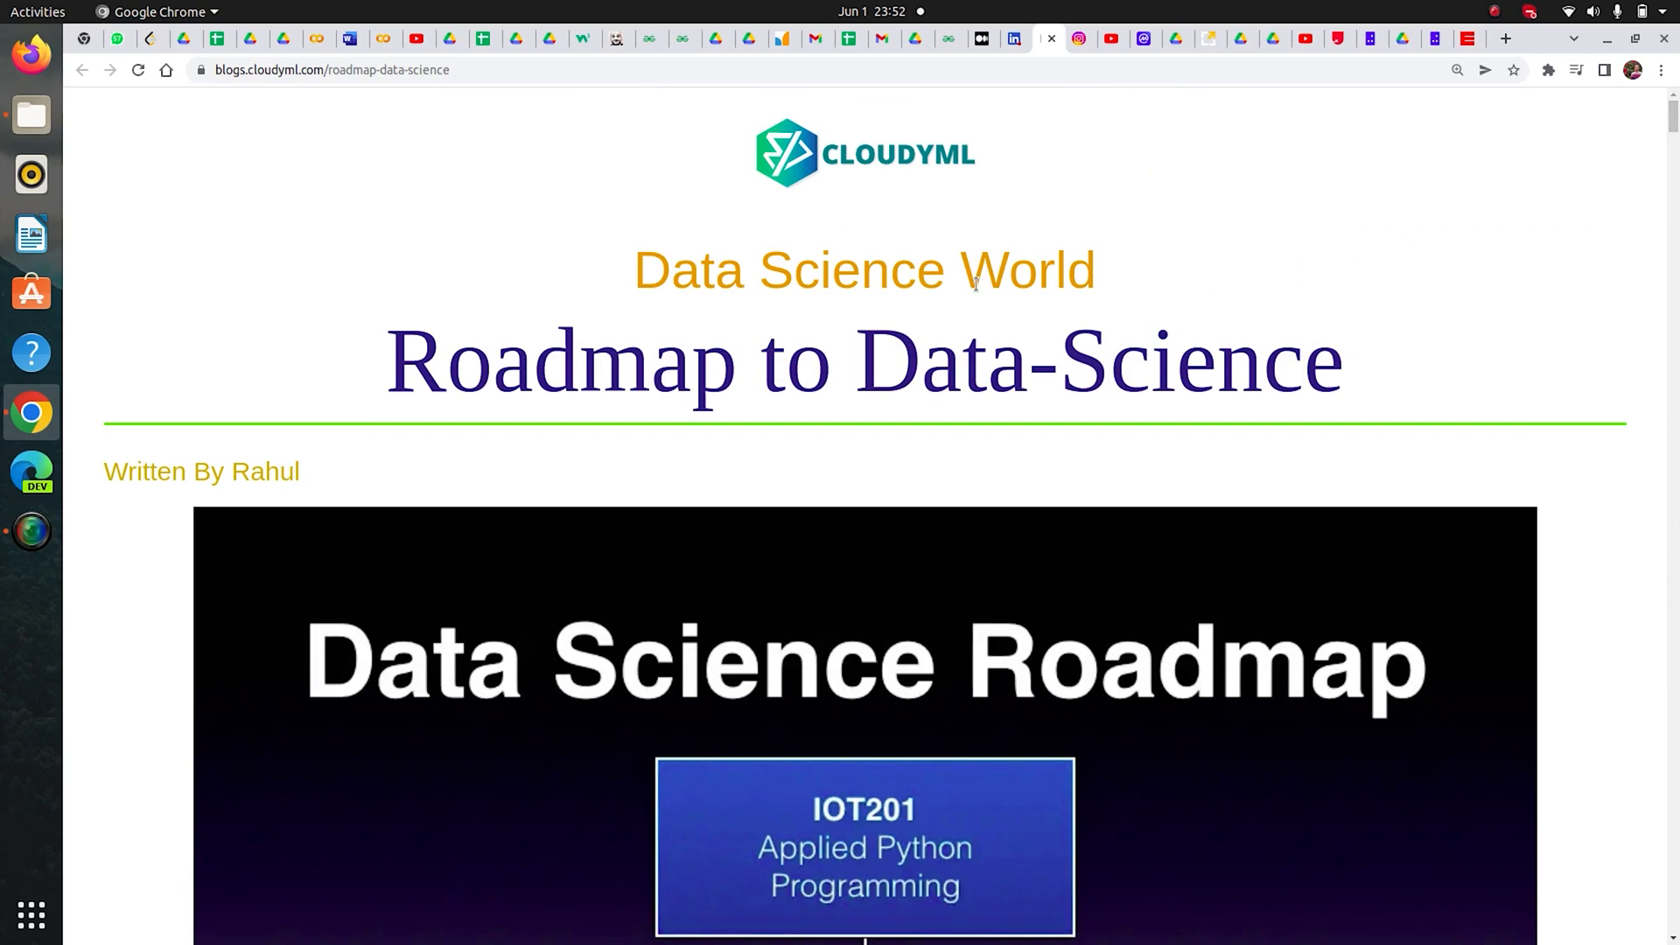
{"action": "mouse_move", "coordinate": [935, 320]}
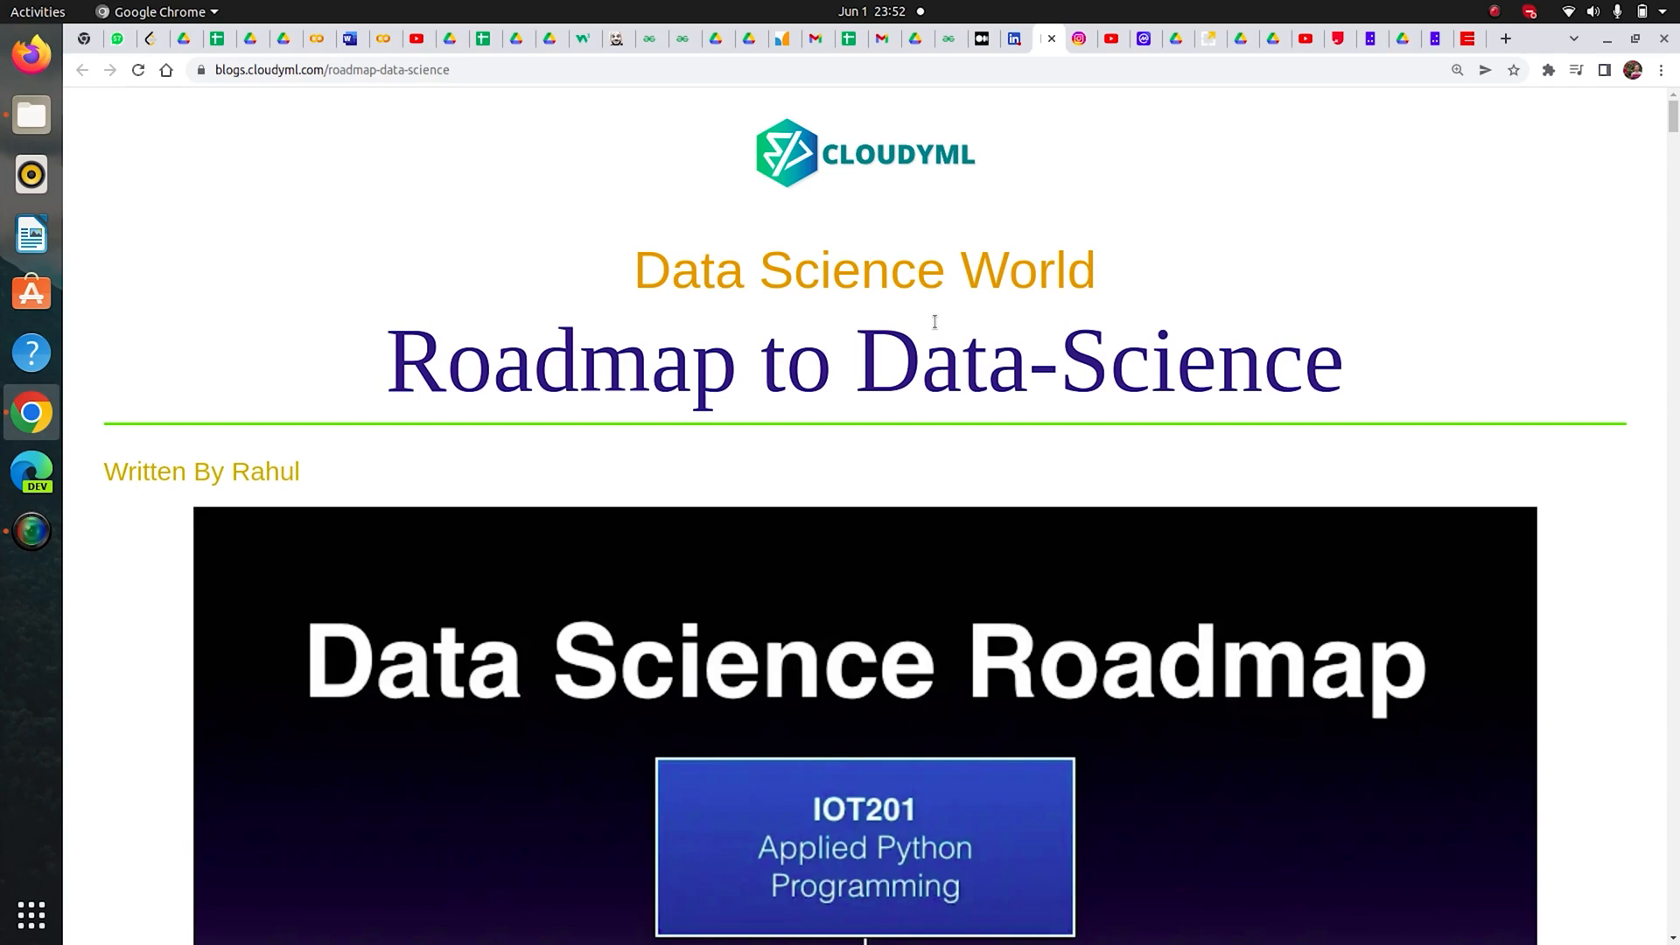
{"action": "mouse_move", "coordinate": [947, 310]}
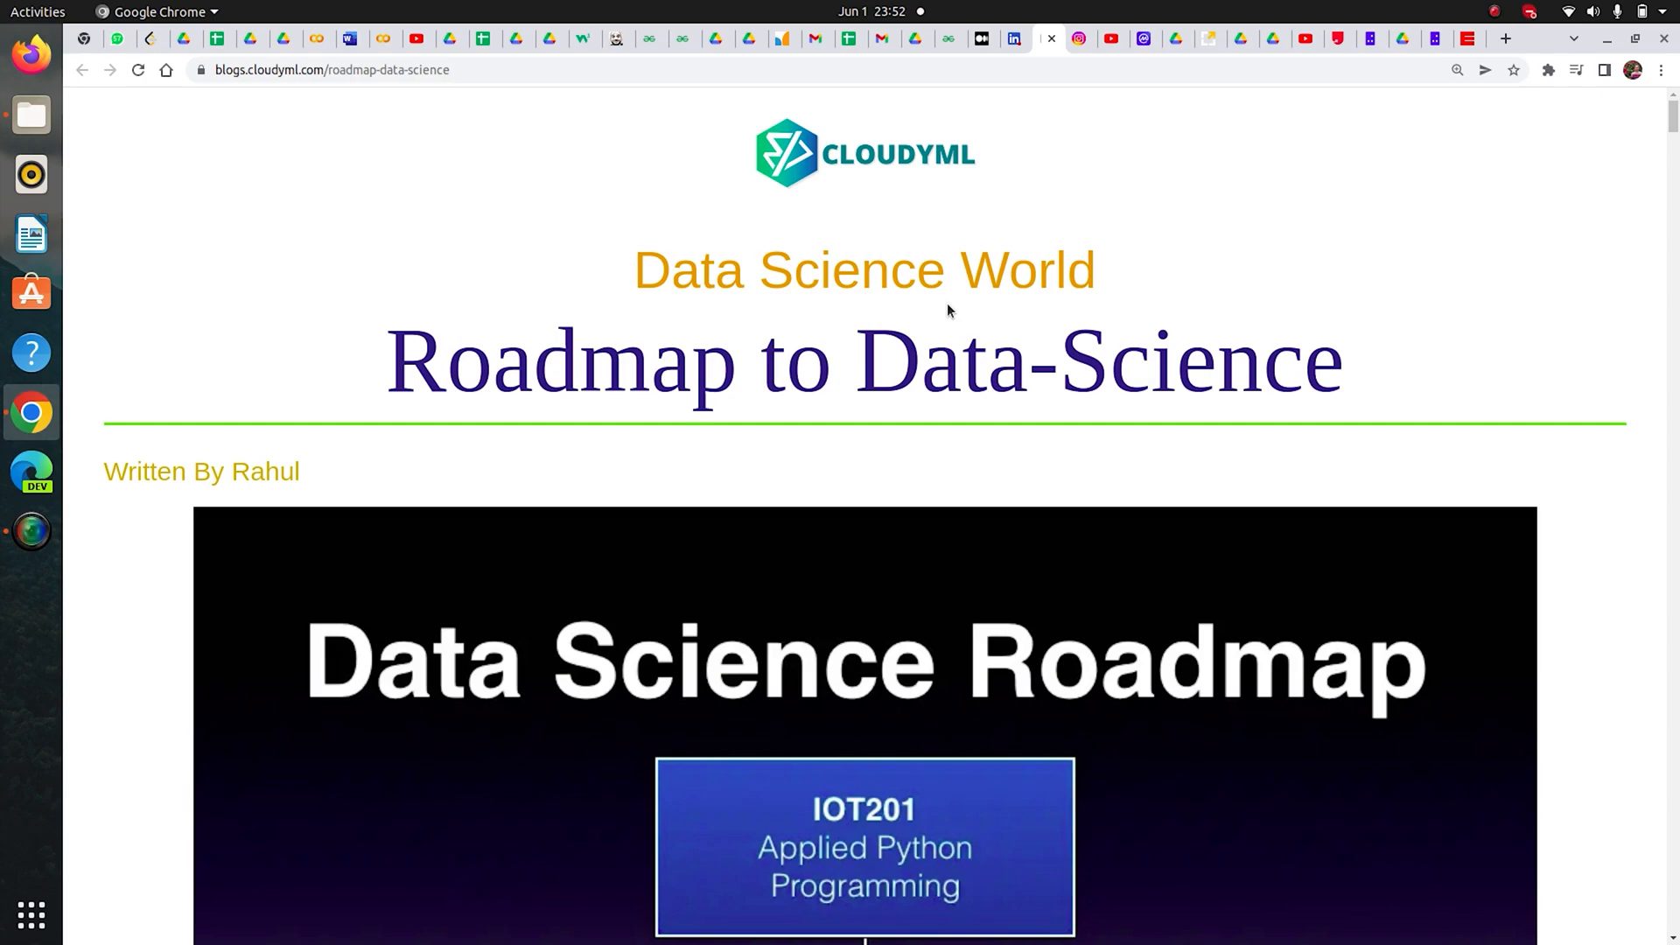
Step: Scroll down the roadmap post to the 'Types of Machine Learning' diagram
{"action": "scroll", "scroll_direction": "down", "scroll_amount": 3}
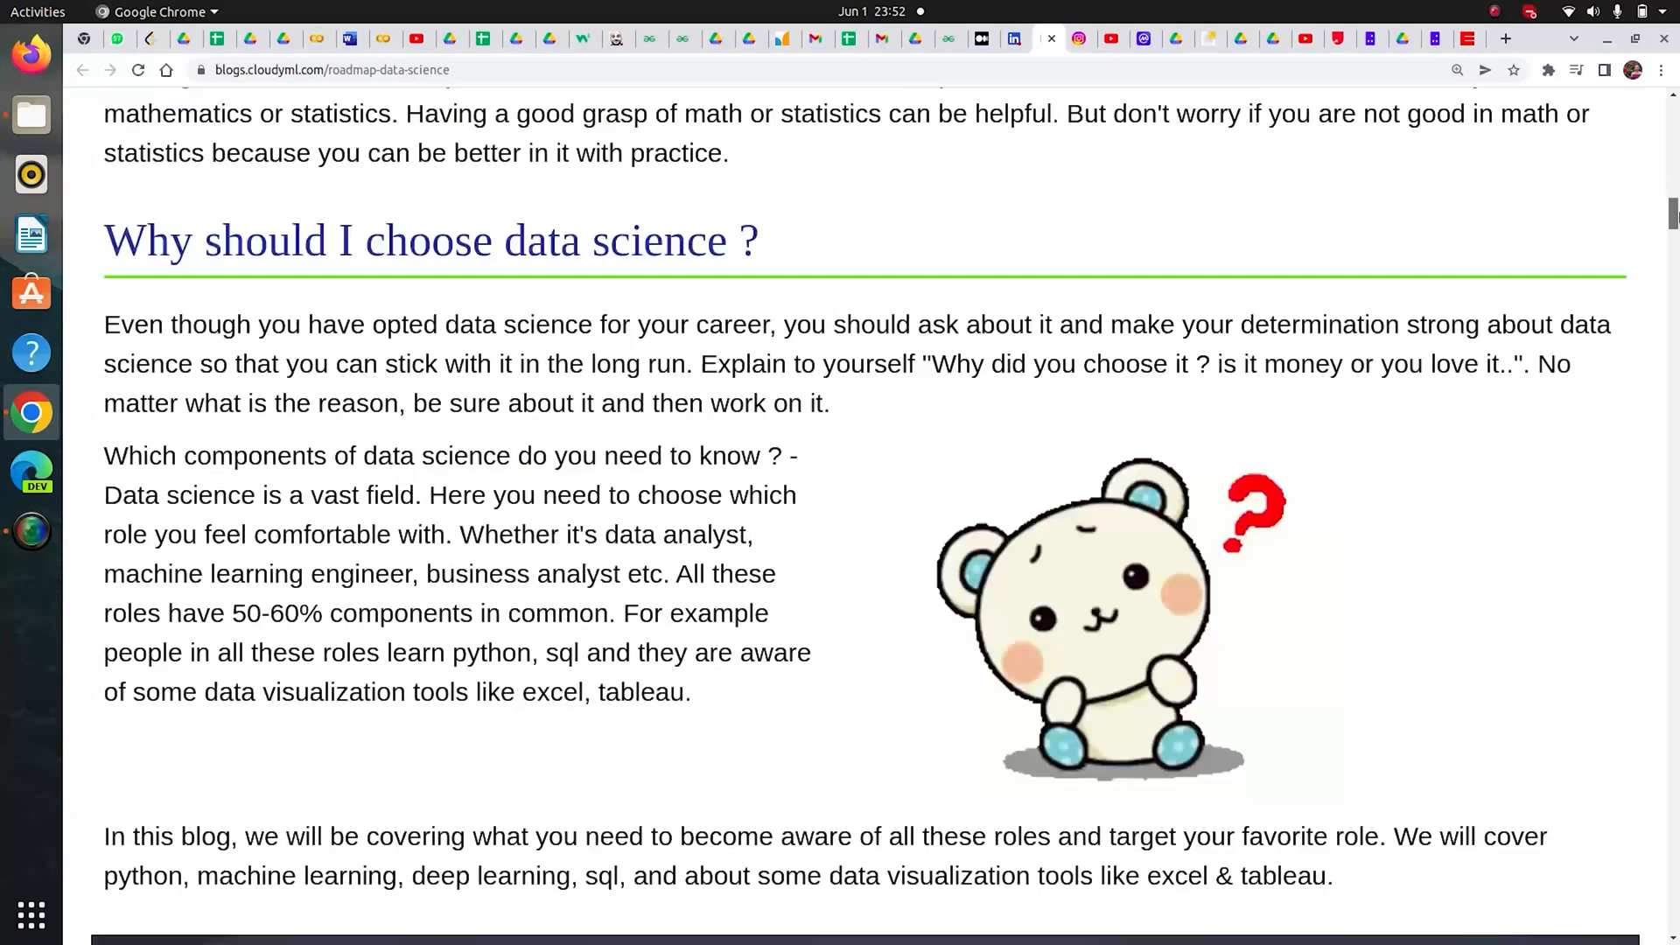
{"action": "scroll", "scroll_direction": "down", "scroll_amount": 3}
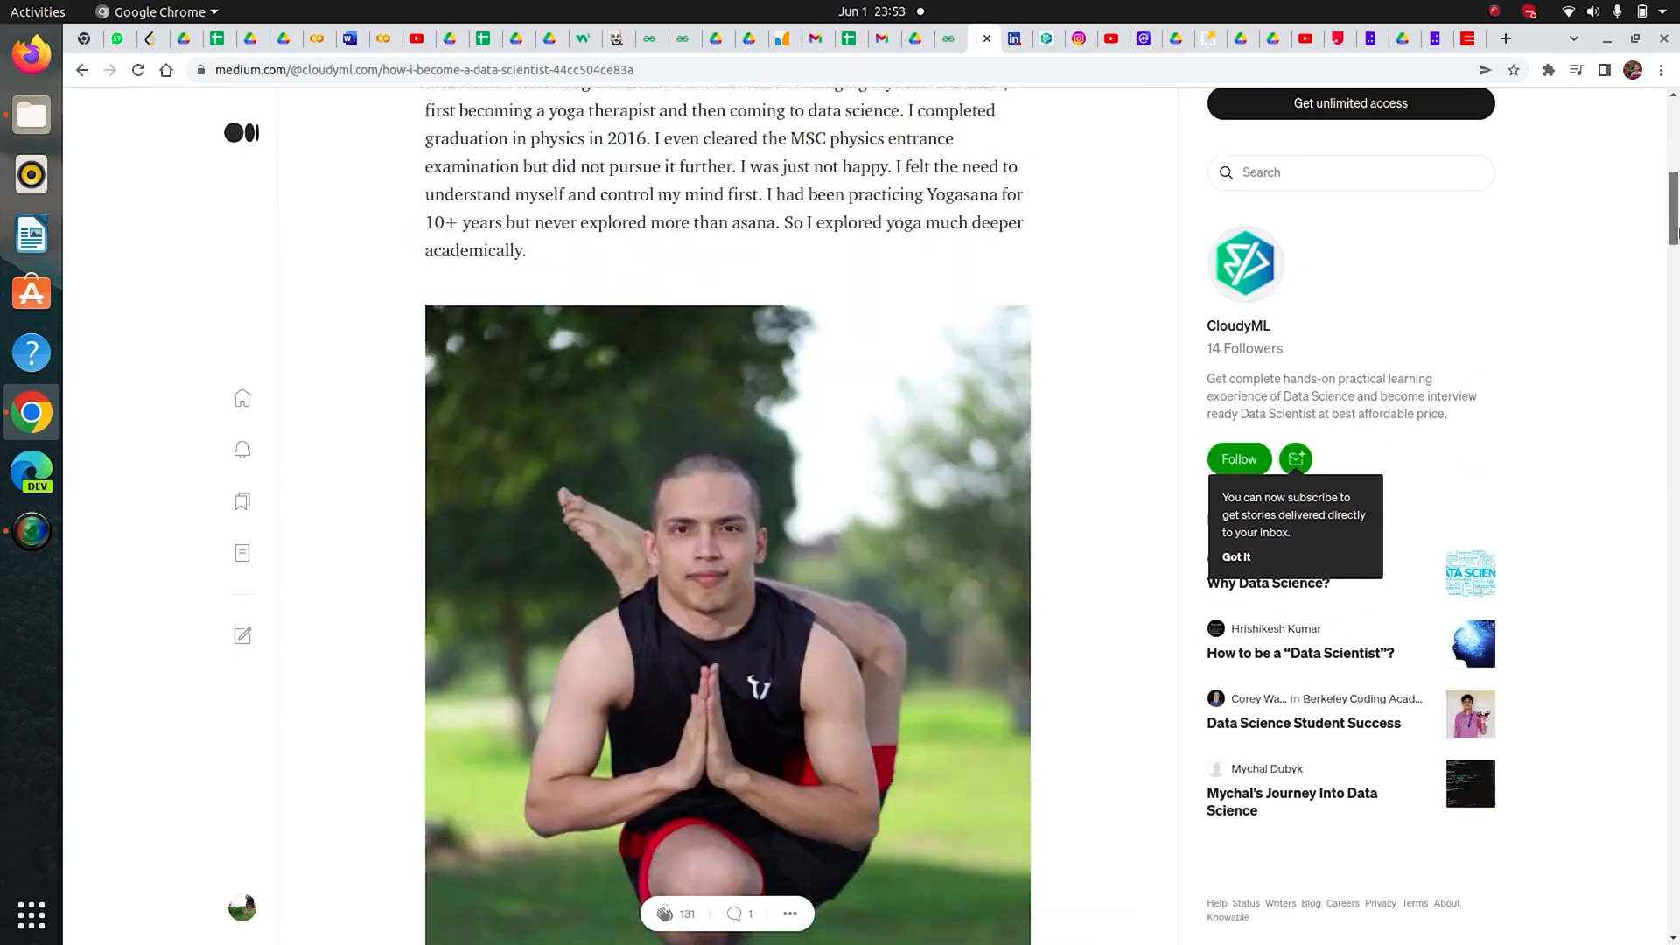
{"action": "scroll", "scroll_direction": "down", "scroll_amount": 3}
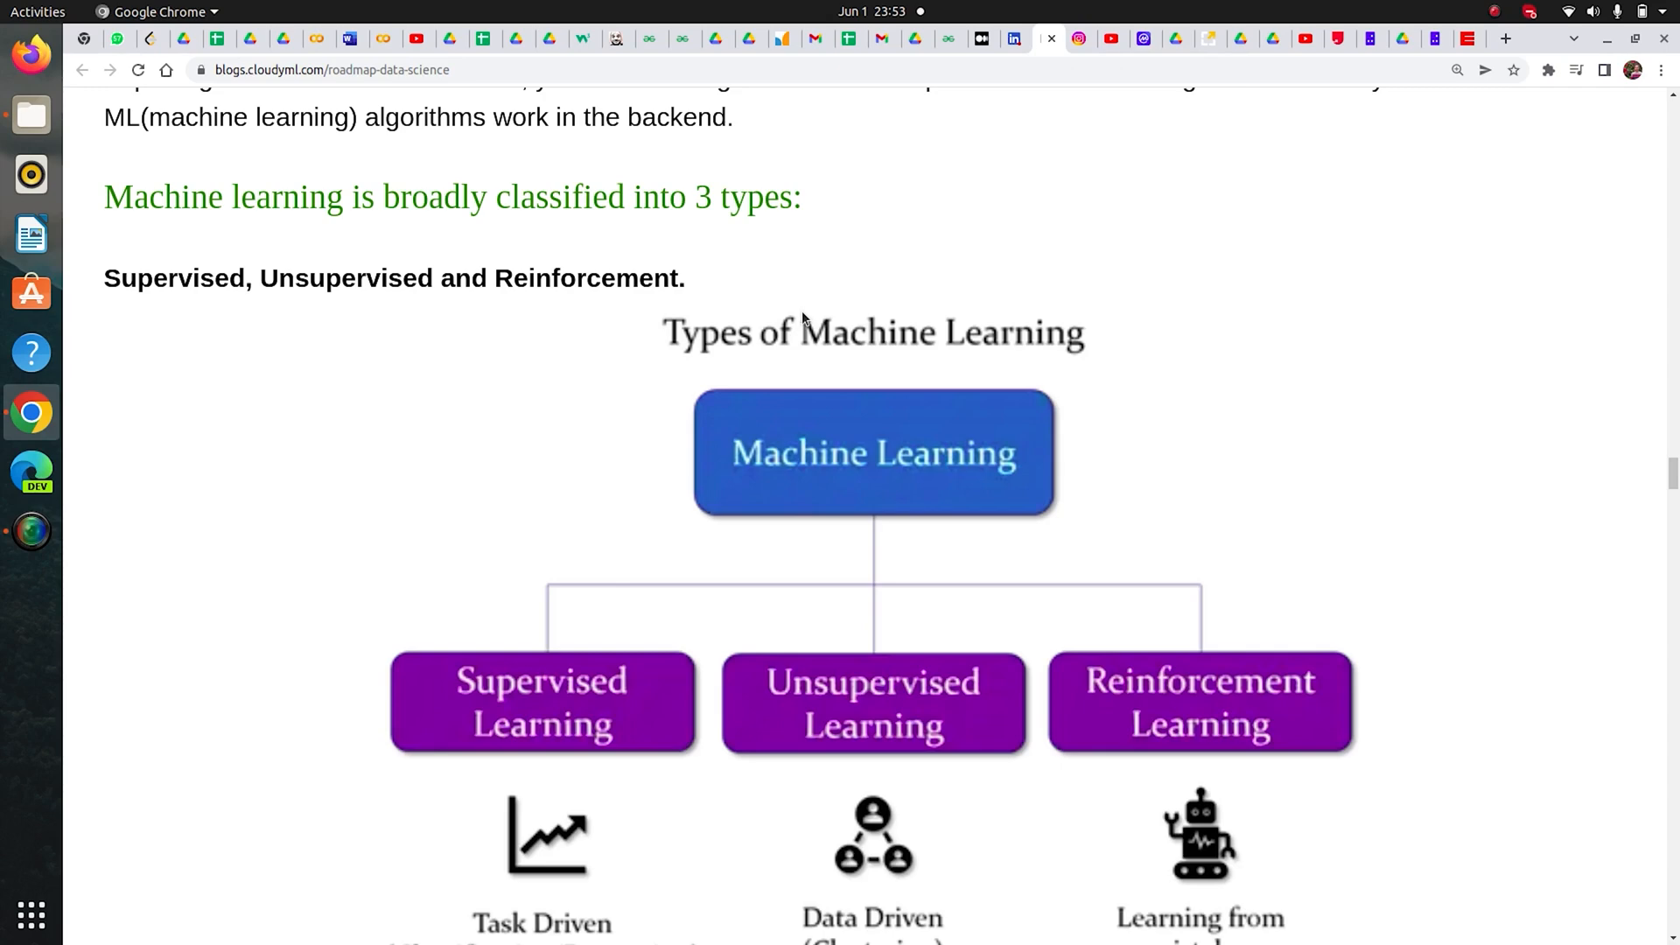
{"action": "mouse_move", "coordinate": [786, 354]}
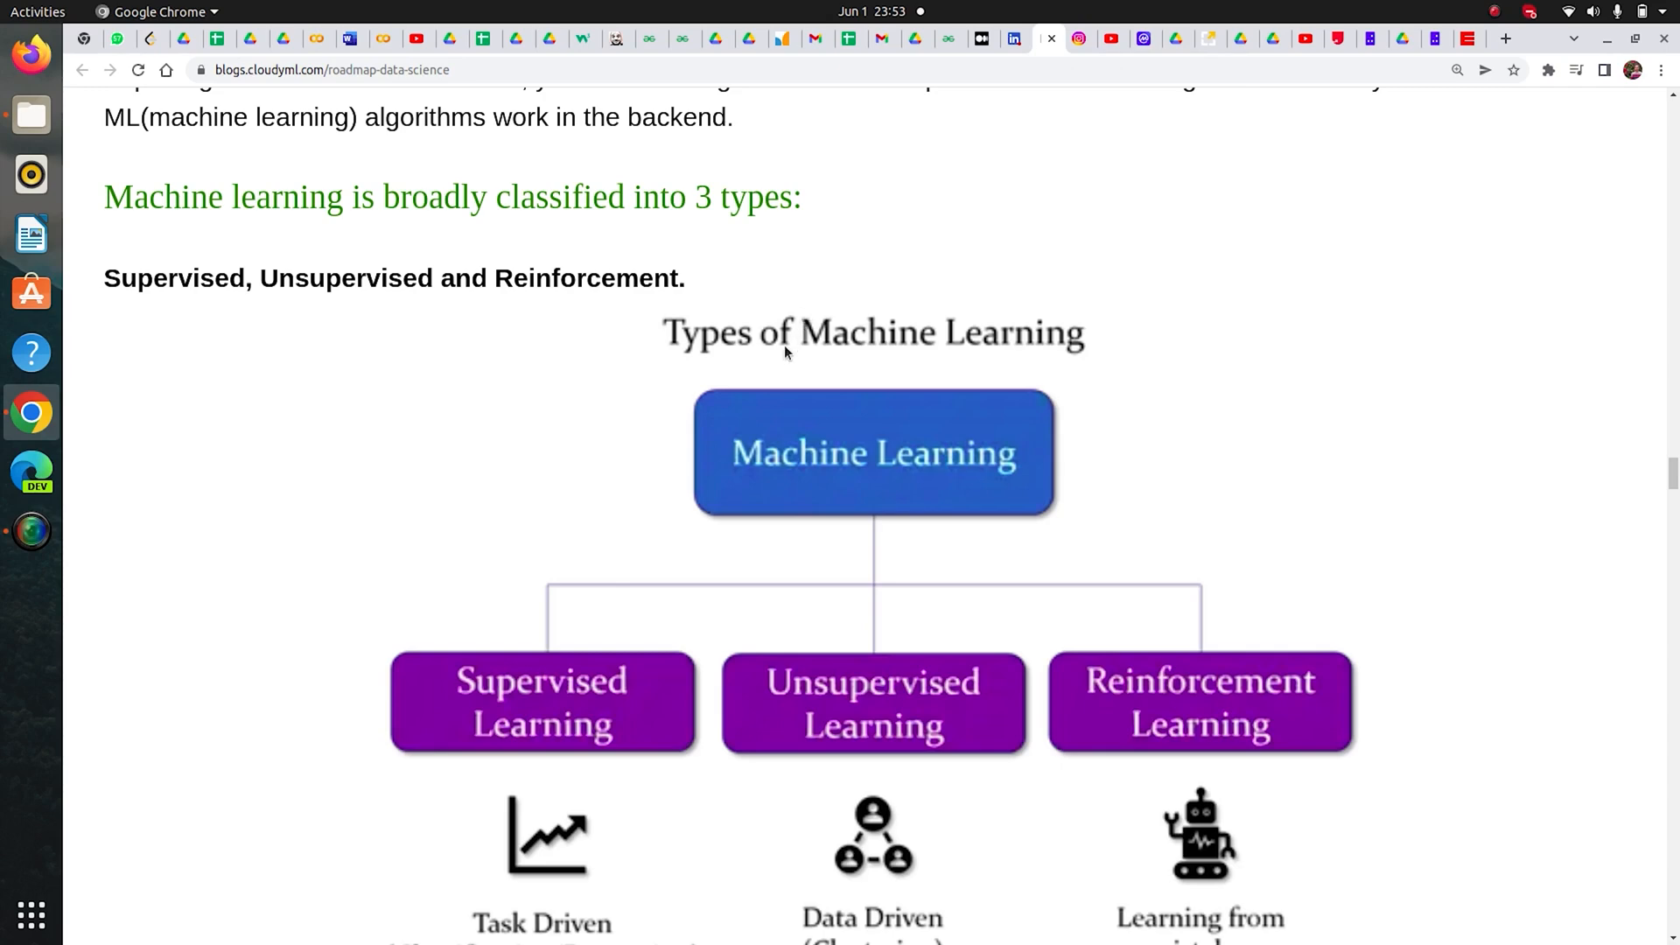